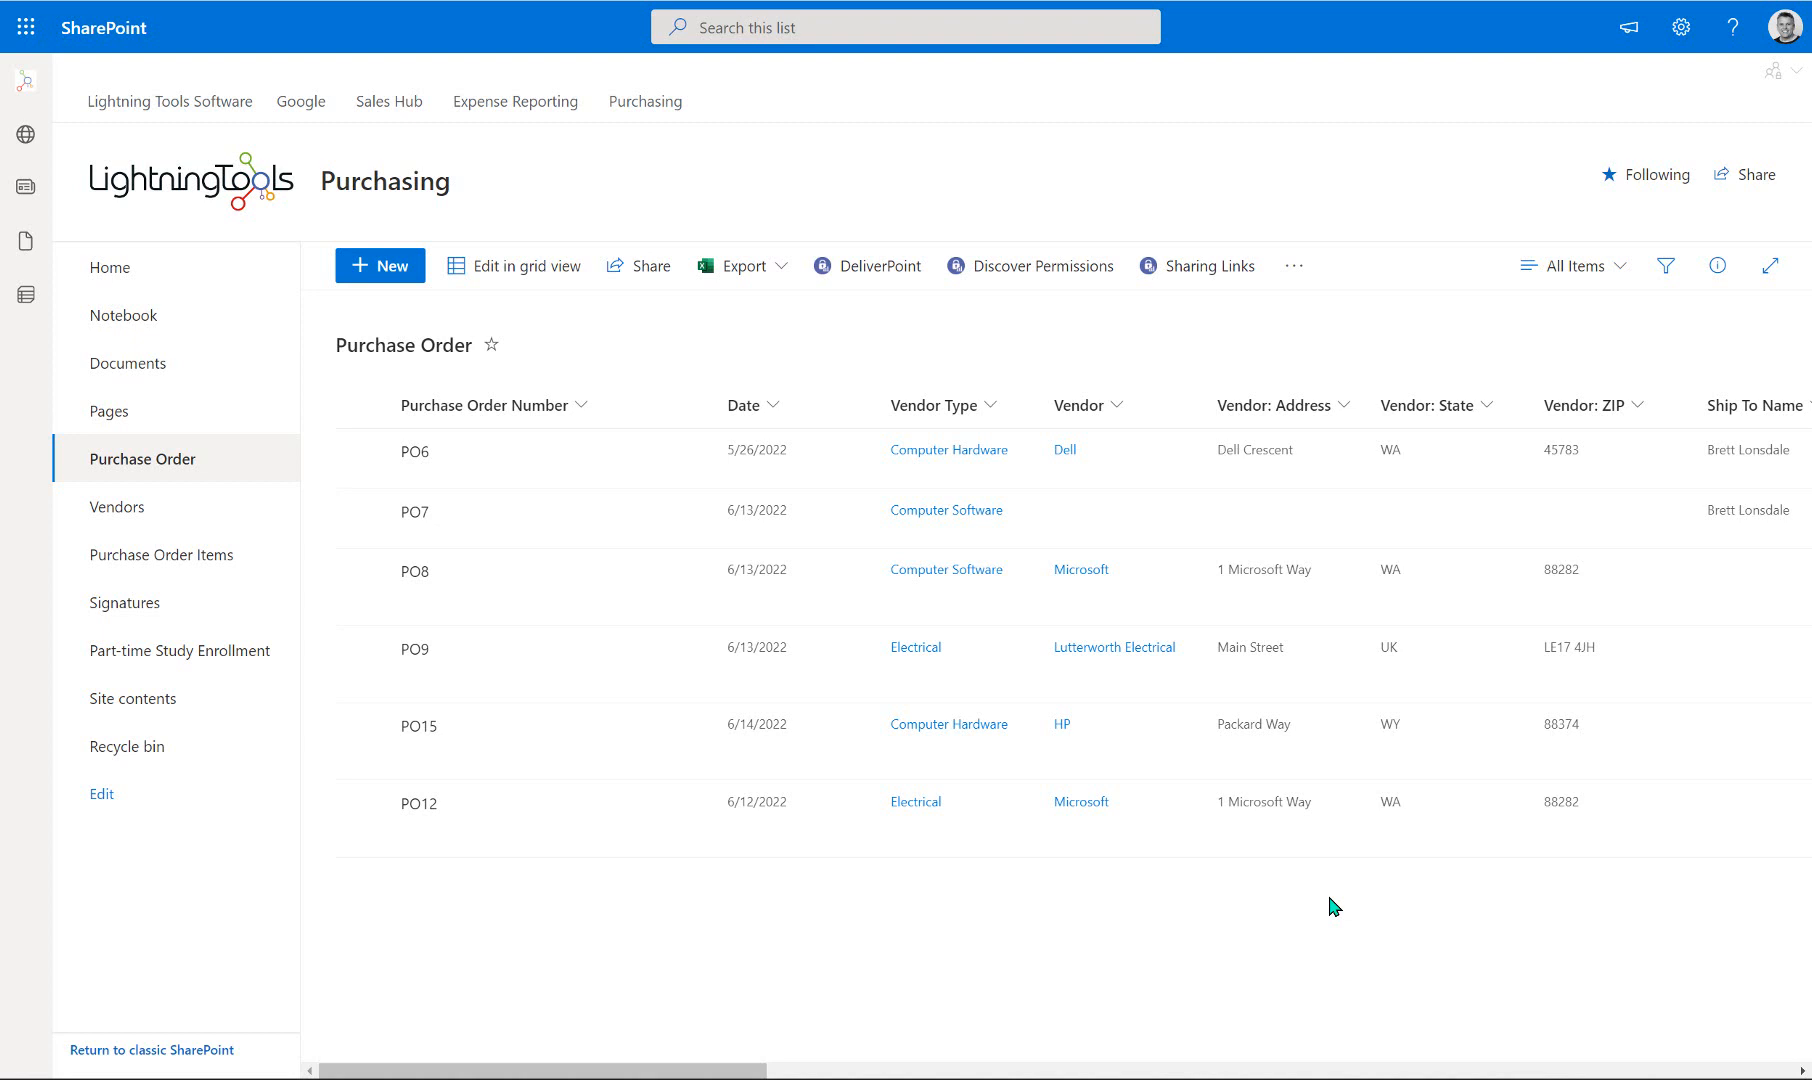
mouse_move(1445, 437)
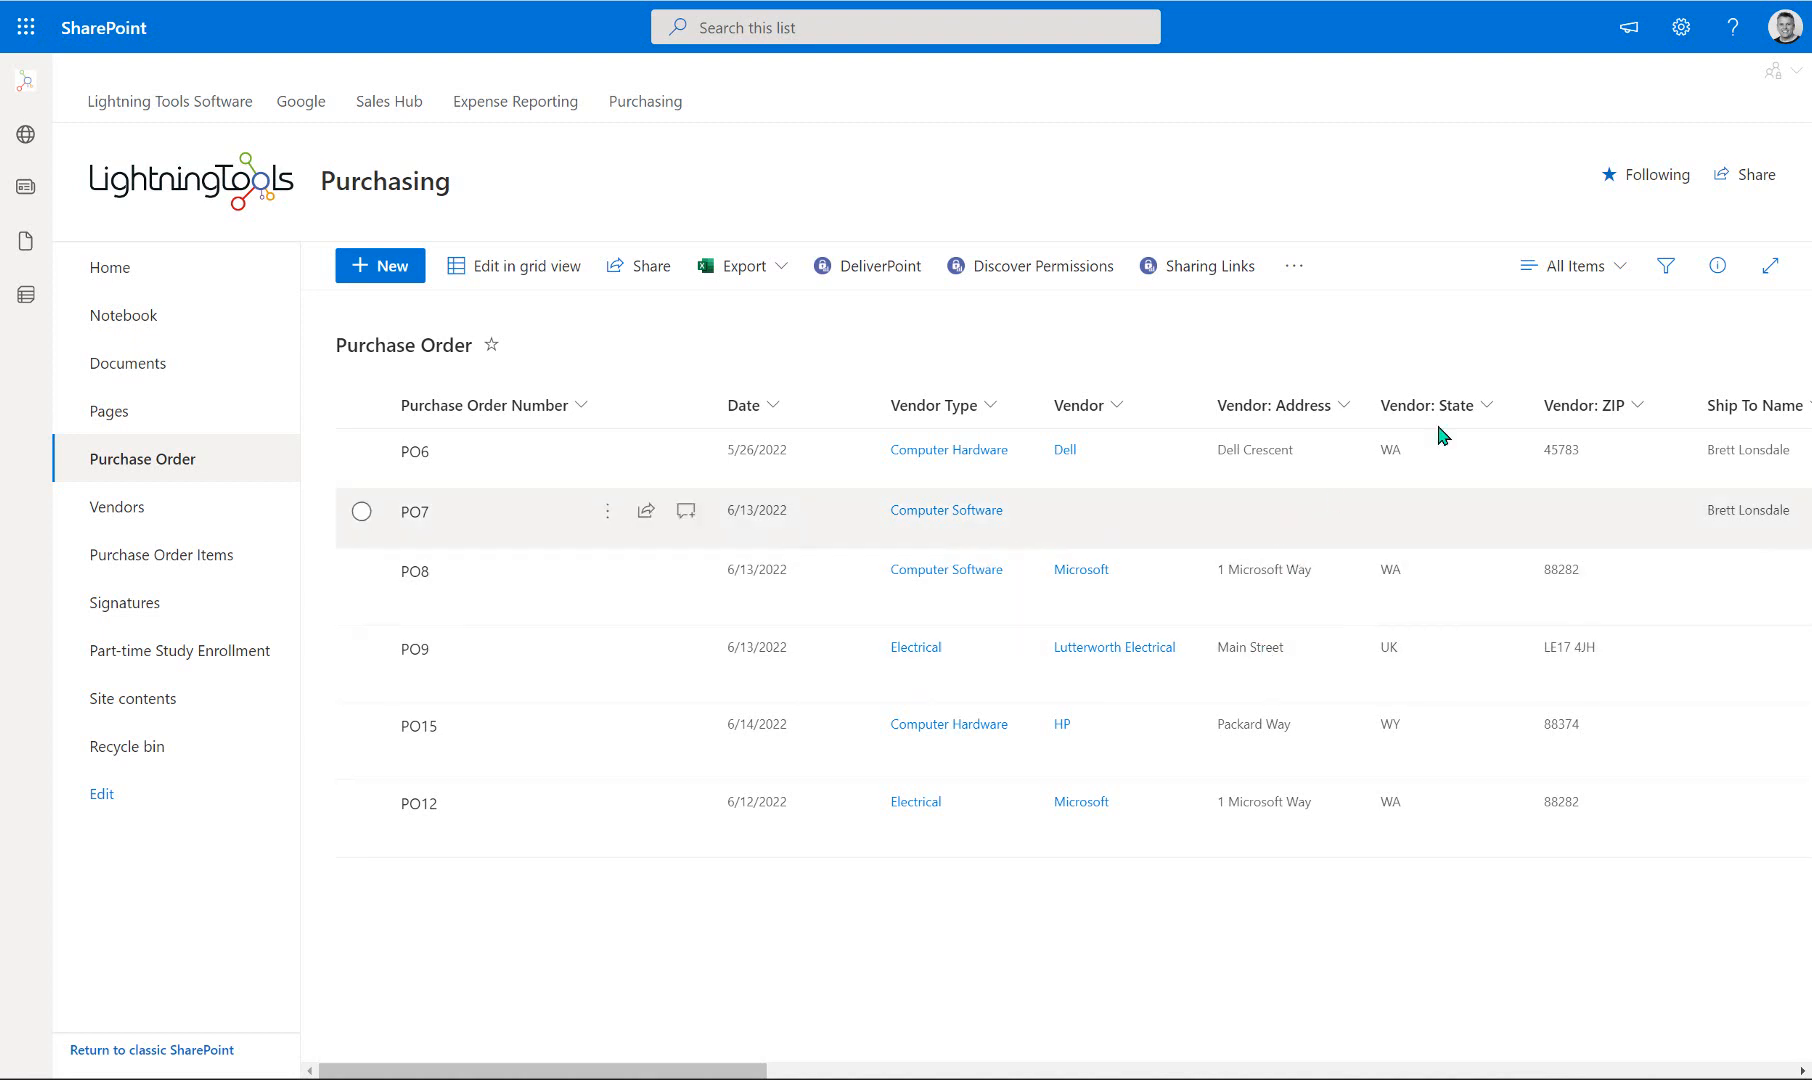
Open Lightning Forms from the Purchase Order list's more-commands menu.
left_click(1294, 266)
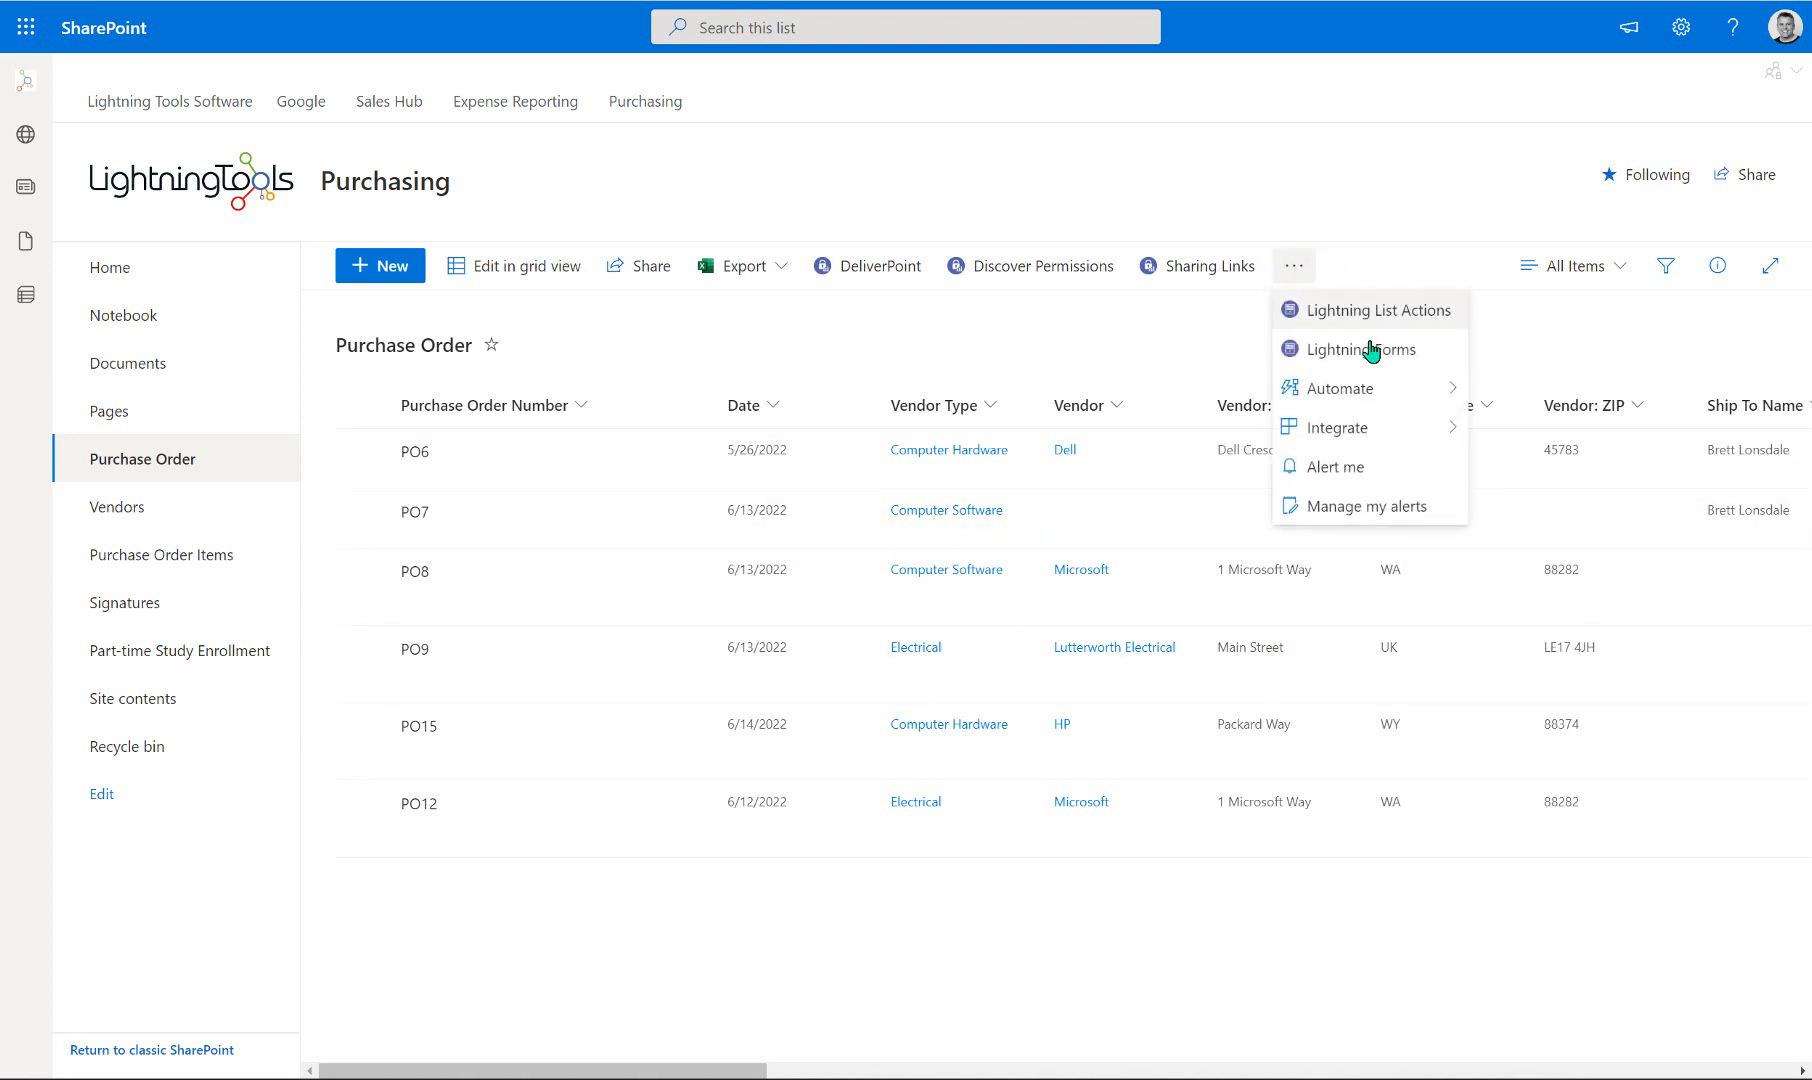
left_click(1361, 349)
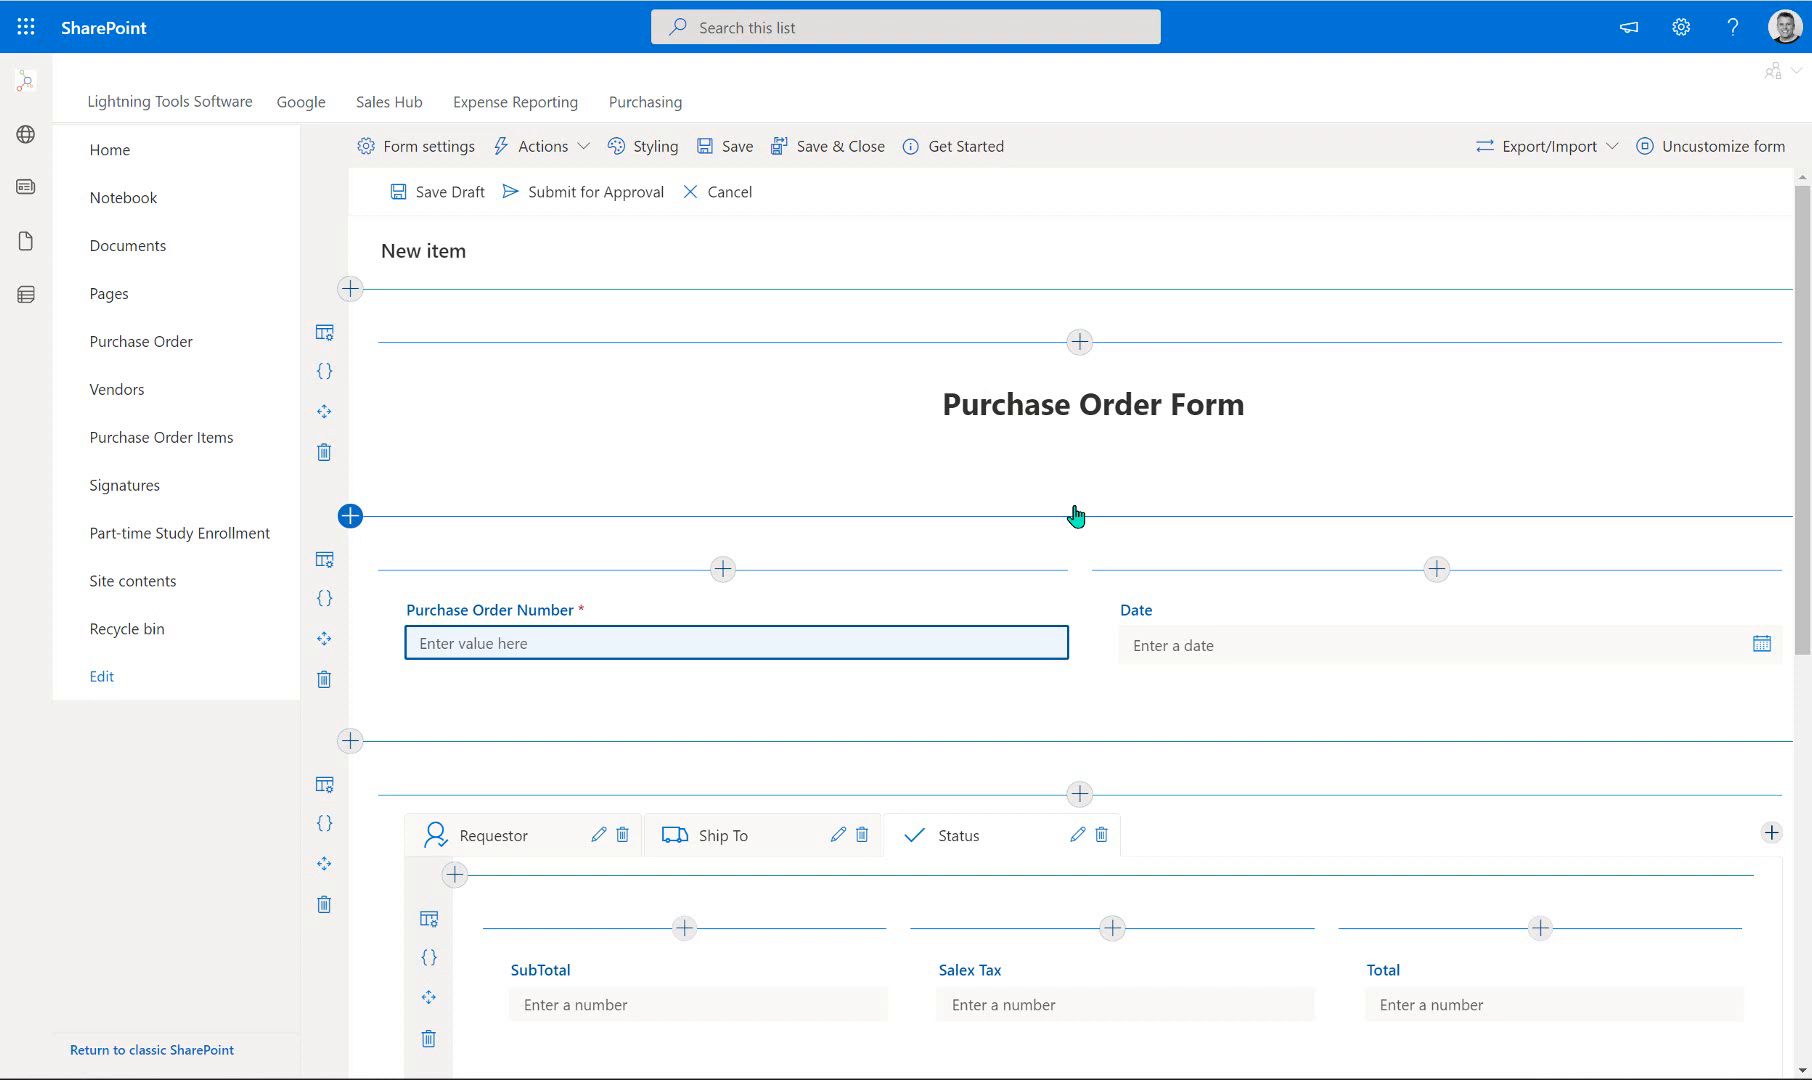
mouse_move(809, 504)
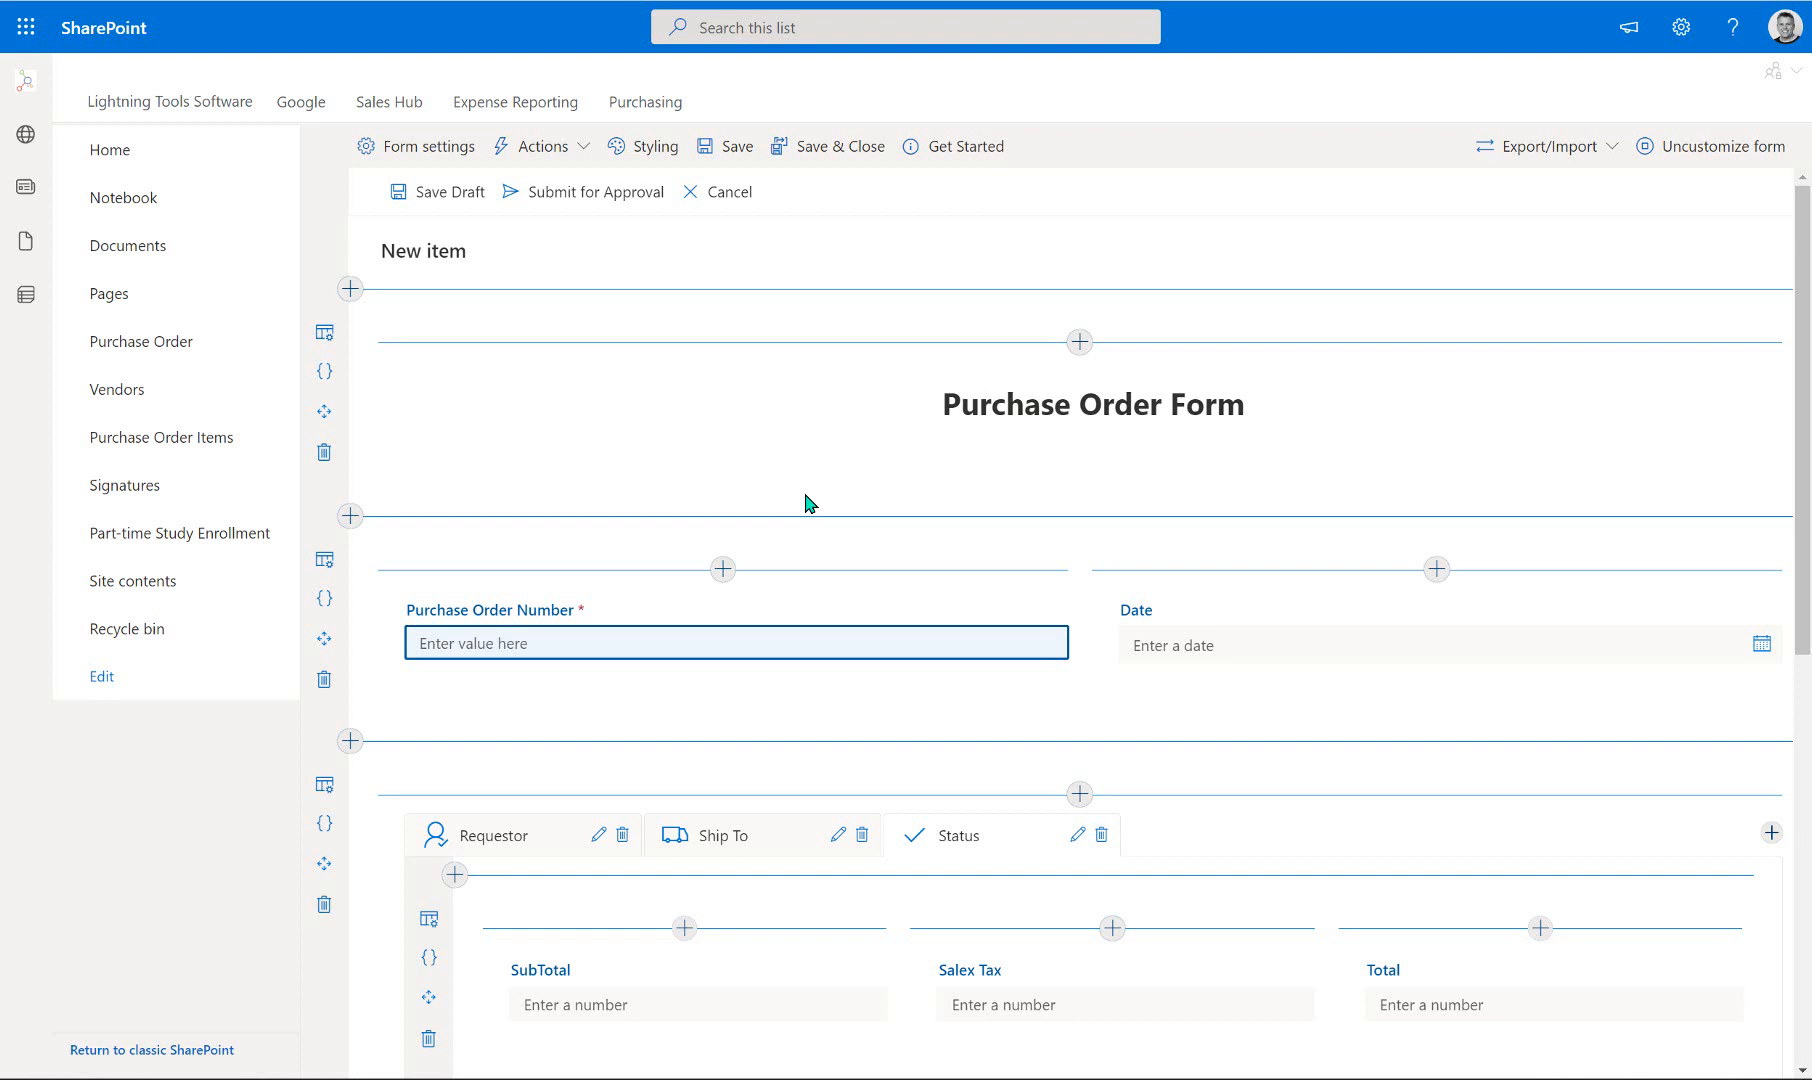
Edit the Submit for Approval command-bar action to open its on-click flow in the Action Builder.
left_click(735, 643)
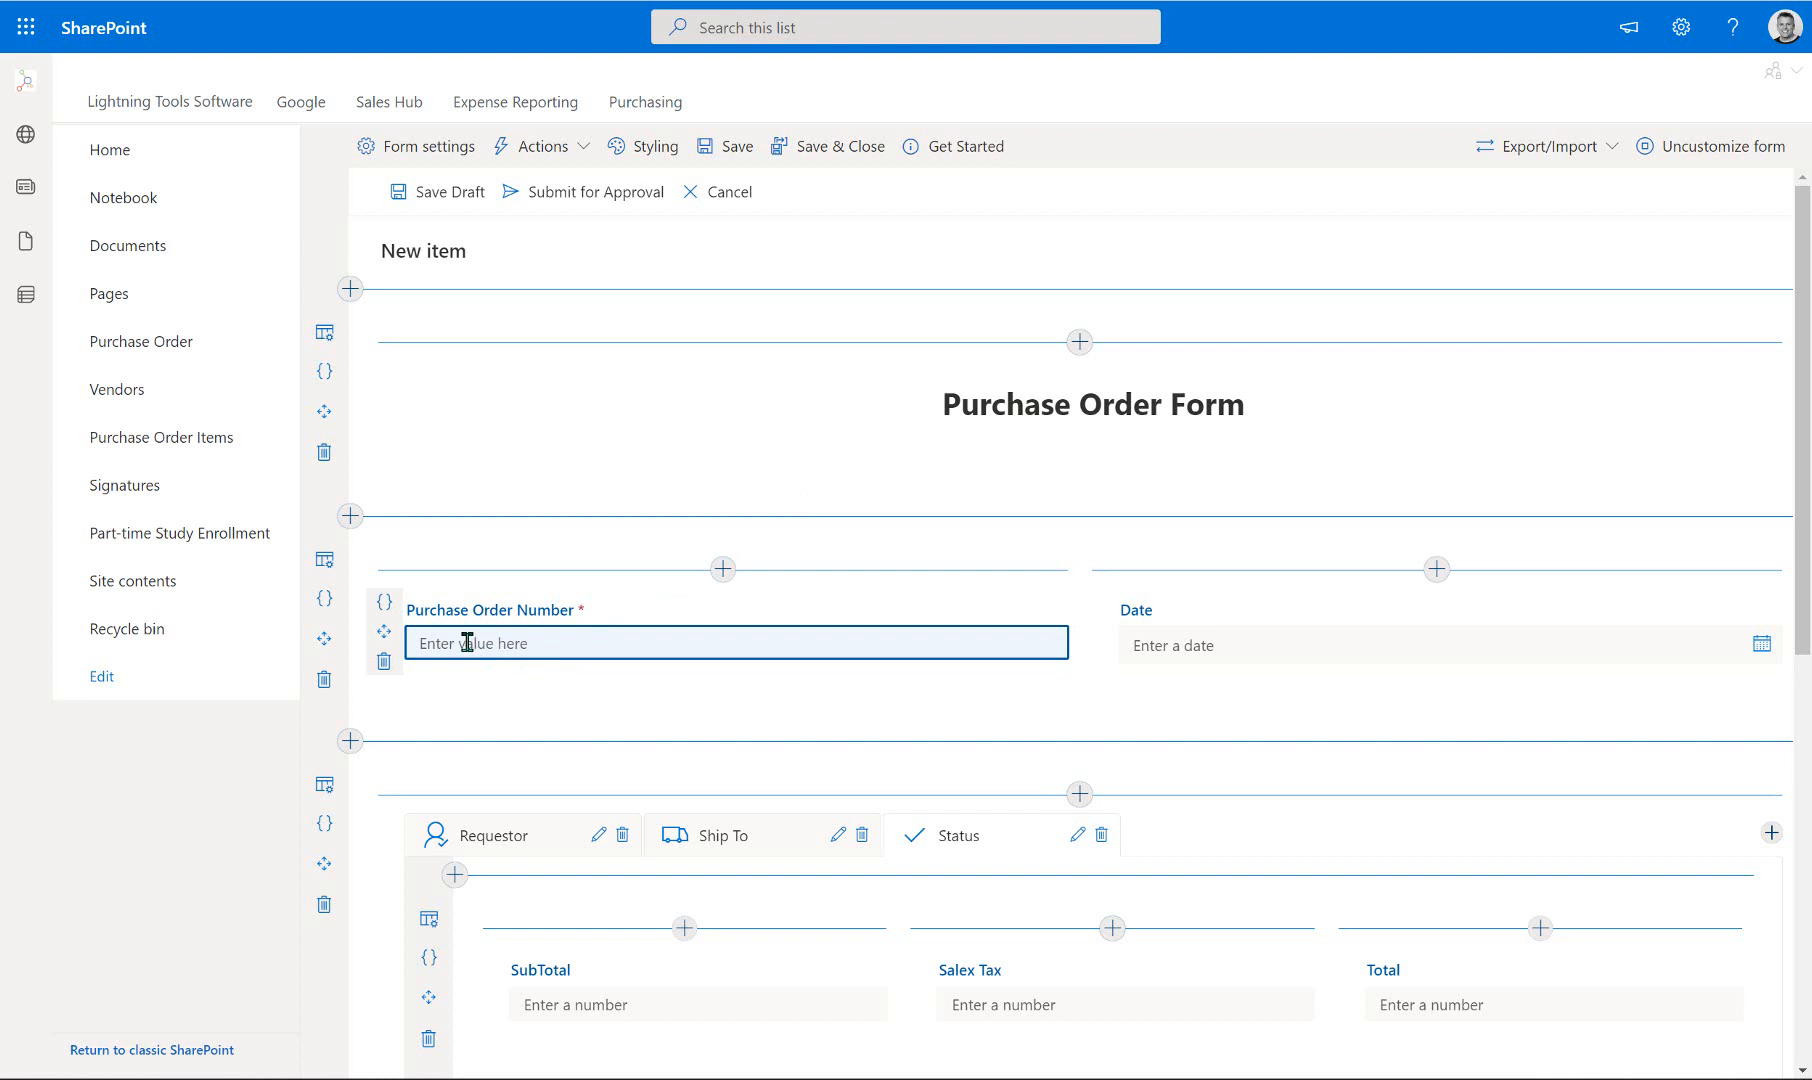
mouse_move(471, 627)
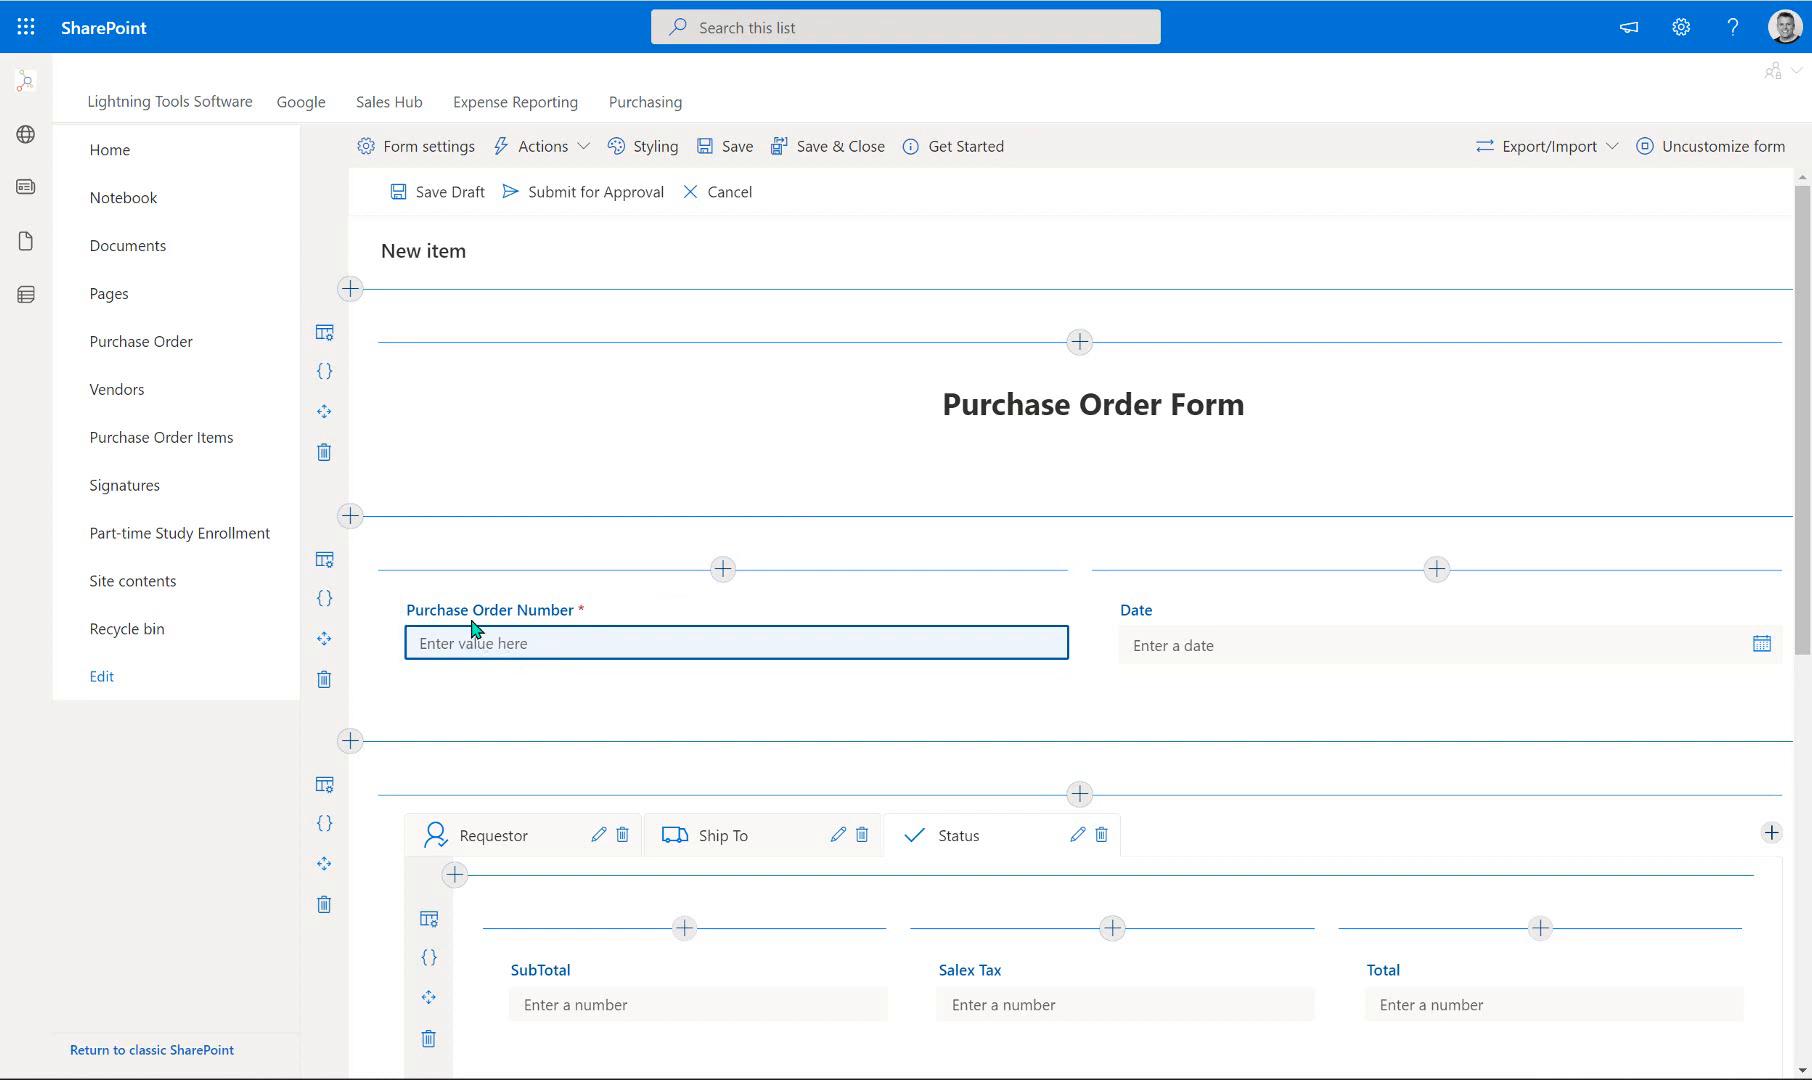
mouse_move(566, 162)
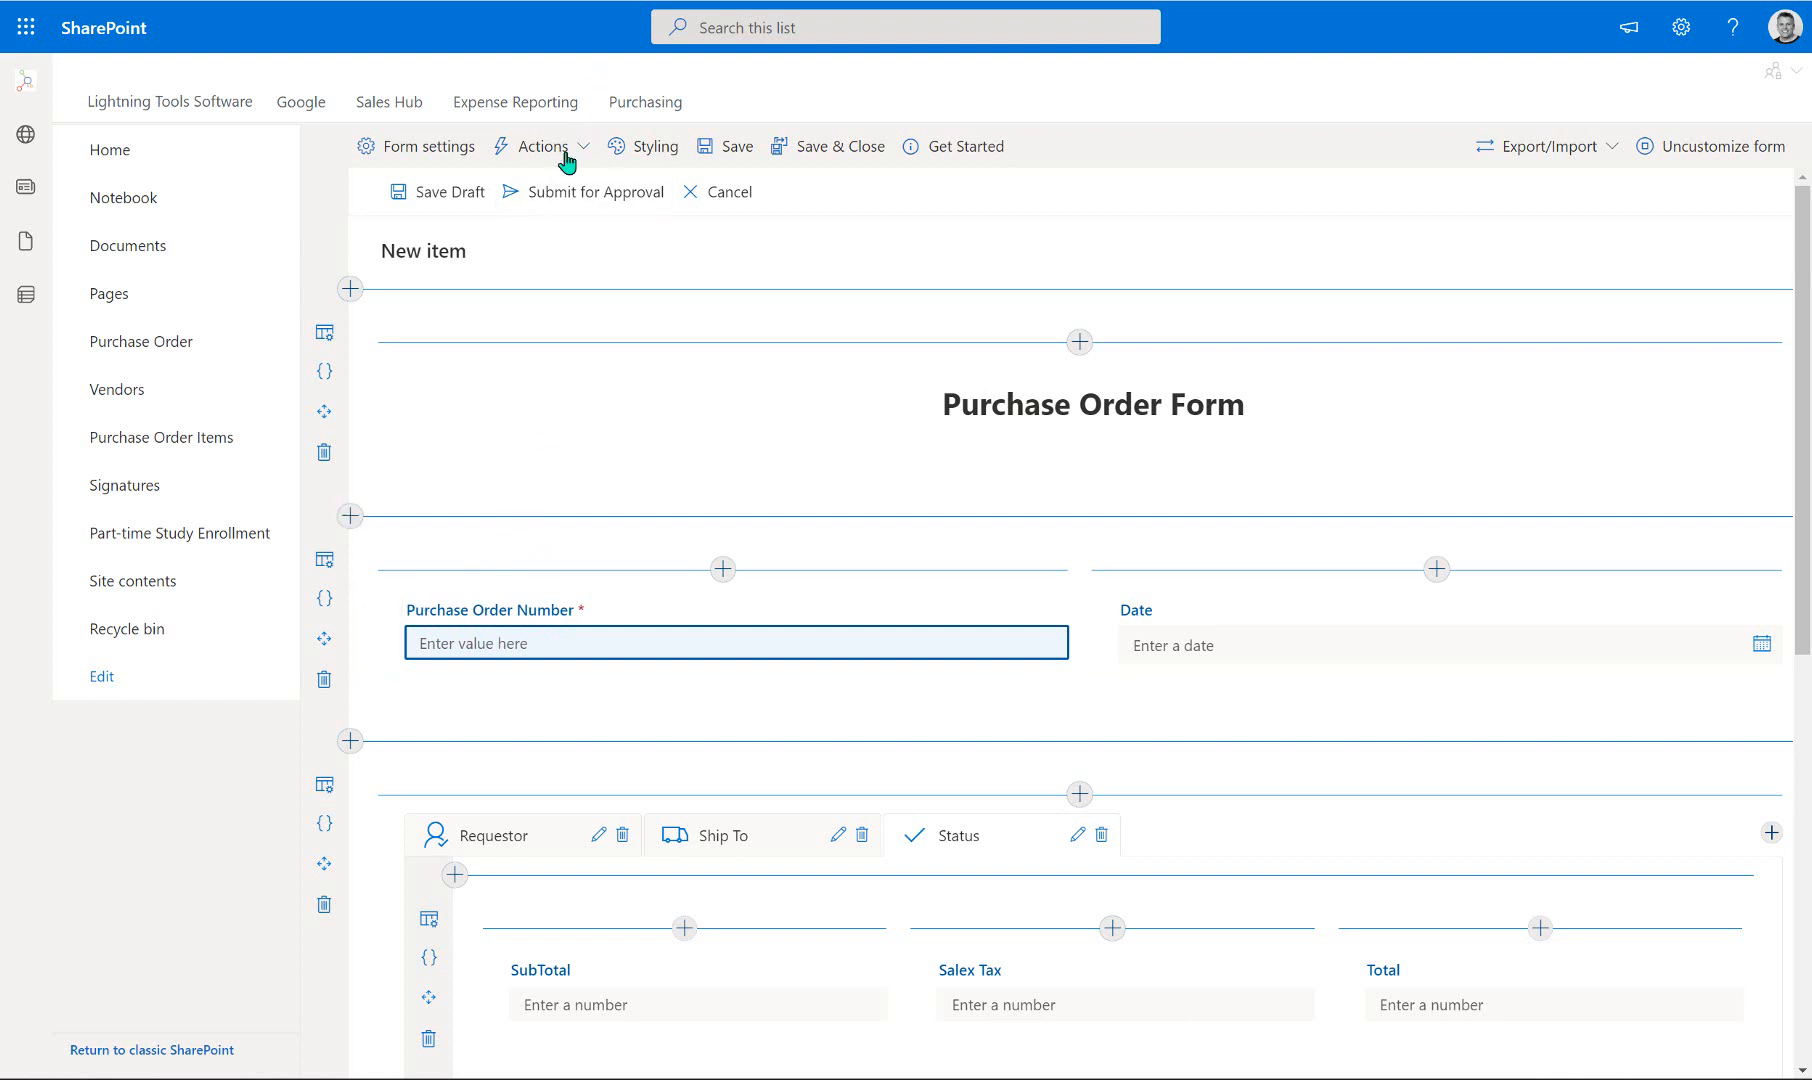
left_click(539, 146)
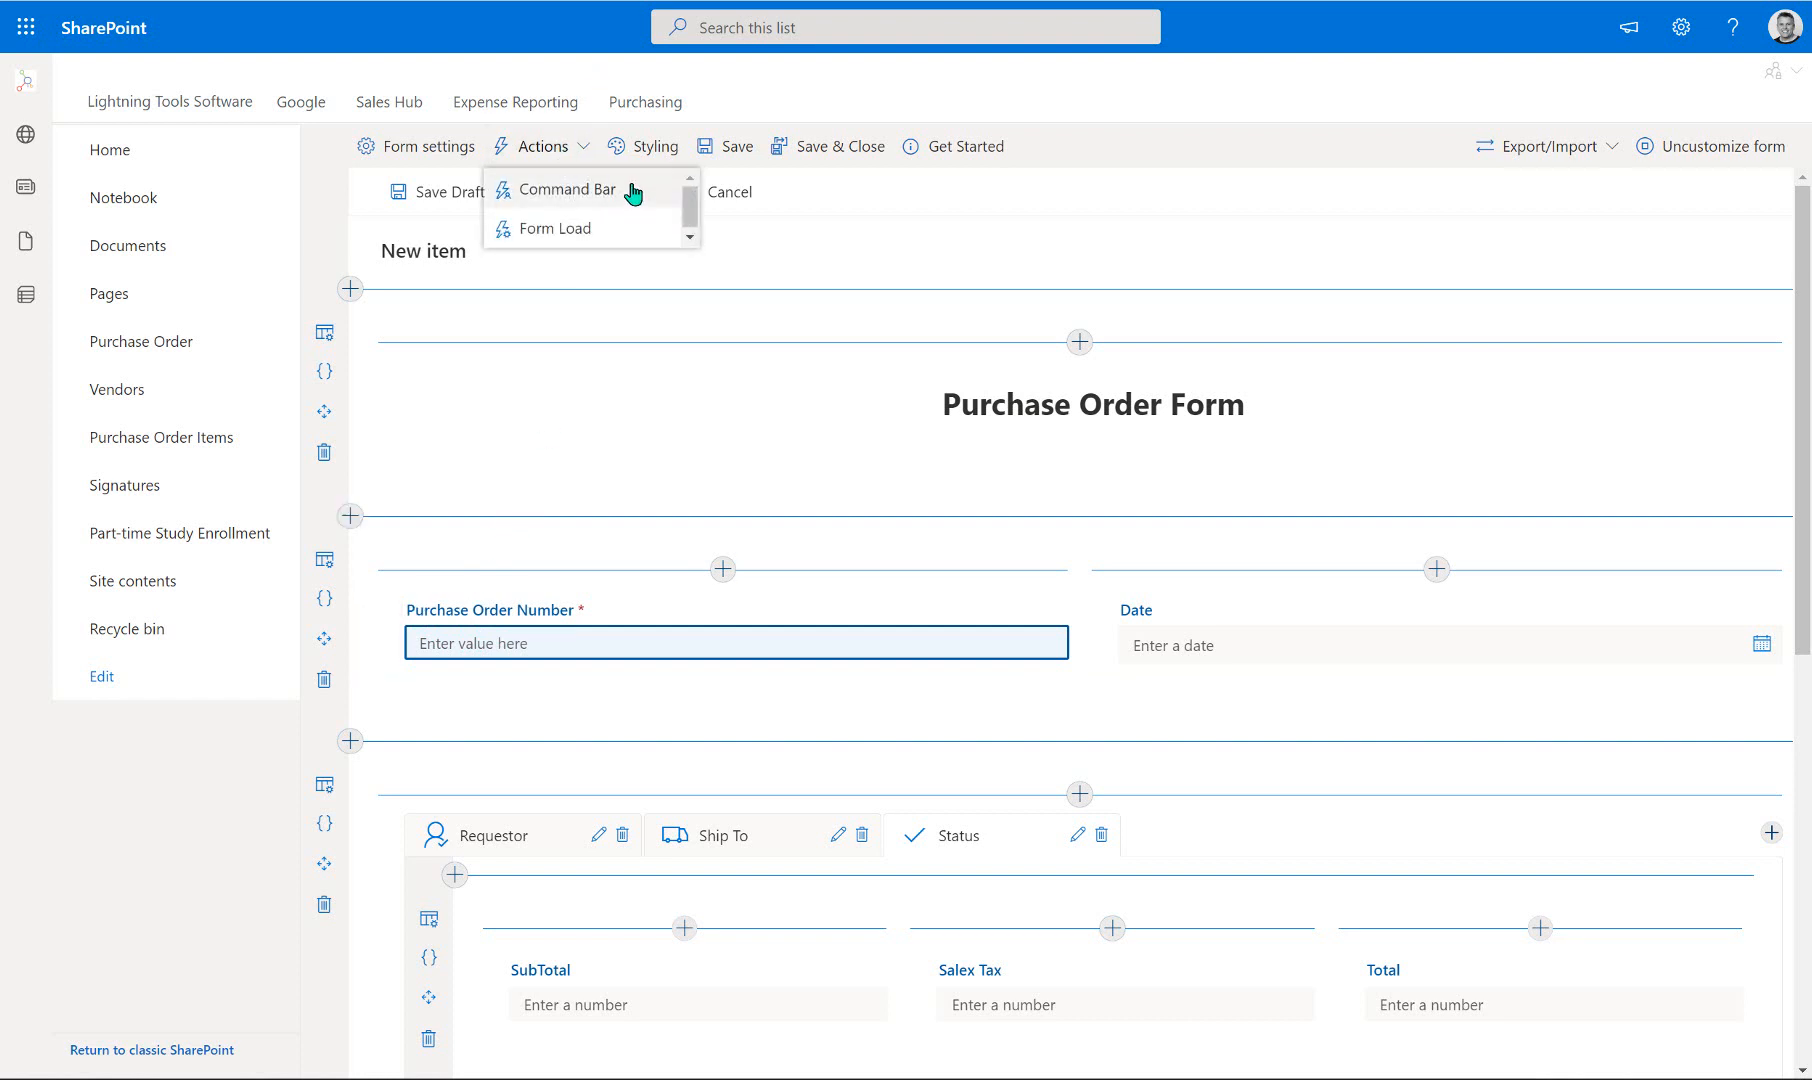
left_click(566, 189)
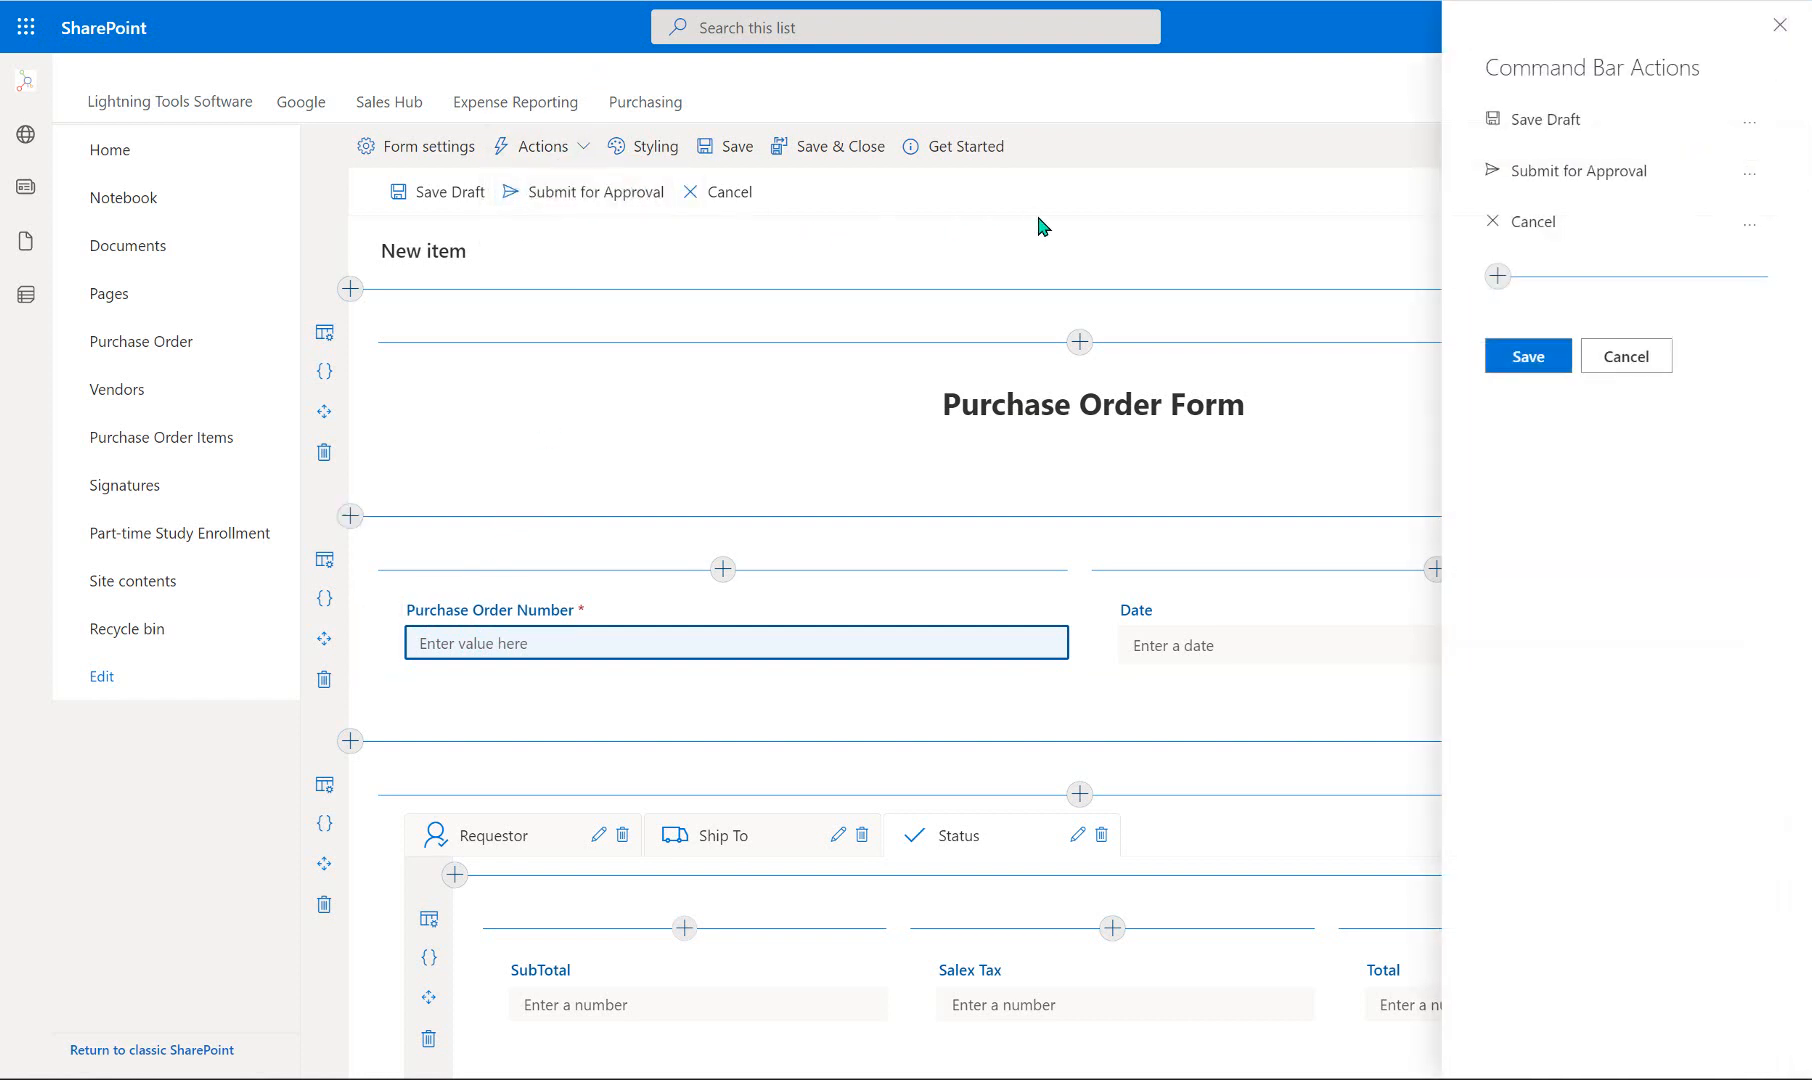
mouse_move(1583, 102)
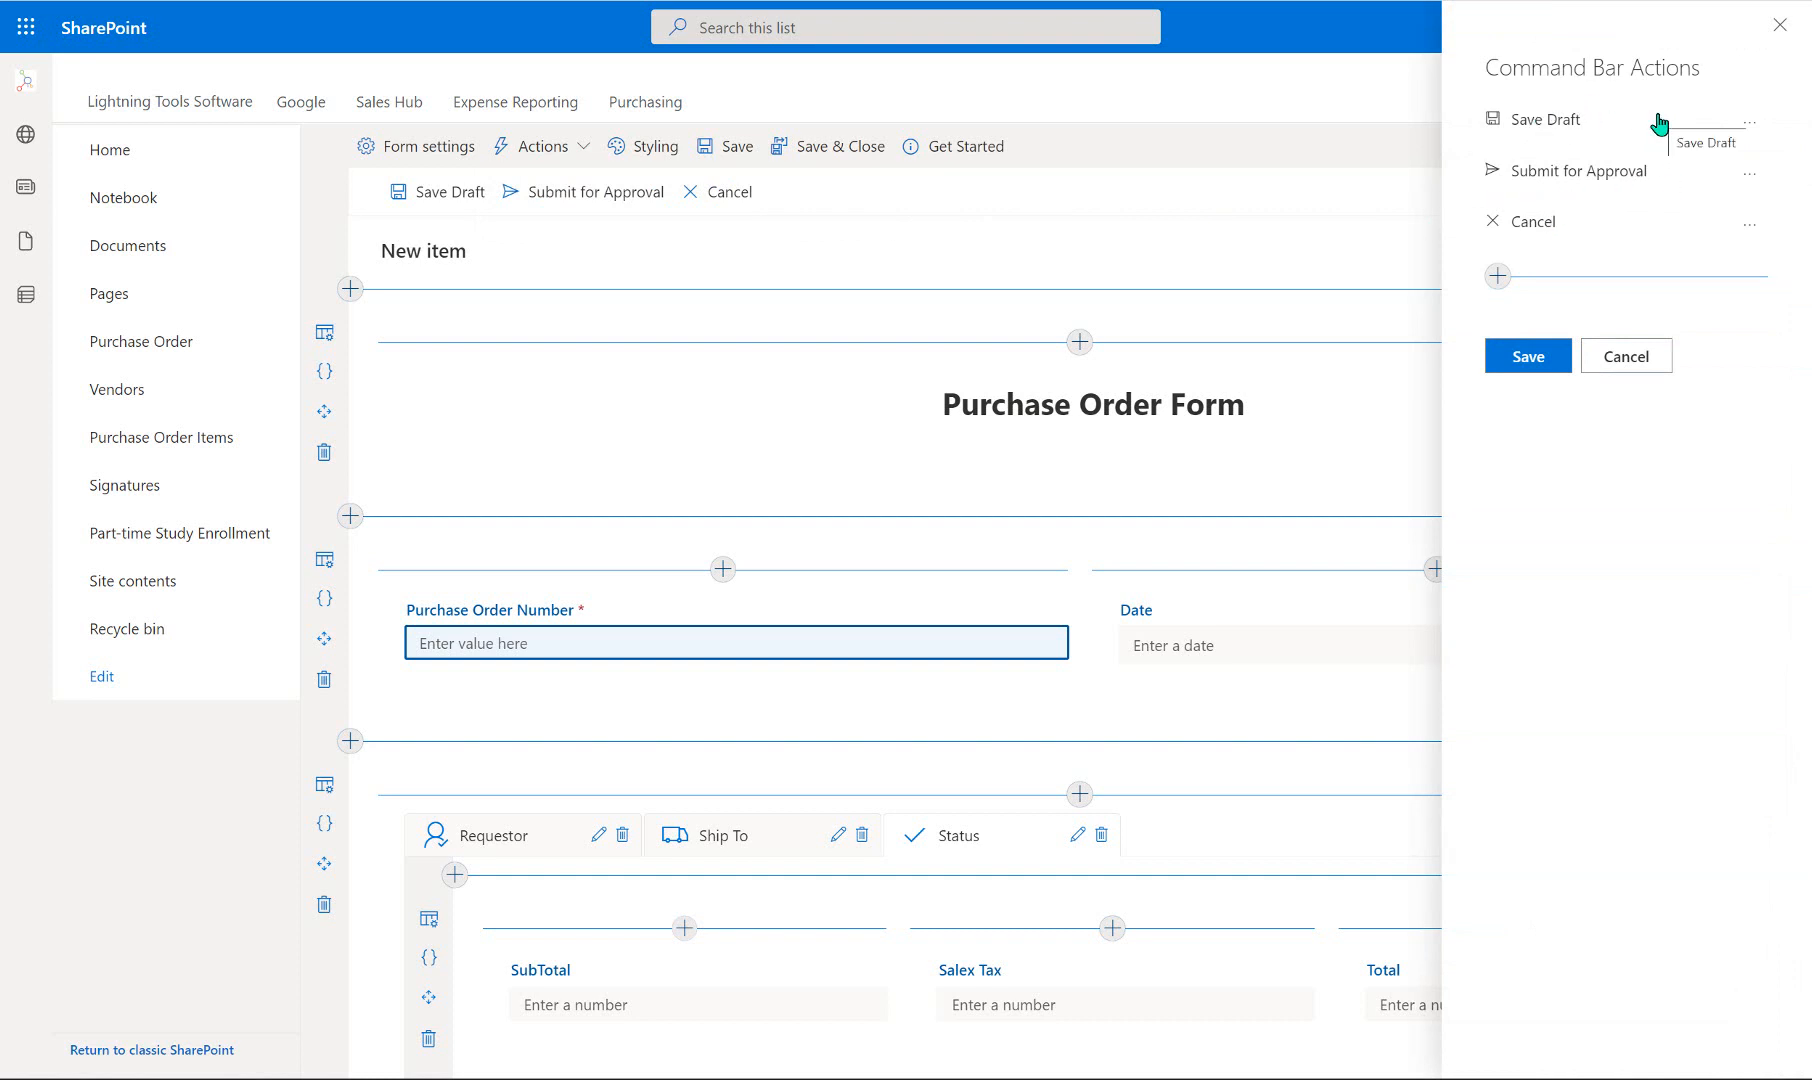
left_click(1748, 121)
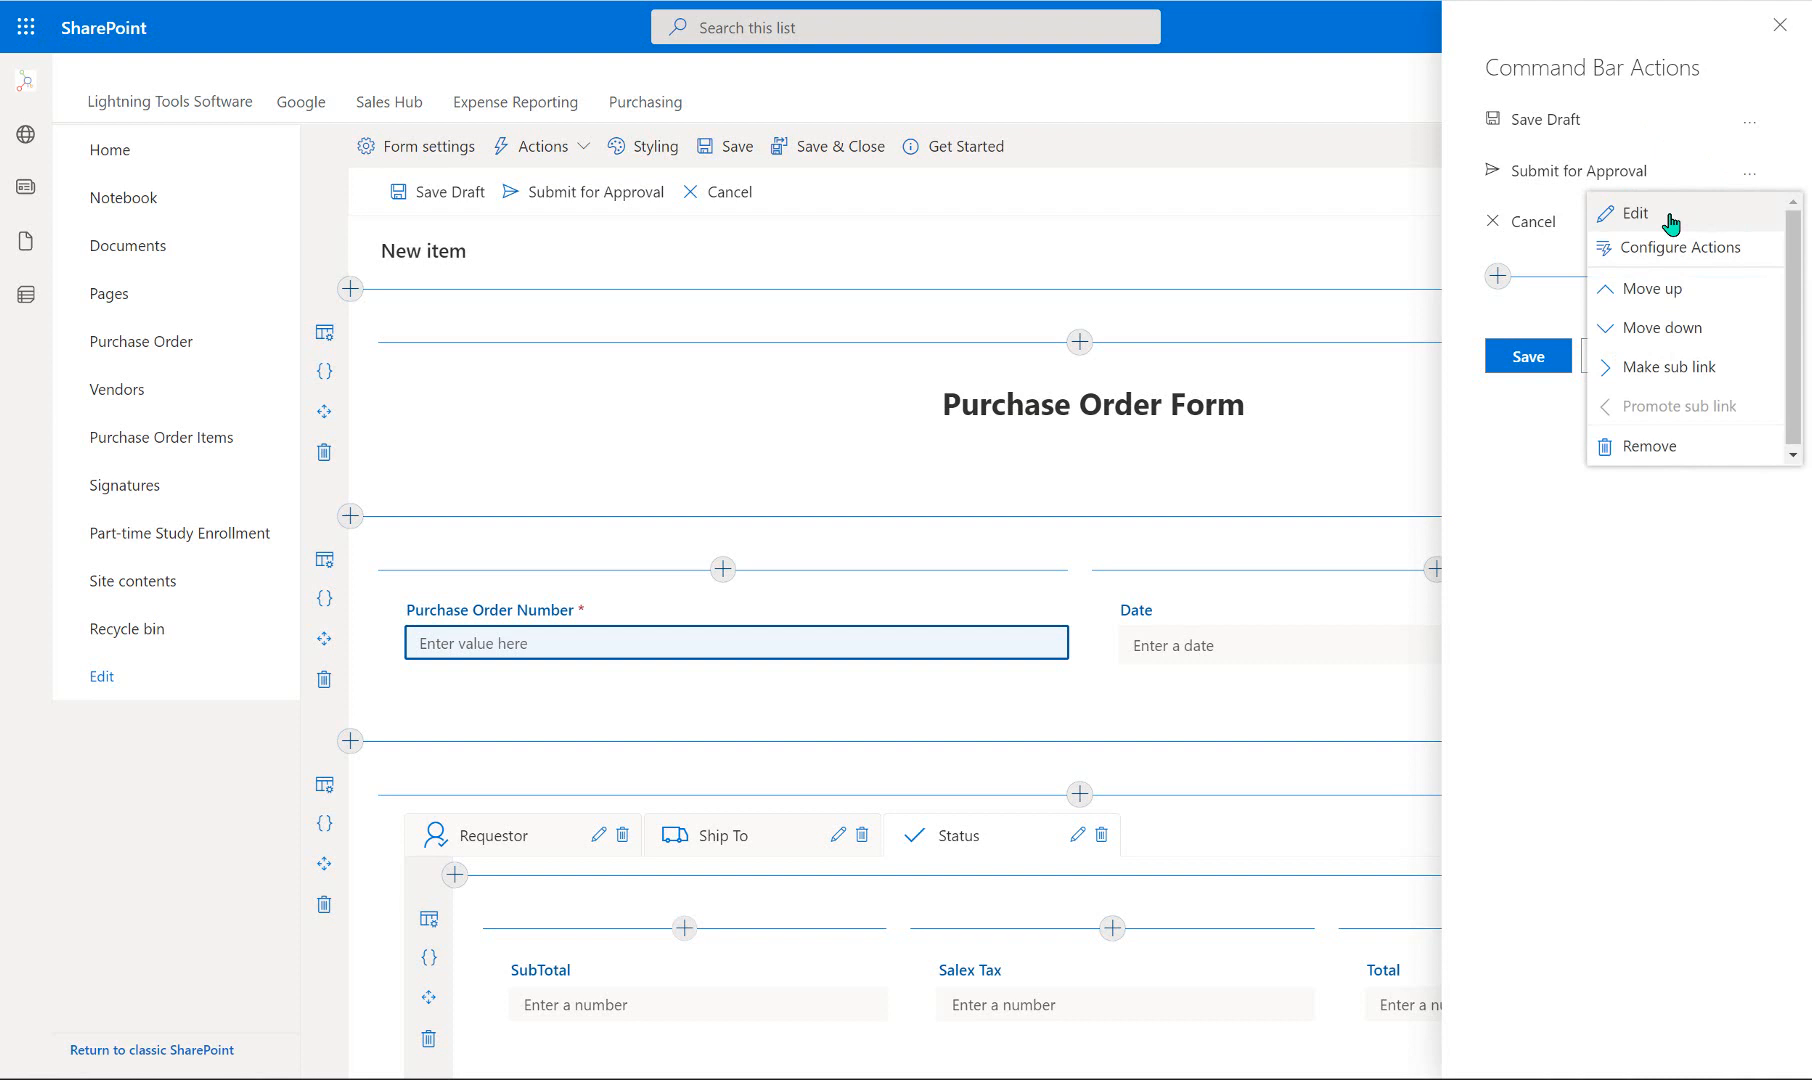
left_click(1635, 213)
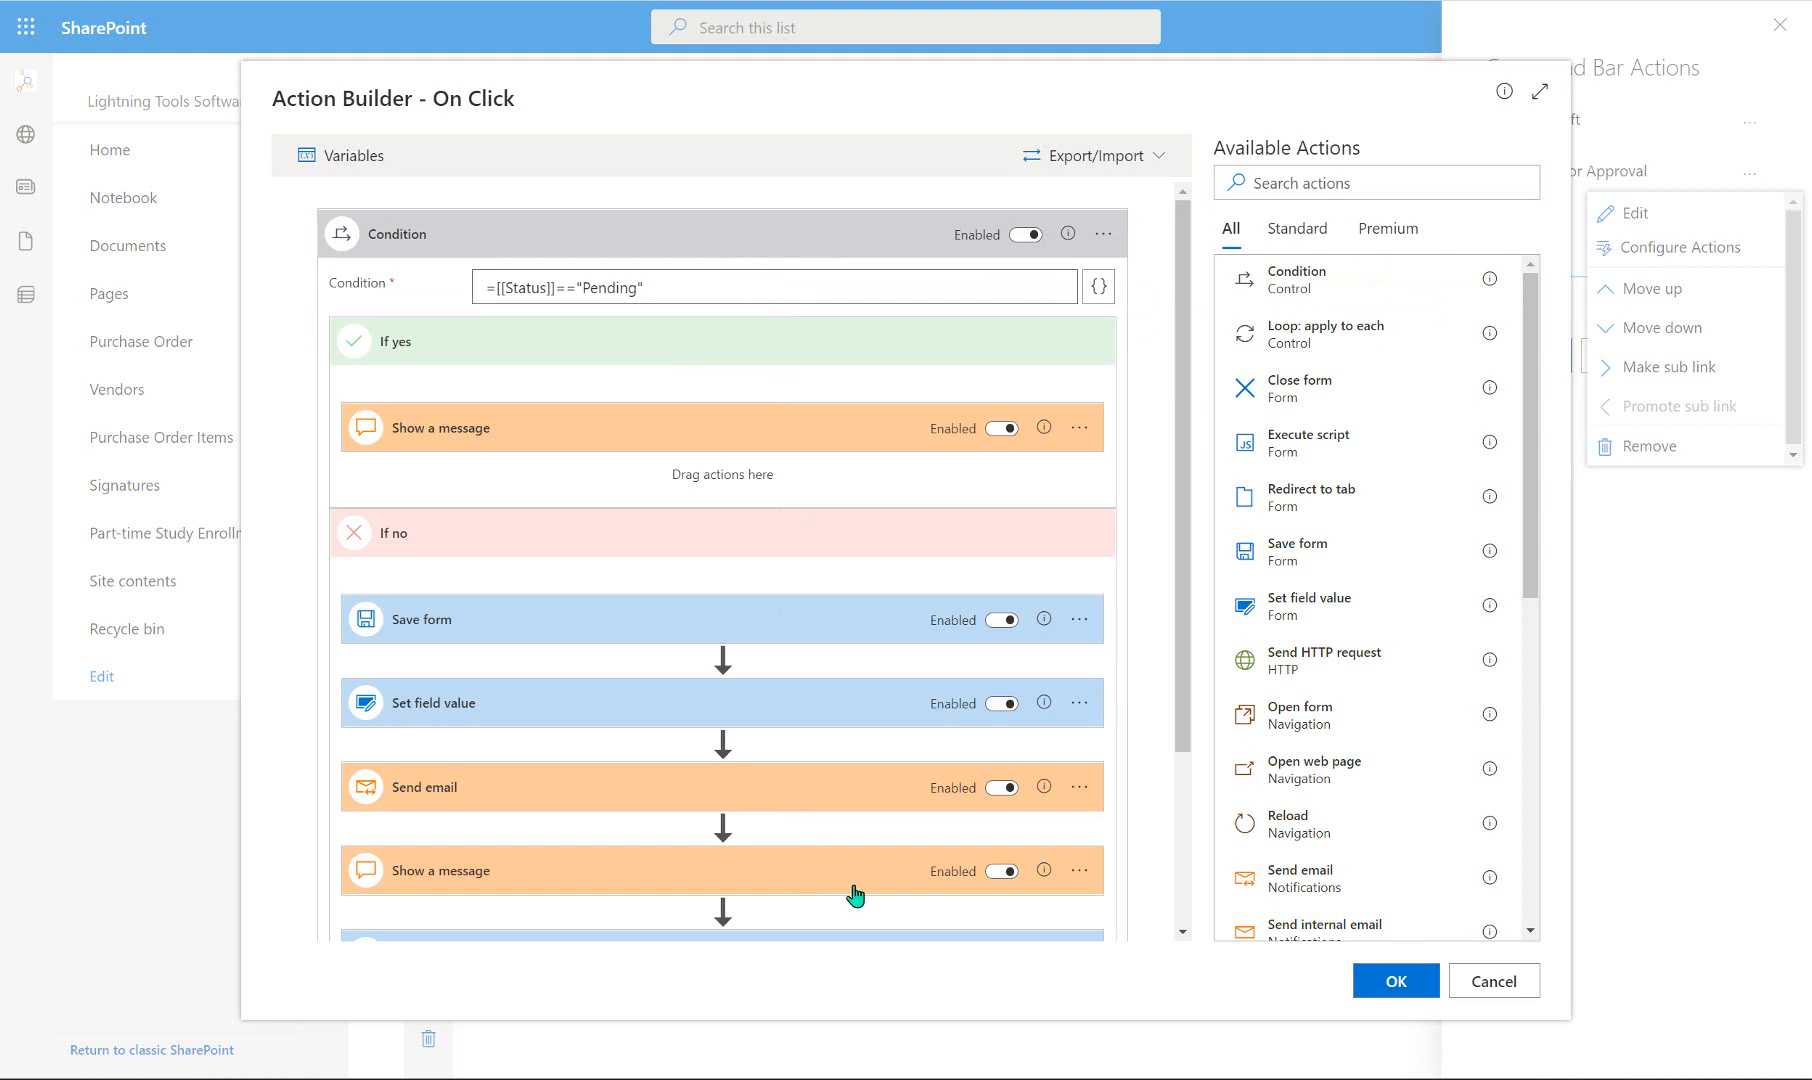
mouse_move(1360, 609)
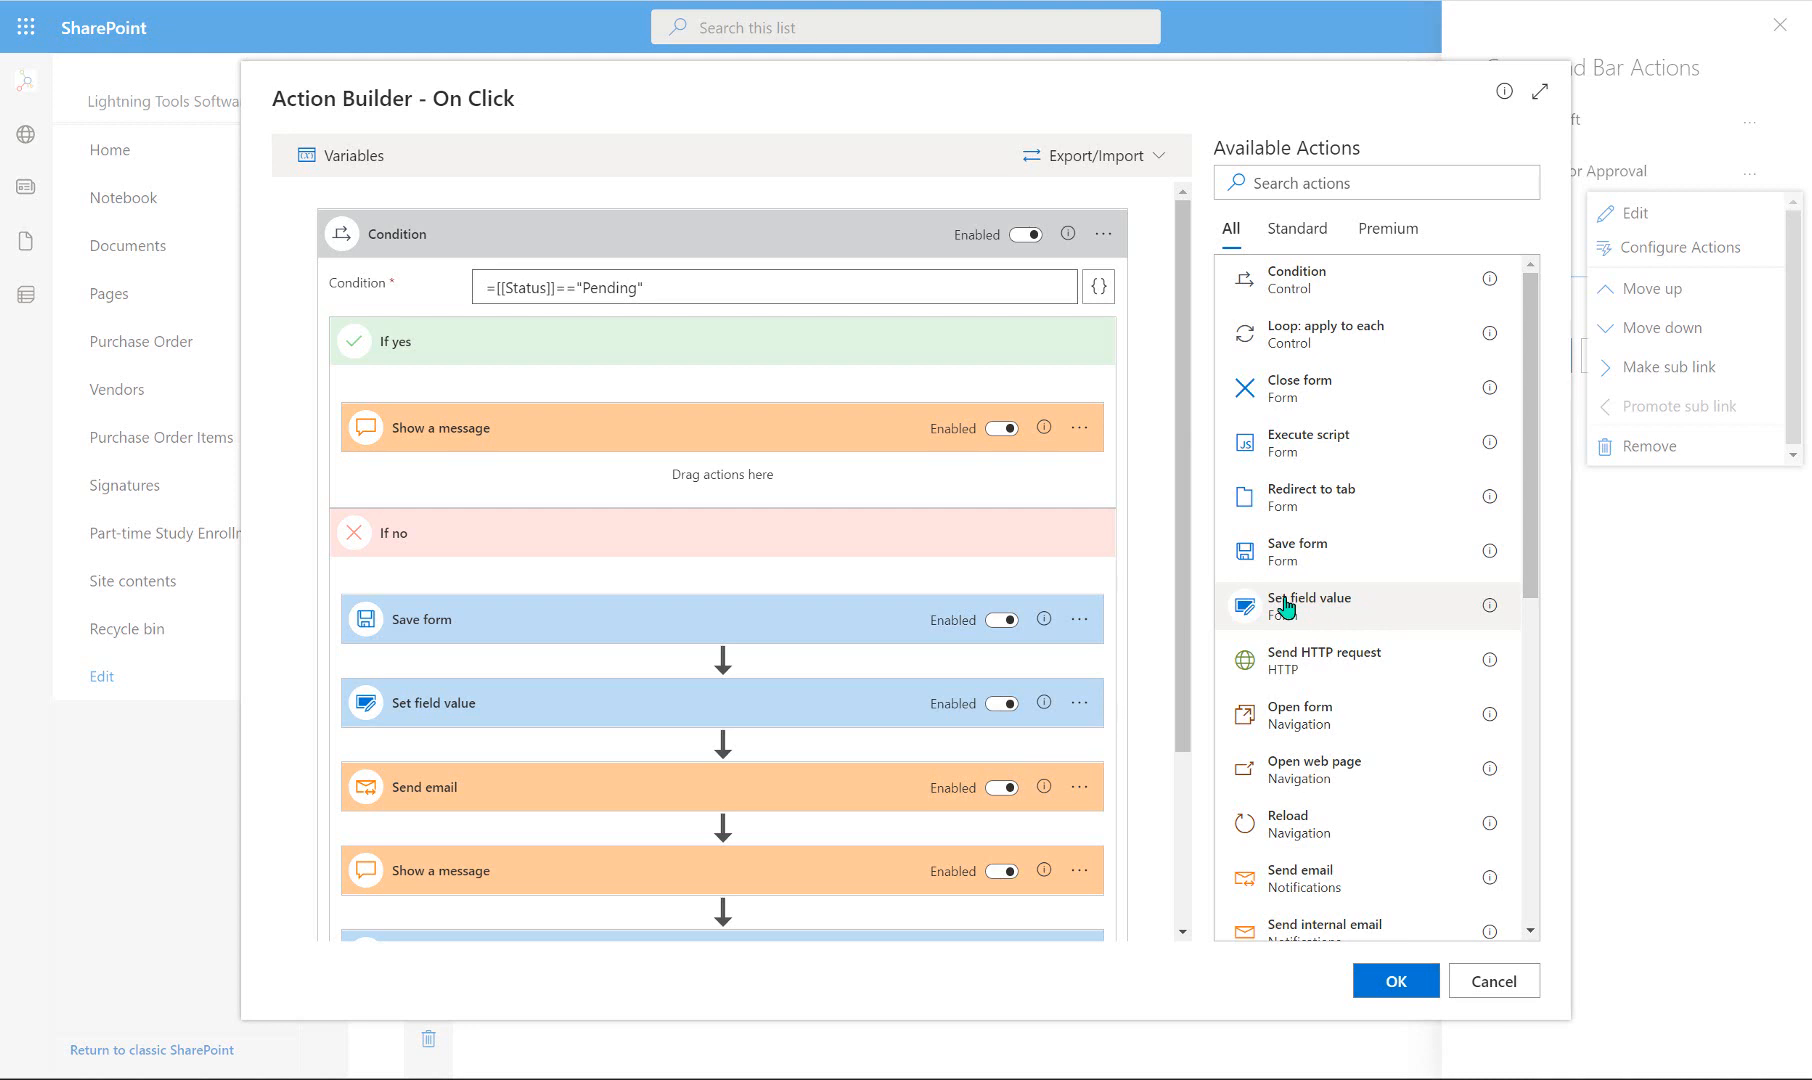
mouse_move(1314, 609)
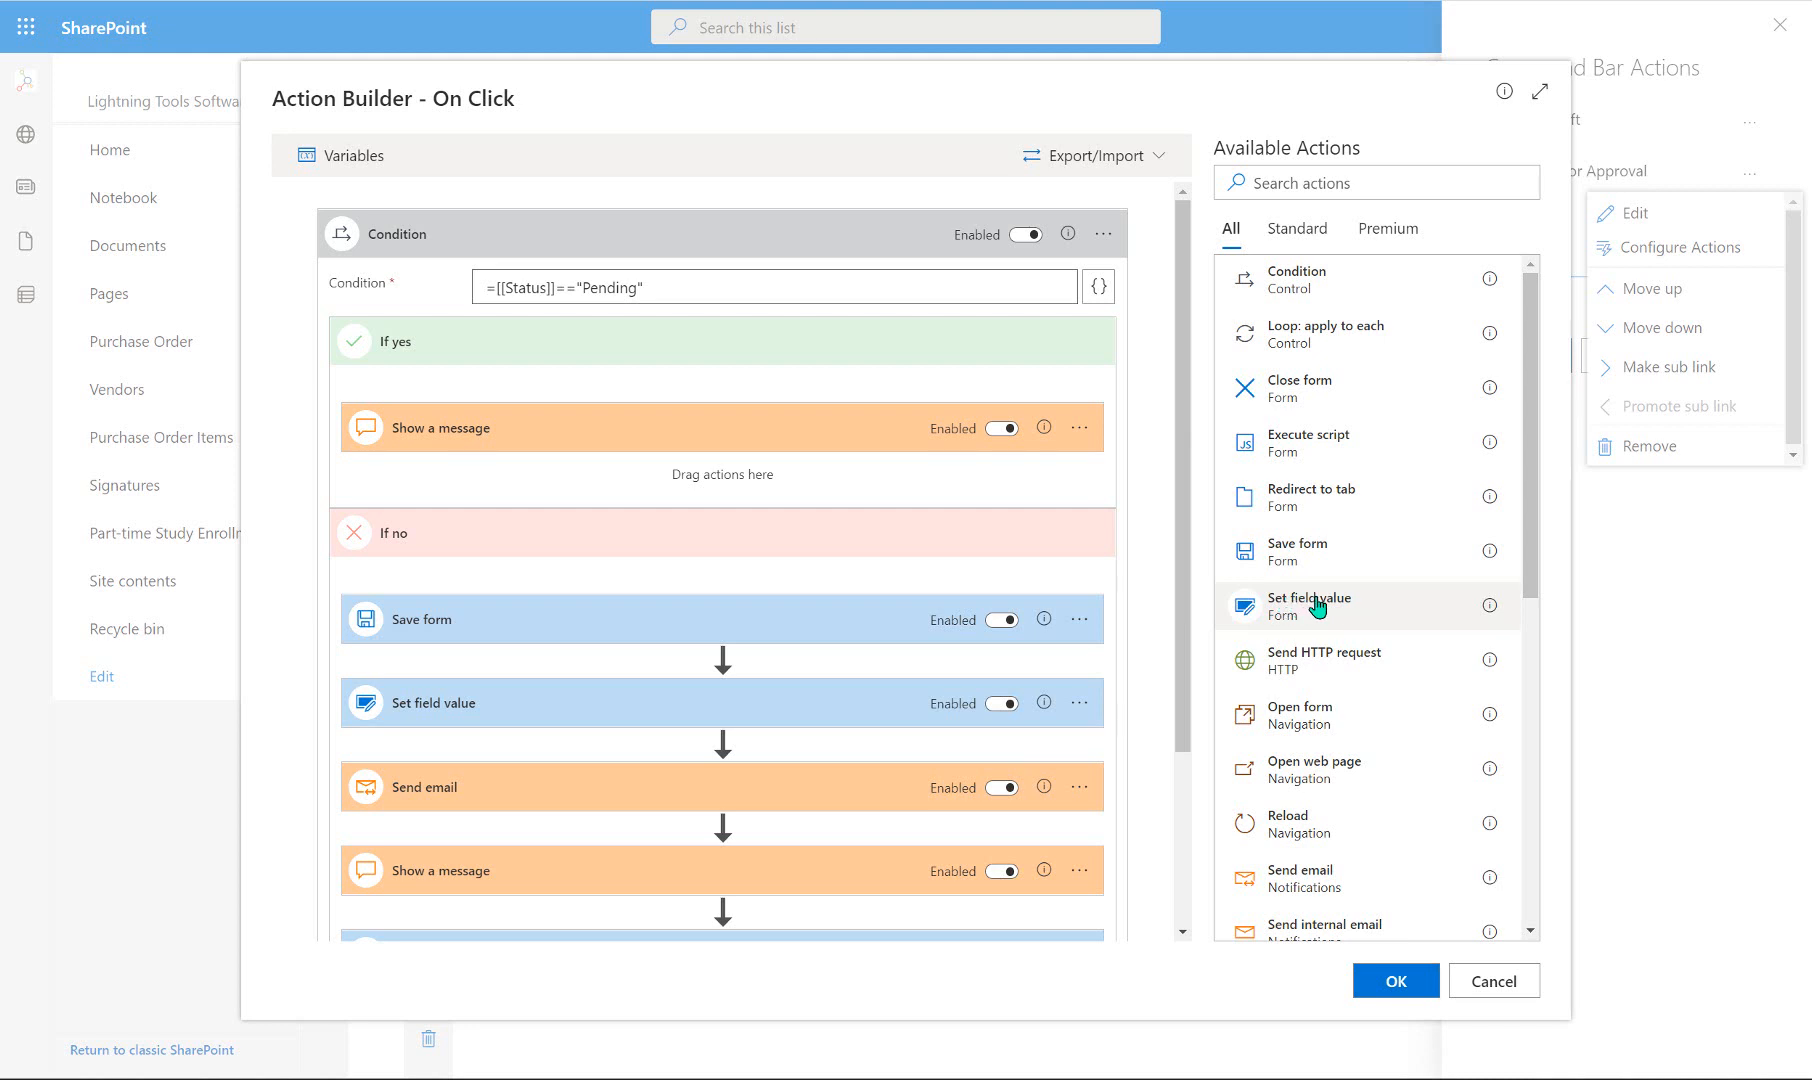
Add a Set field value step after Save form, targeting the Purchase Order Number field.
left_click_drag(1312, 606, 1196, 606)
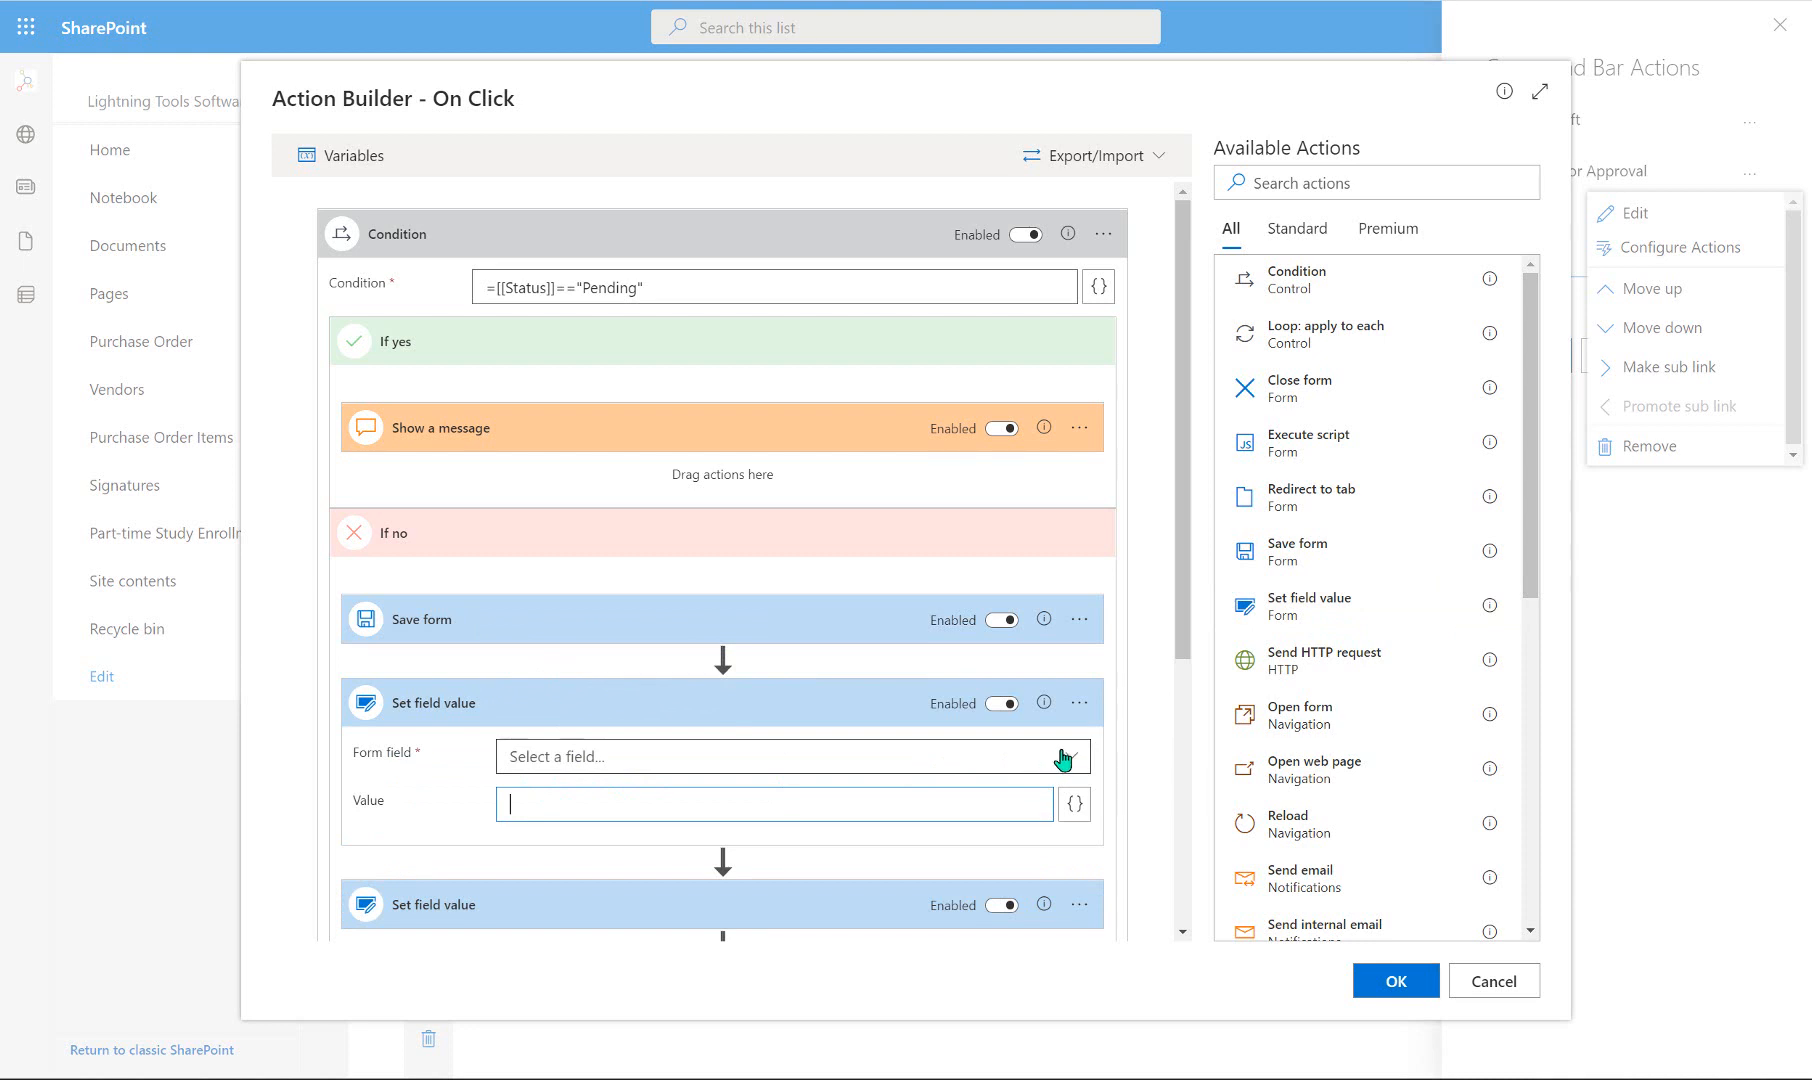
left_click(789, 757)
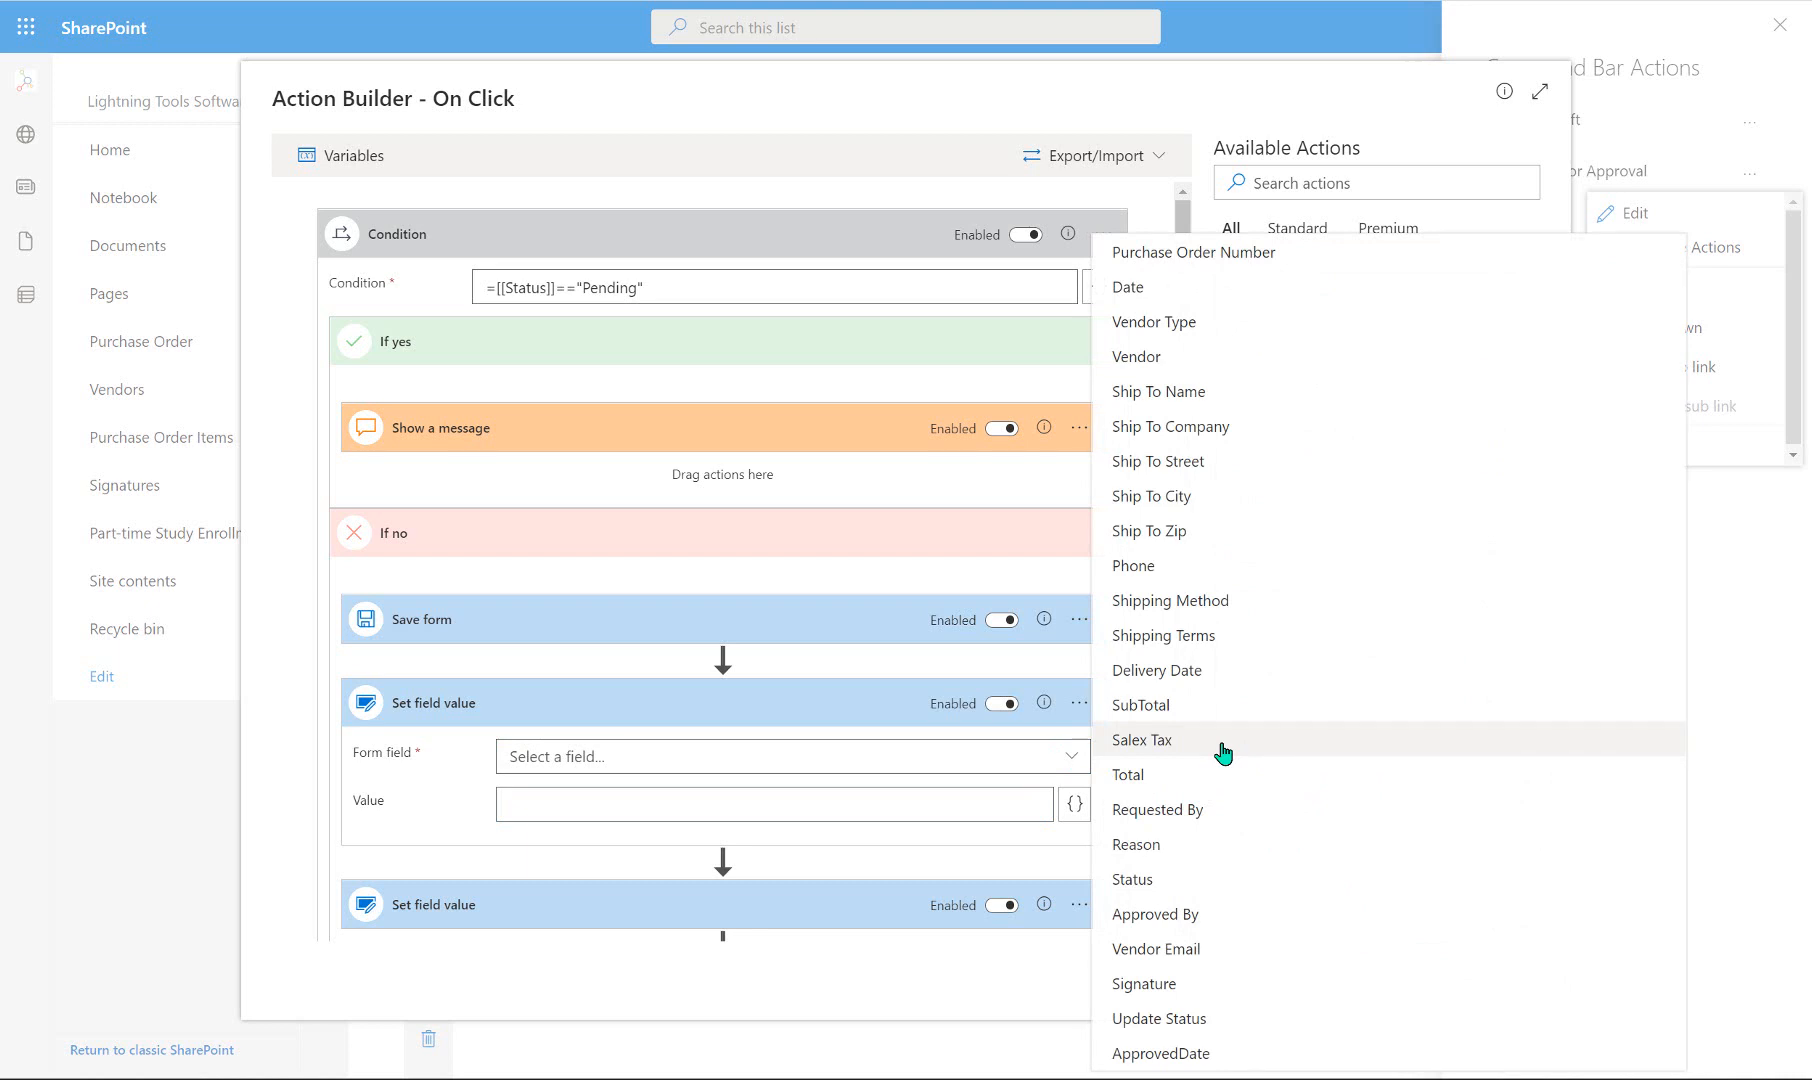
left_click(1191, 252)
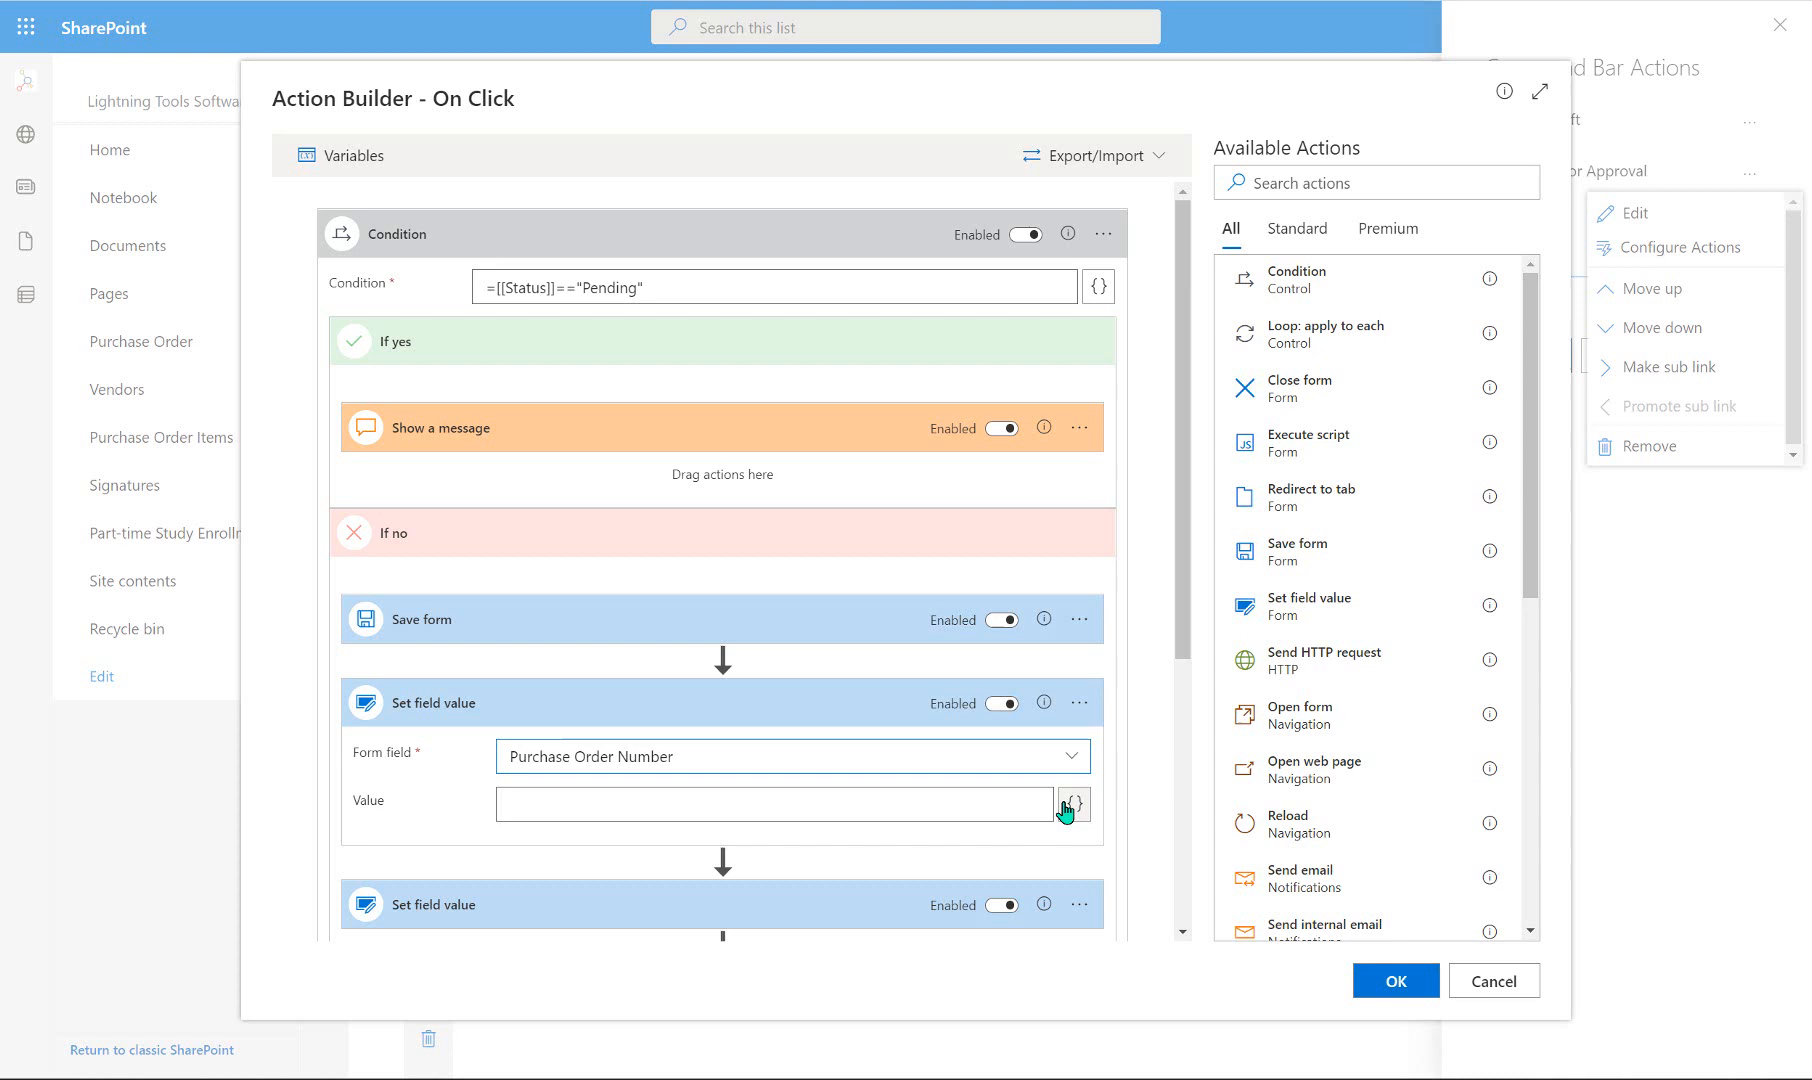
mouse_move(1085, 826)
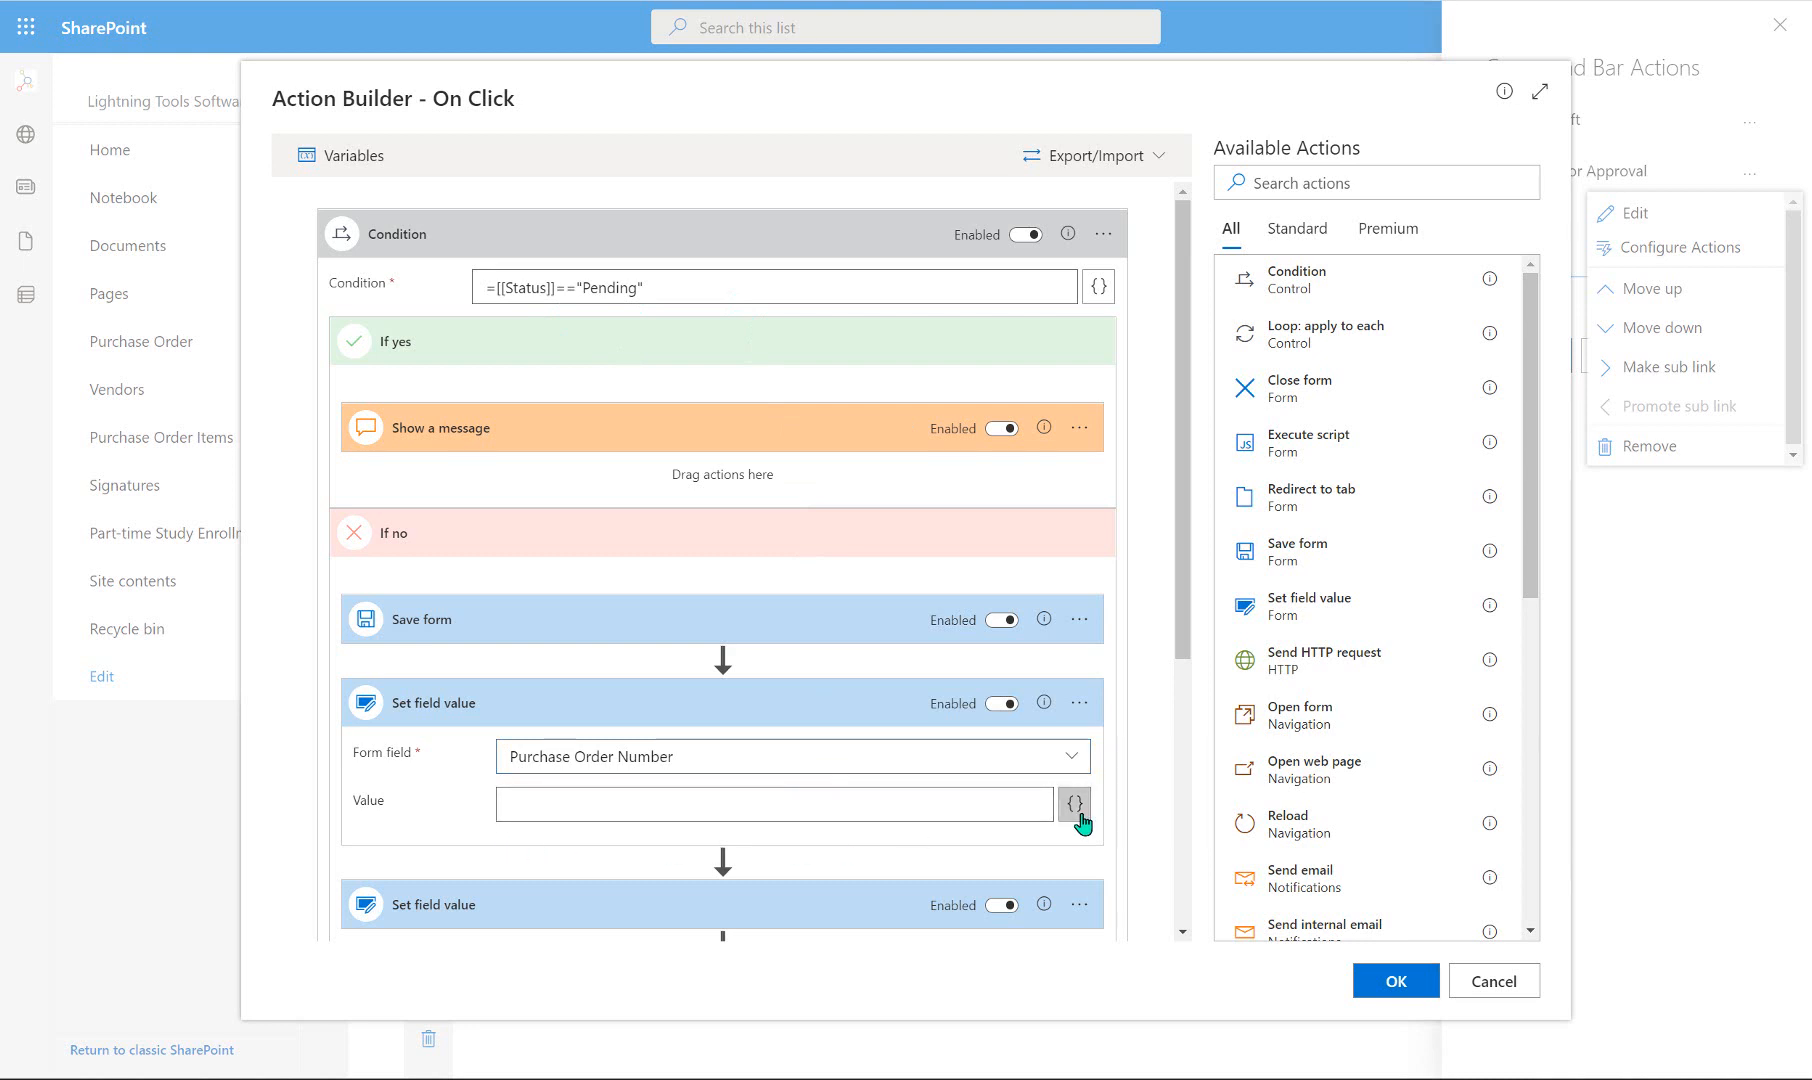
Enter the template expression PO[[ID]] as the Purchase Order Number value.
left_click(1074, 805)
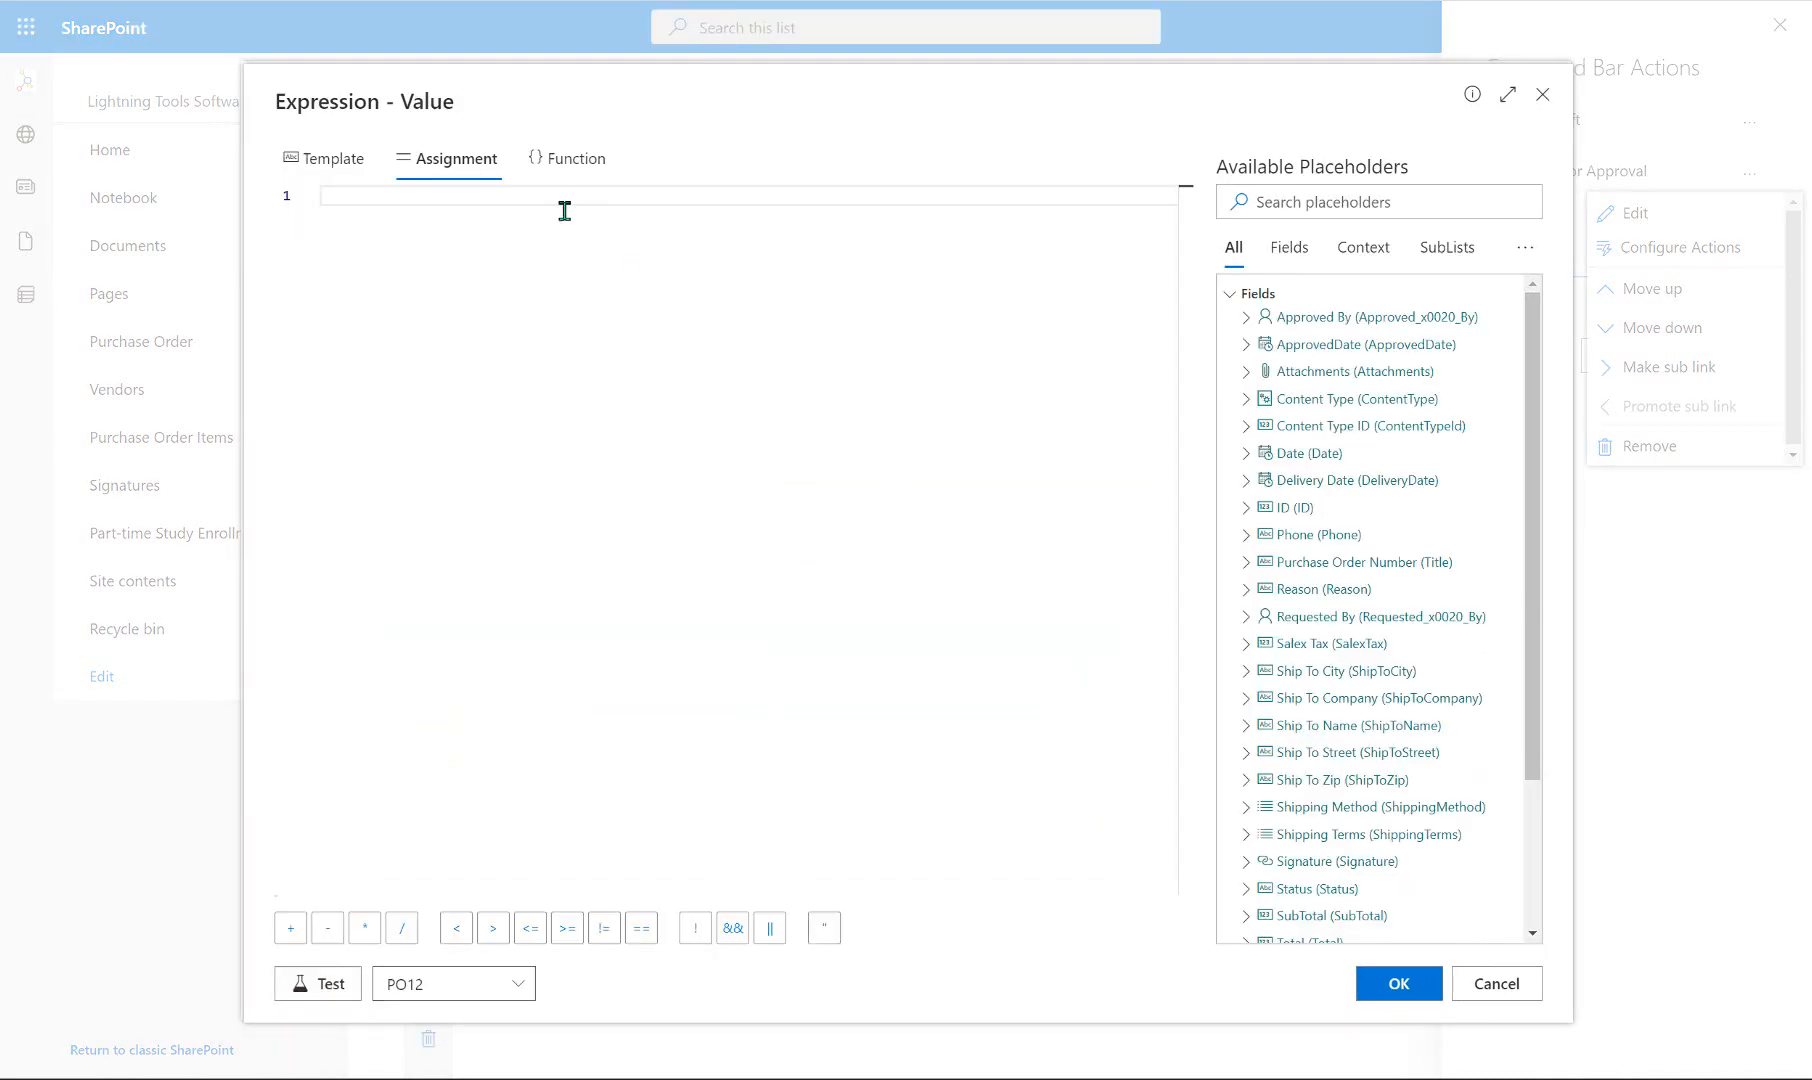
left_click(334, 158)
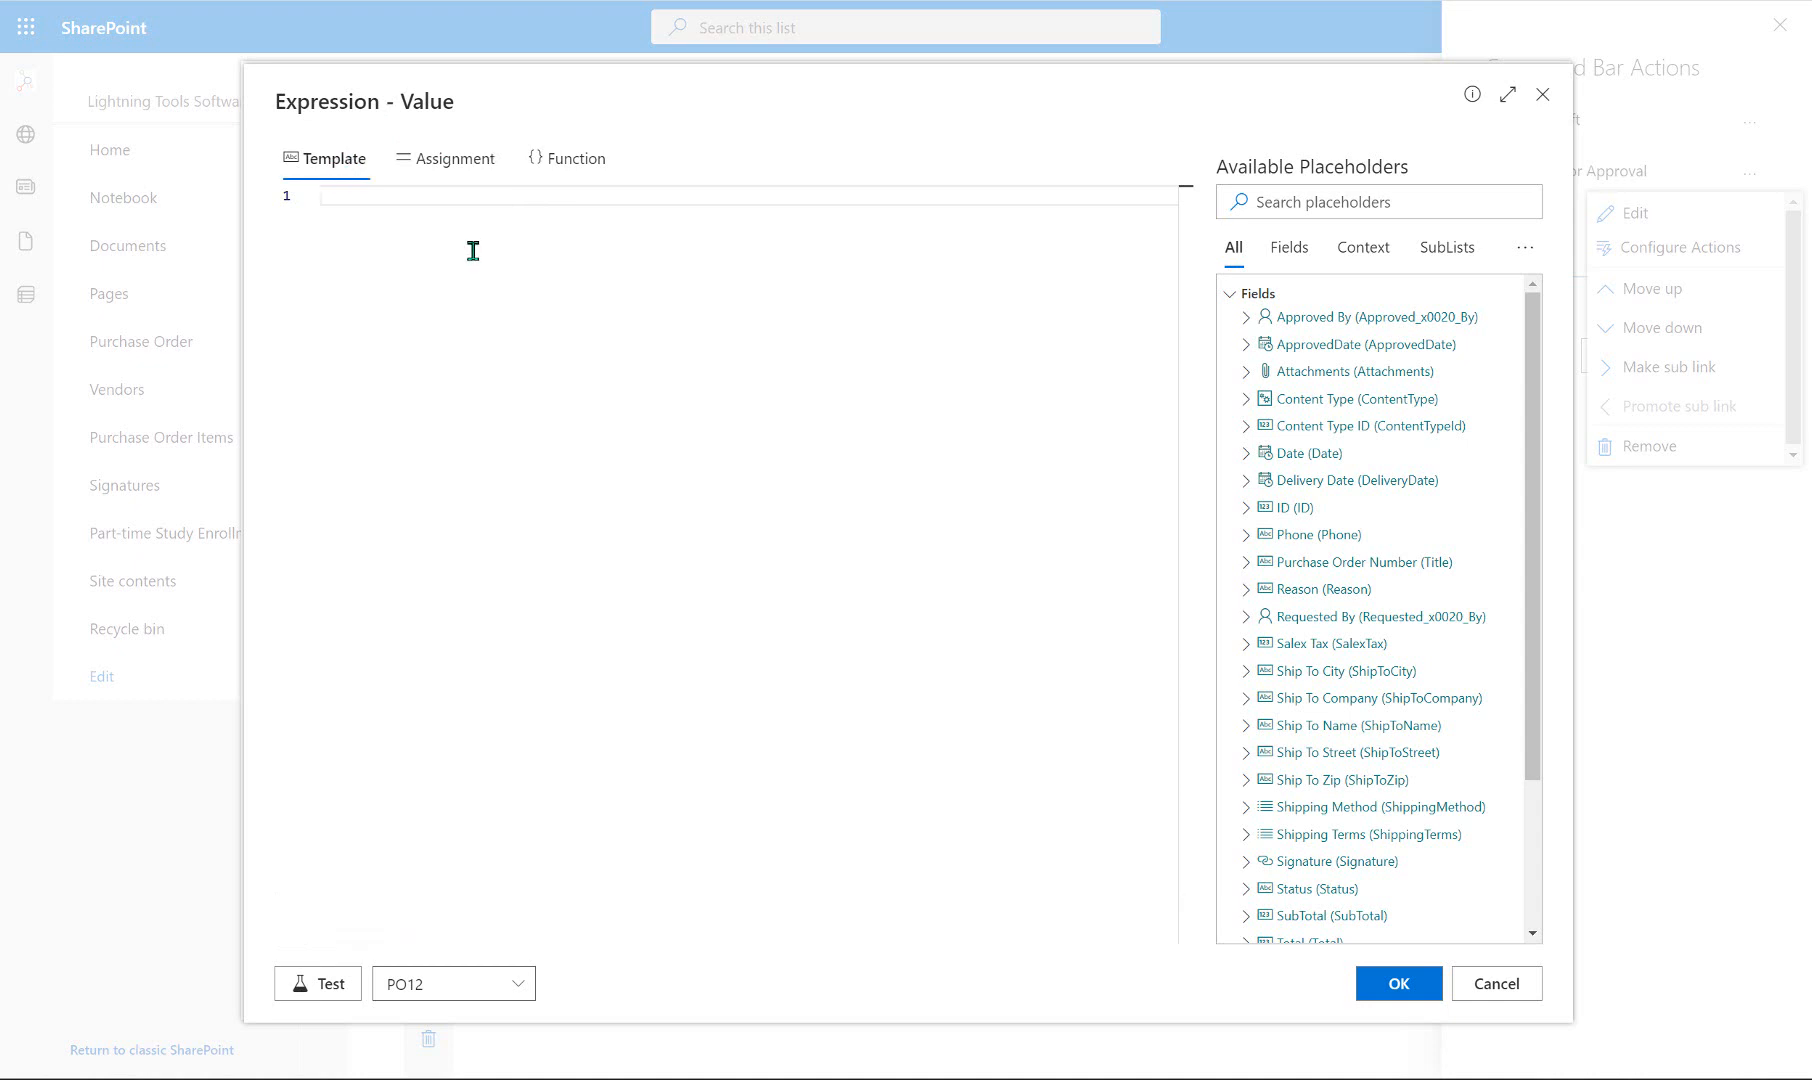
left_click(329, 195)
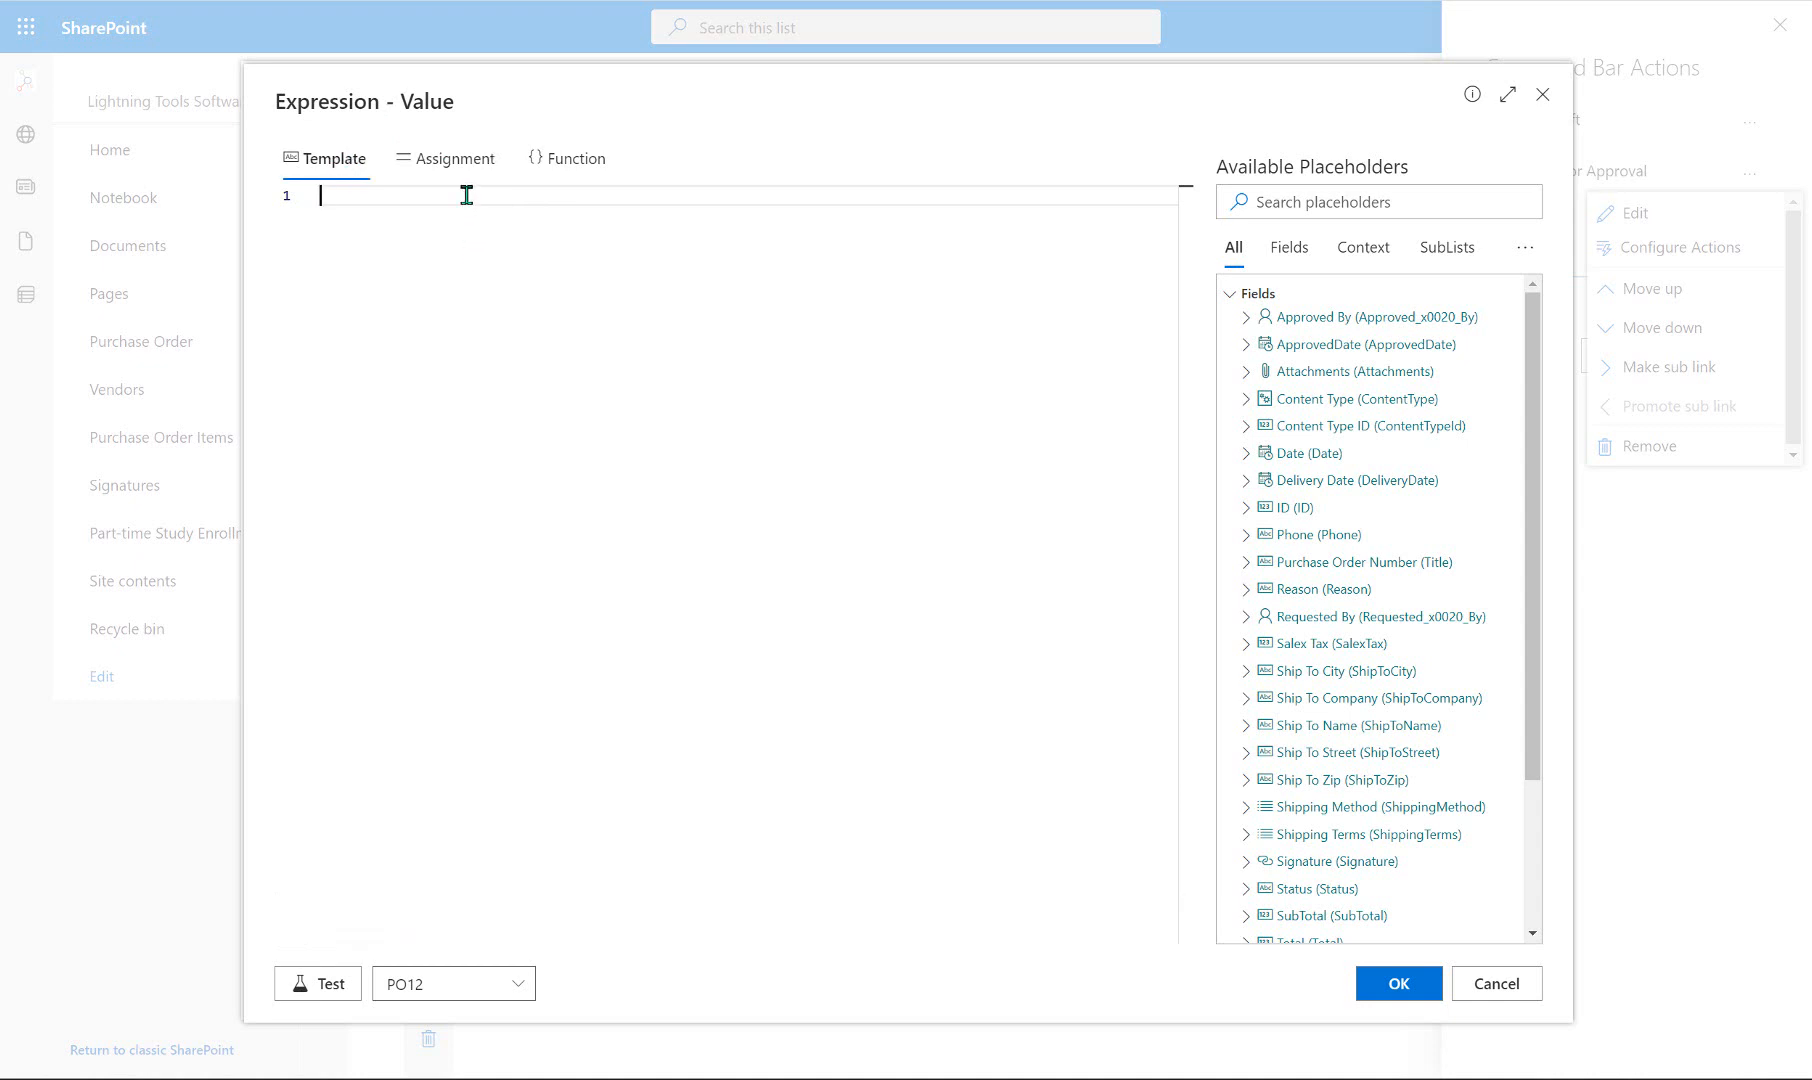
type("PO")
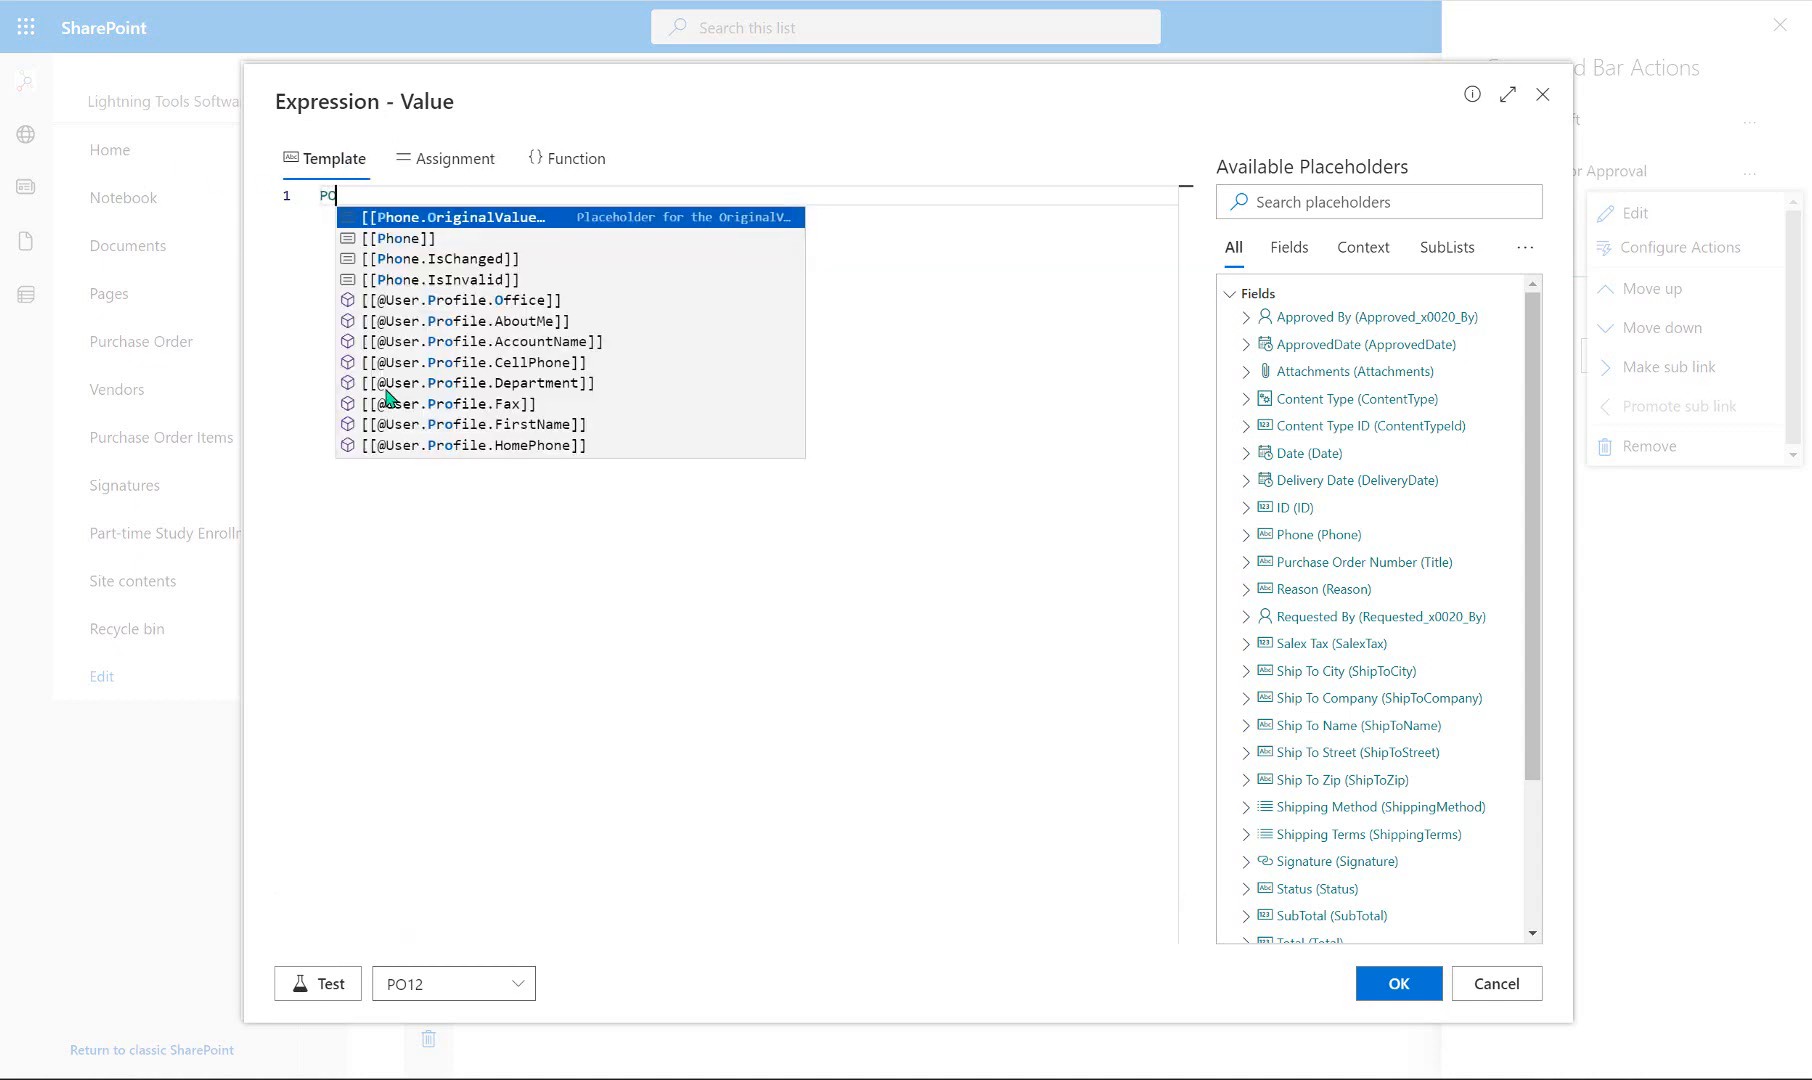
mouse_move(618, 590)
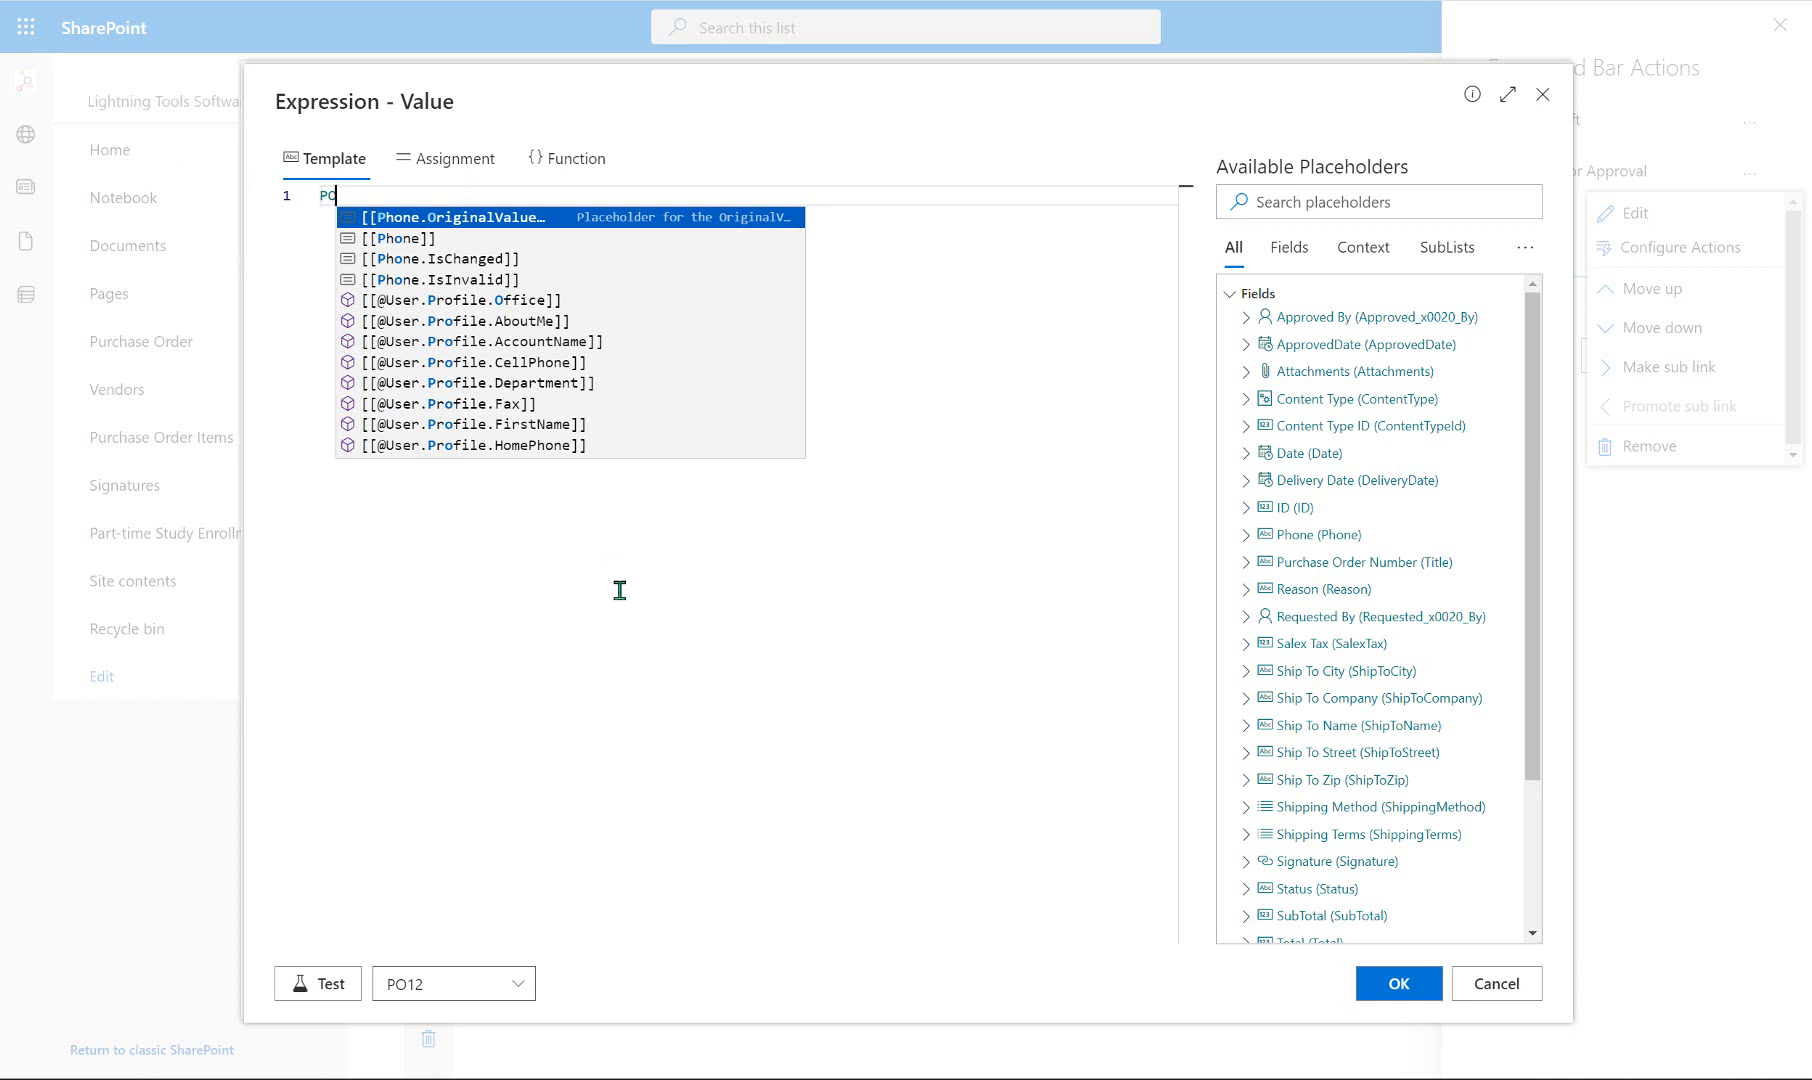
left_click(1247, 507)
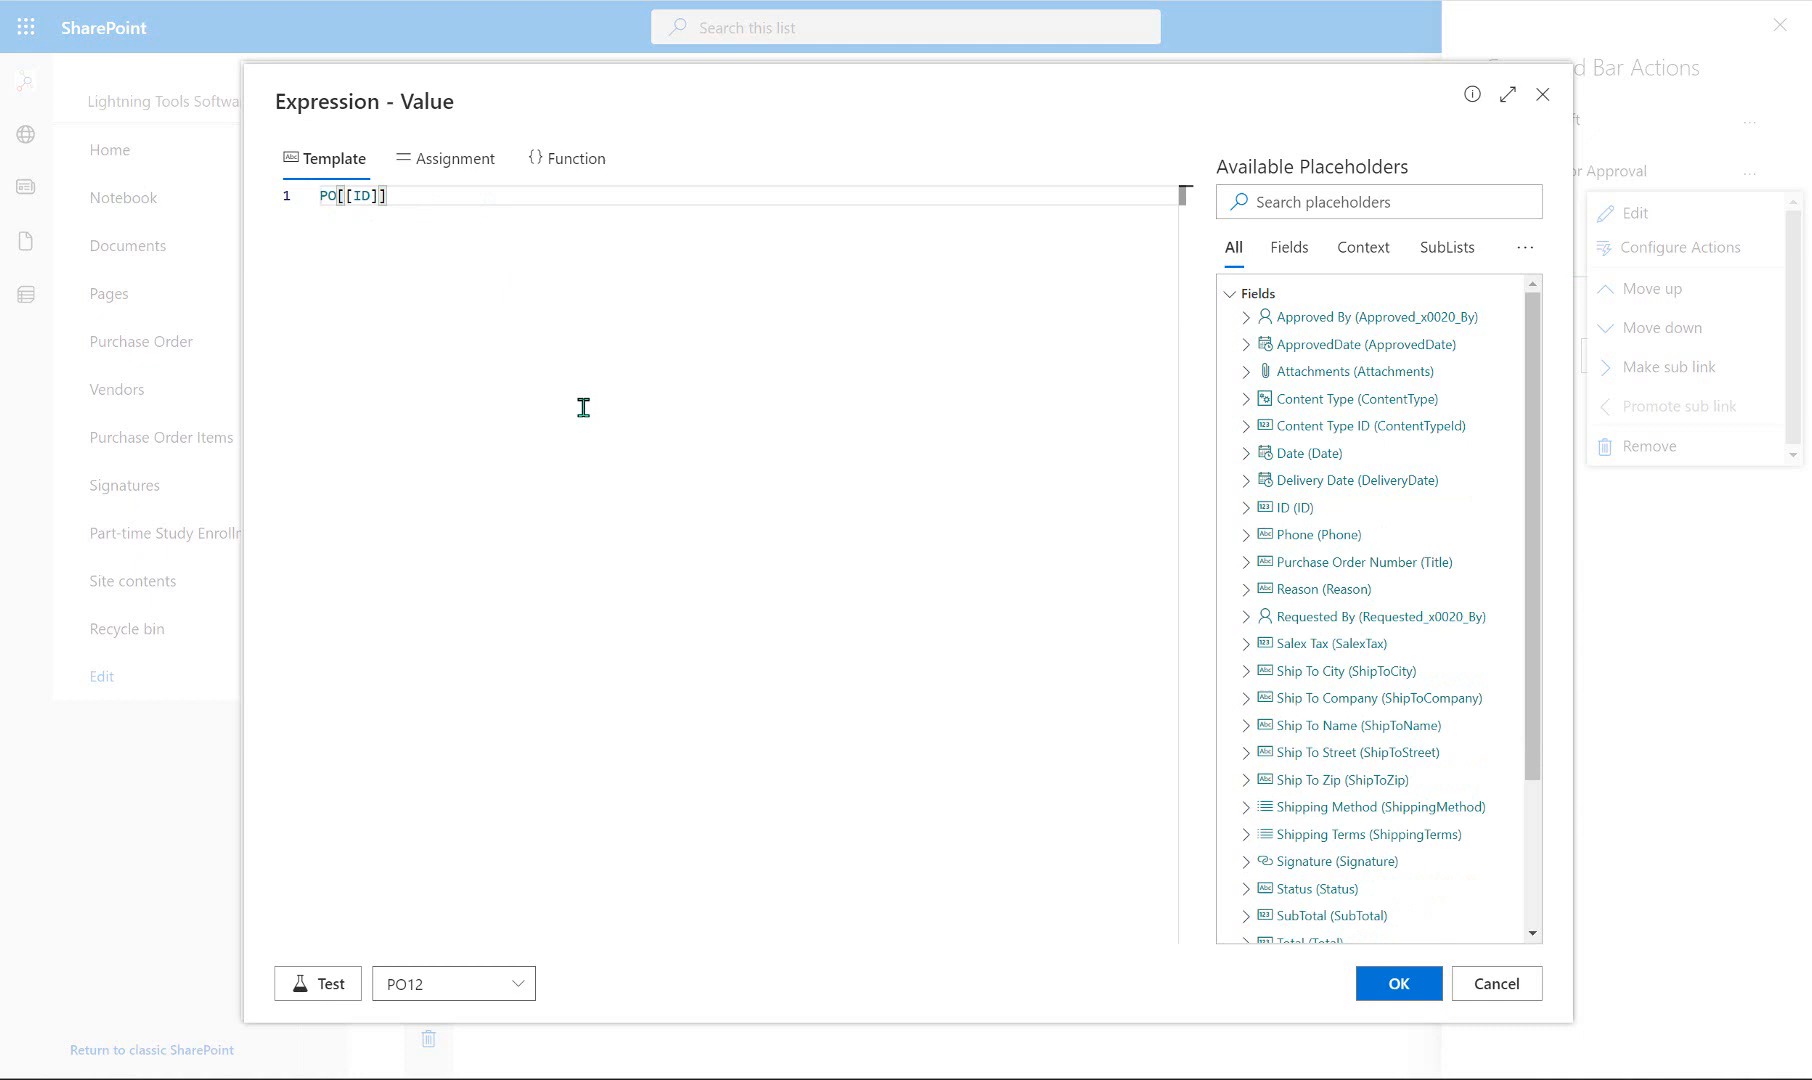
Test the expression against item PO8, confirming it returns PO8, and accept it.
left_click(518, 983)
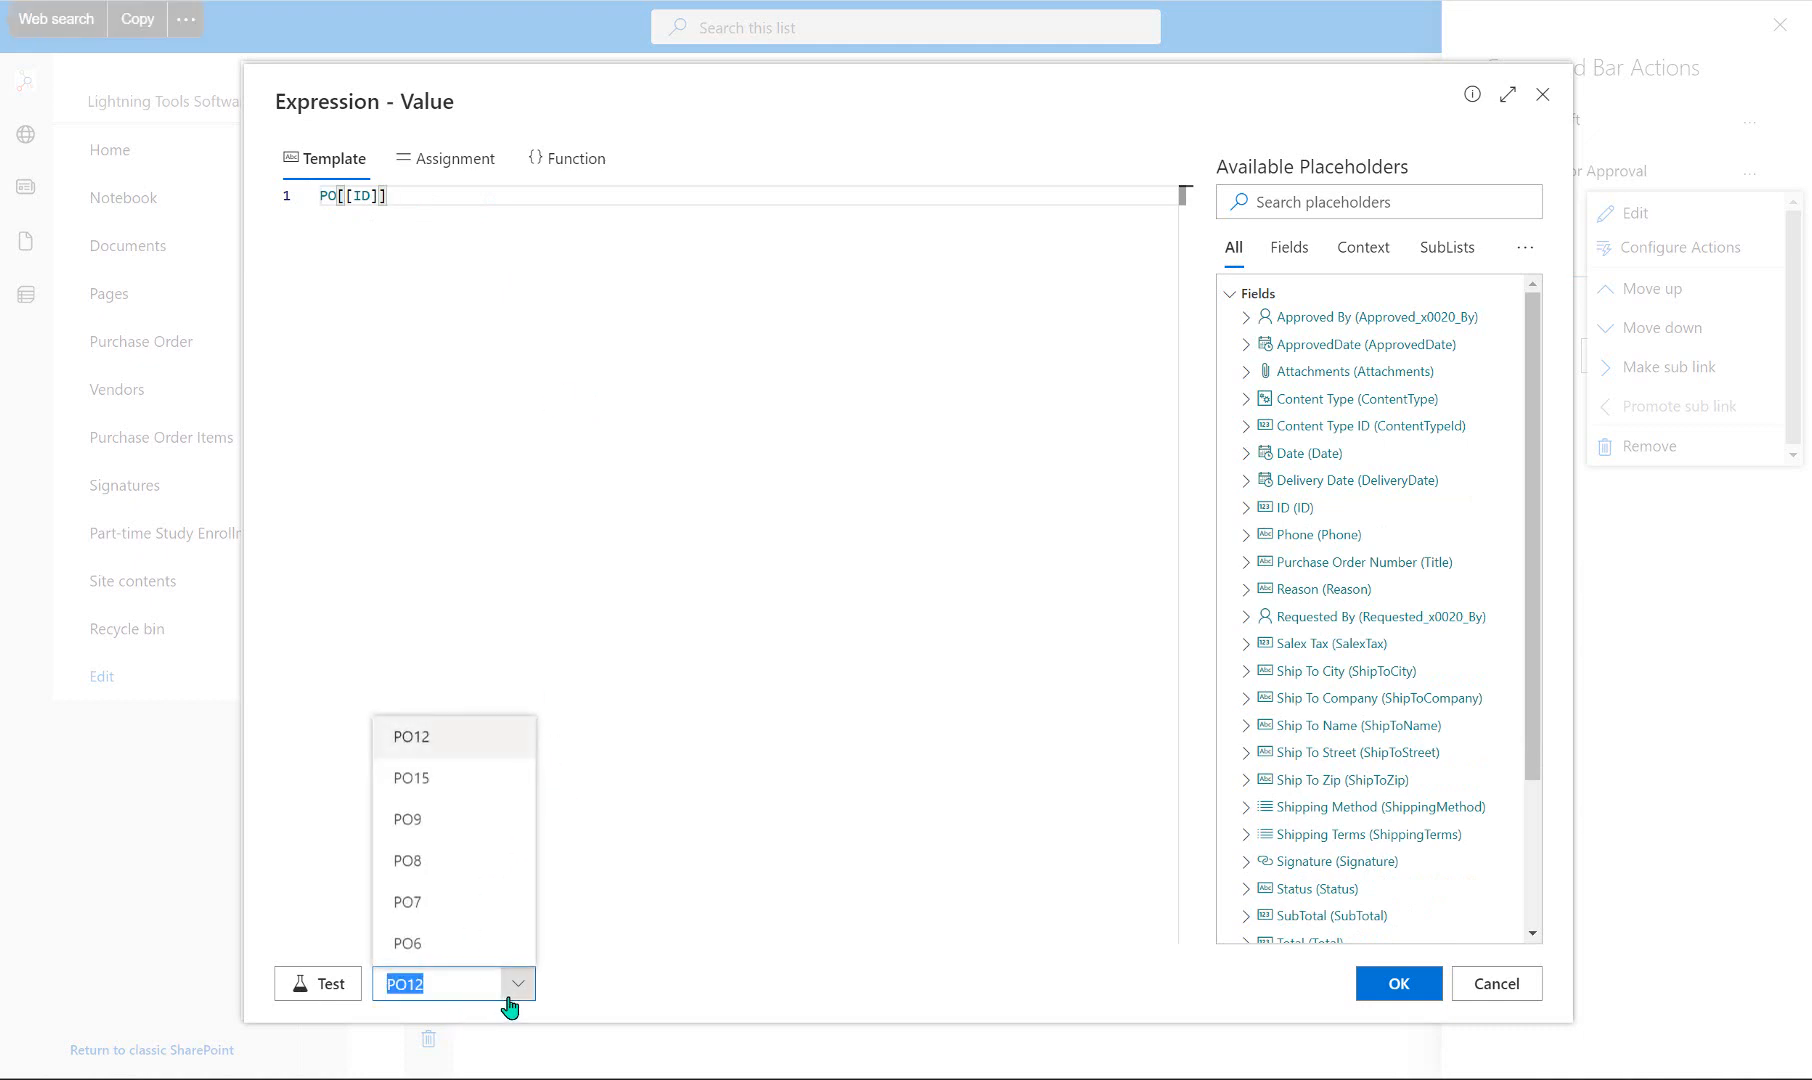
left_click(407, 861)
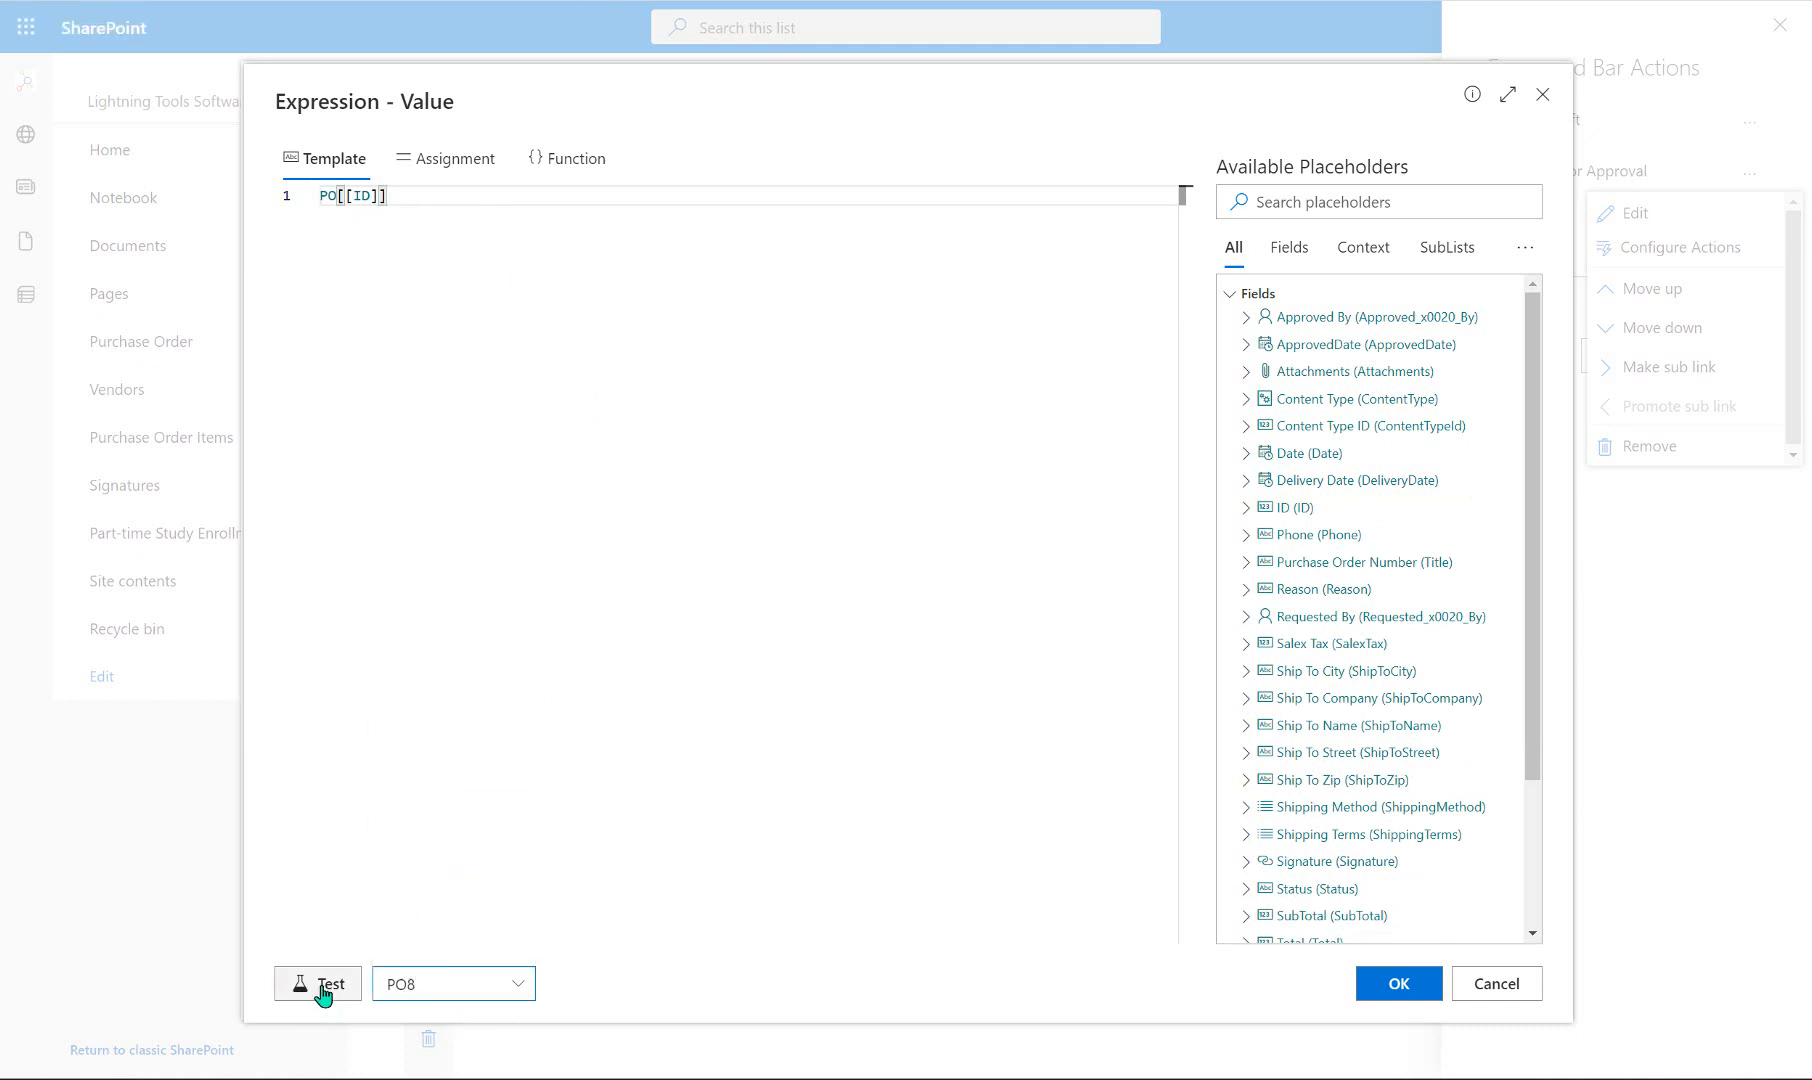
left_click(318, 983)
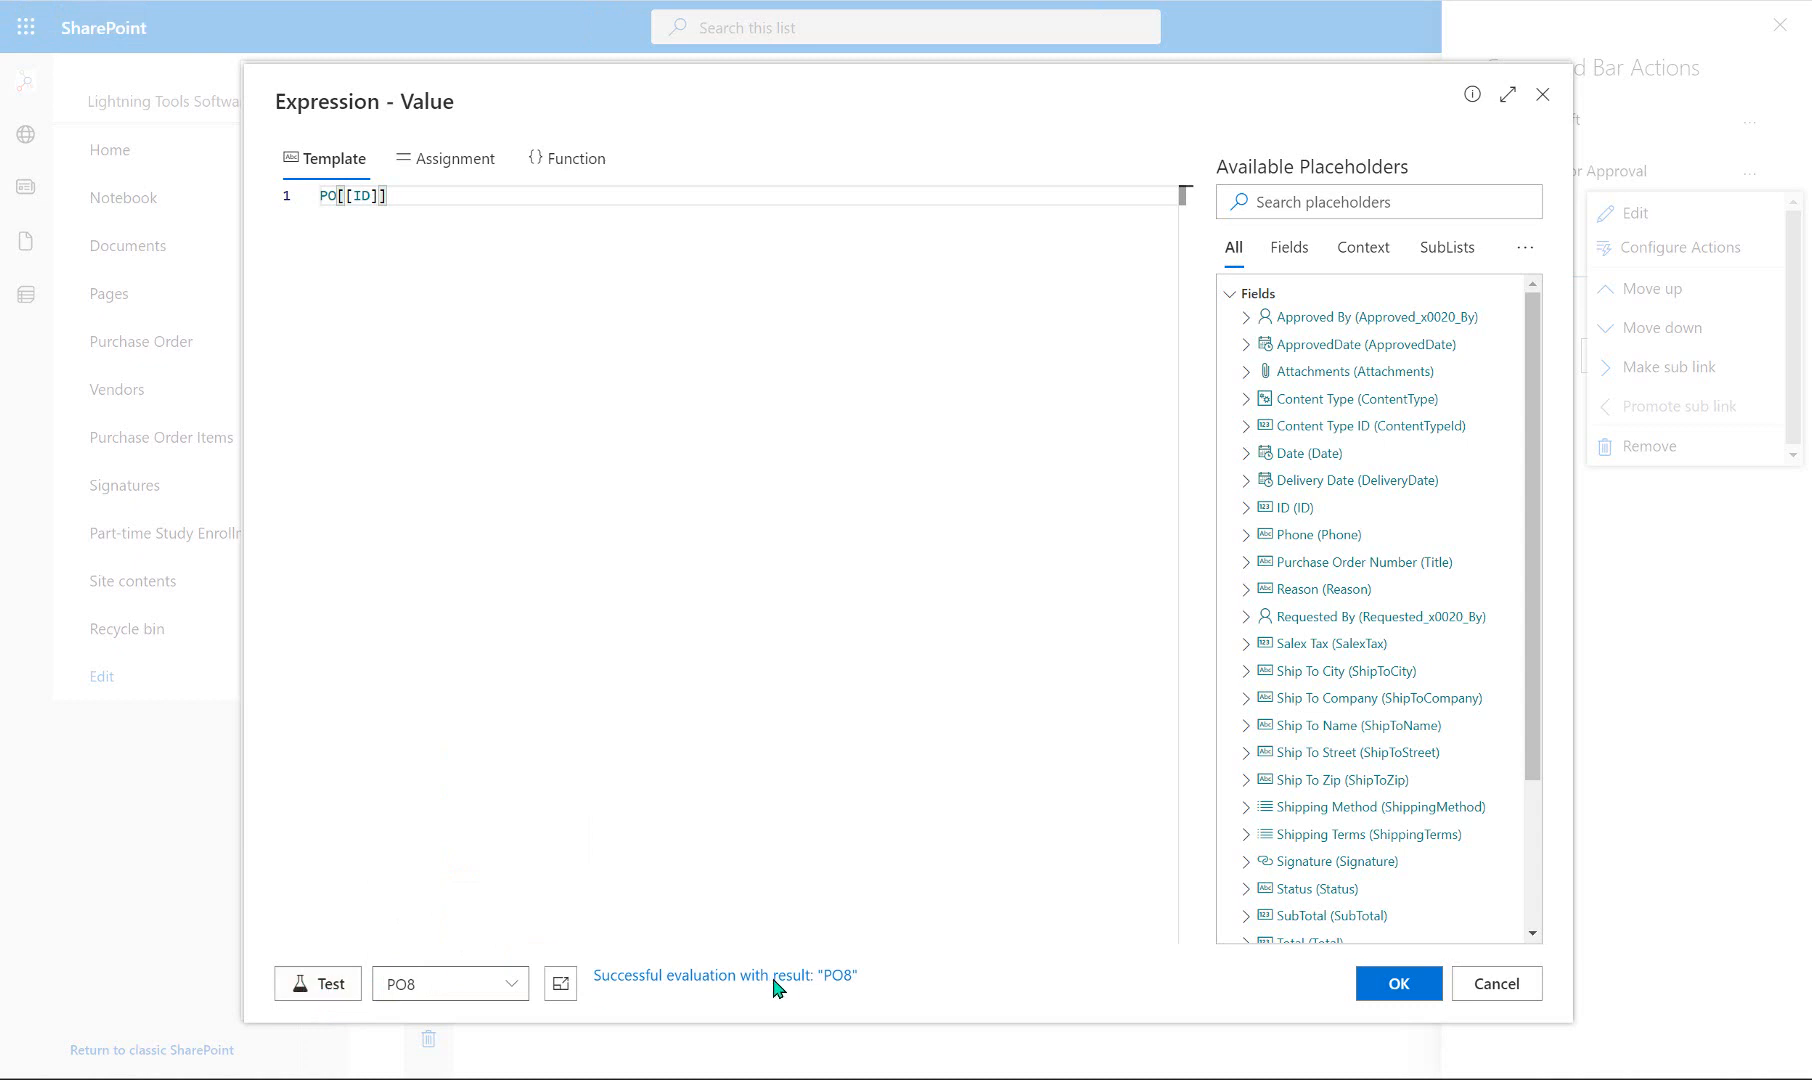
mouse_move(916, 1000)
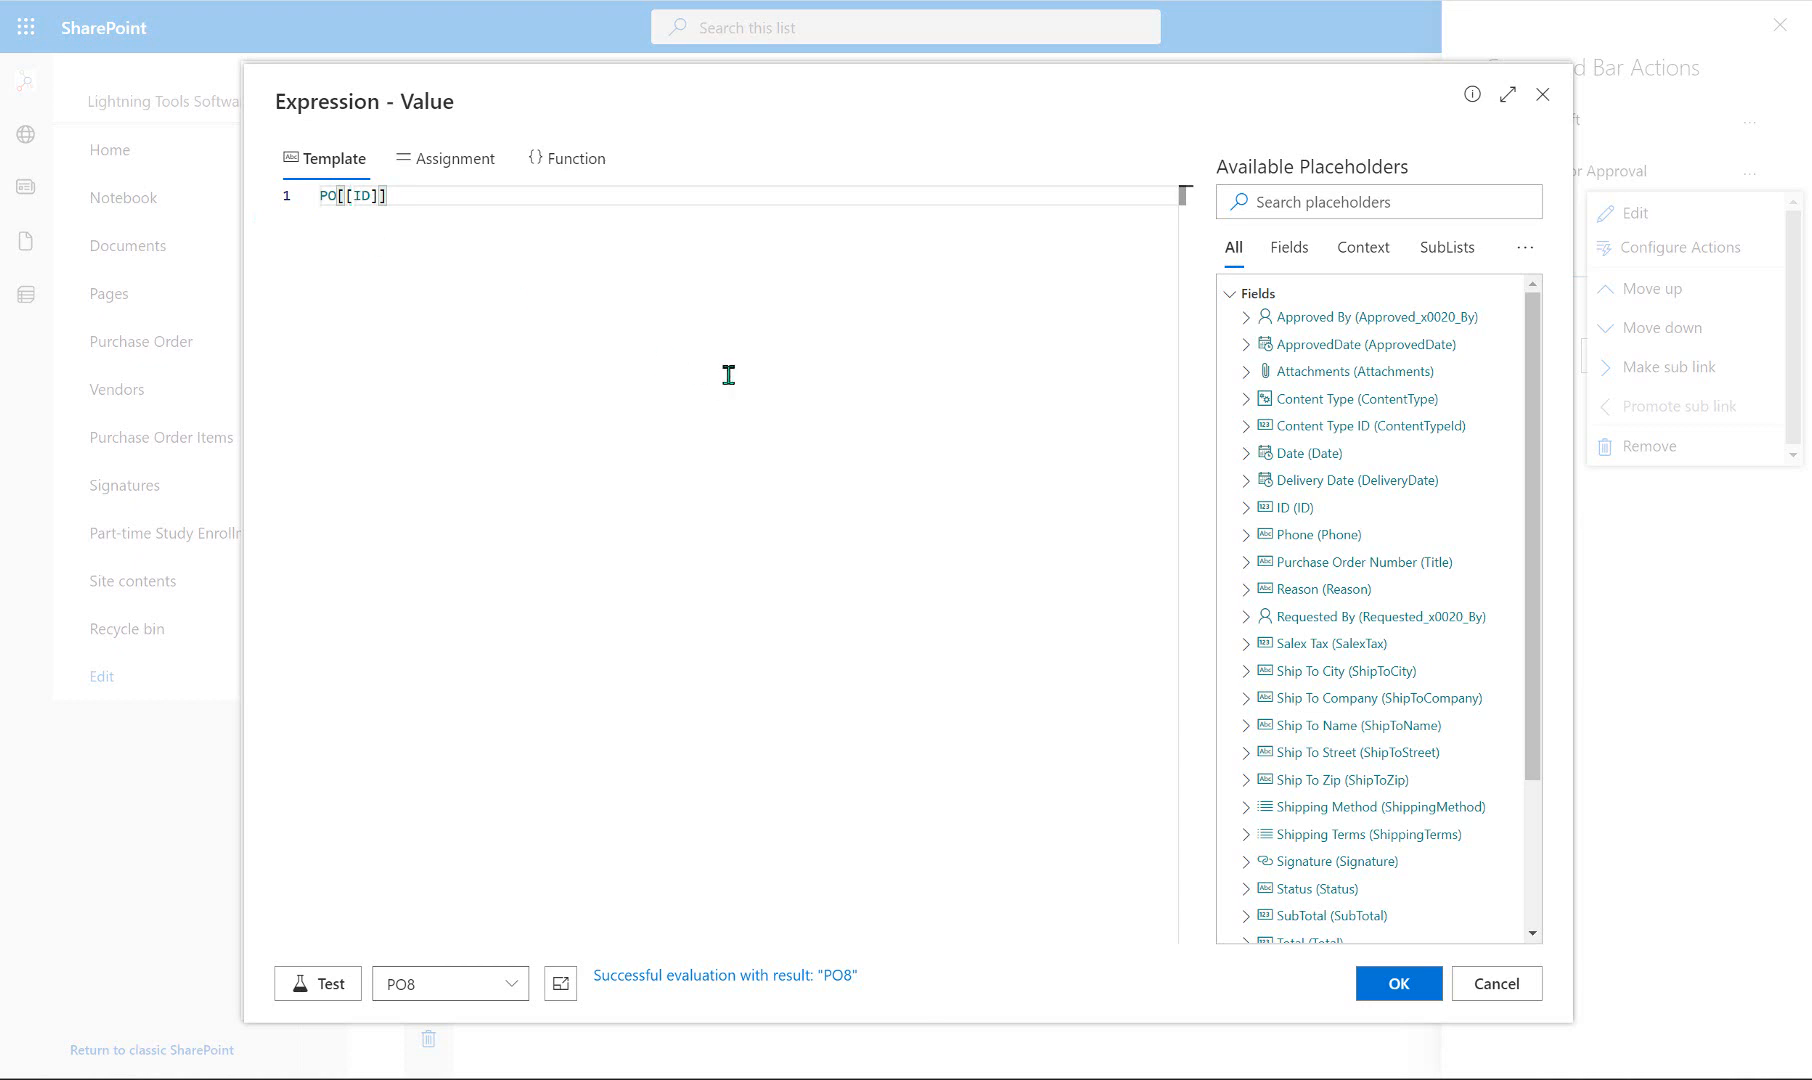
left_click(1397, 983)
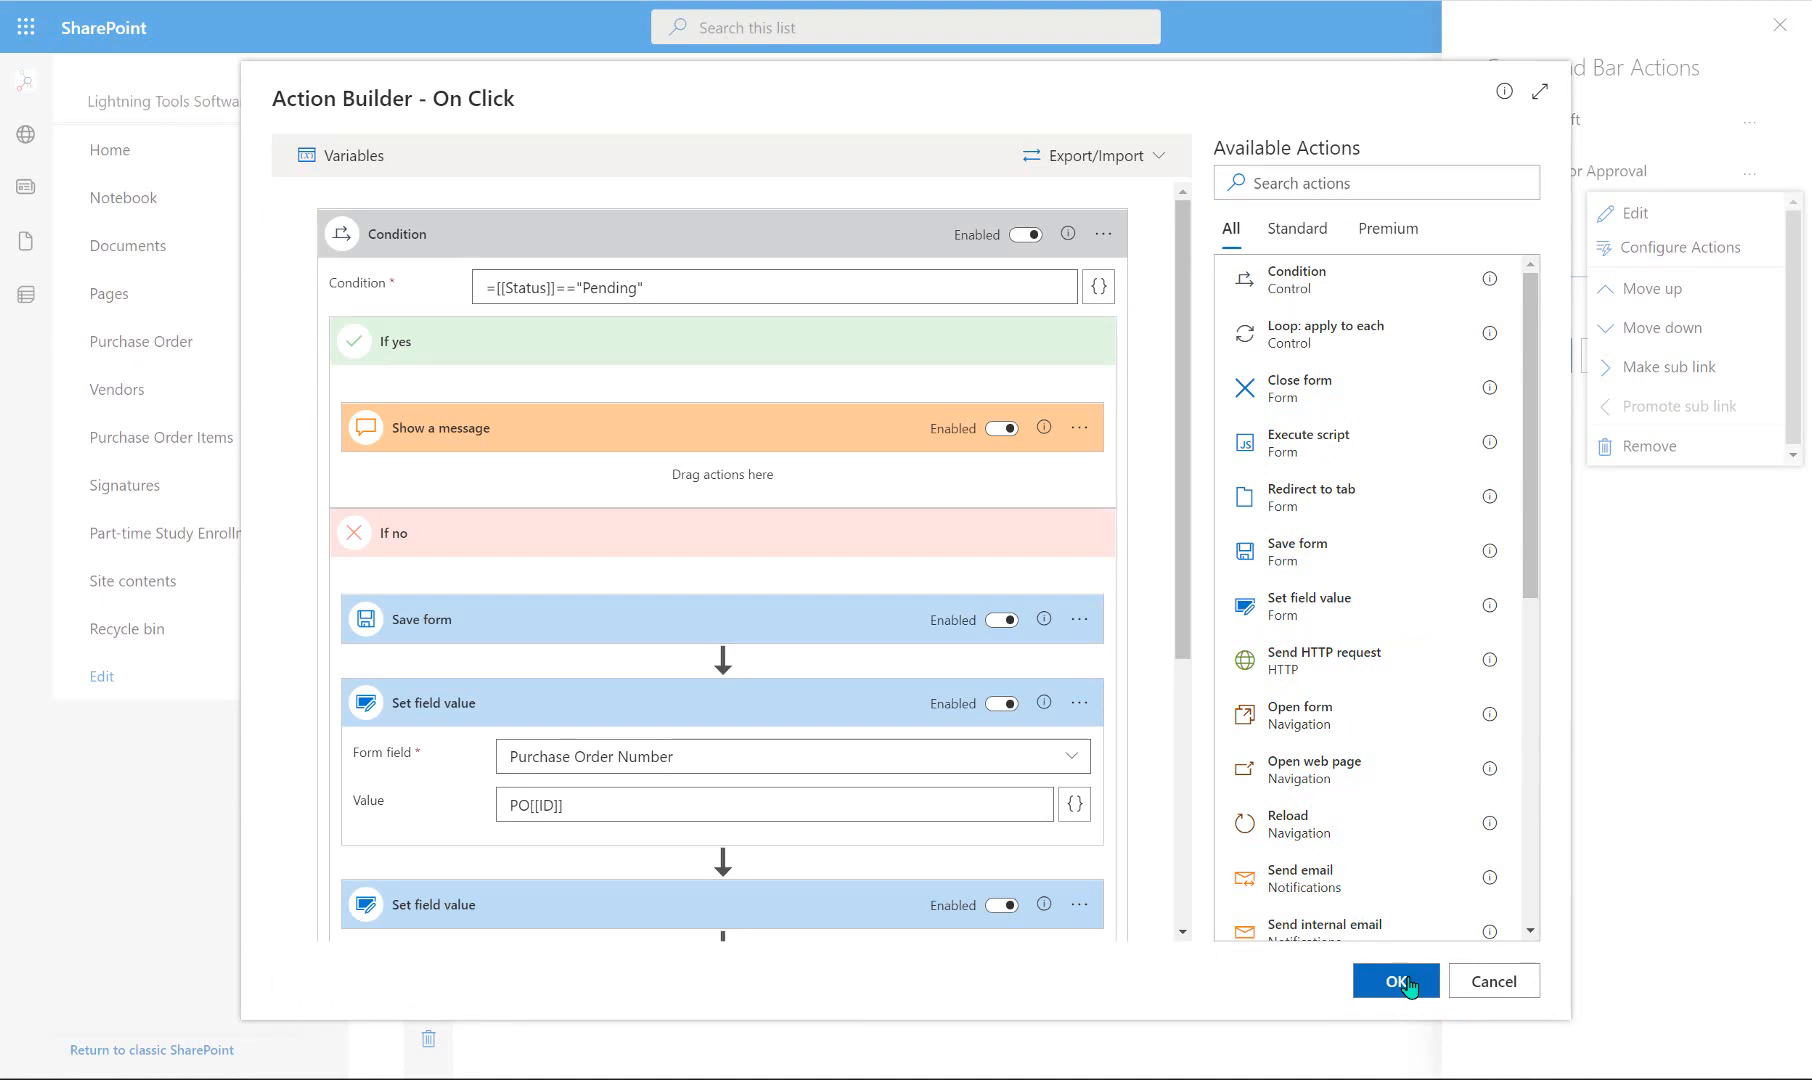
mouse_move(1096, 887)
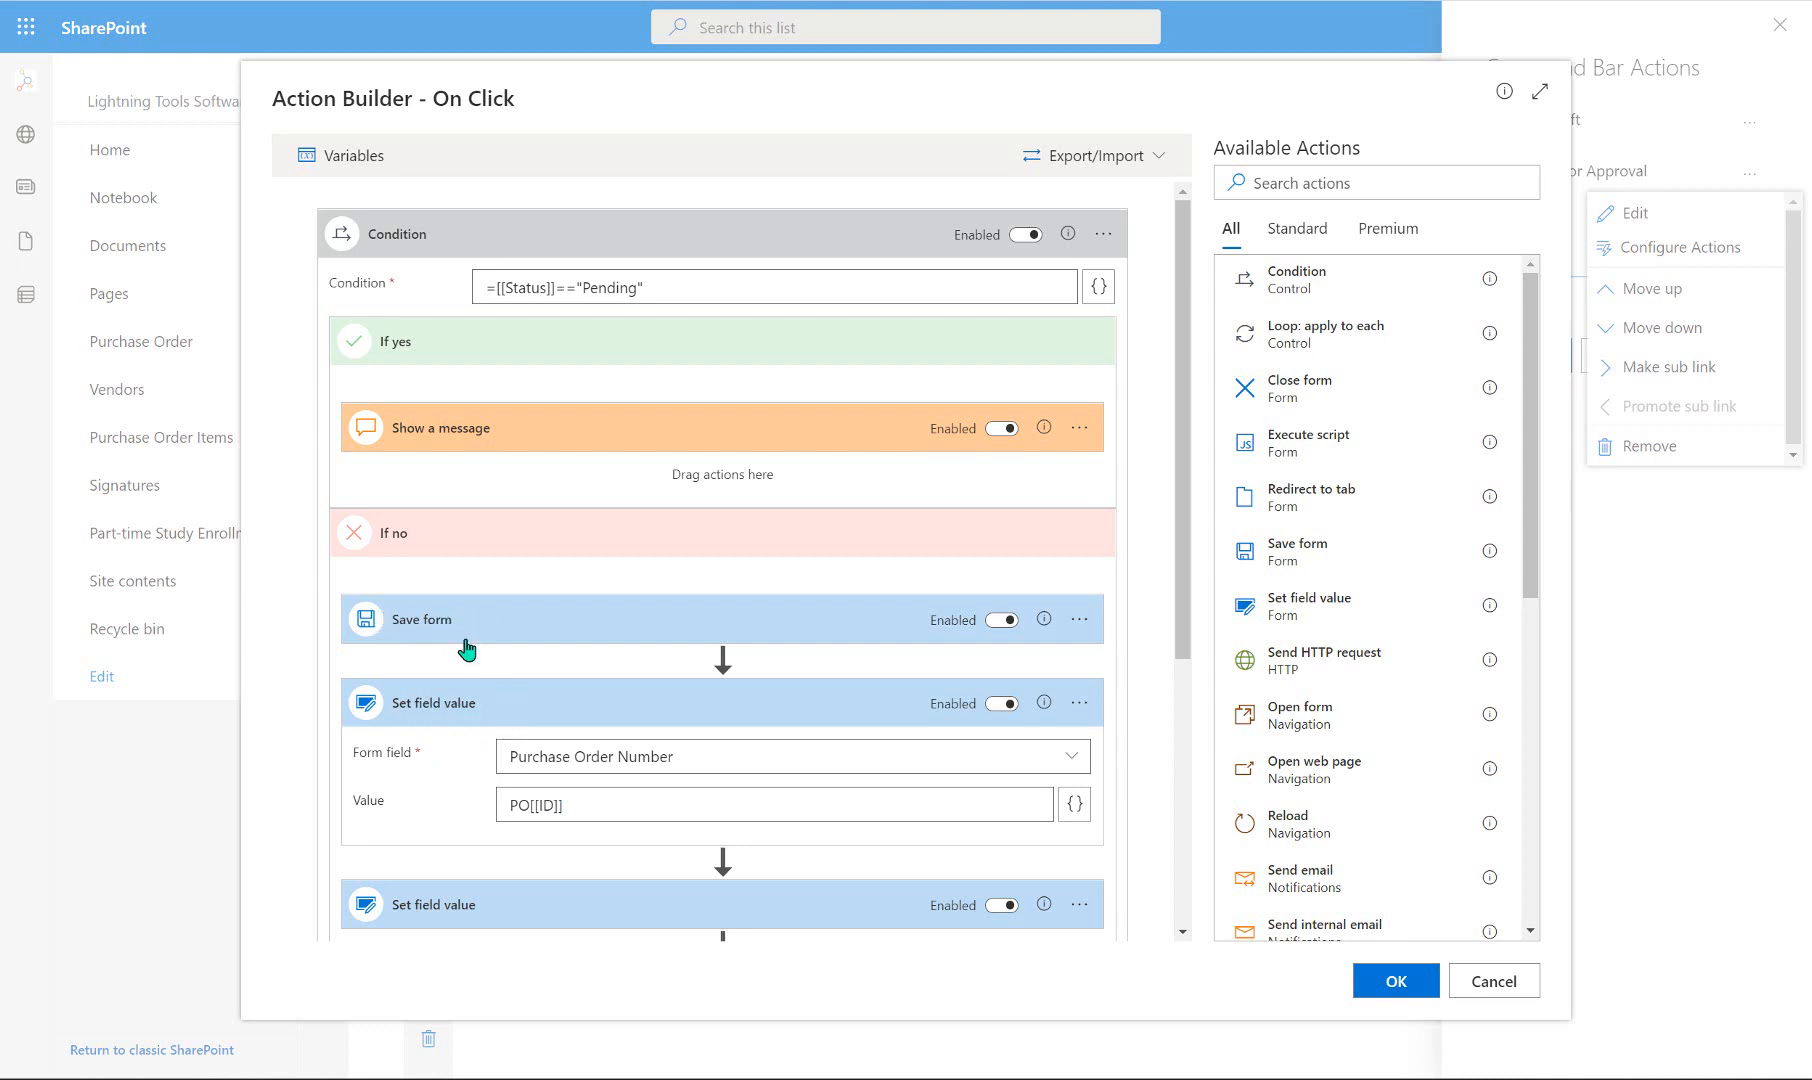
mouse_move(1360, 932)
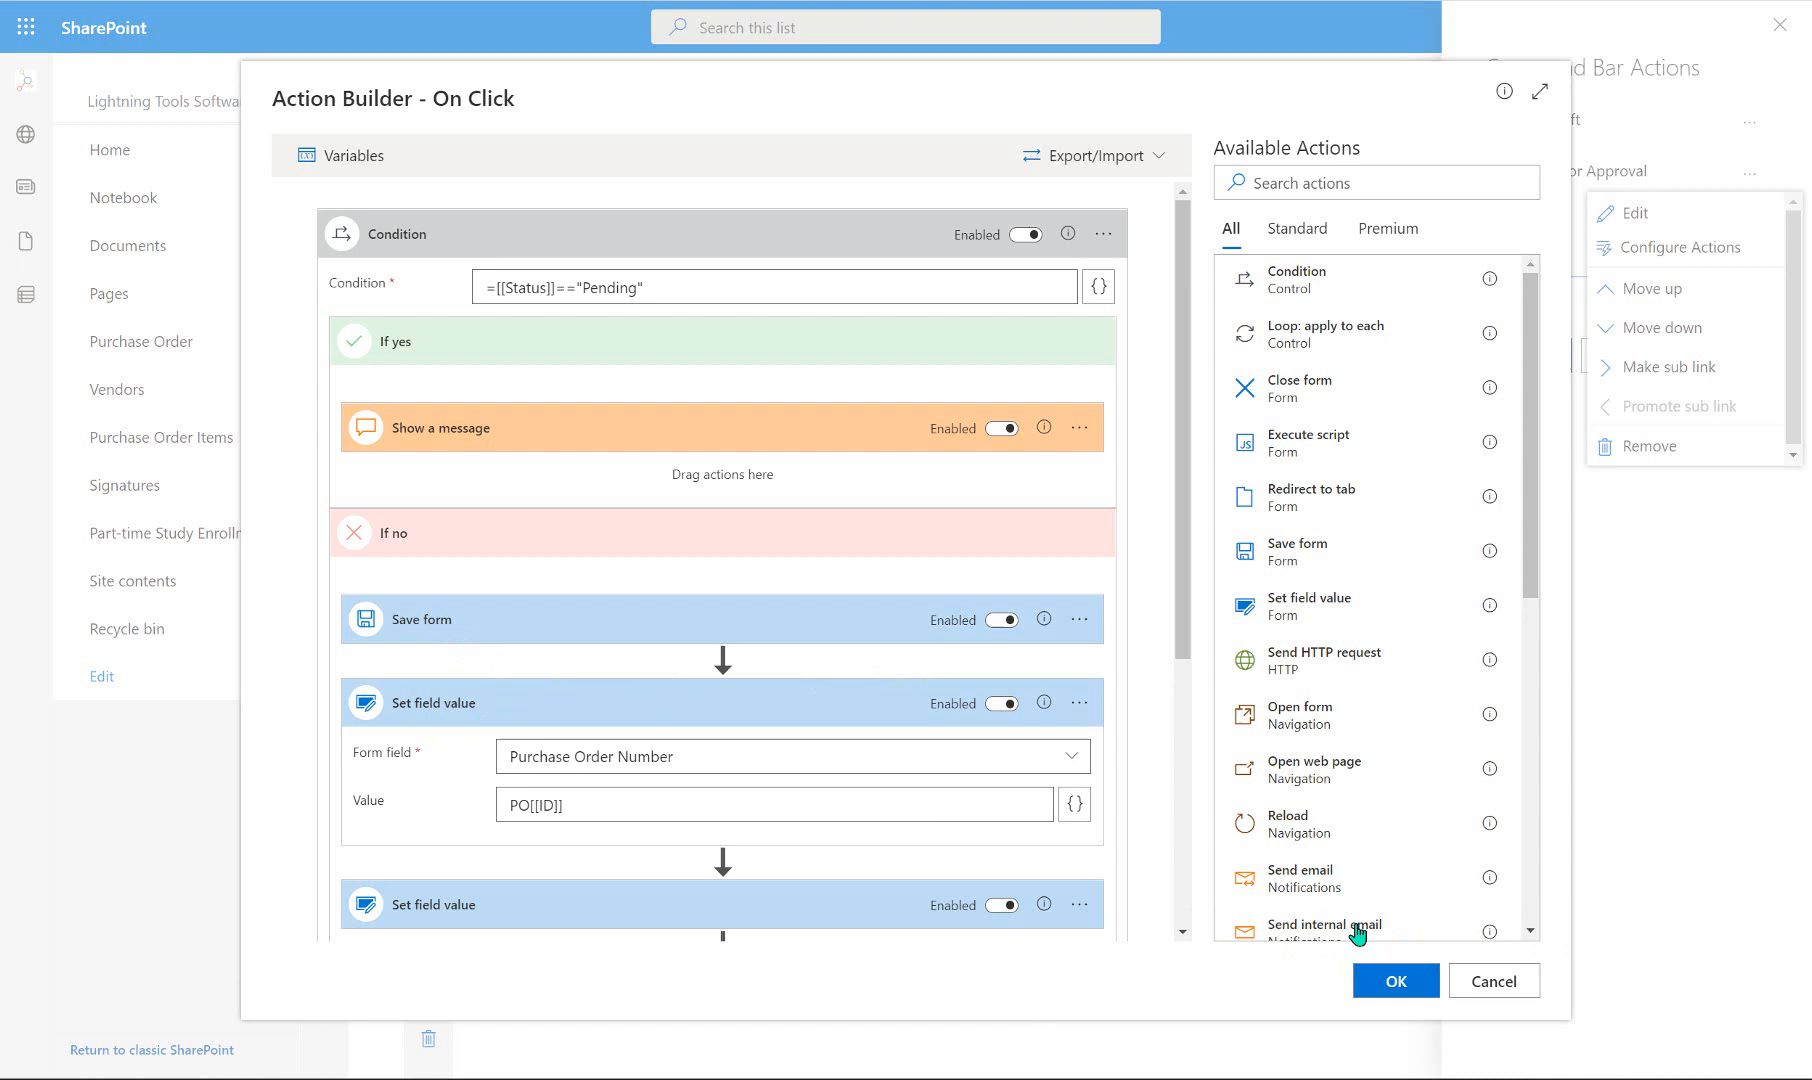
mouse_move(1325, 924)
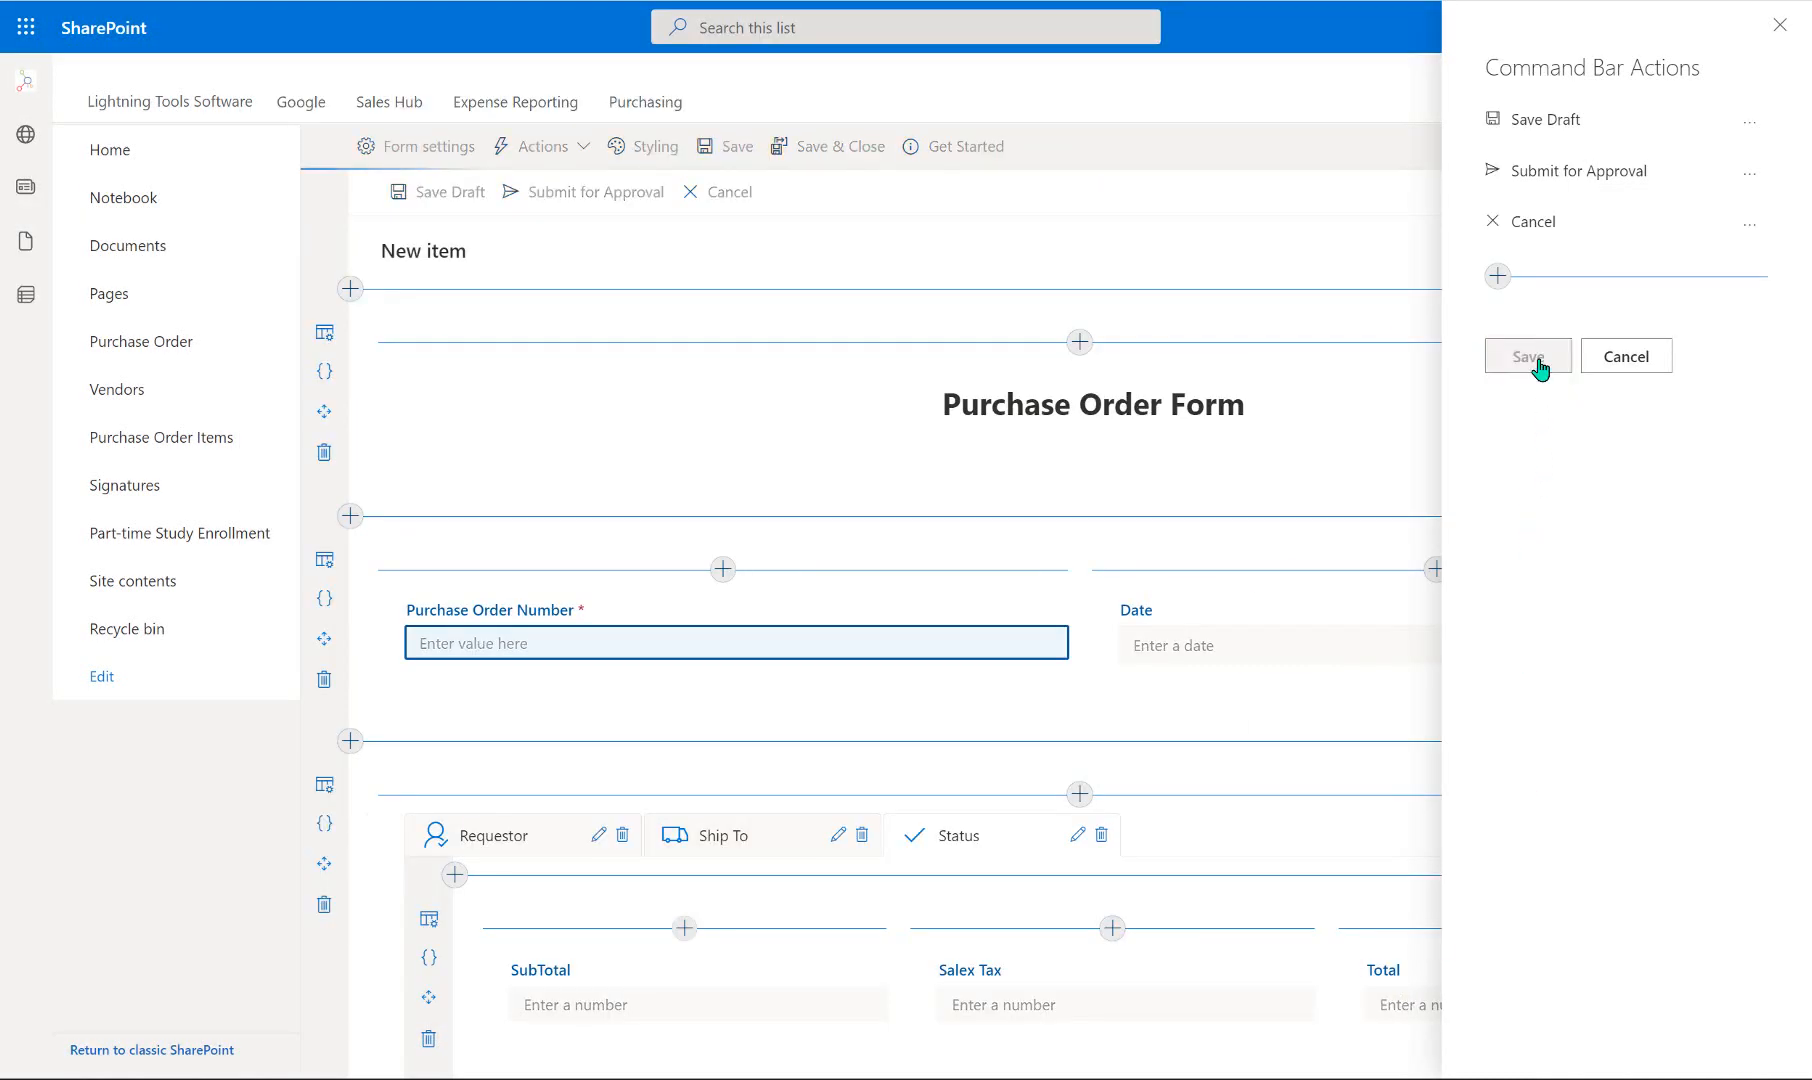
Save the Submit for Approval action changes in the Command Bar Actions panel.
left_click(1525, 356)
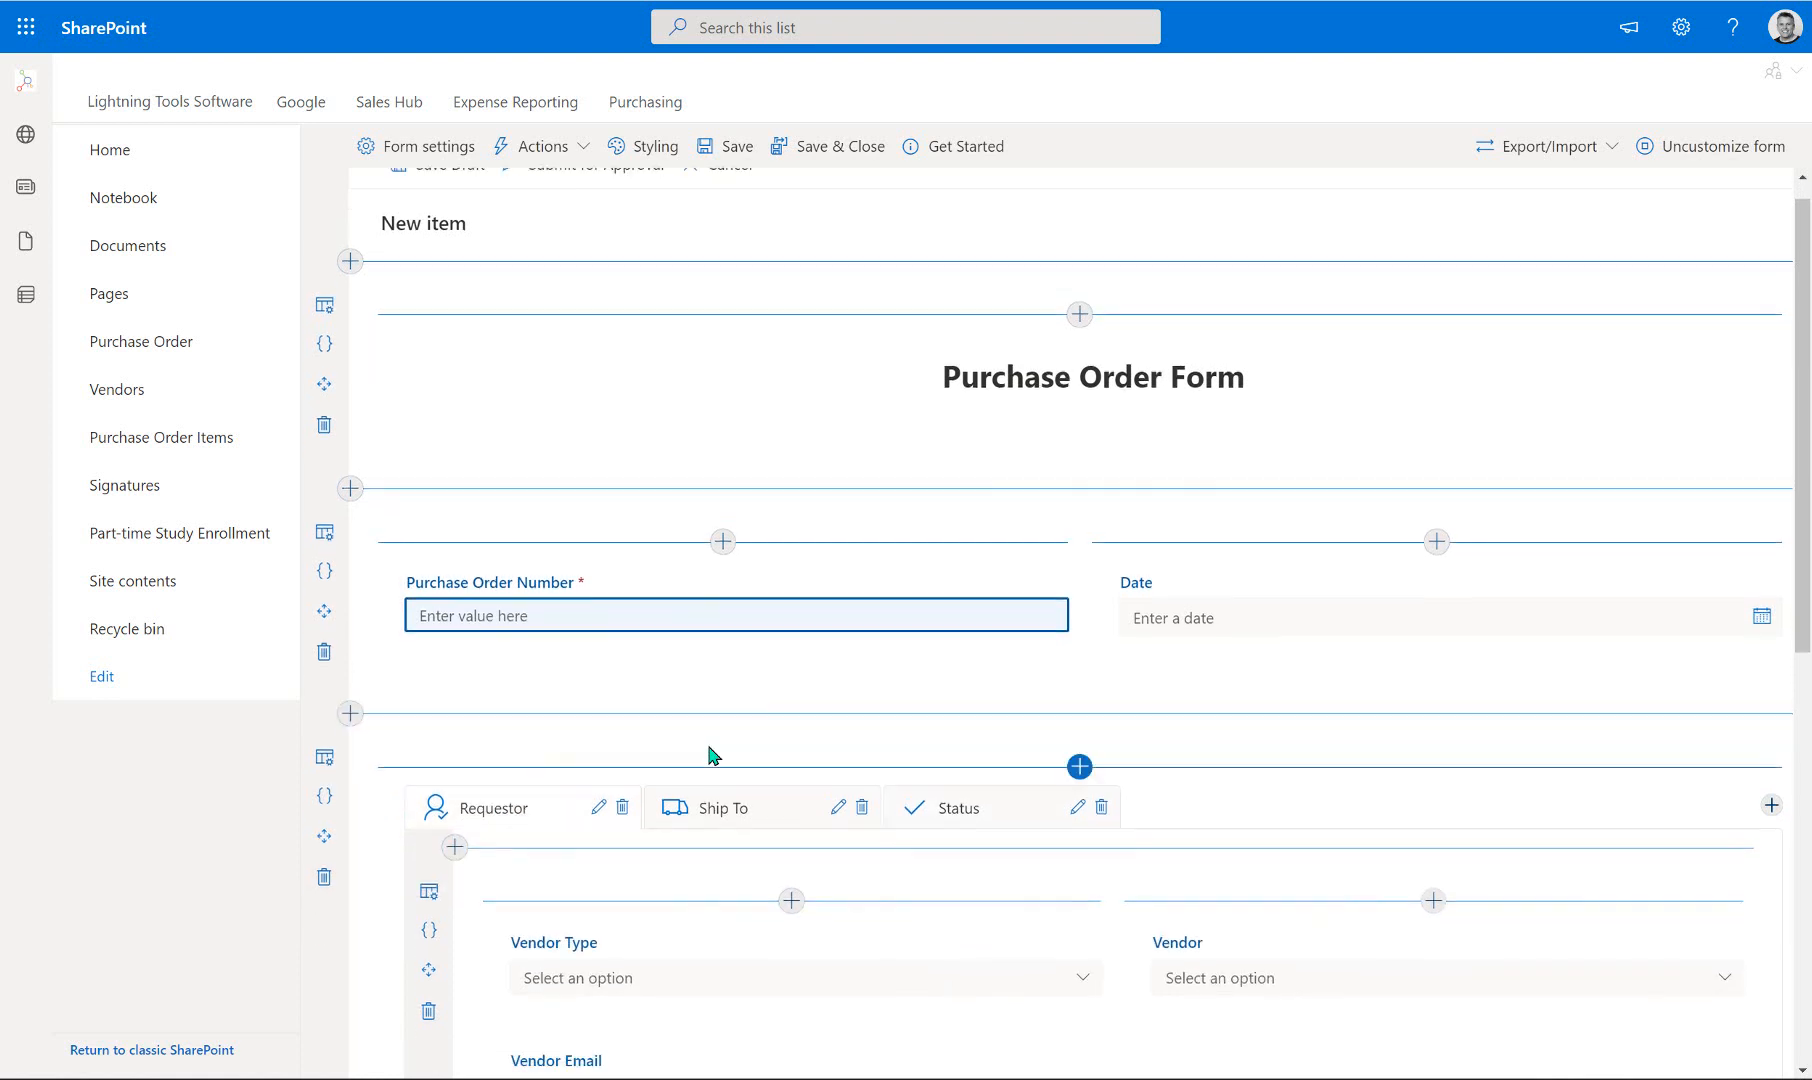
Open the Initial value expression editor for the Vendor Email field.
scroll("down", 3)
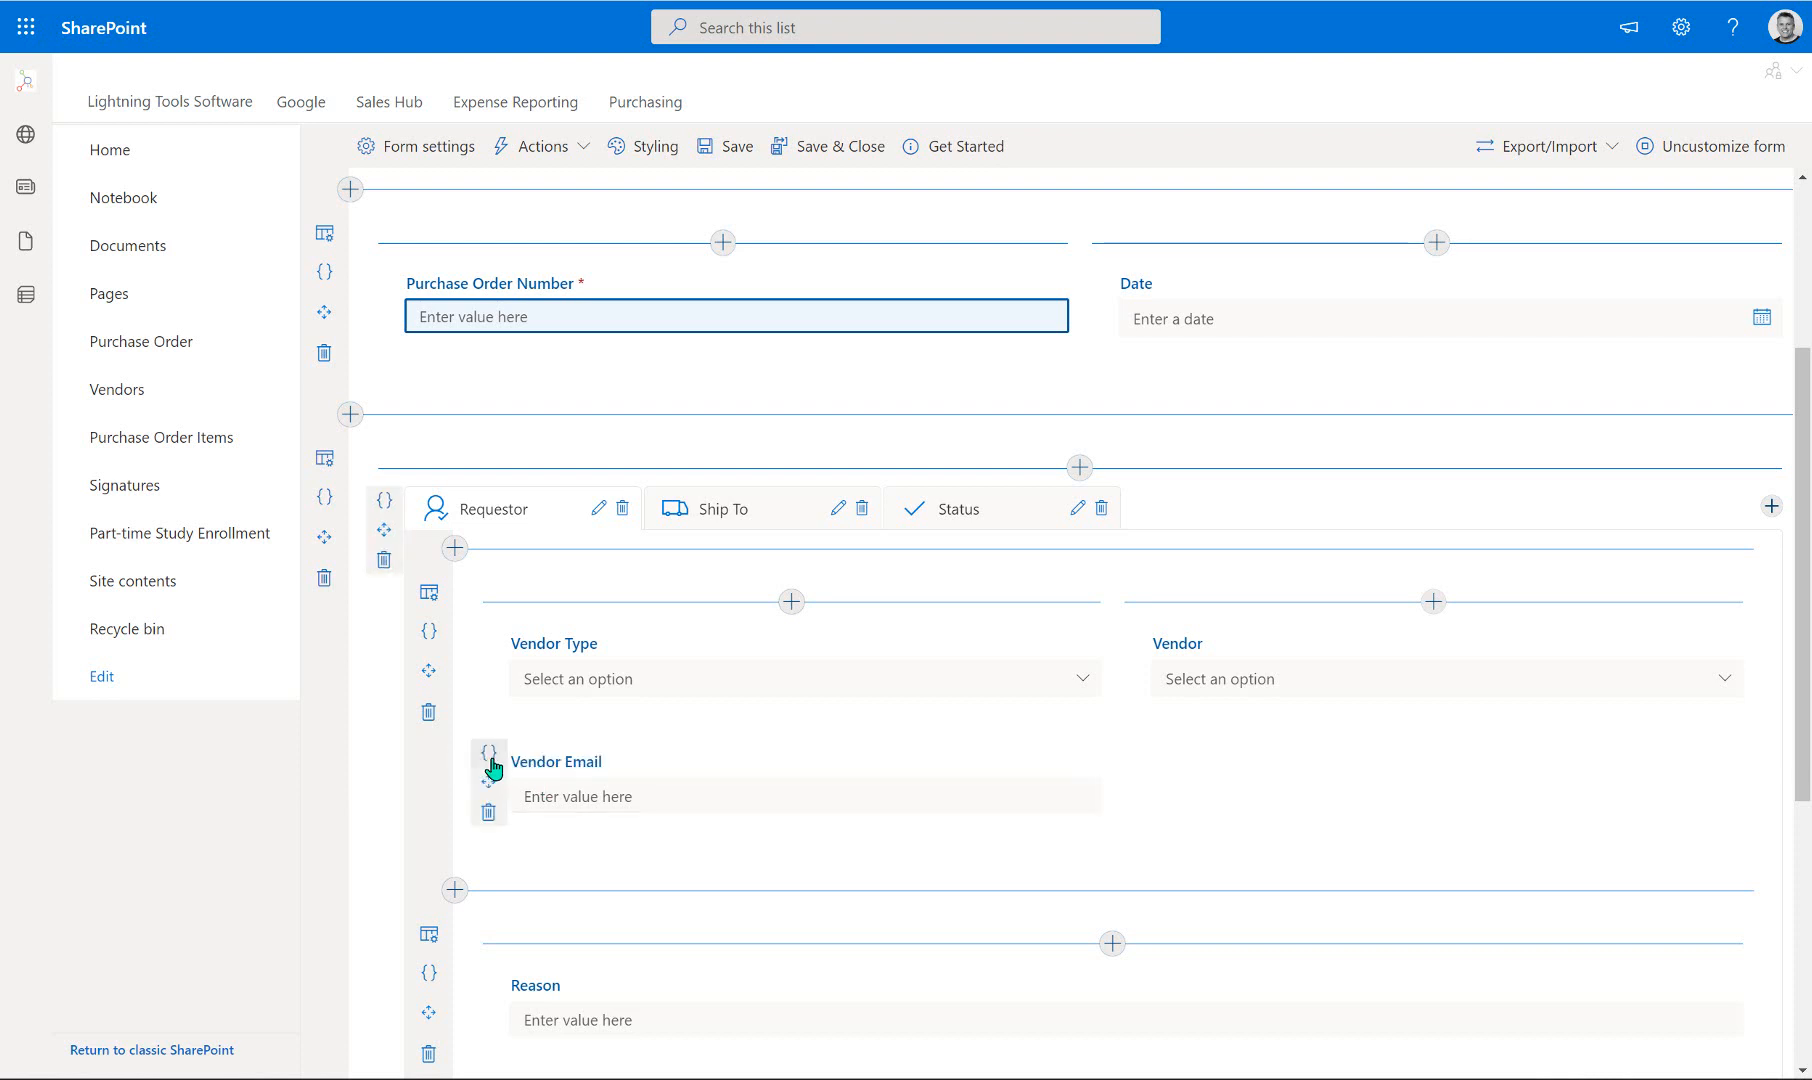
left_click(488, 768)
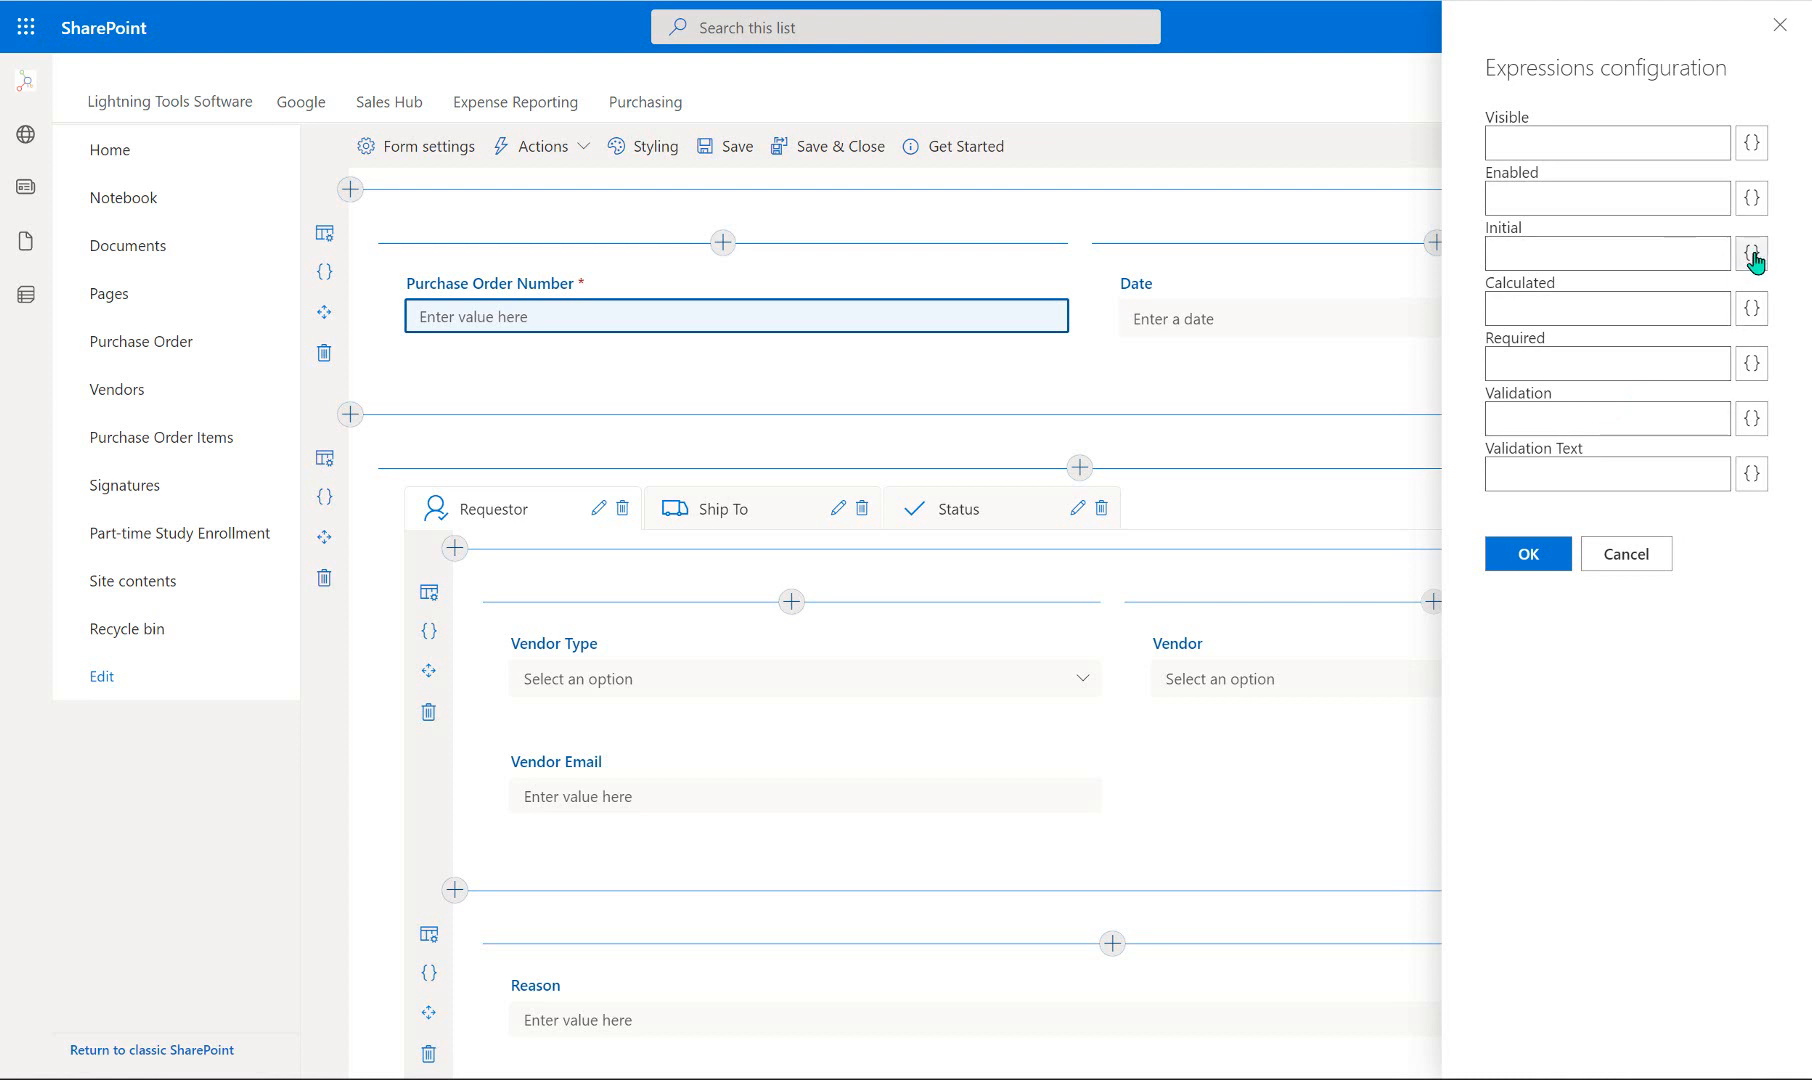
left_click(1751, 253)
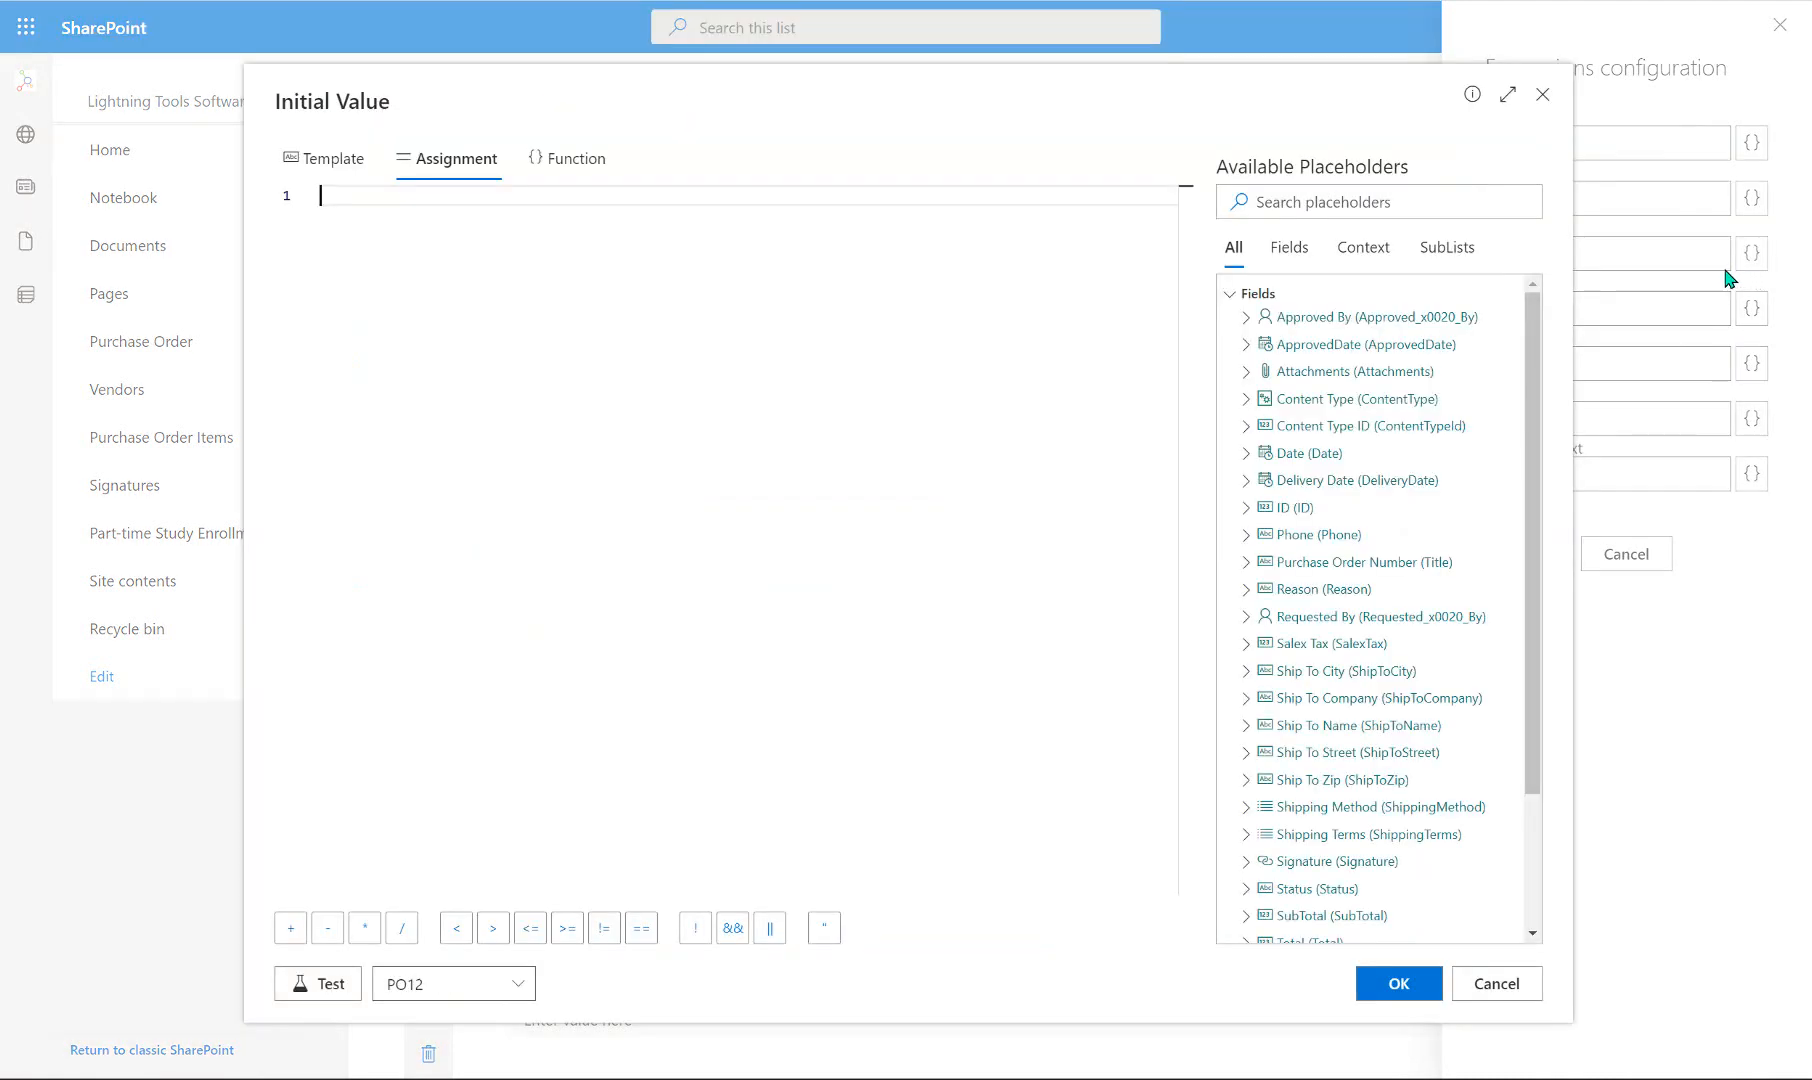
scroll("down", 3)
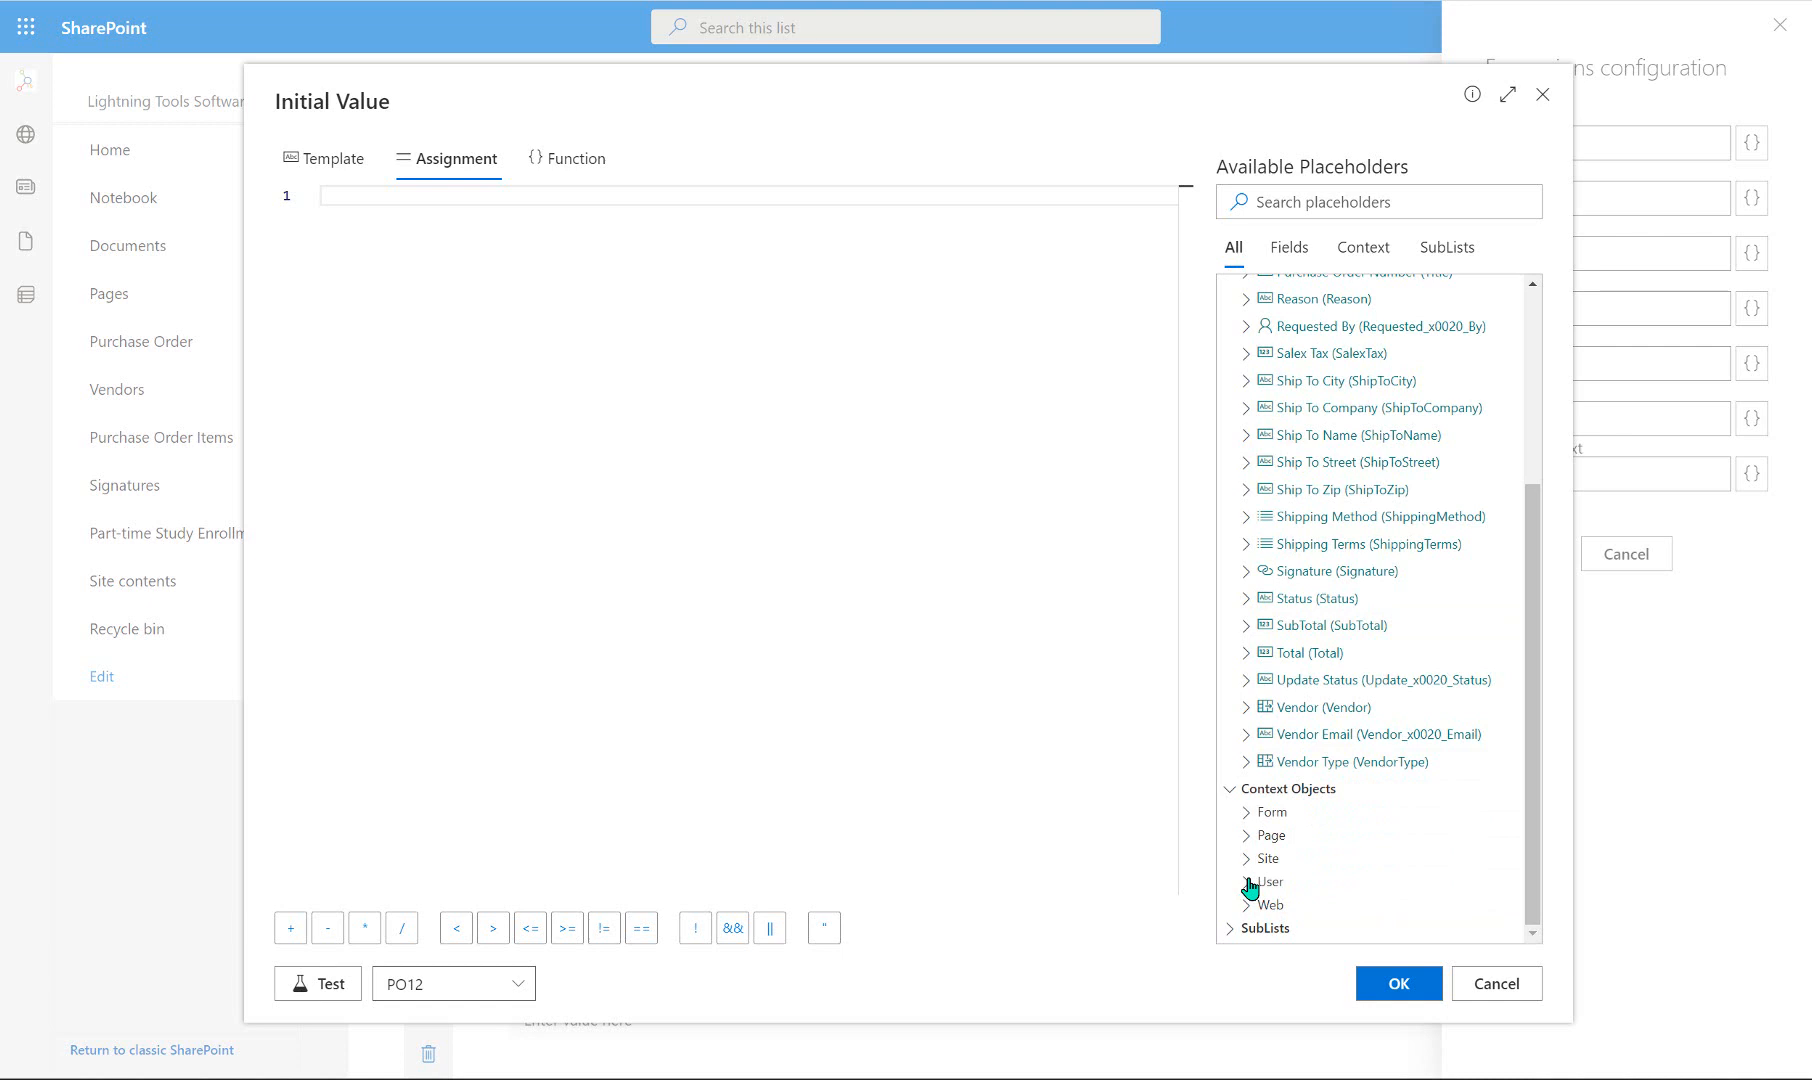
left_click(1270, 881)
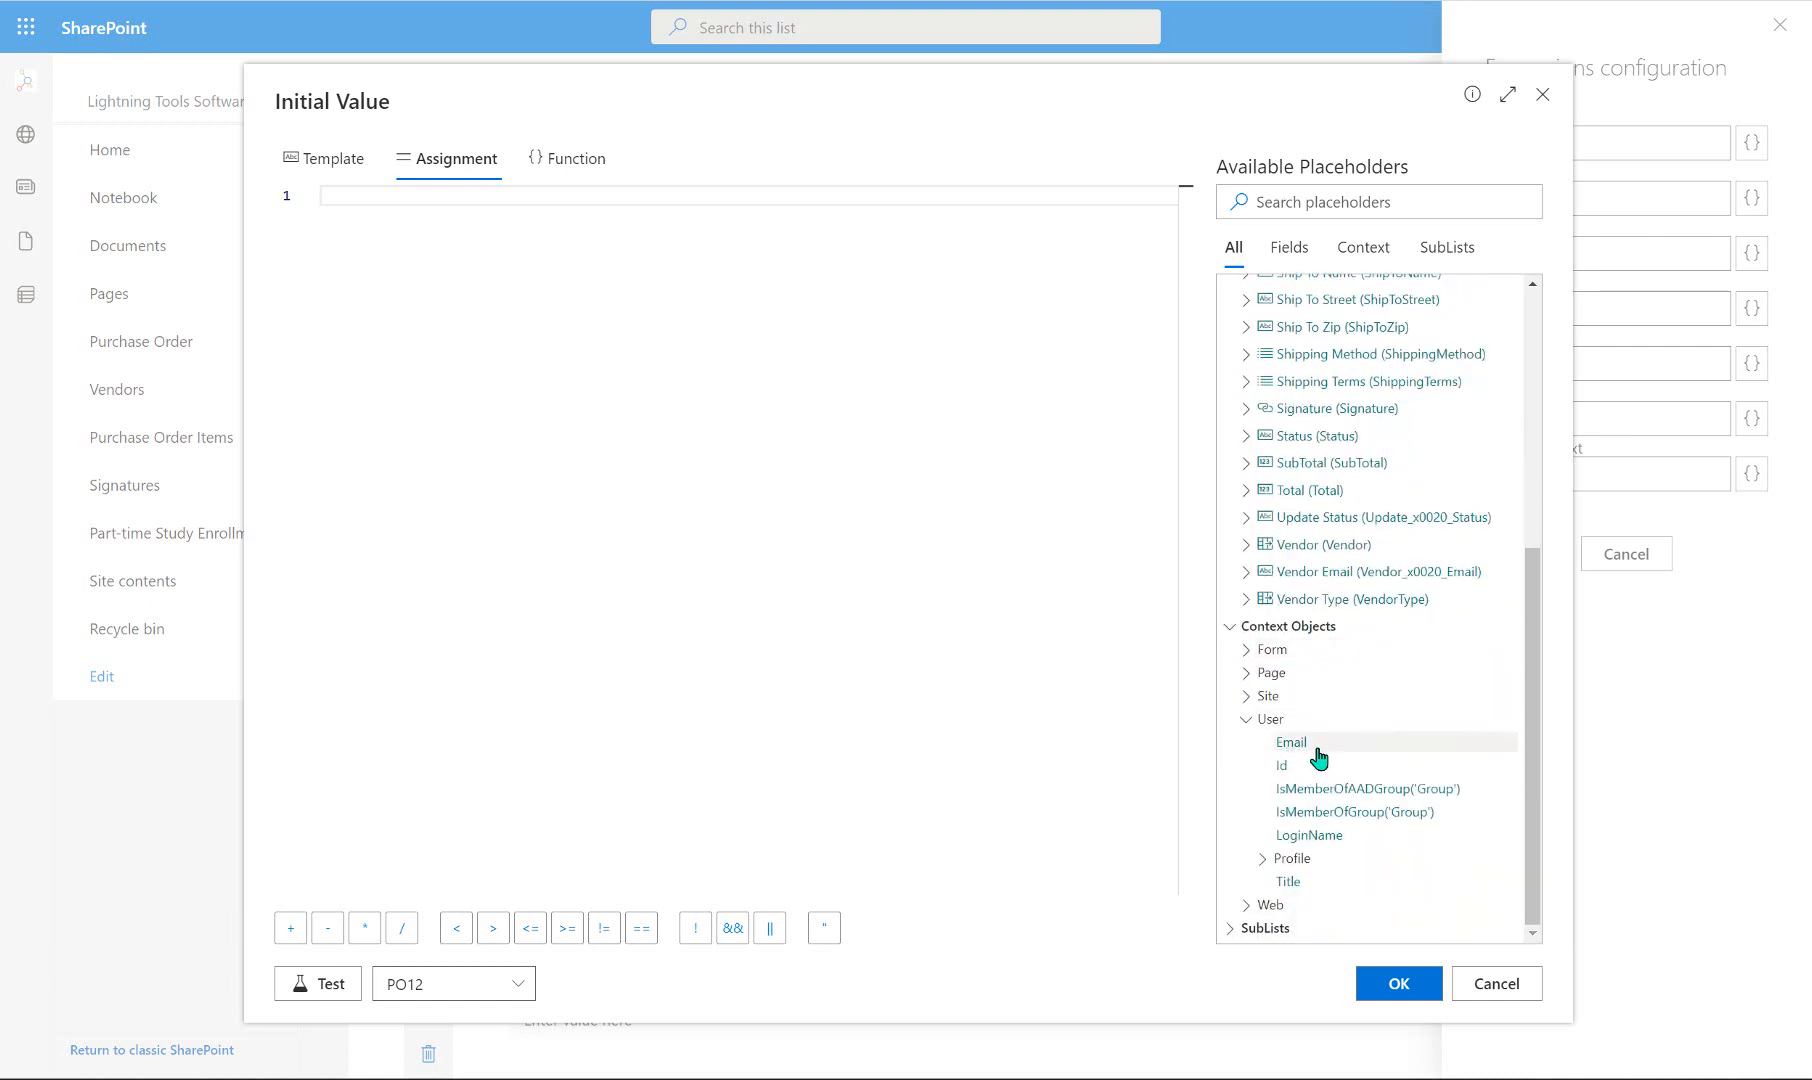
mouse_move(1322, 754)
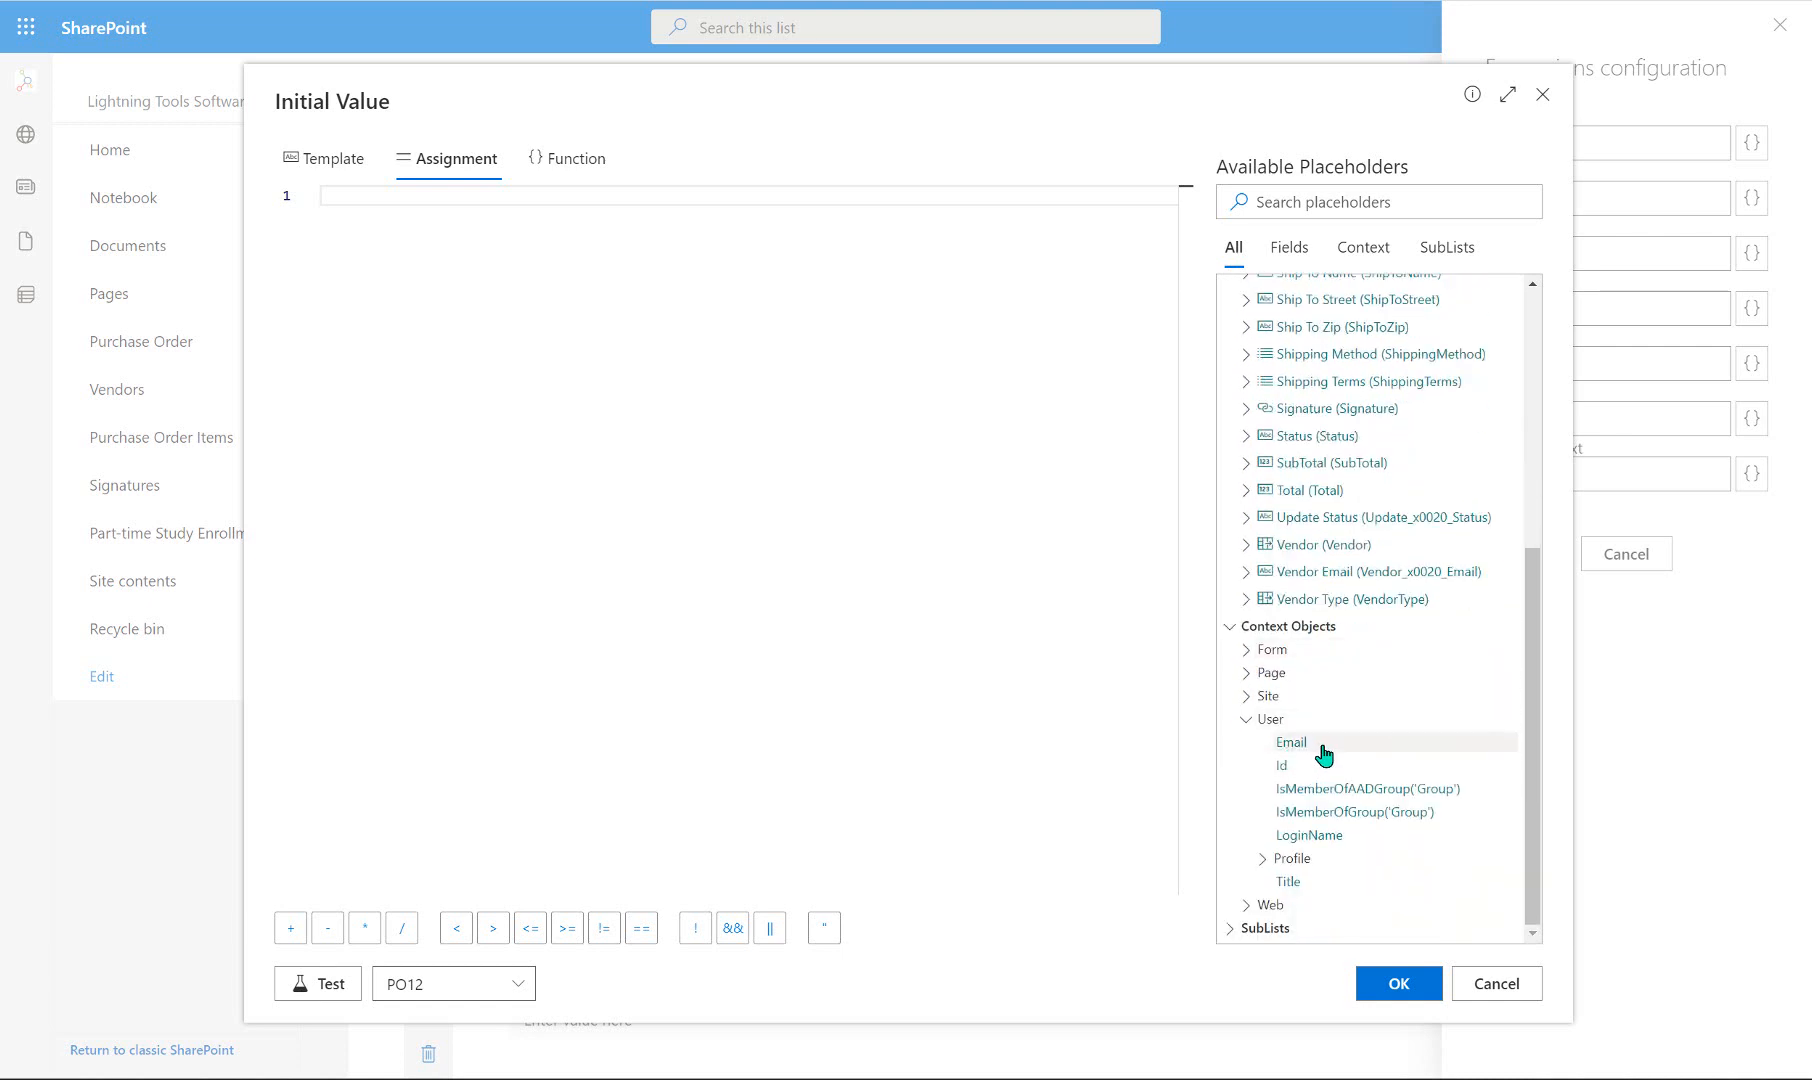
left_click(1292, 742)
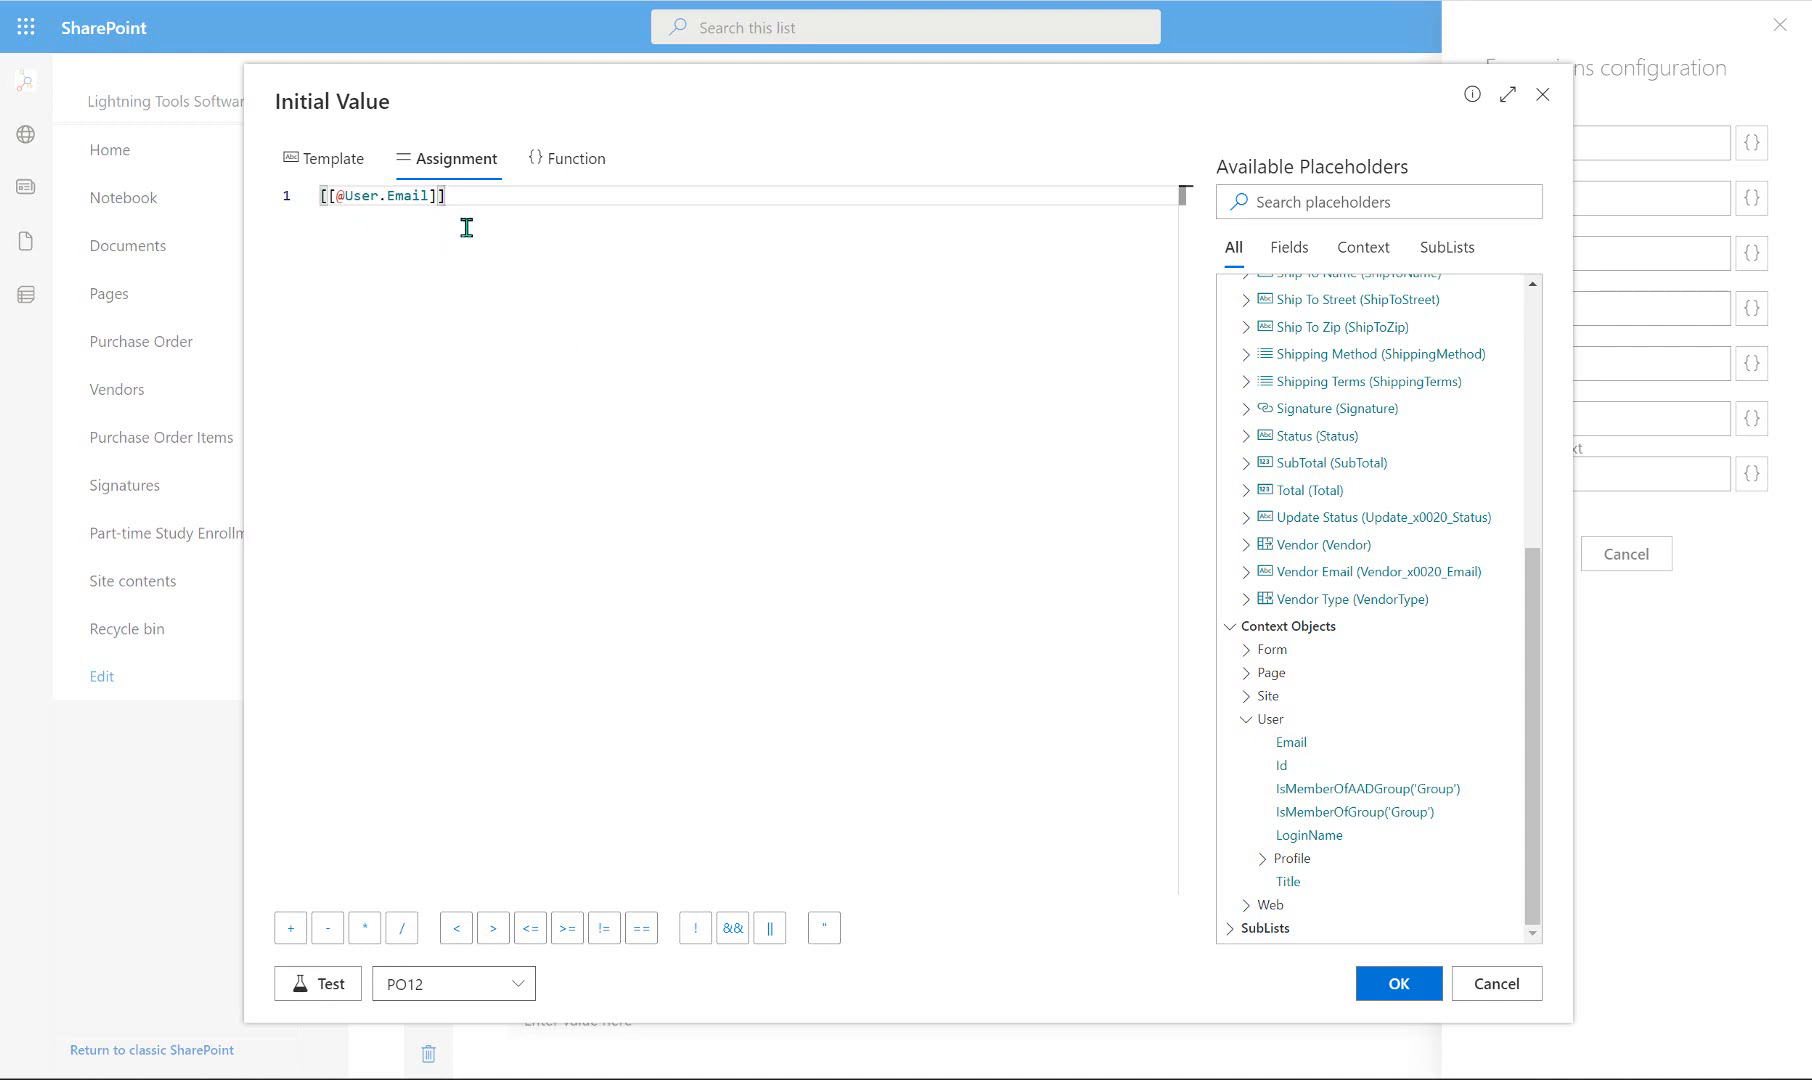
mouse_move(633, 891)
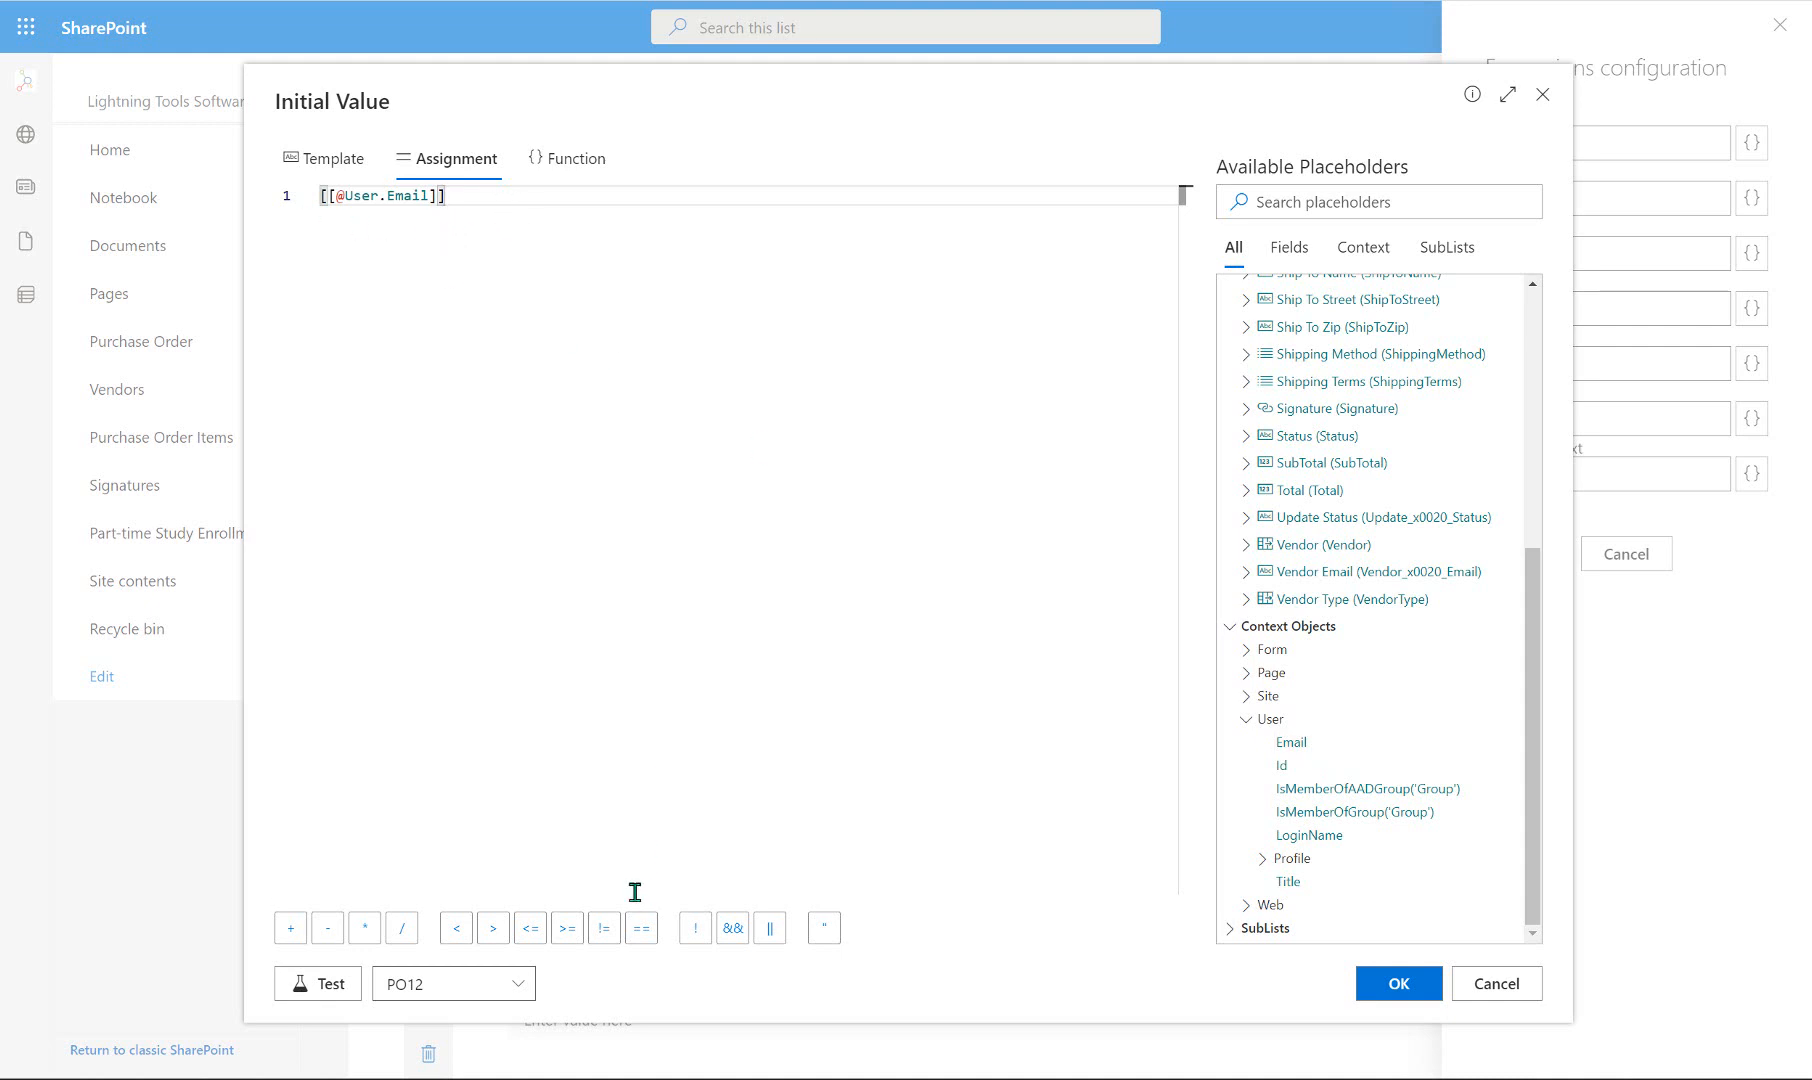
left_click(318, 984)
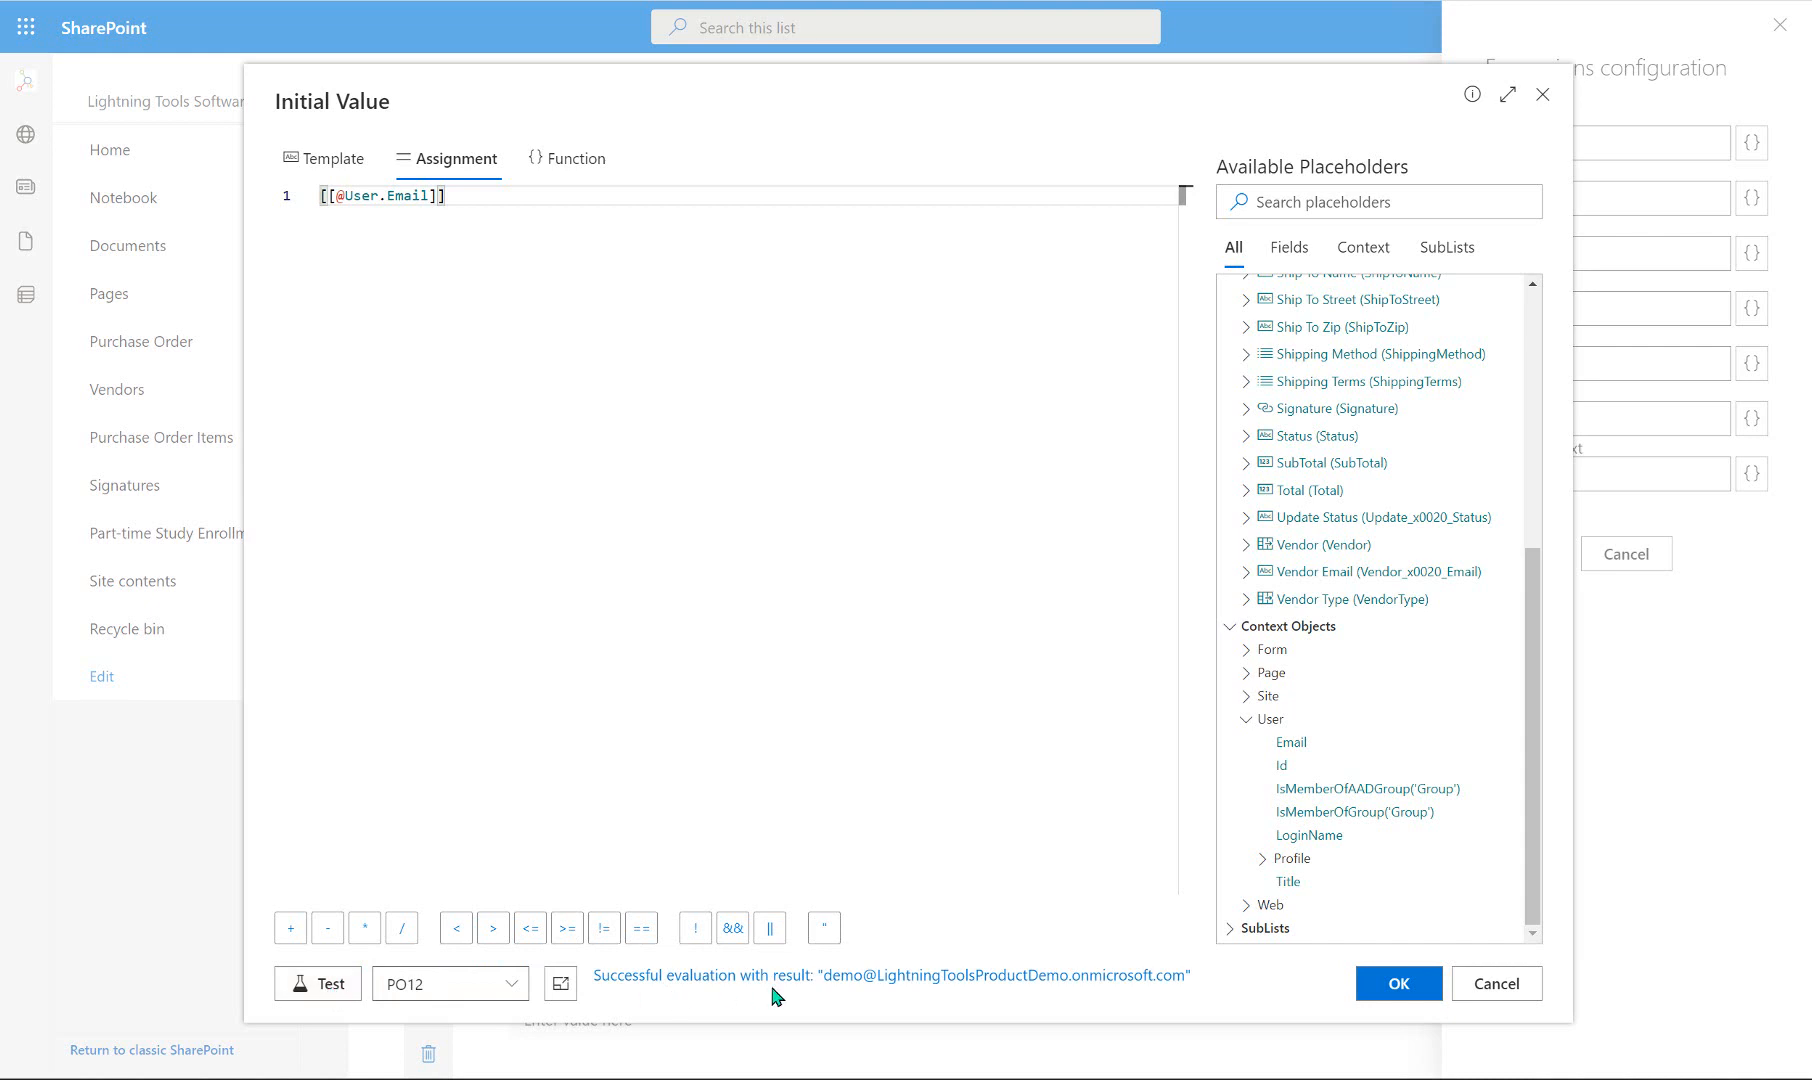
mouse_move(1275, 990)
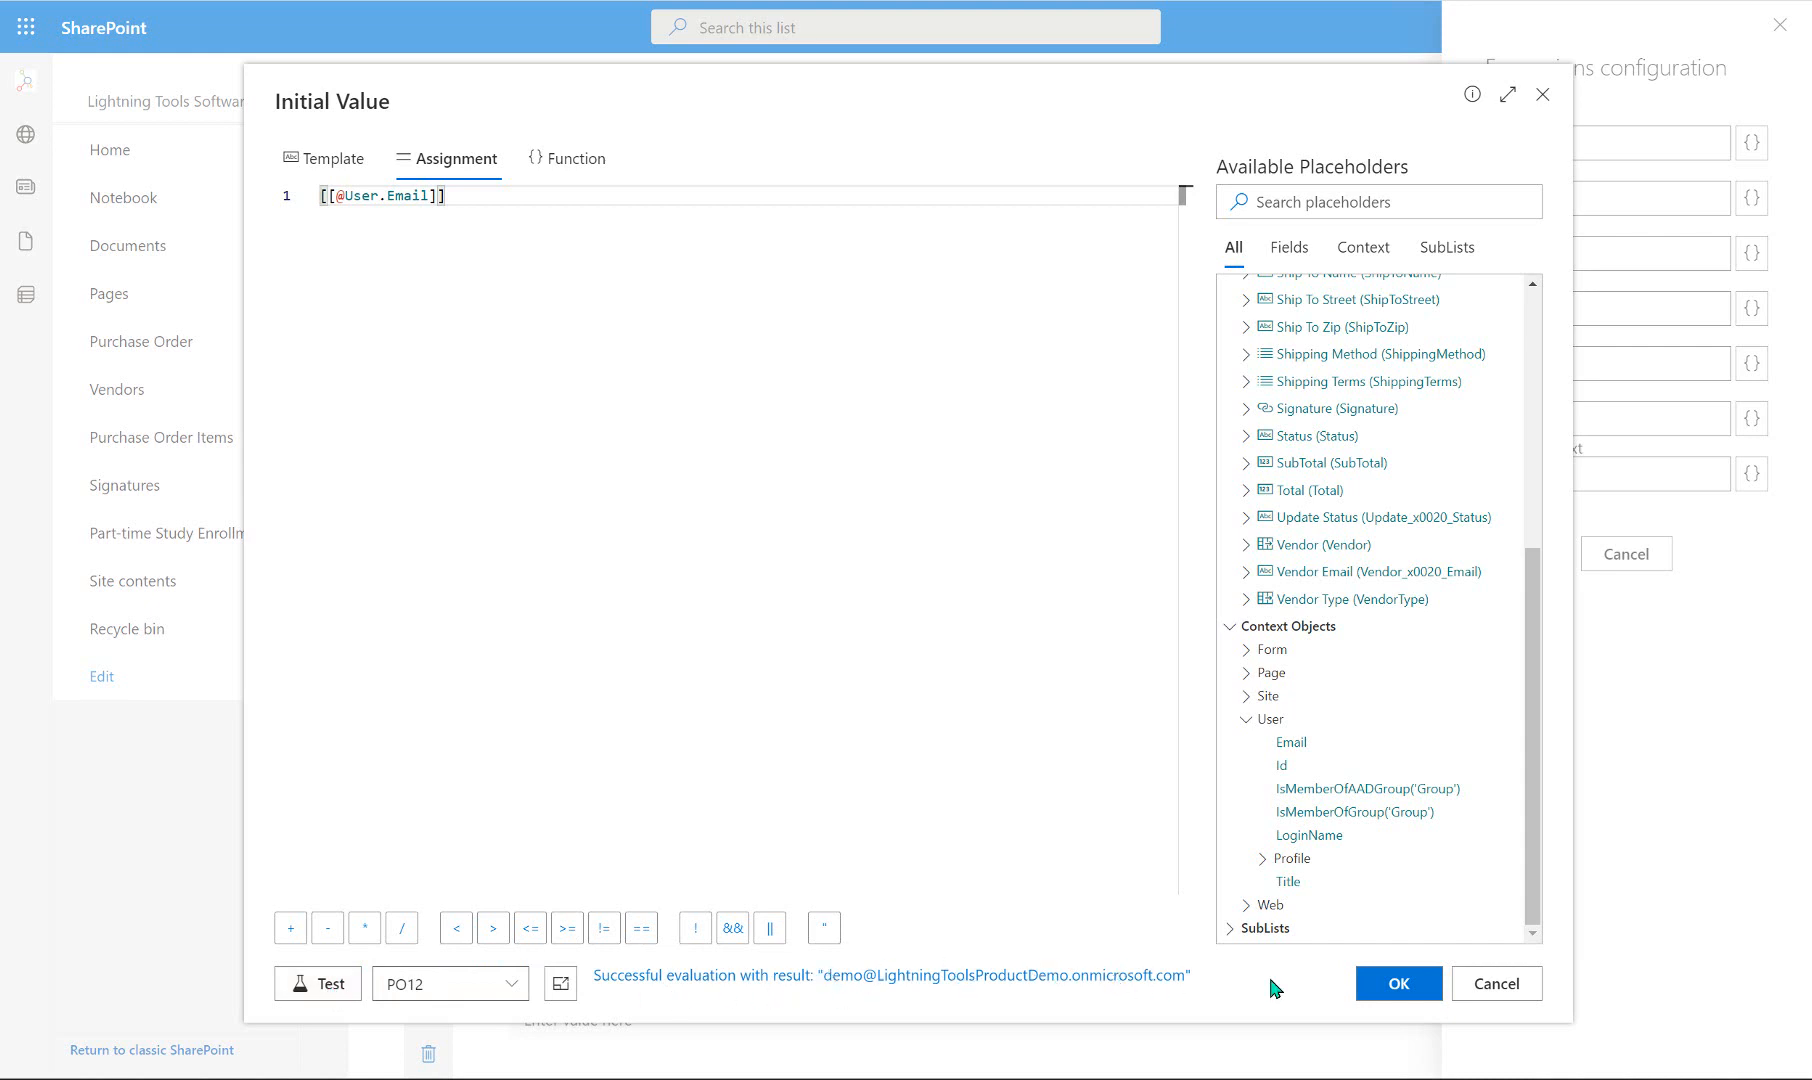
mouse_move(1260, 959)
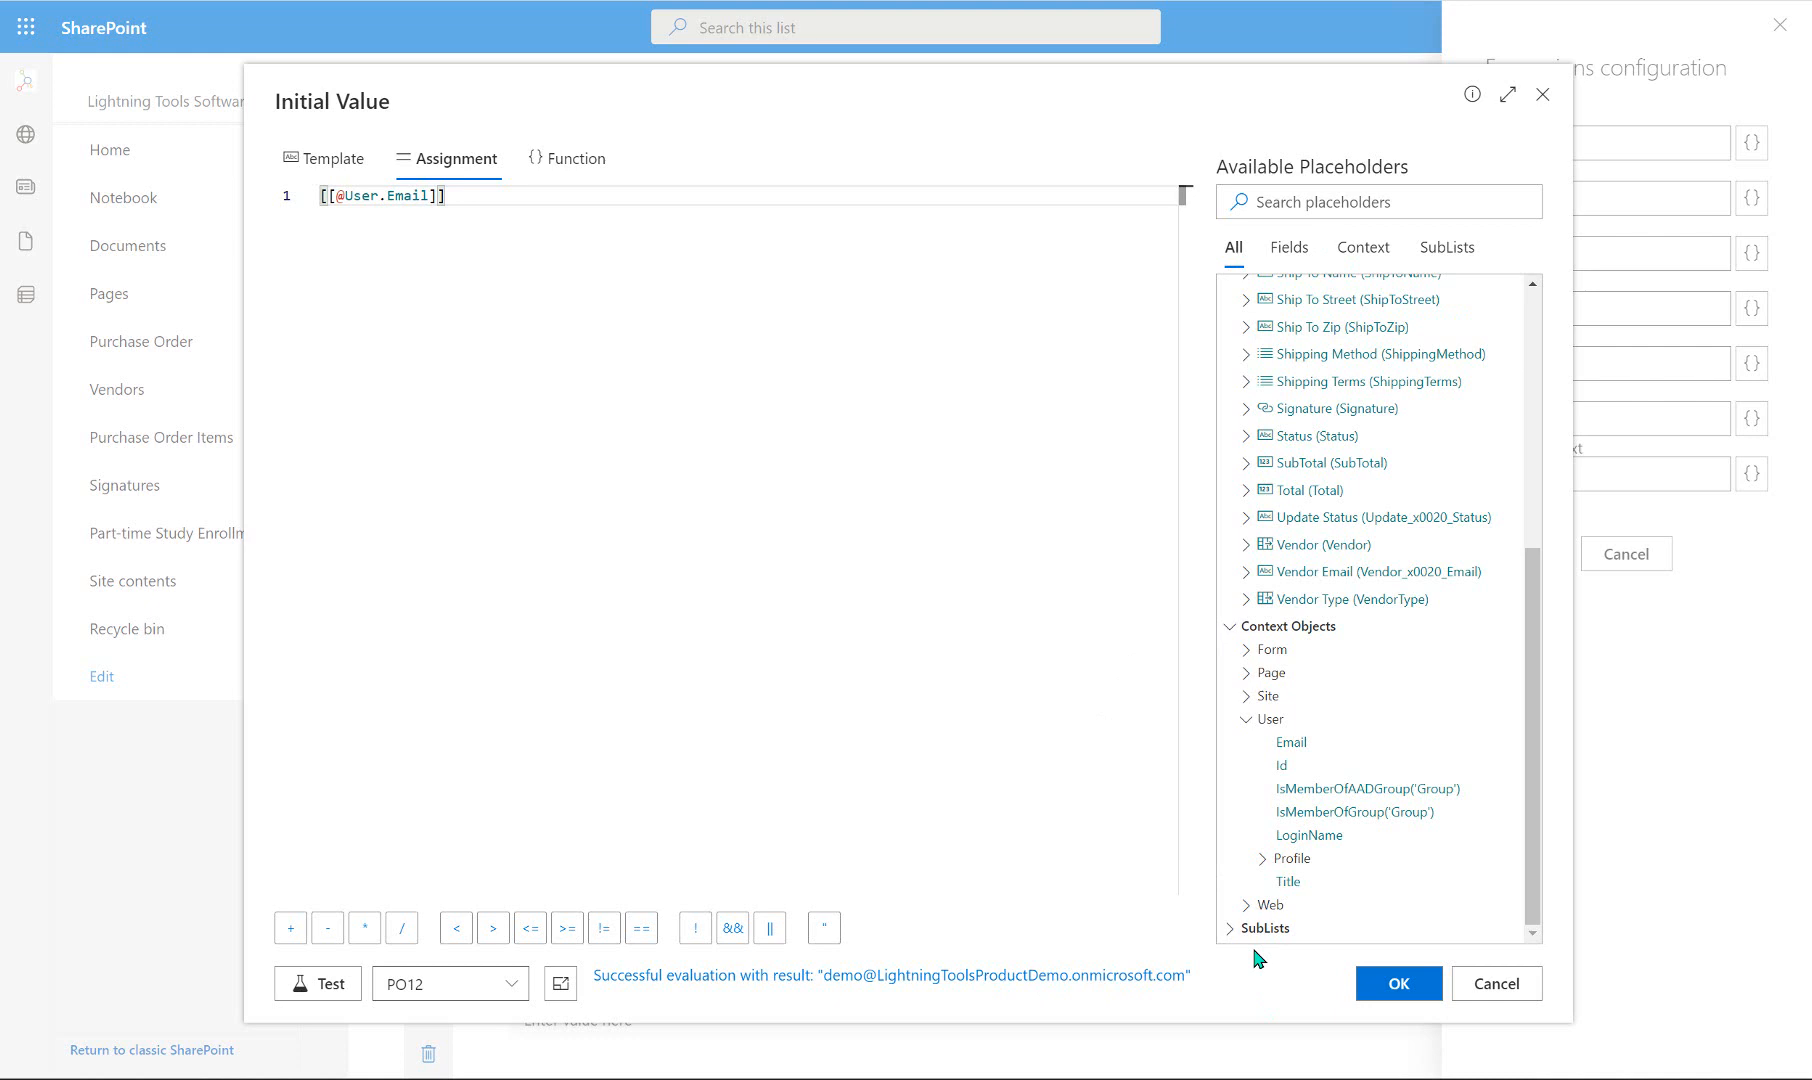
left_click(1396, 983)
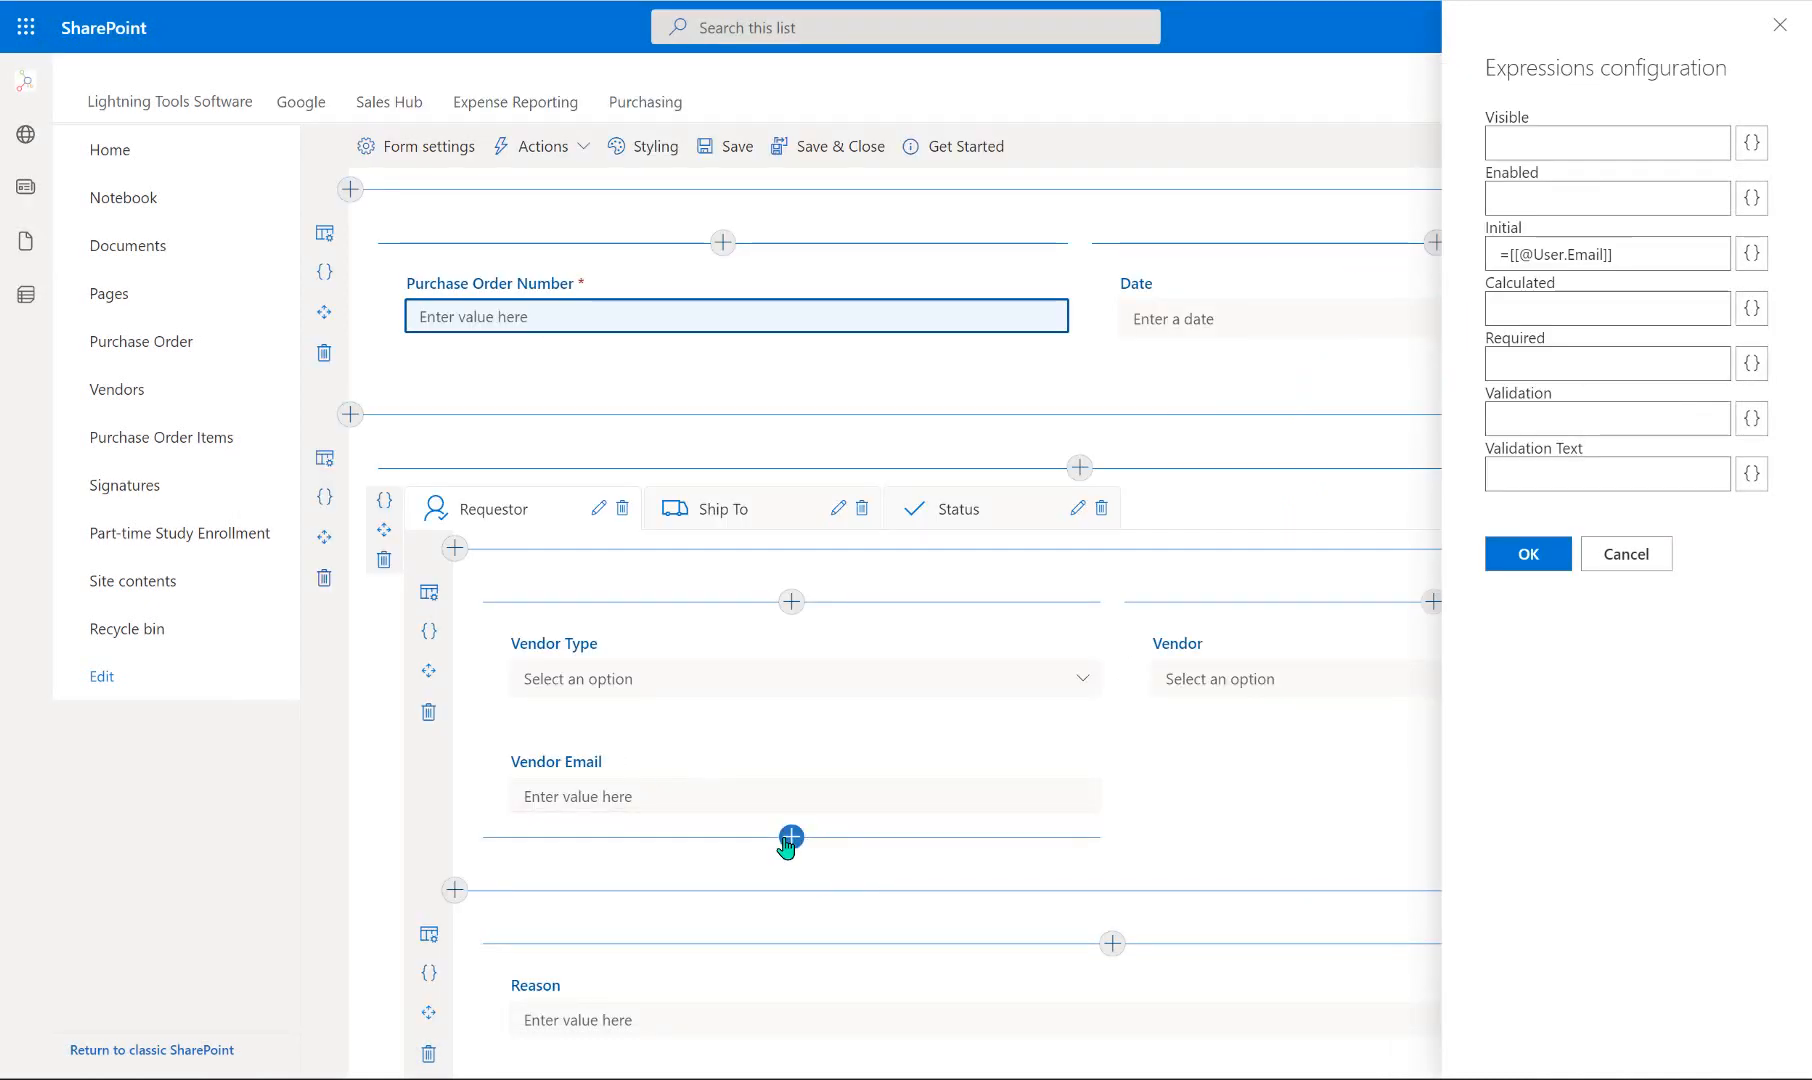
mouse_move(924, 866)
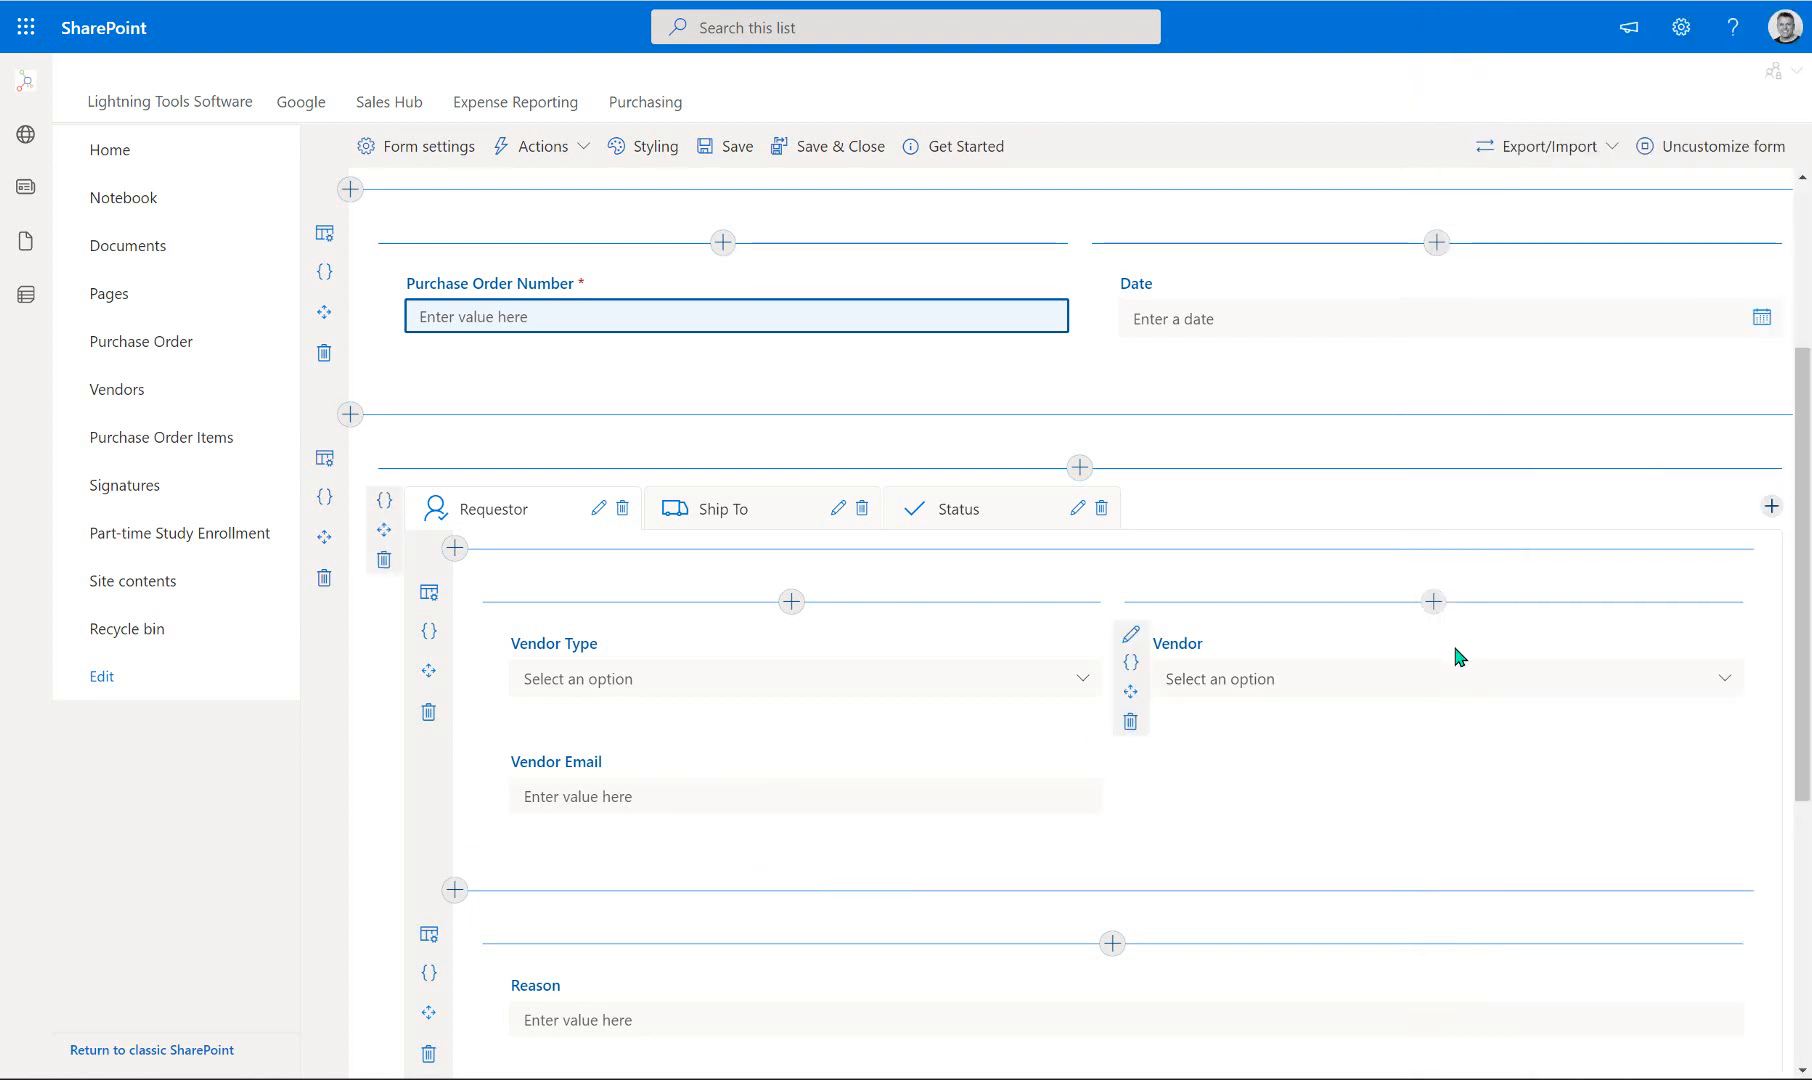
mouse_move(1418, 665)
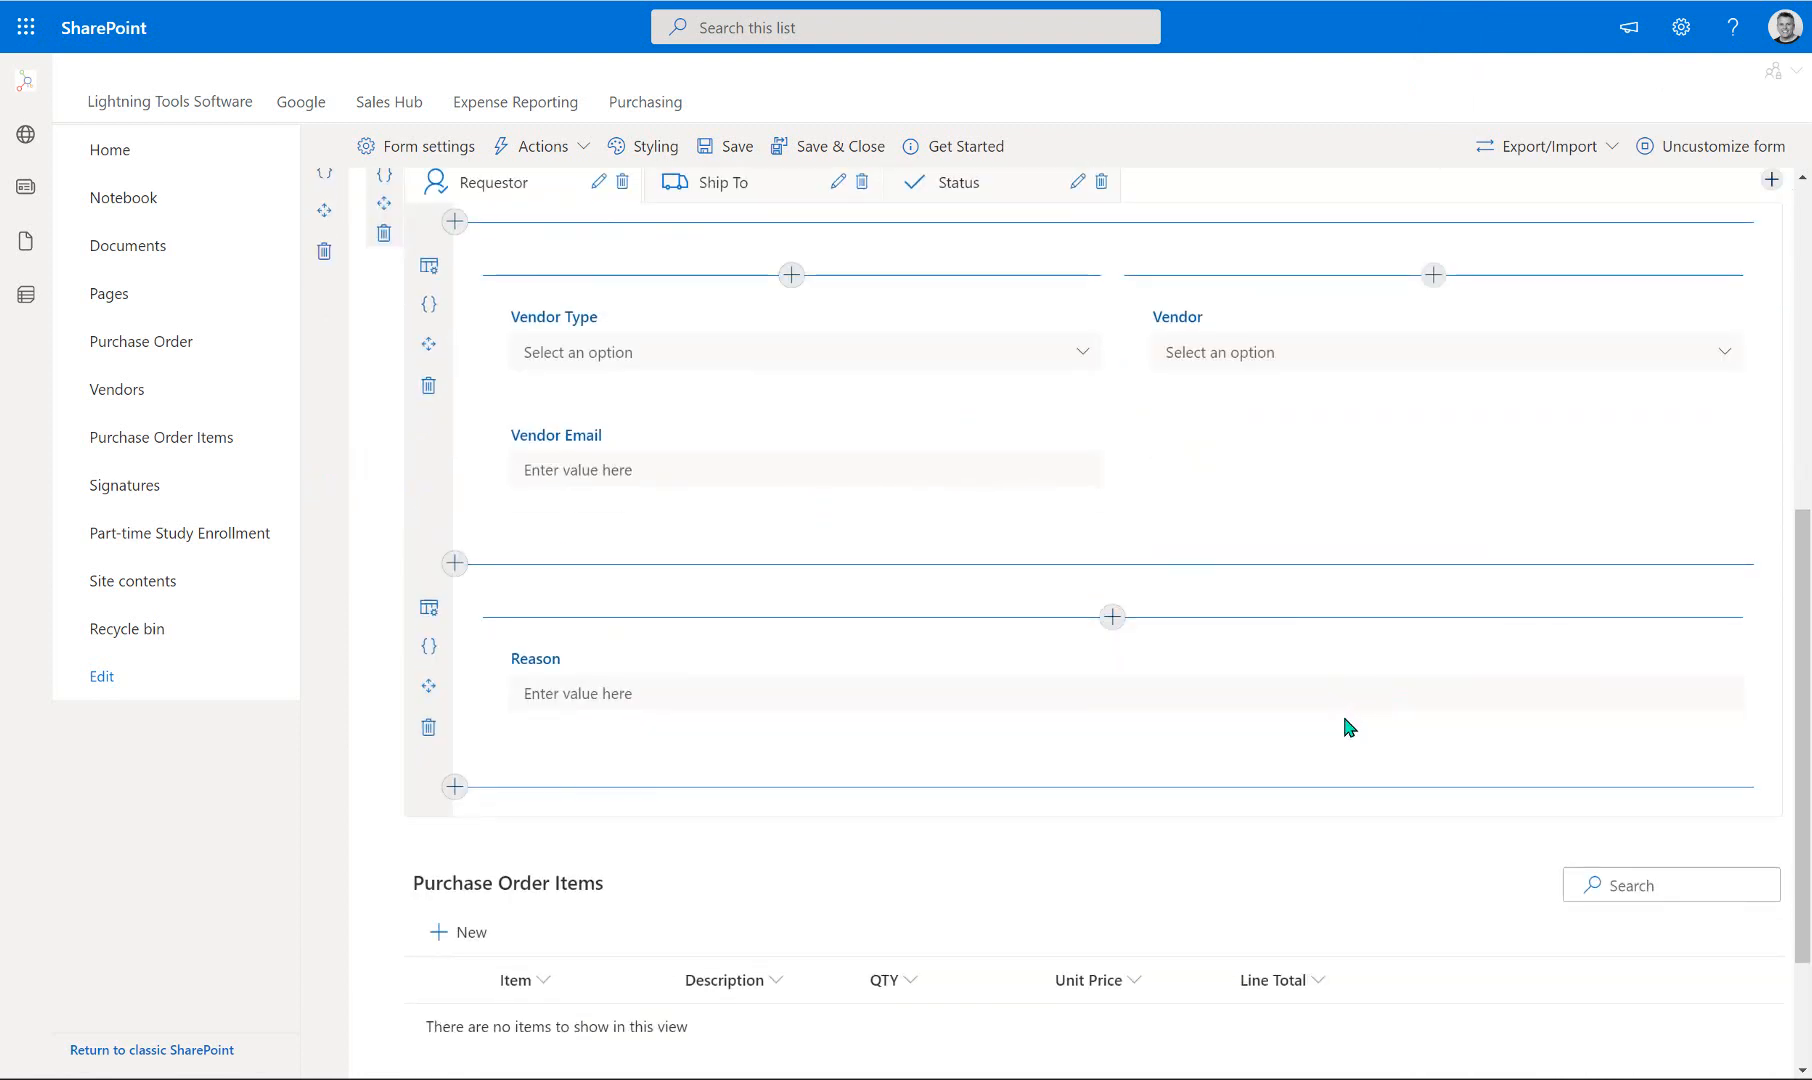
Open the Calculated value expression editor for SubTotal on the Status tab.
scroll("down", 3)
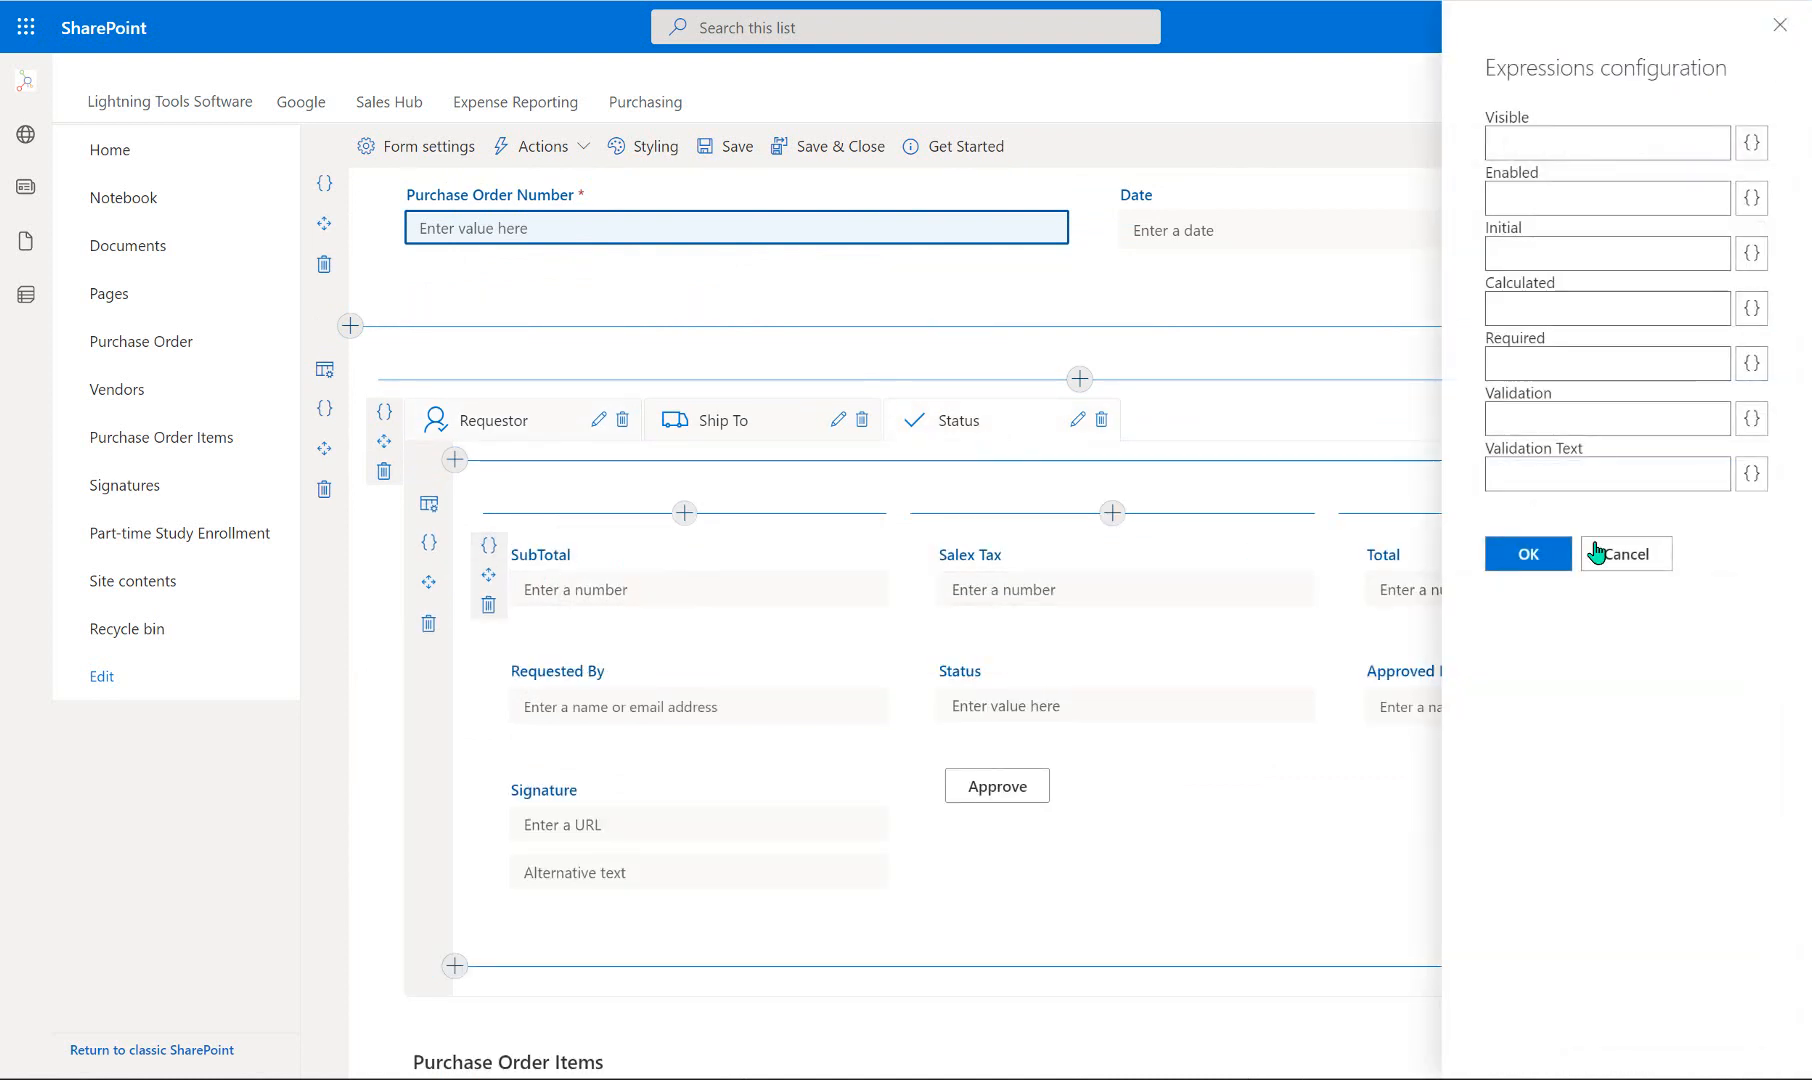
left_click(1752, 308)
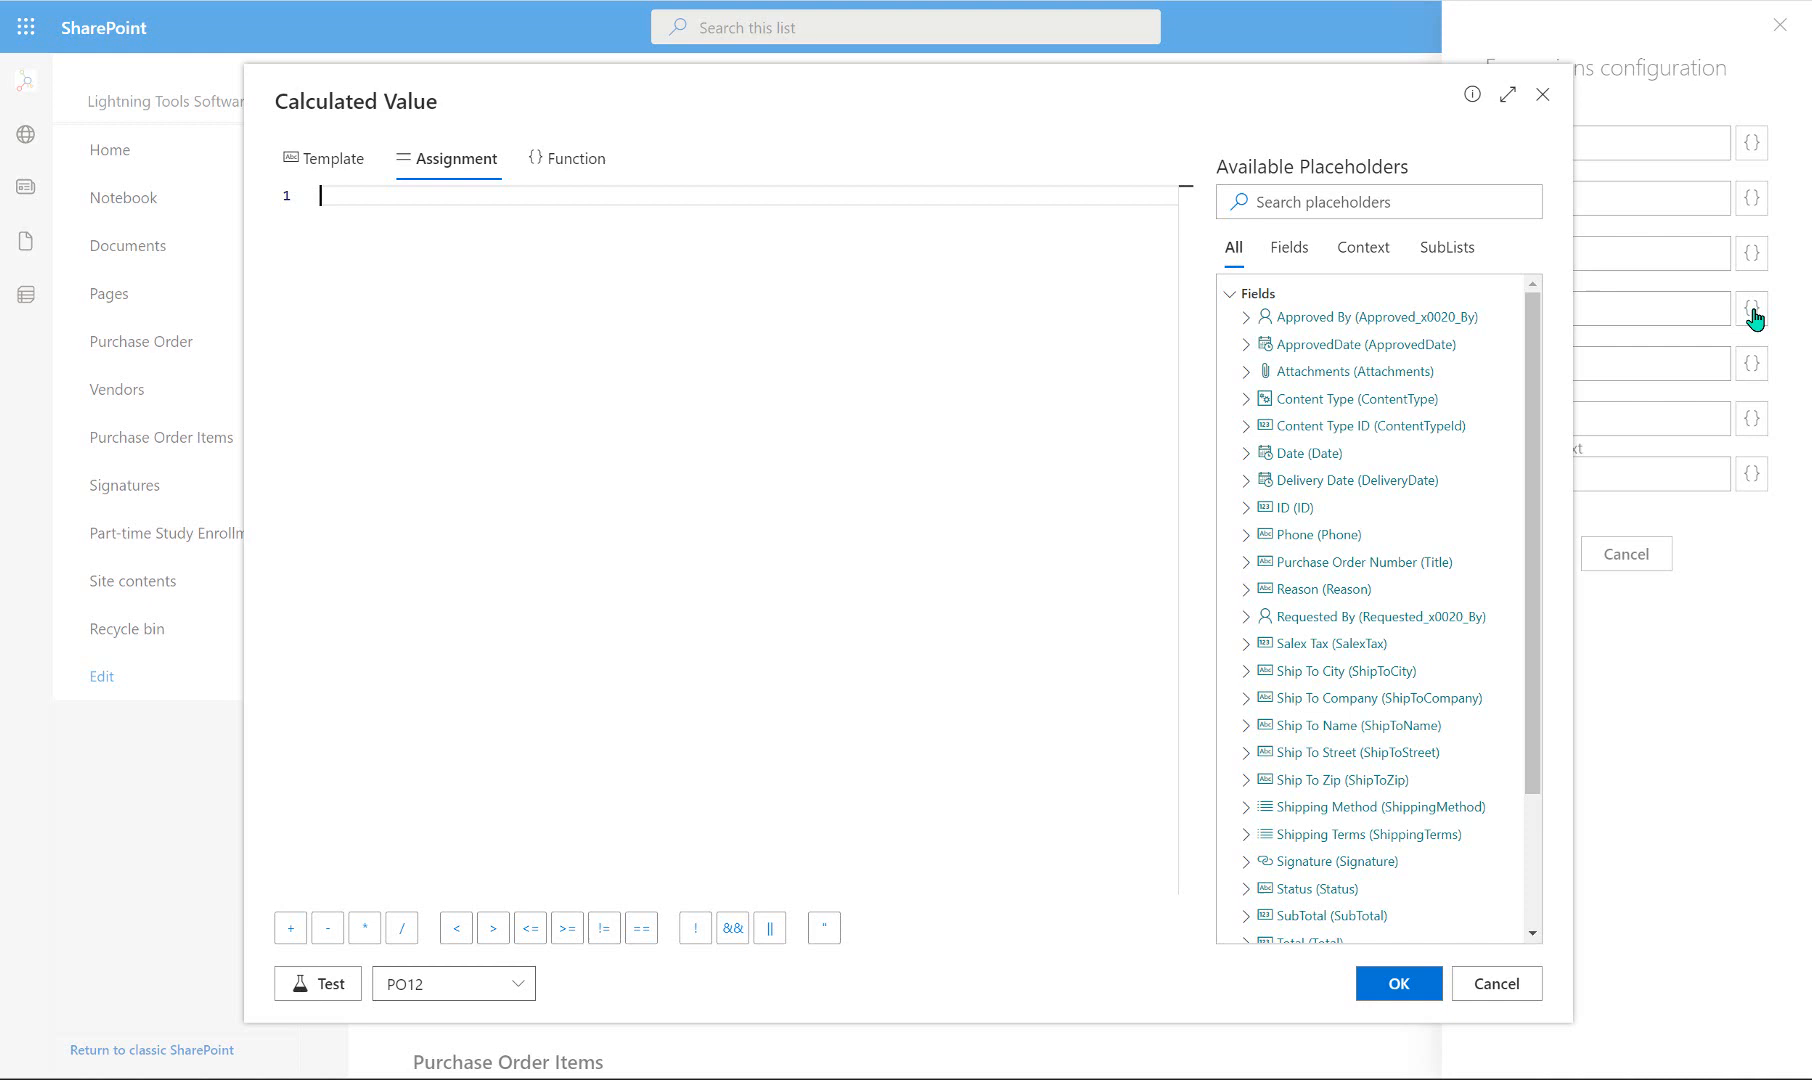
Set SubTotal to the Sum of Purchase Order Items Line Total and apply.
scroll("down", 3)
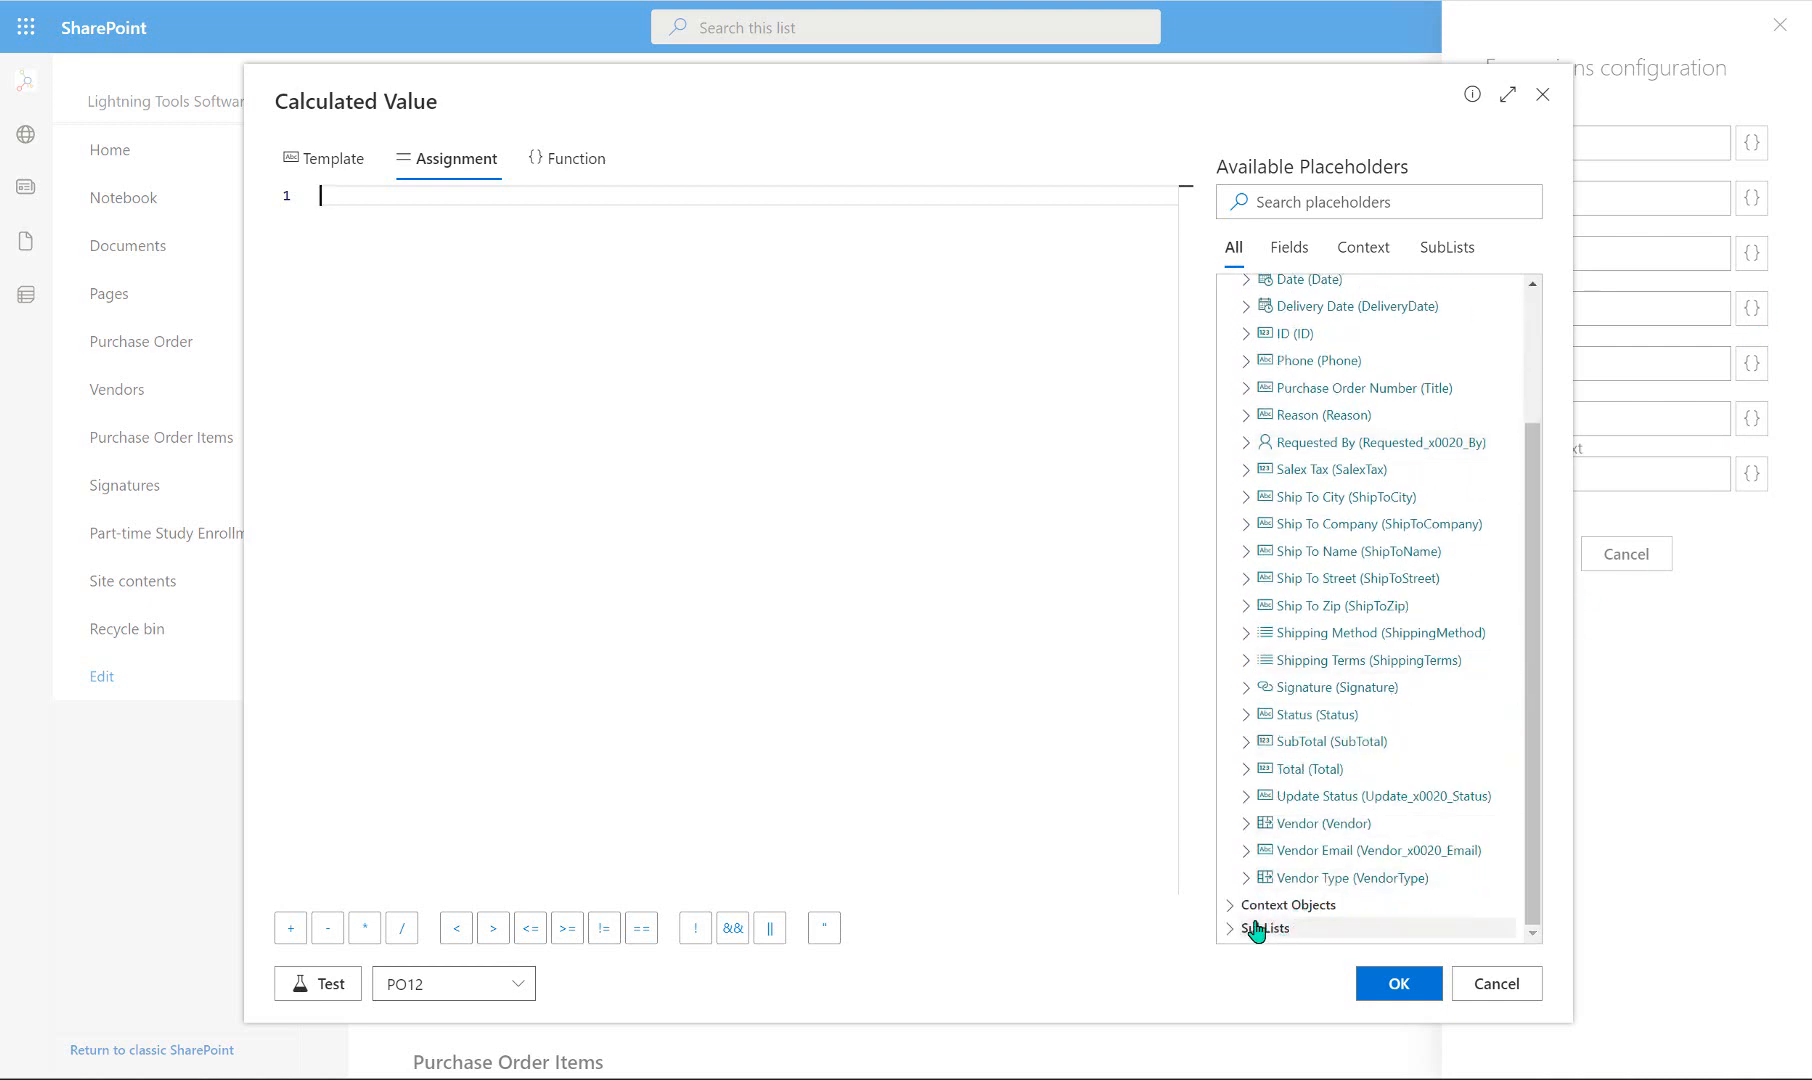
left_click(1262, 929)
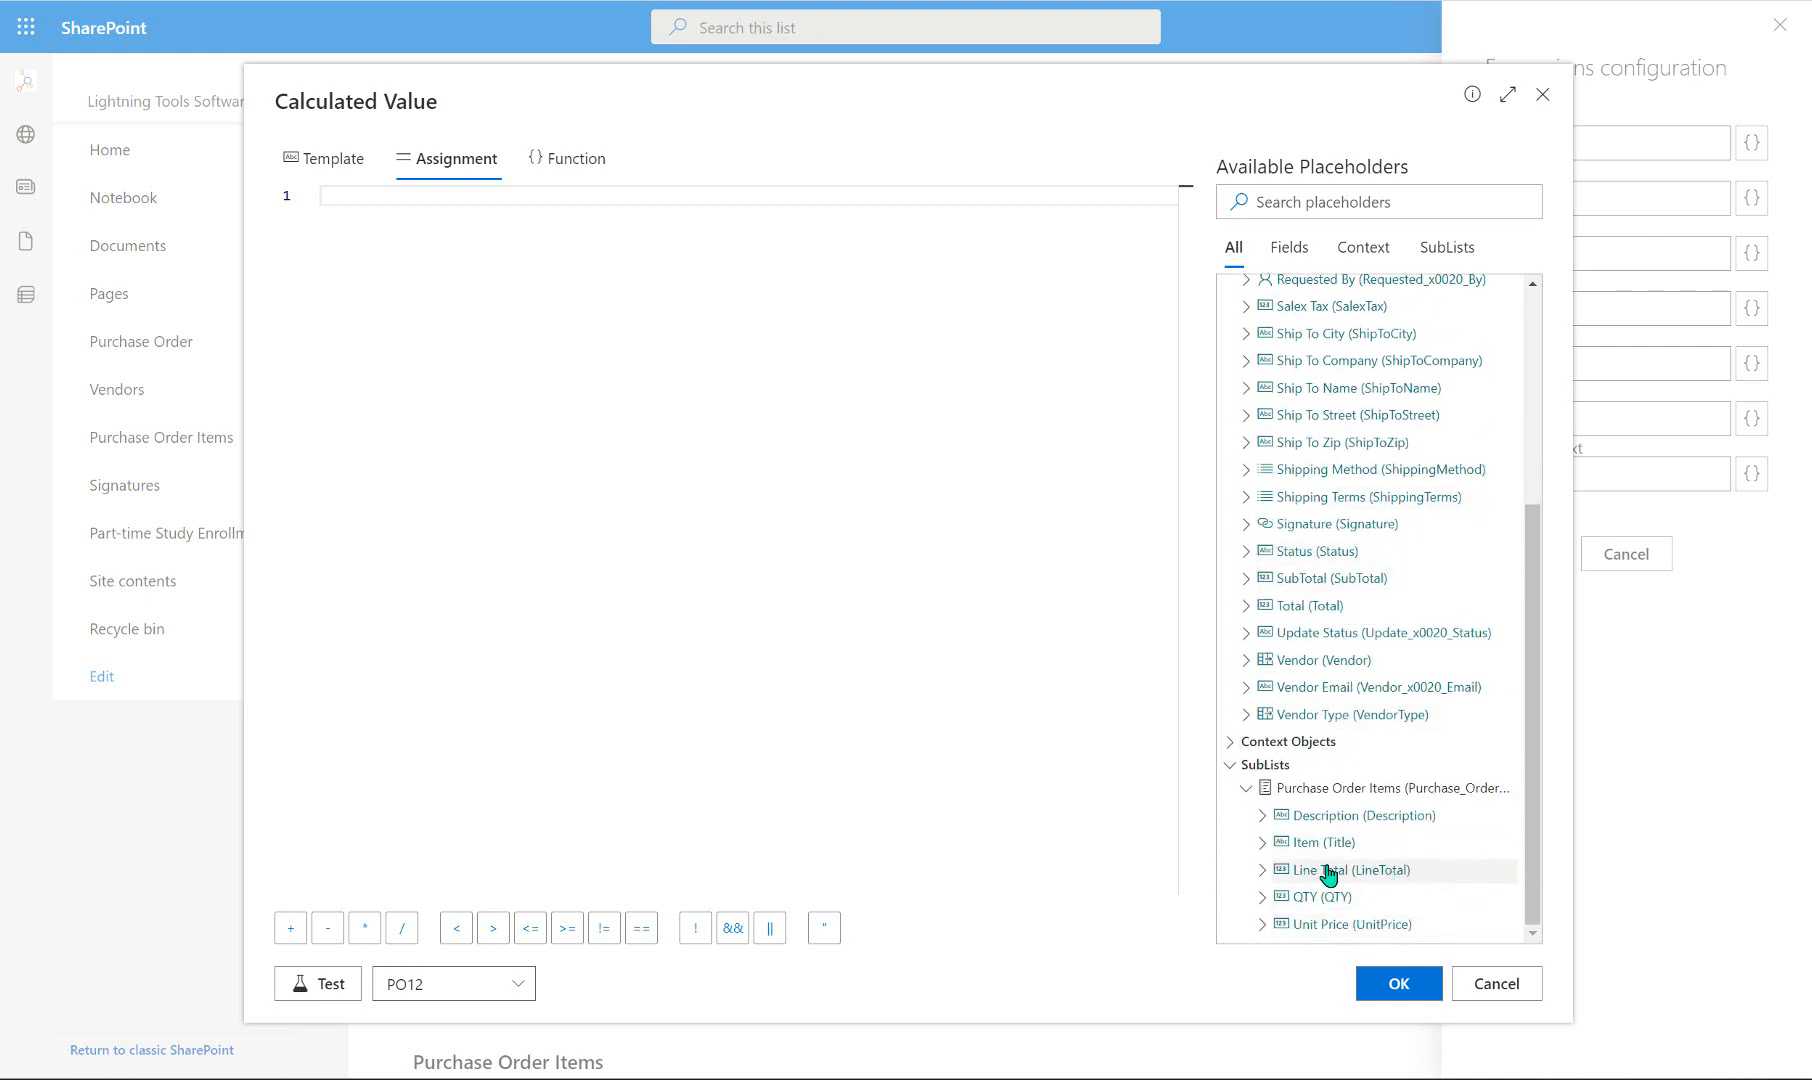
left_click(1262, 870)
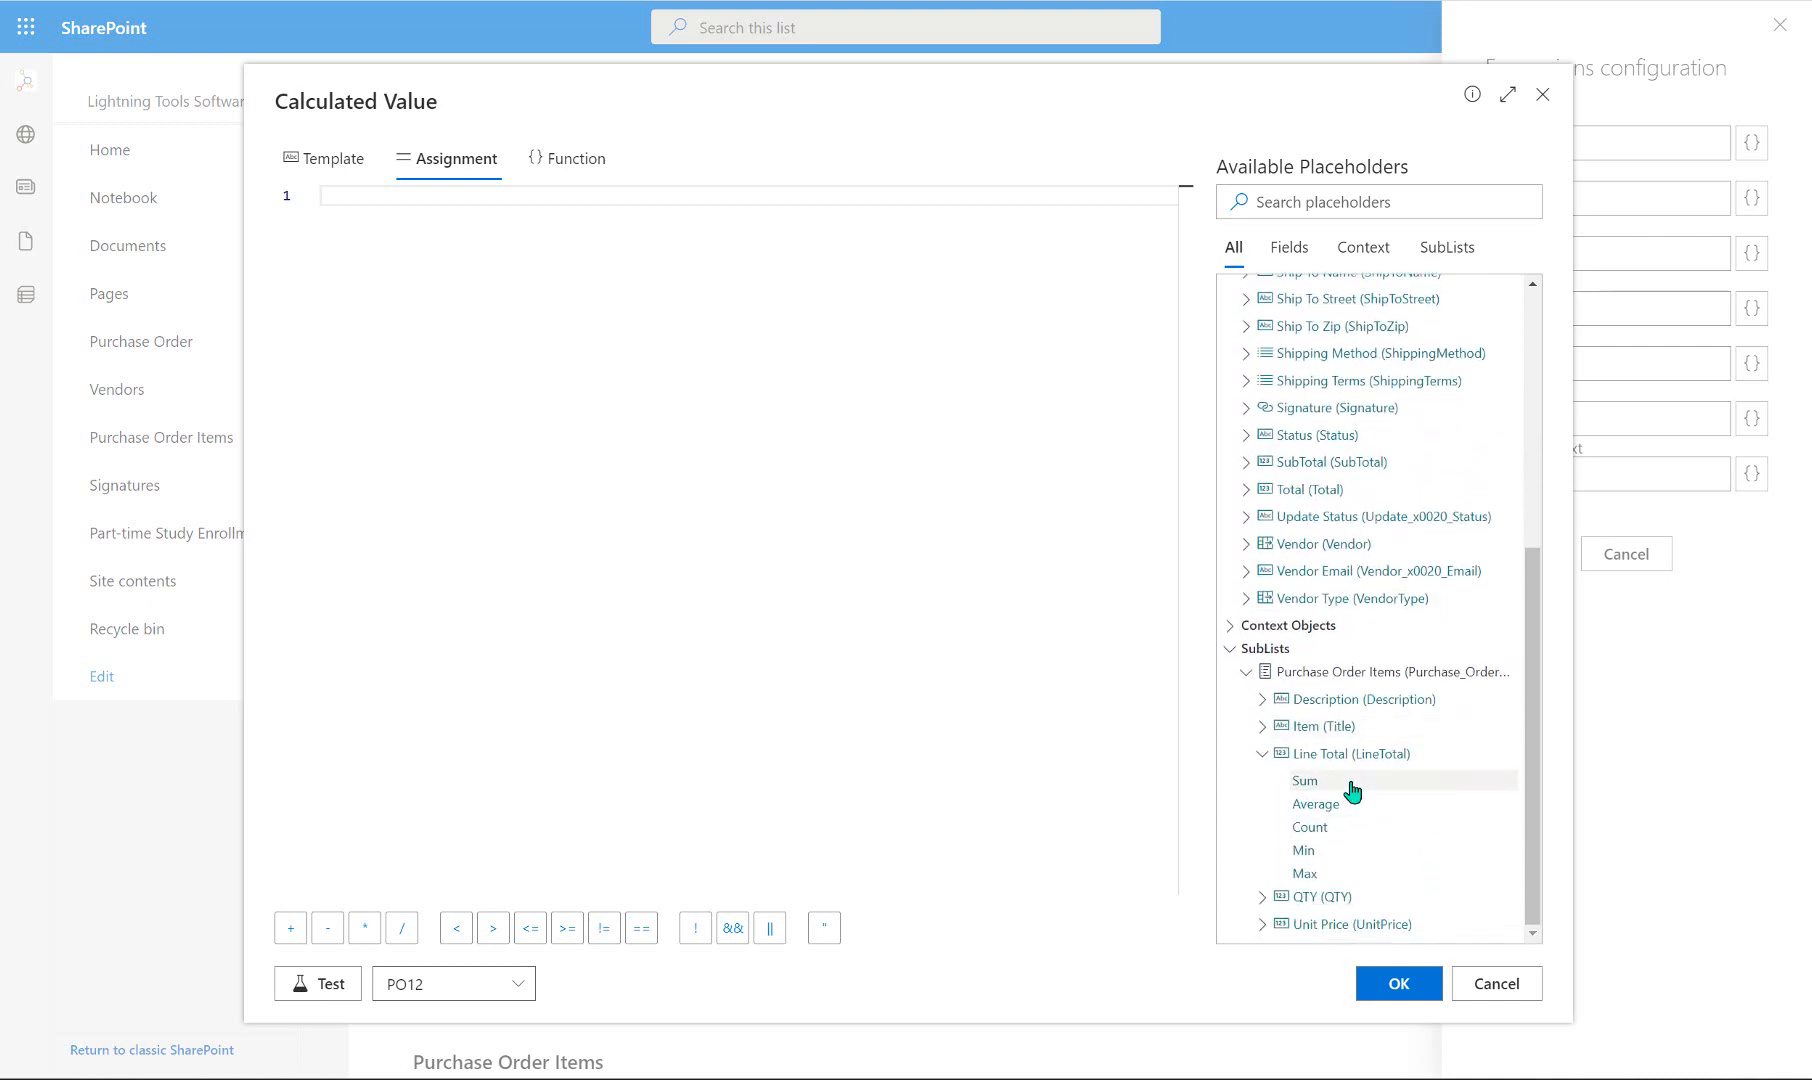
left_click(1305, 781)
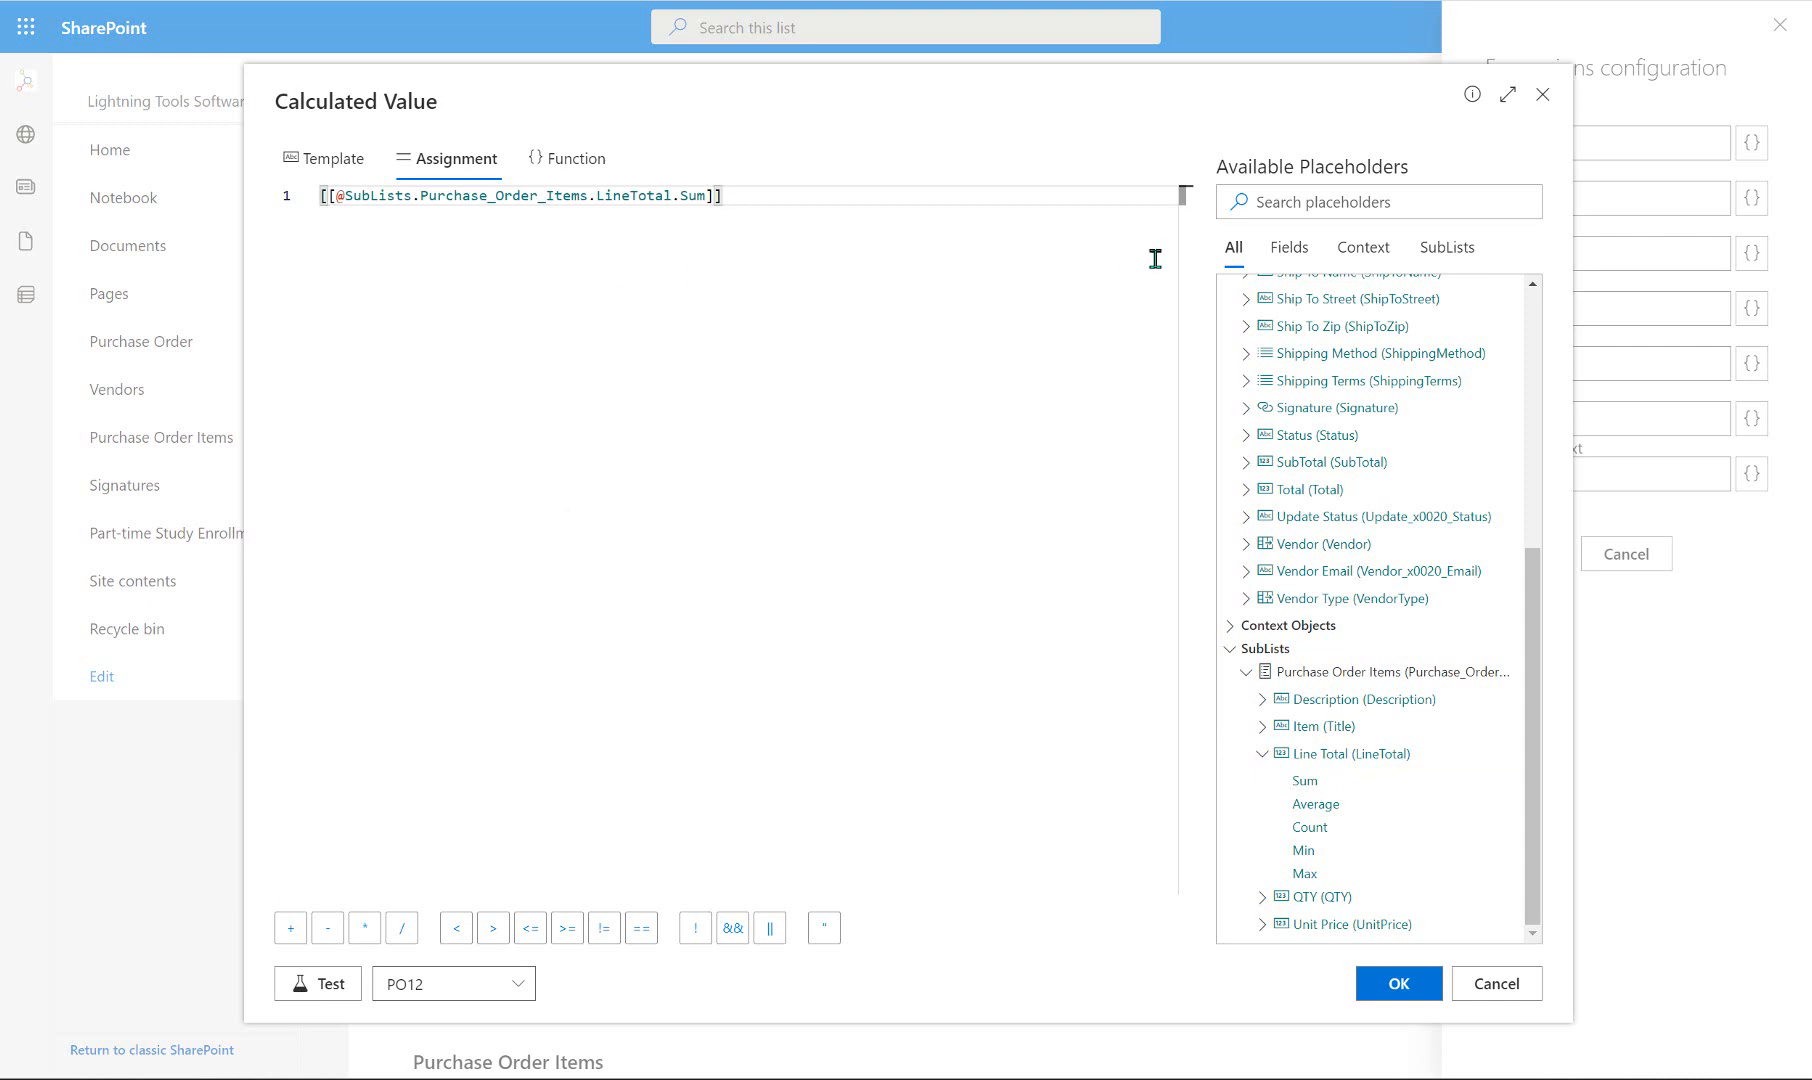
mouse_move(1195, 446)
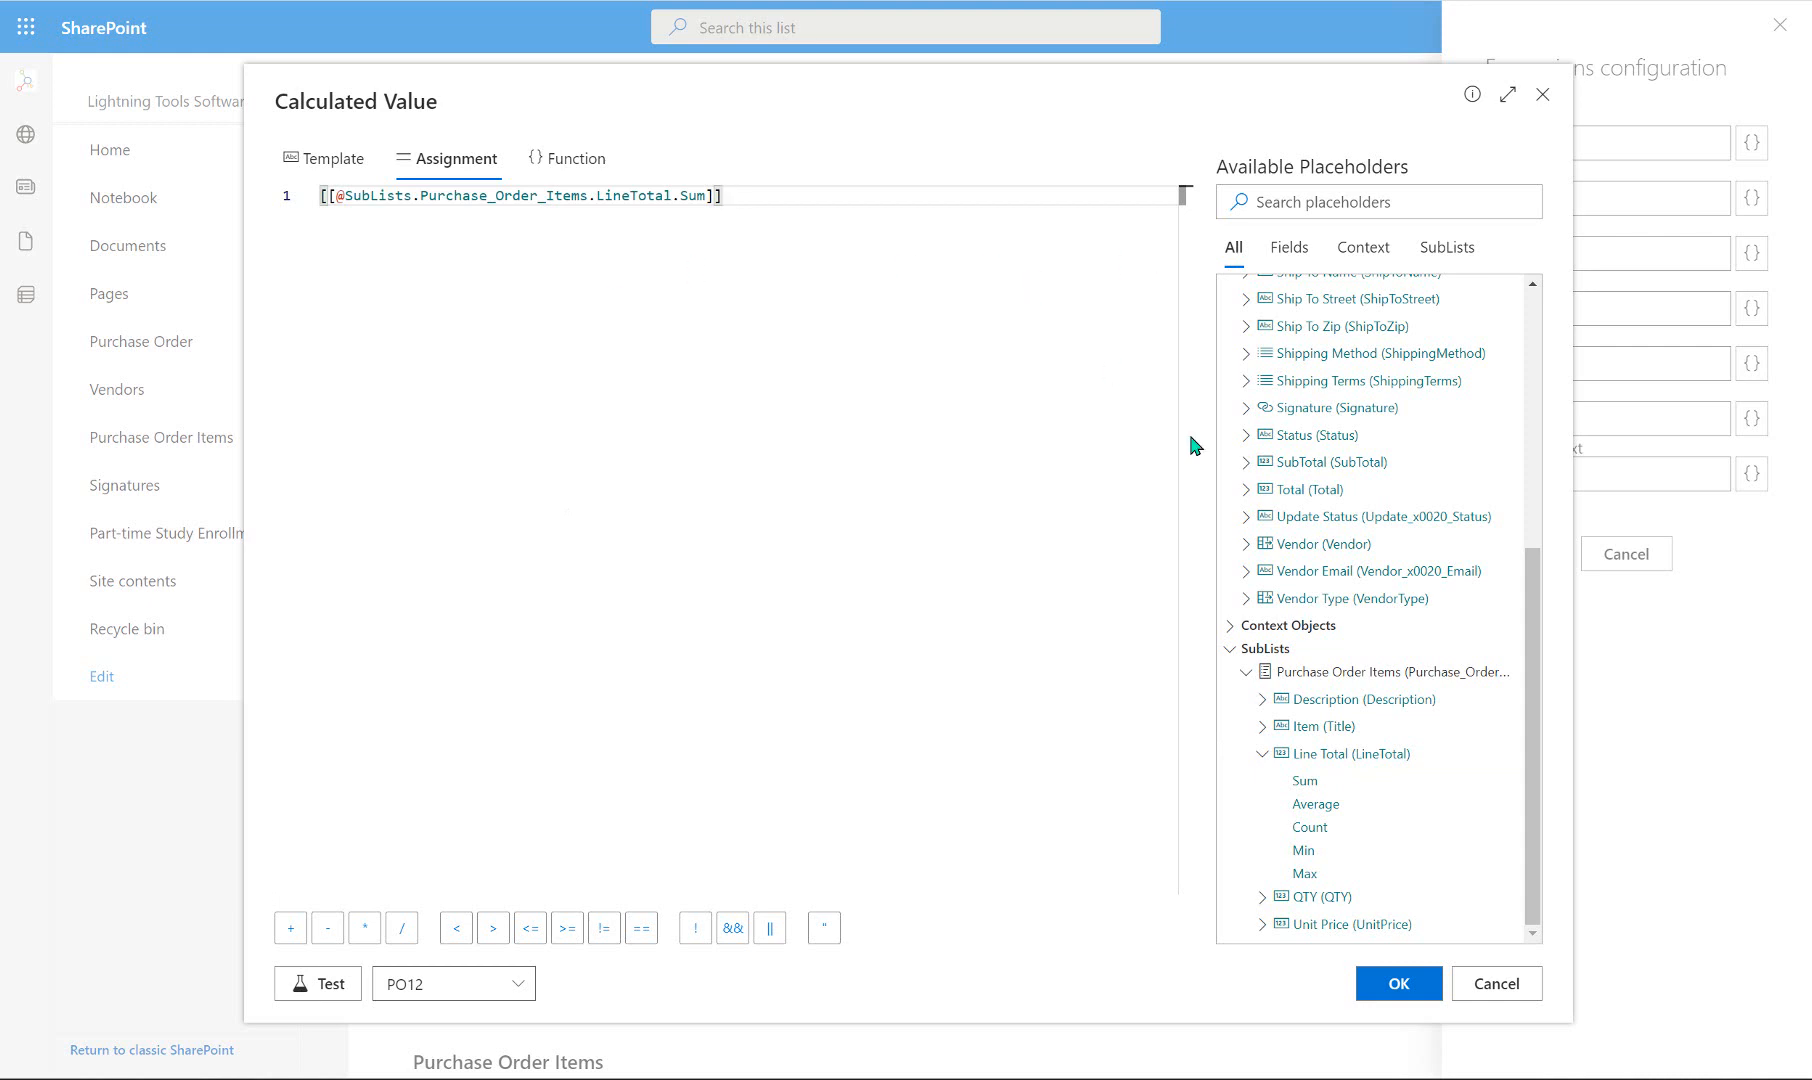
left_click(1396, 983)
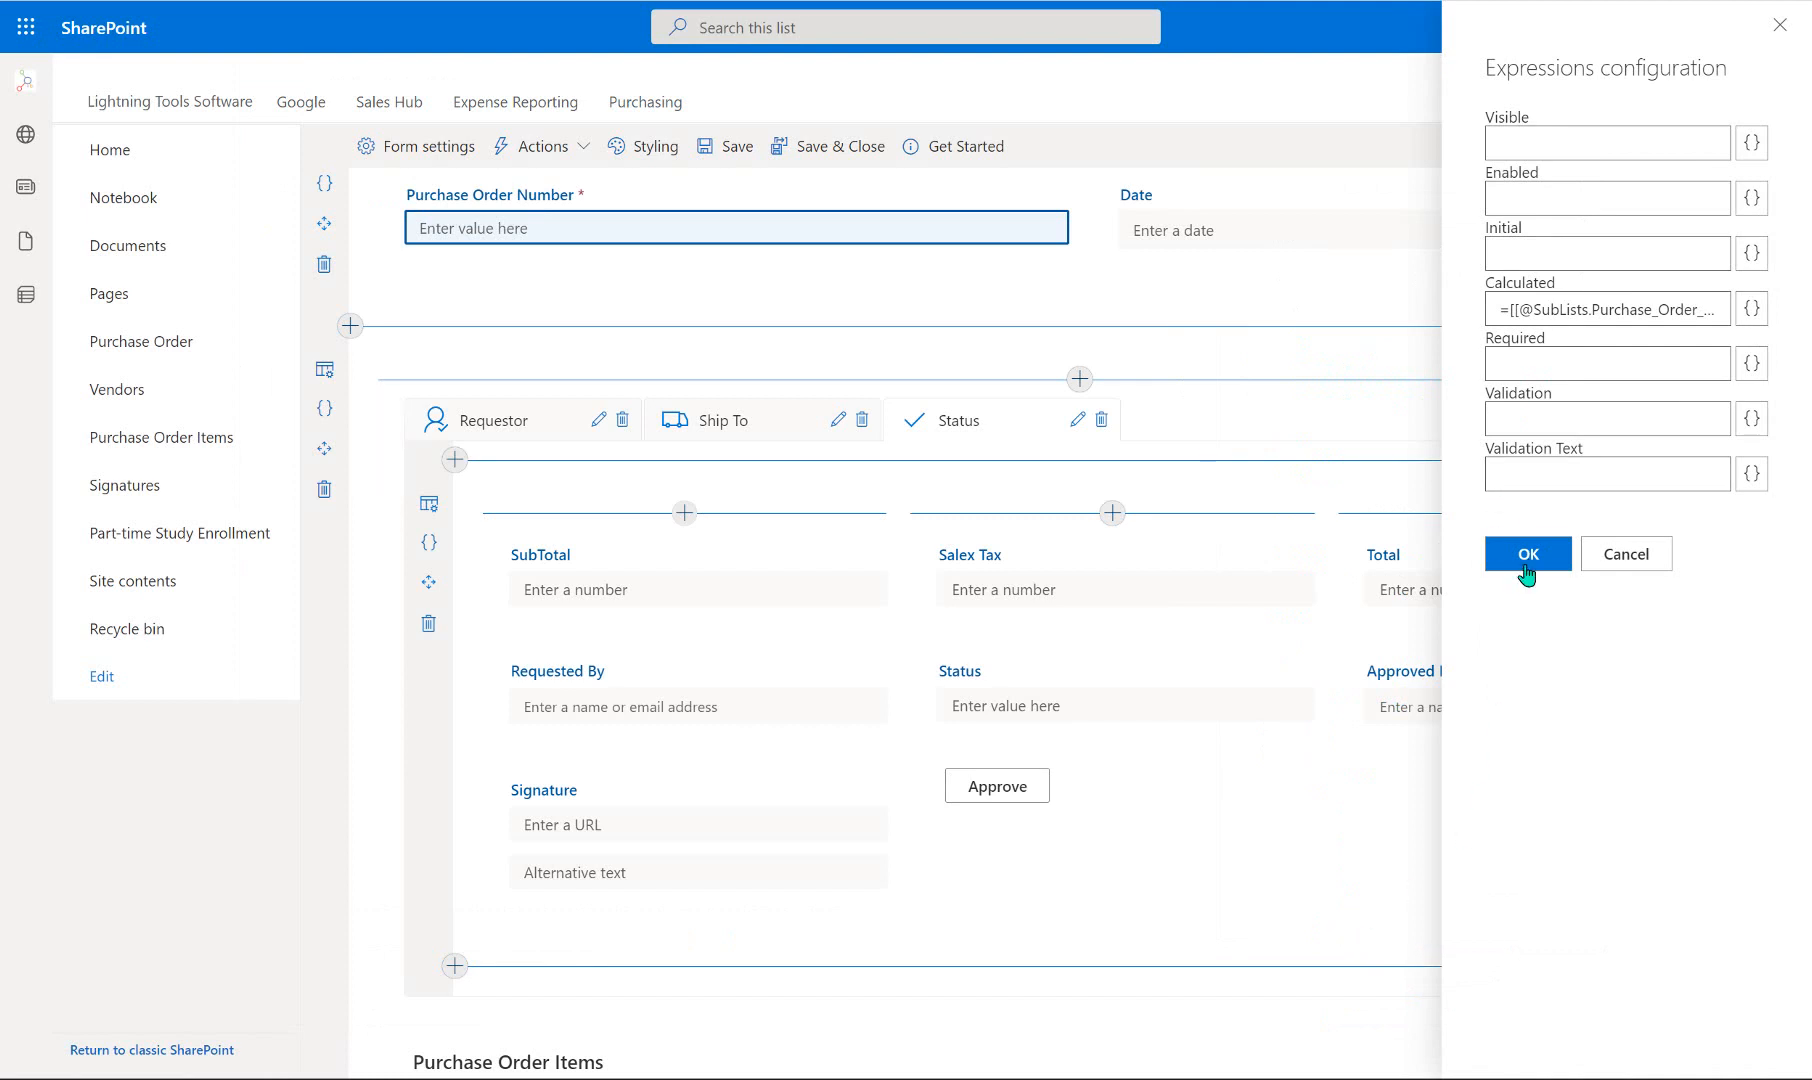
left_click(1527, 553)
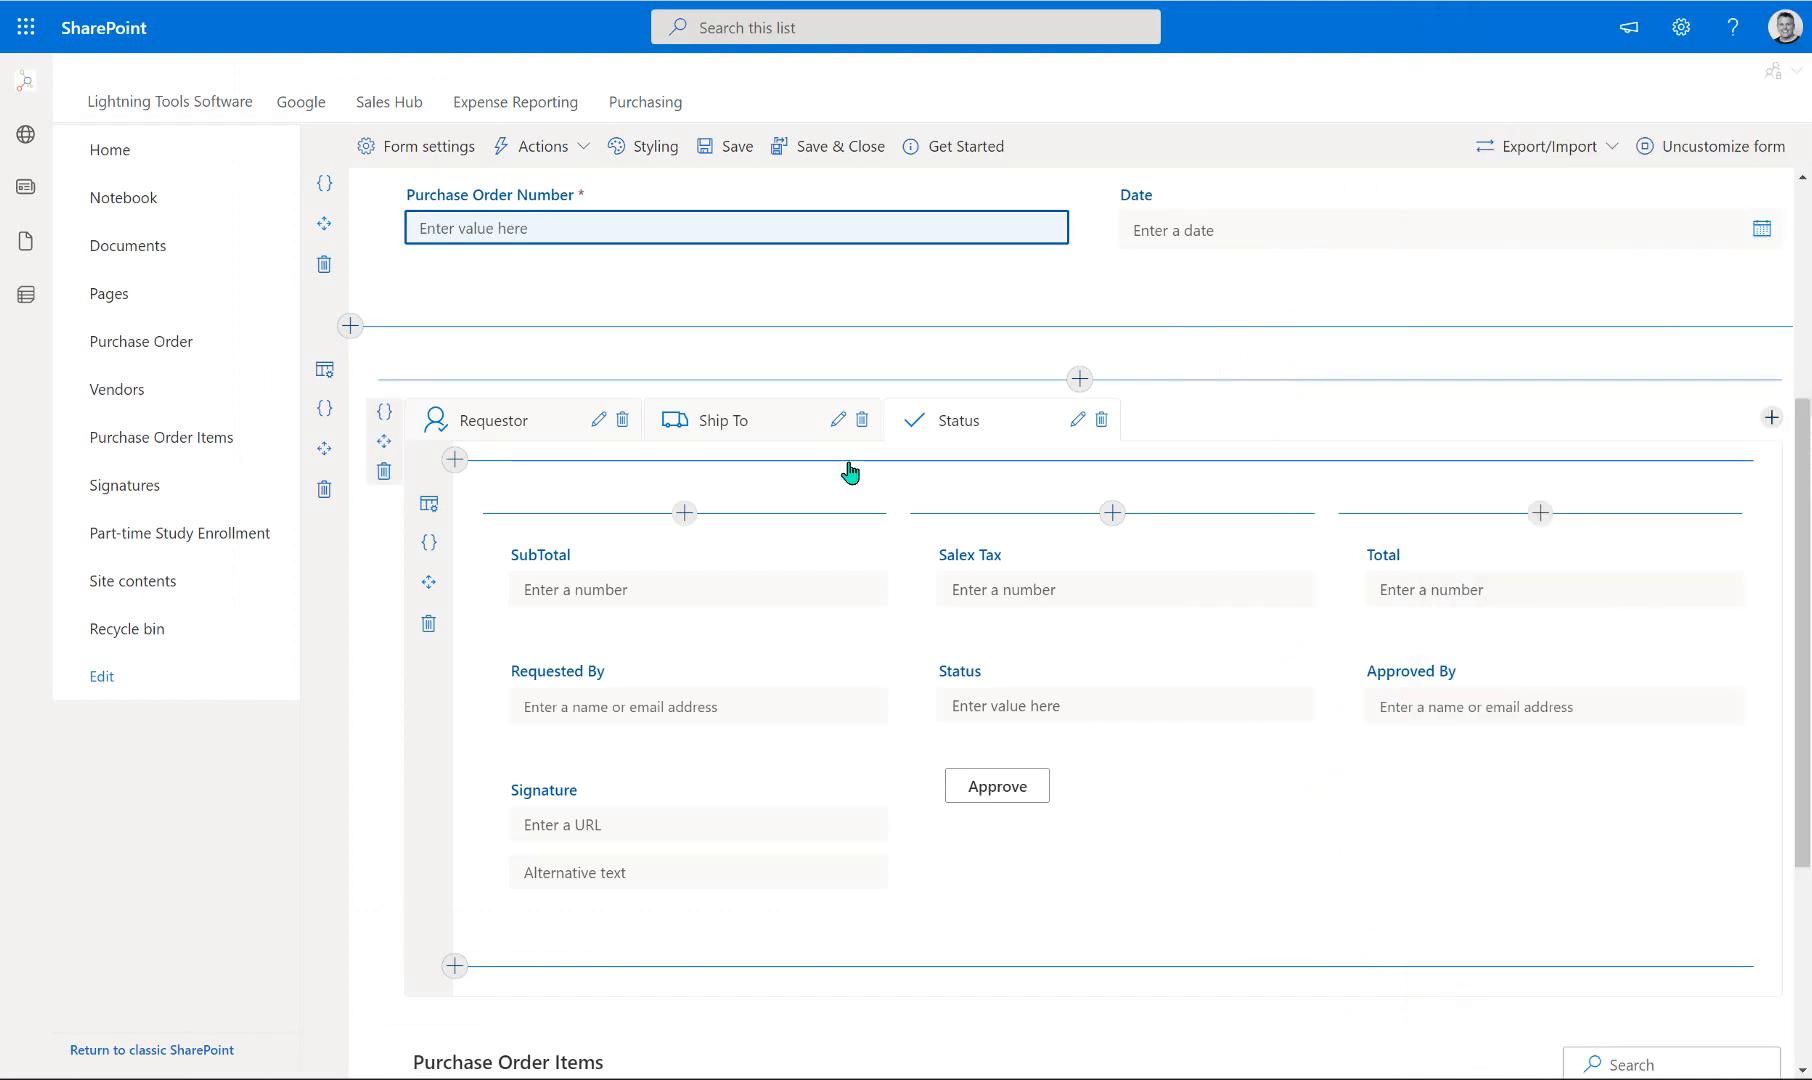
mouse_move(1386, 574)
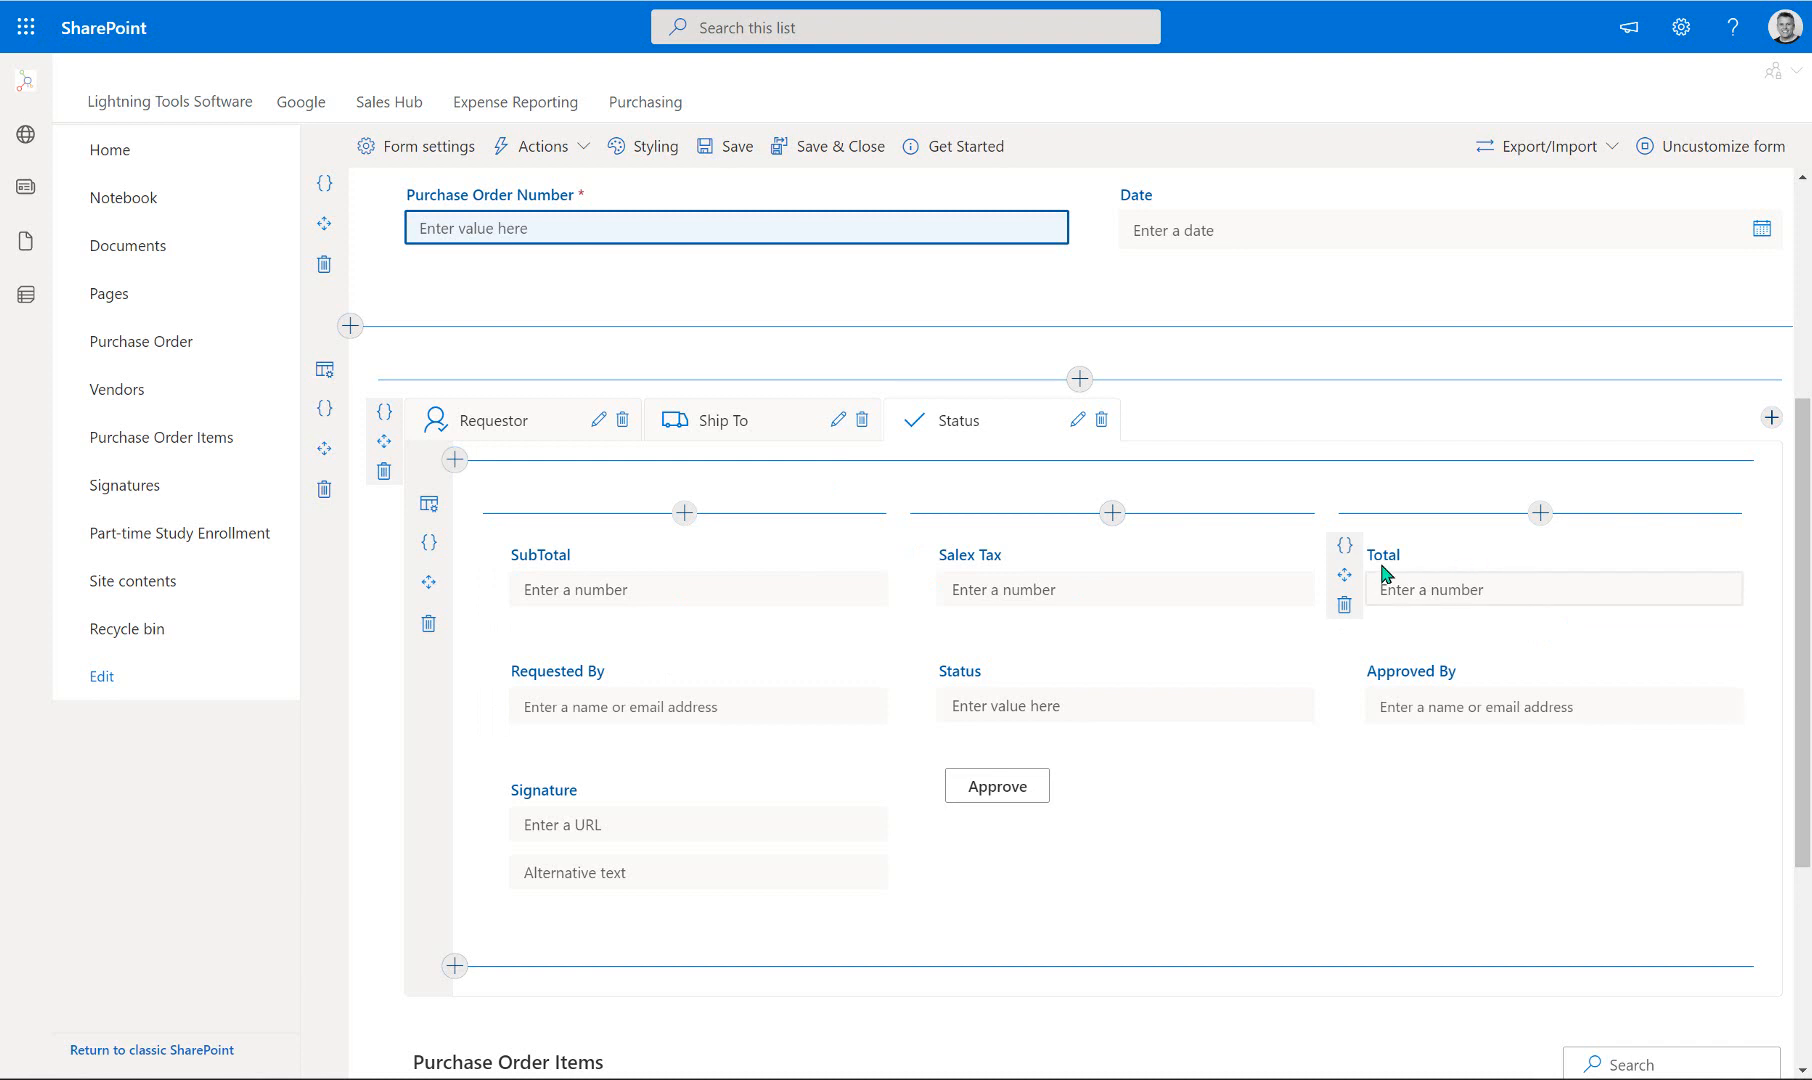
Build Total's calculated expression [[SubTotal]]+[[SalexTax]].
left_click(1343, 544)
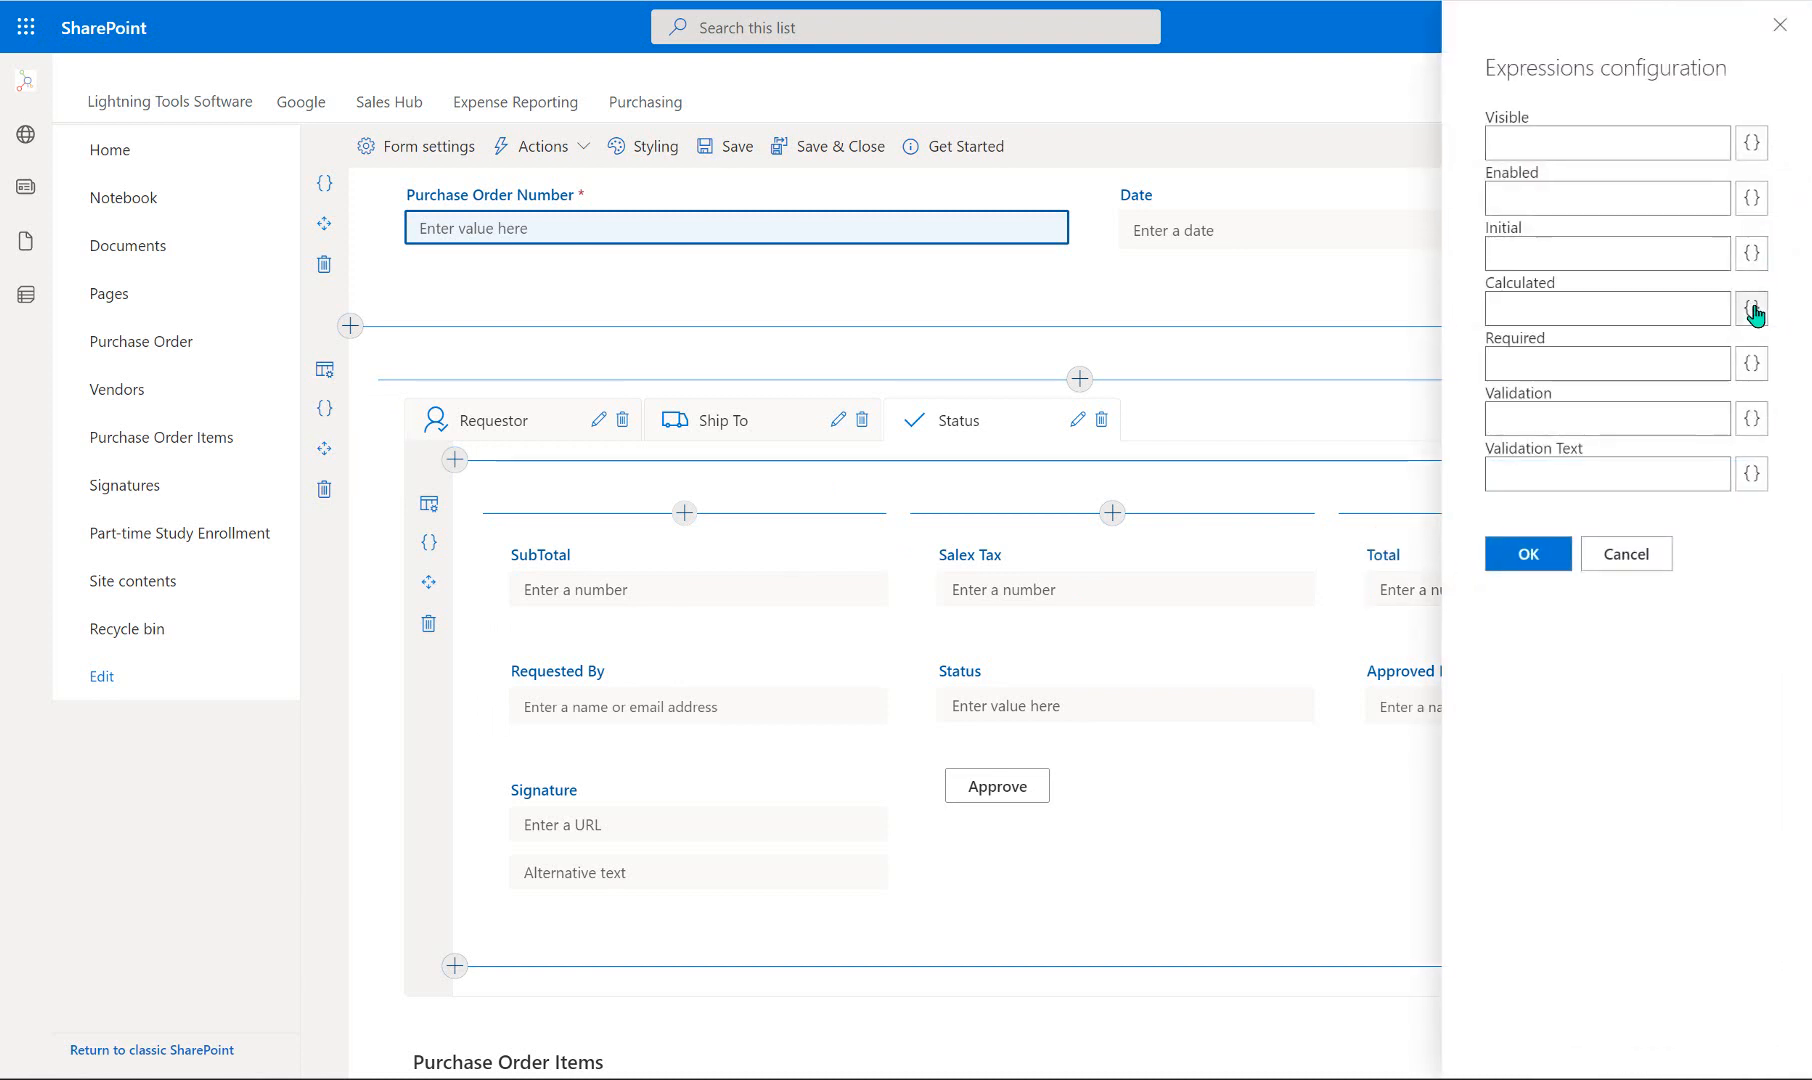
left_click(1752, 308)
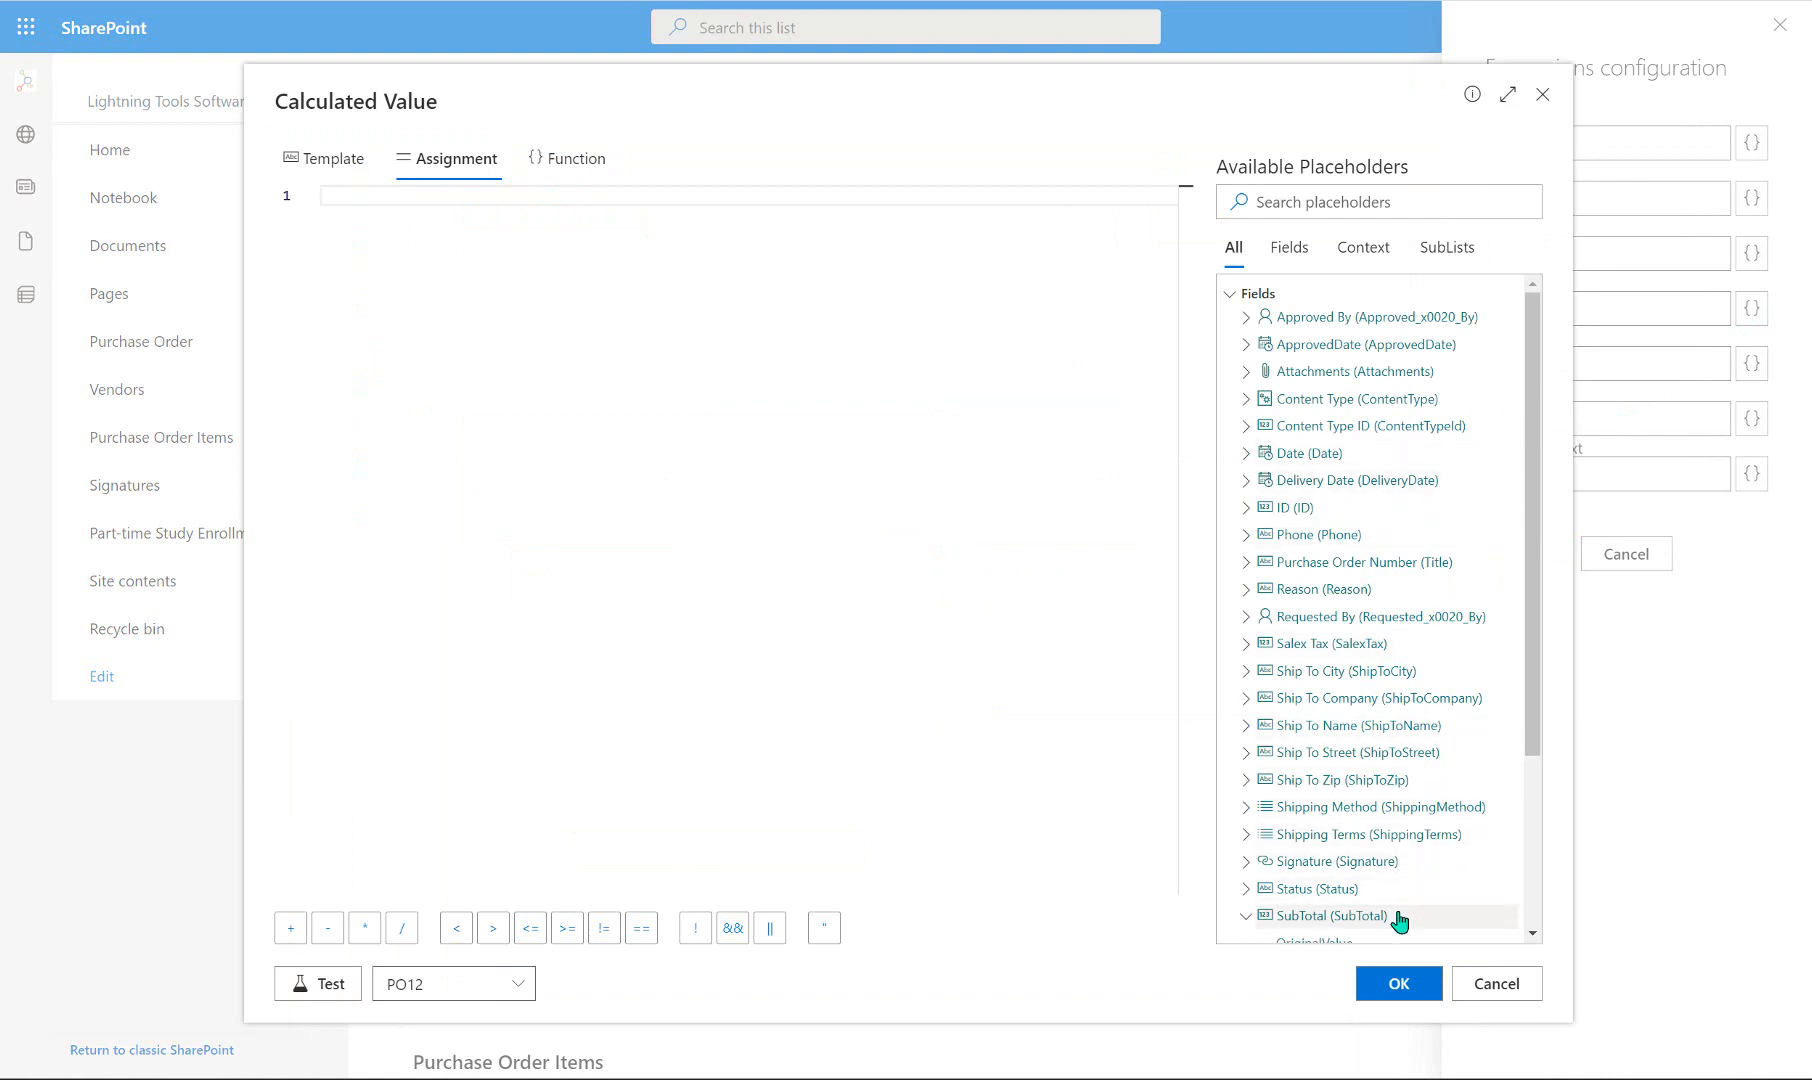
left_click(1327, 915)
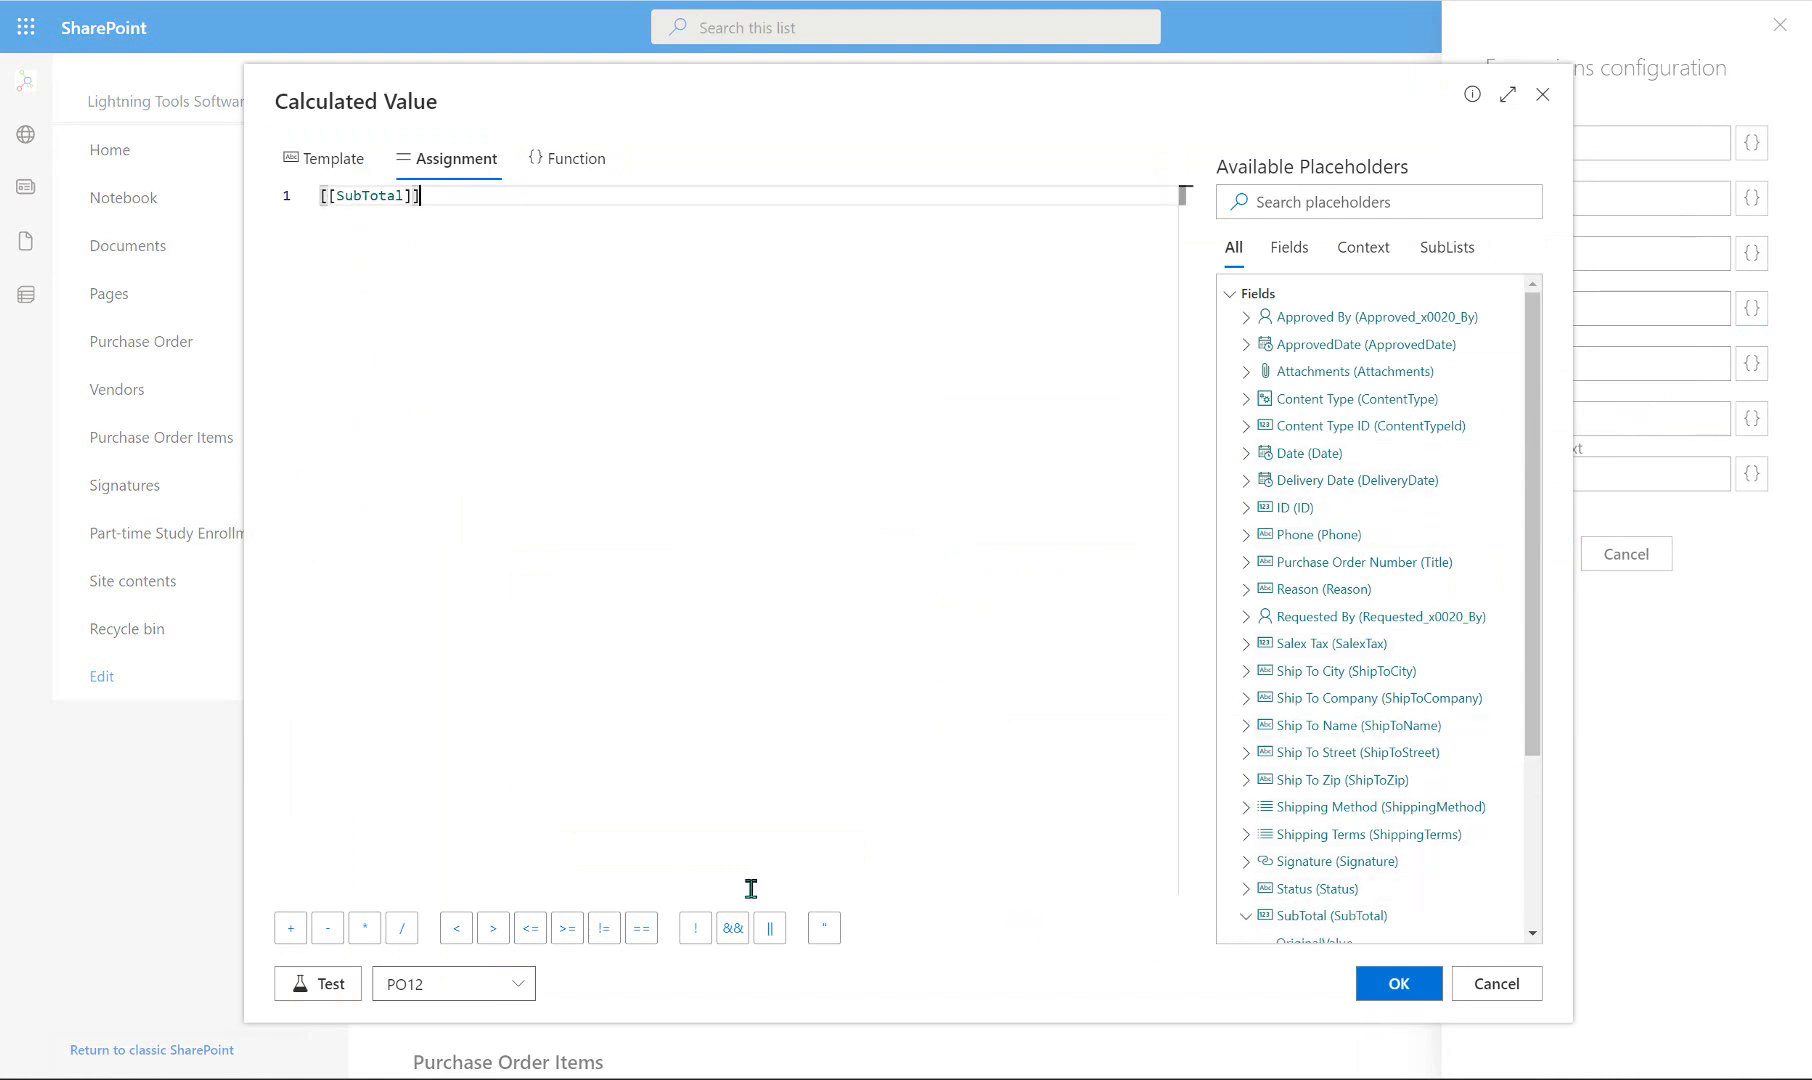
mouse_move(637, 983)
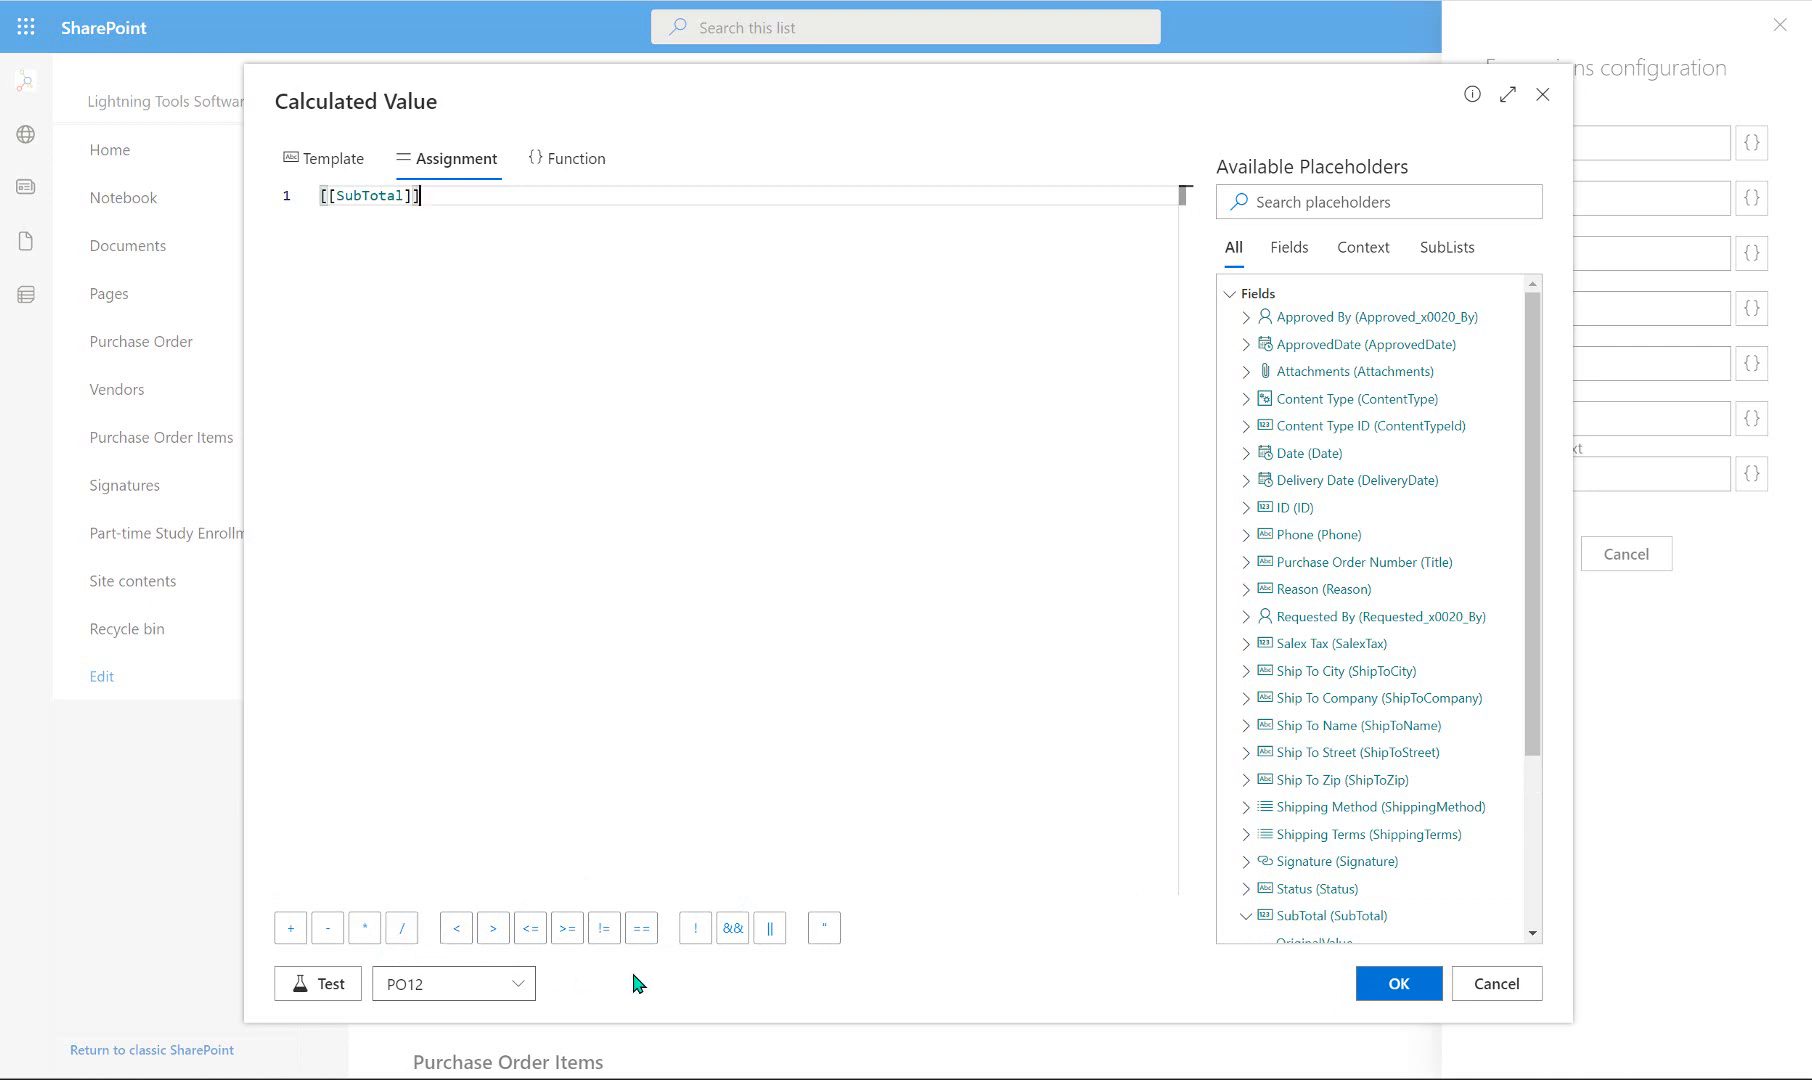
type("+")
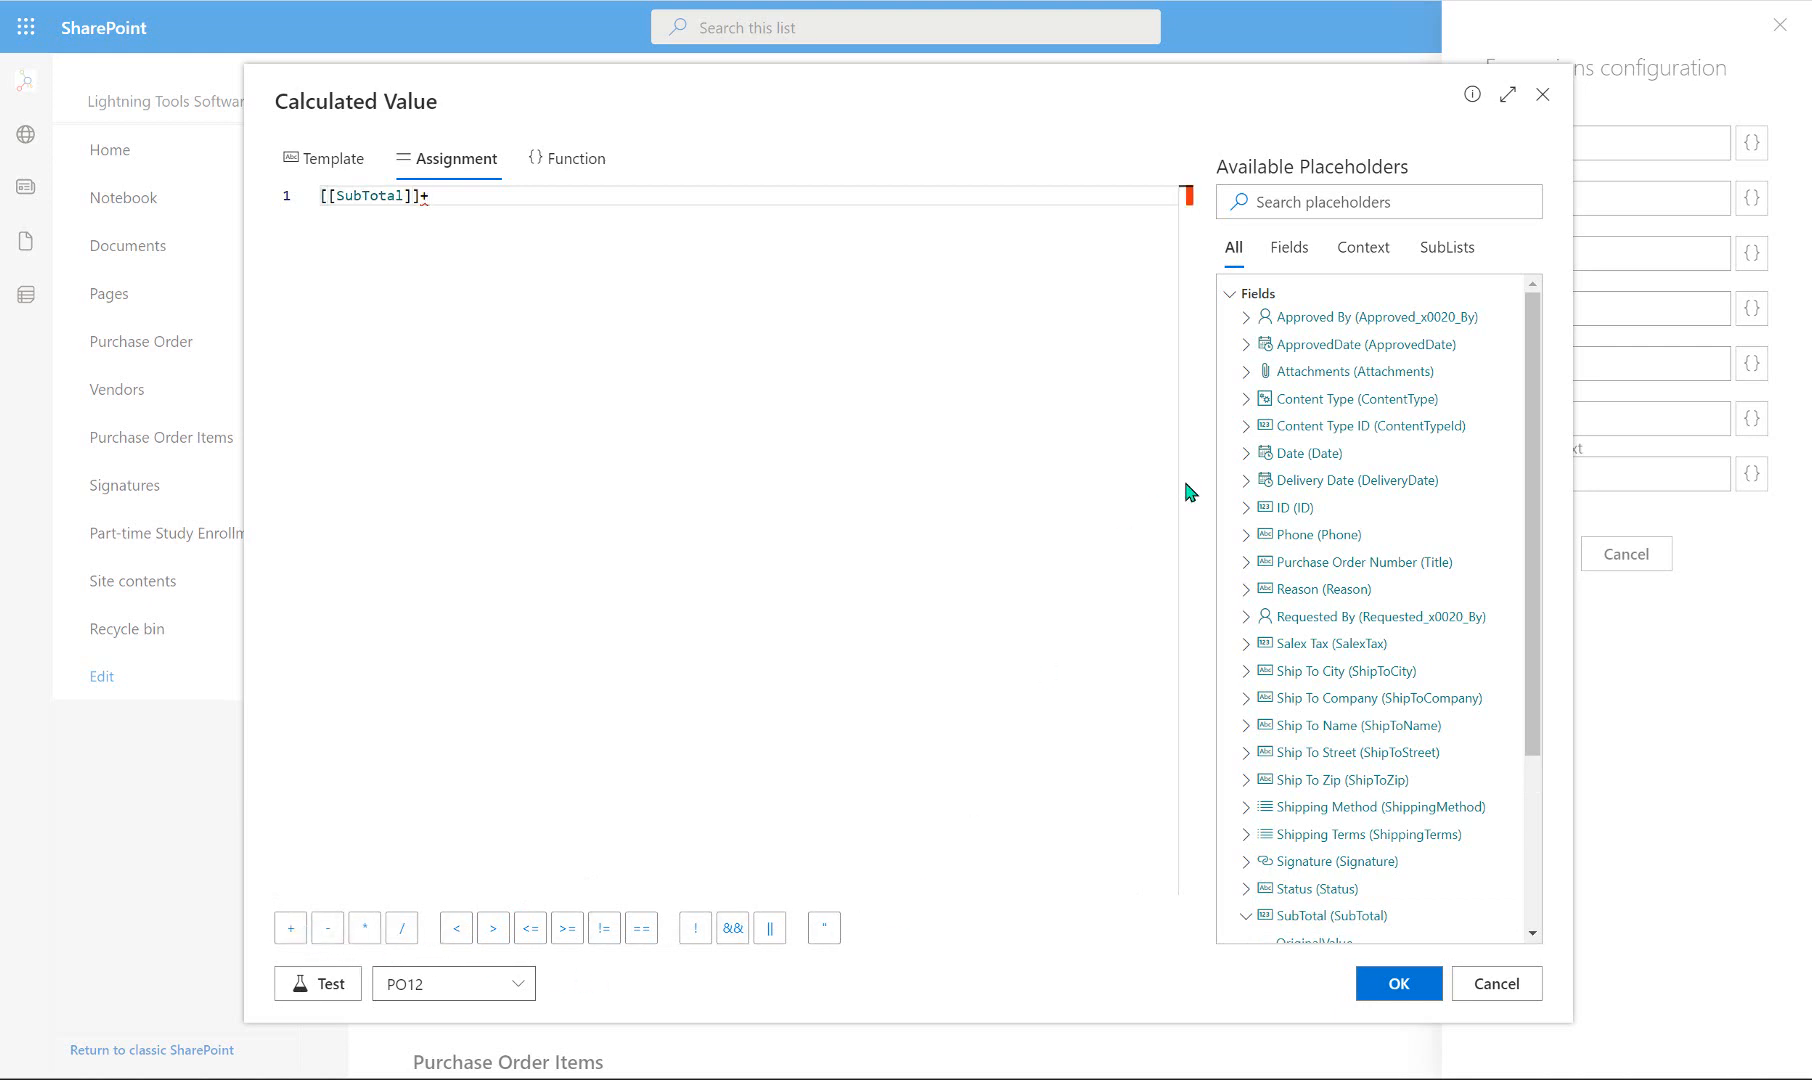
mouse_move(1346, 609)
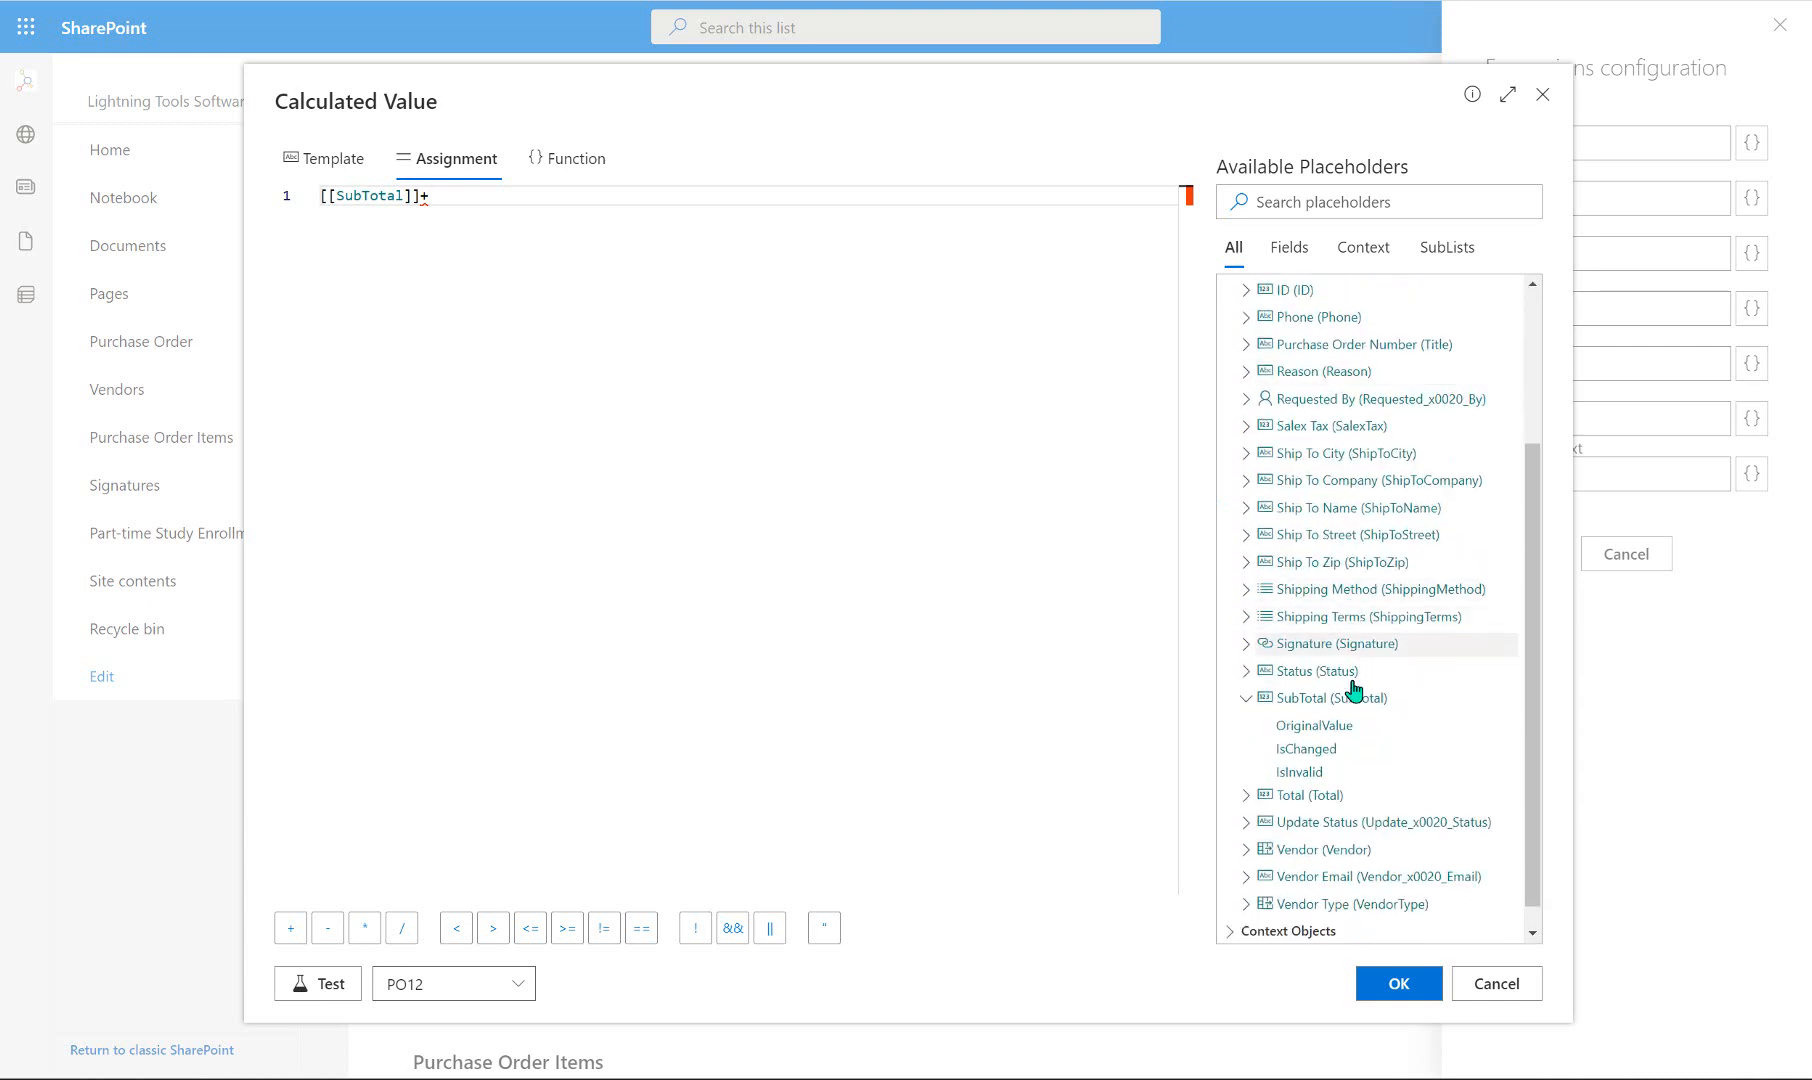
mouse_move(1341, 453)
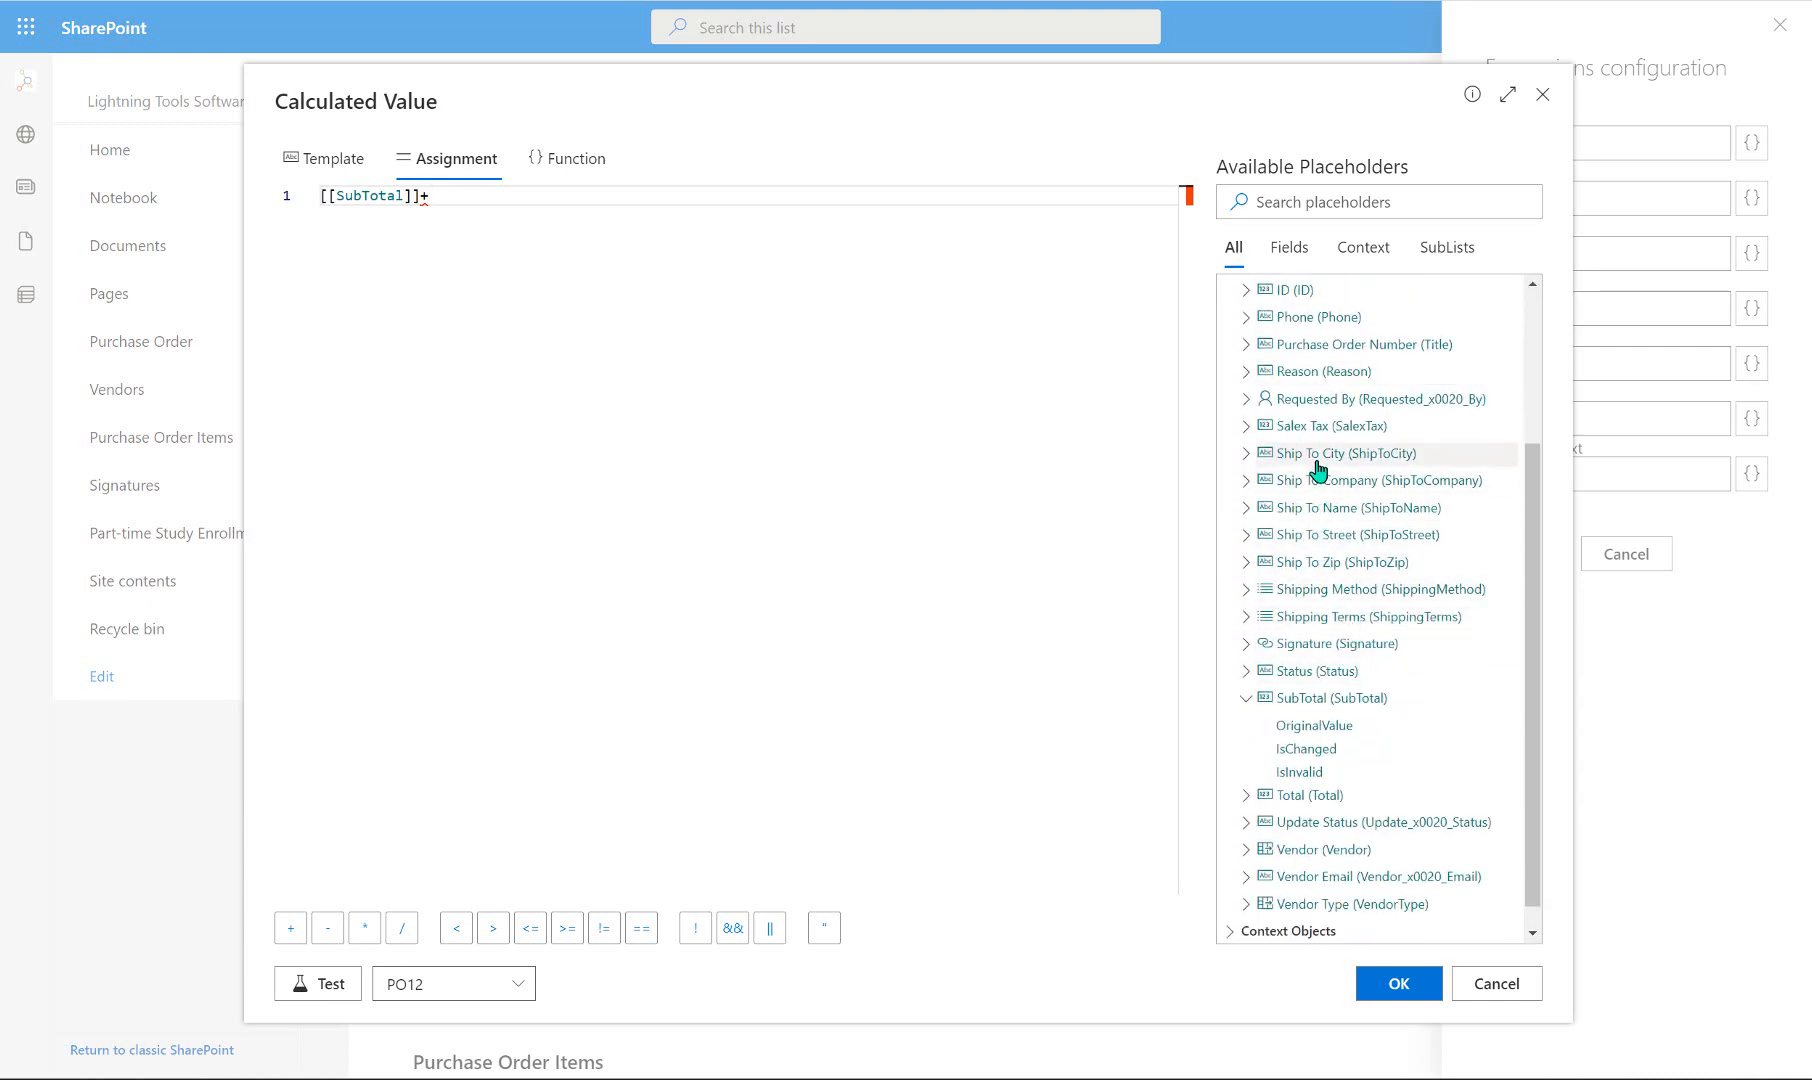
left_click(1330, 425)
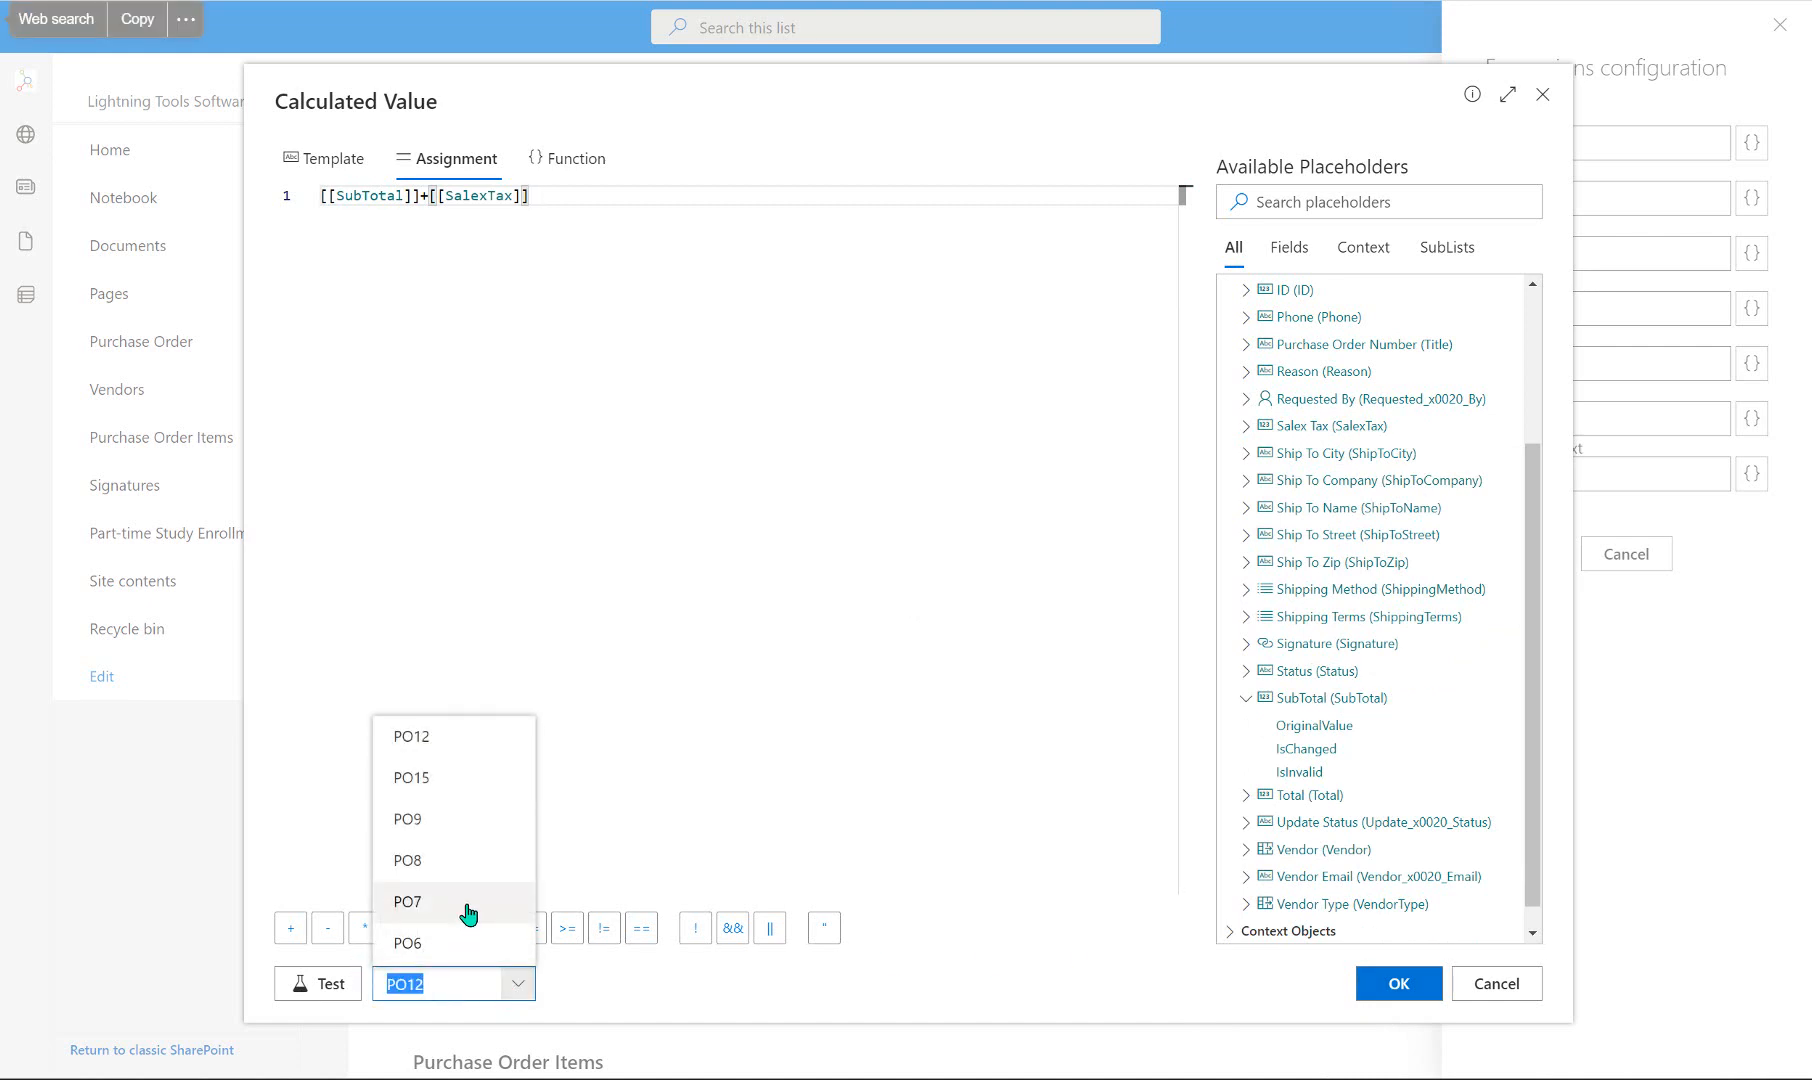
Test the Total expression on PO7 and PO8 (1920), then accept and apply it.
left_click(407, 902)
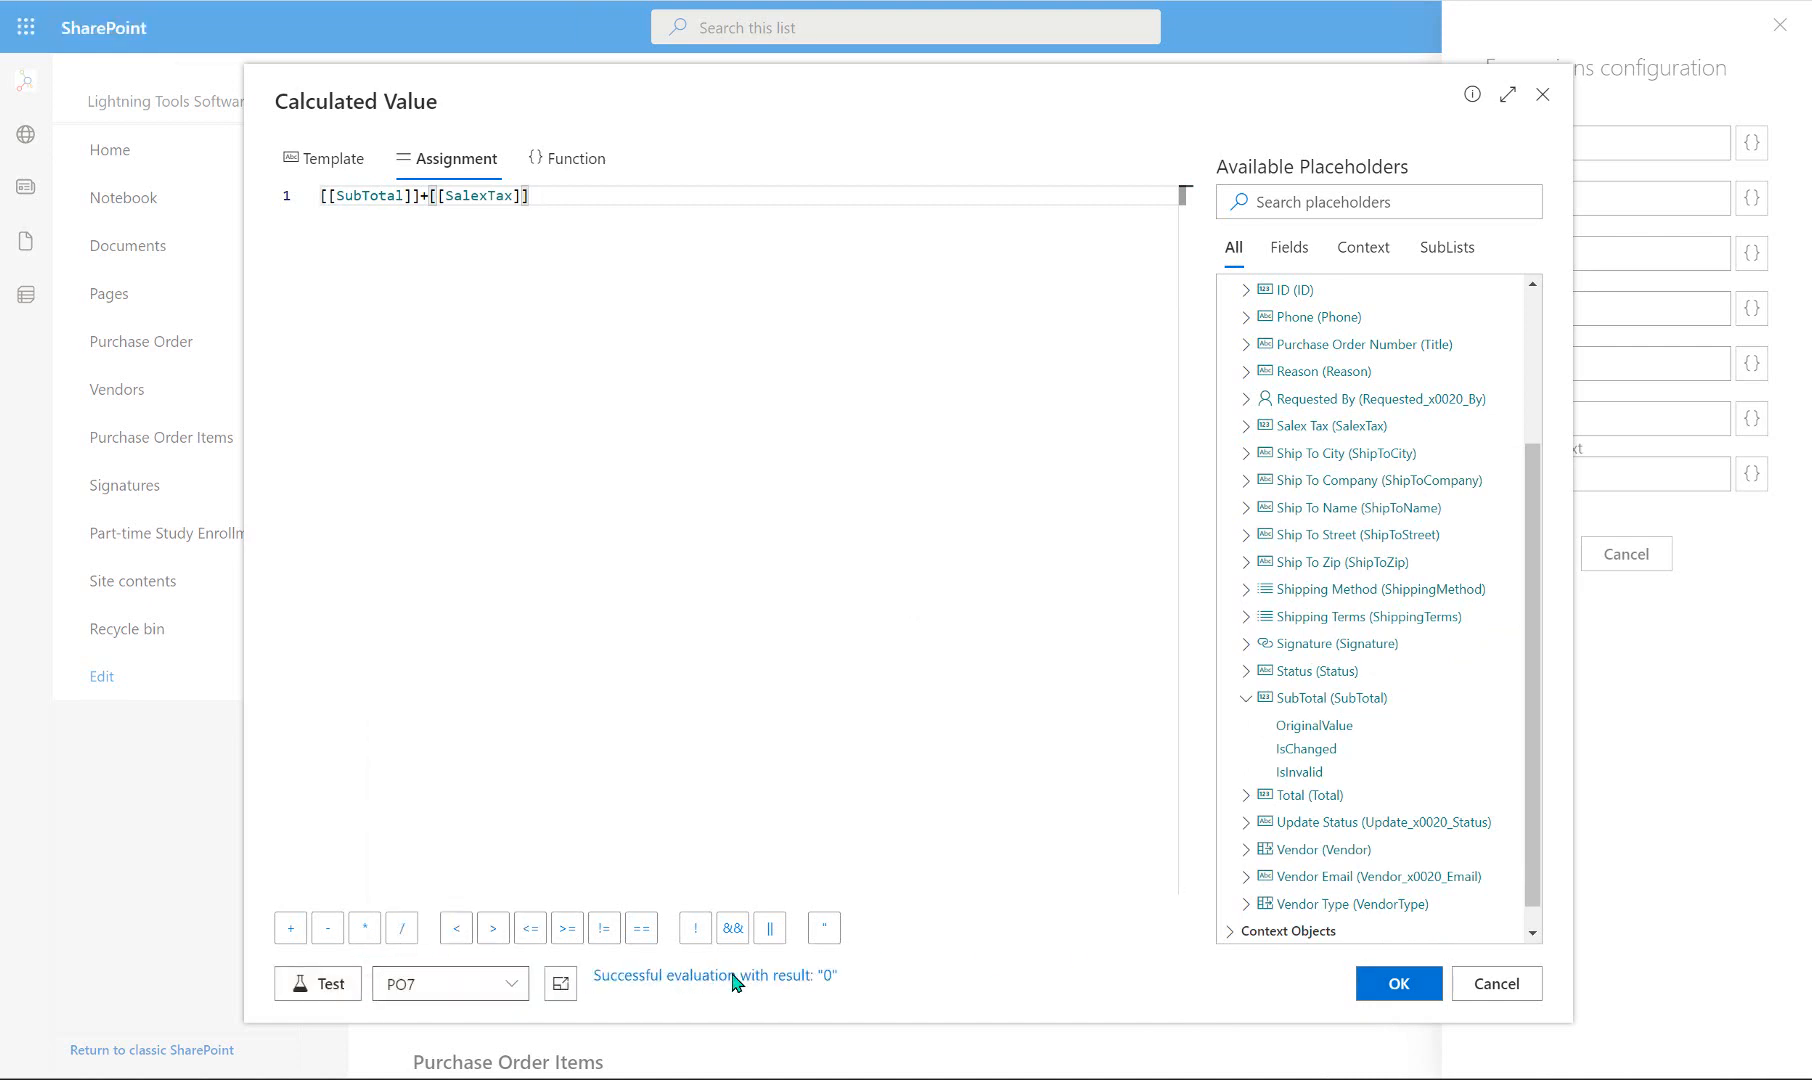
left_click(450, 983)
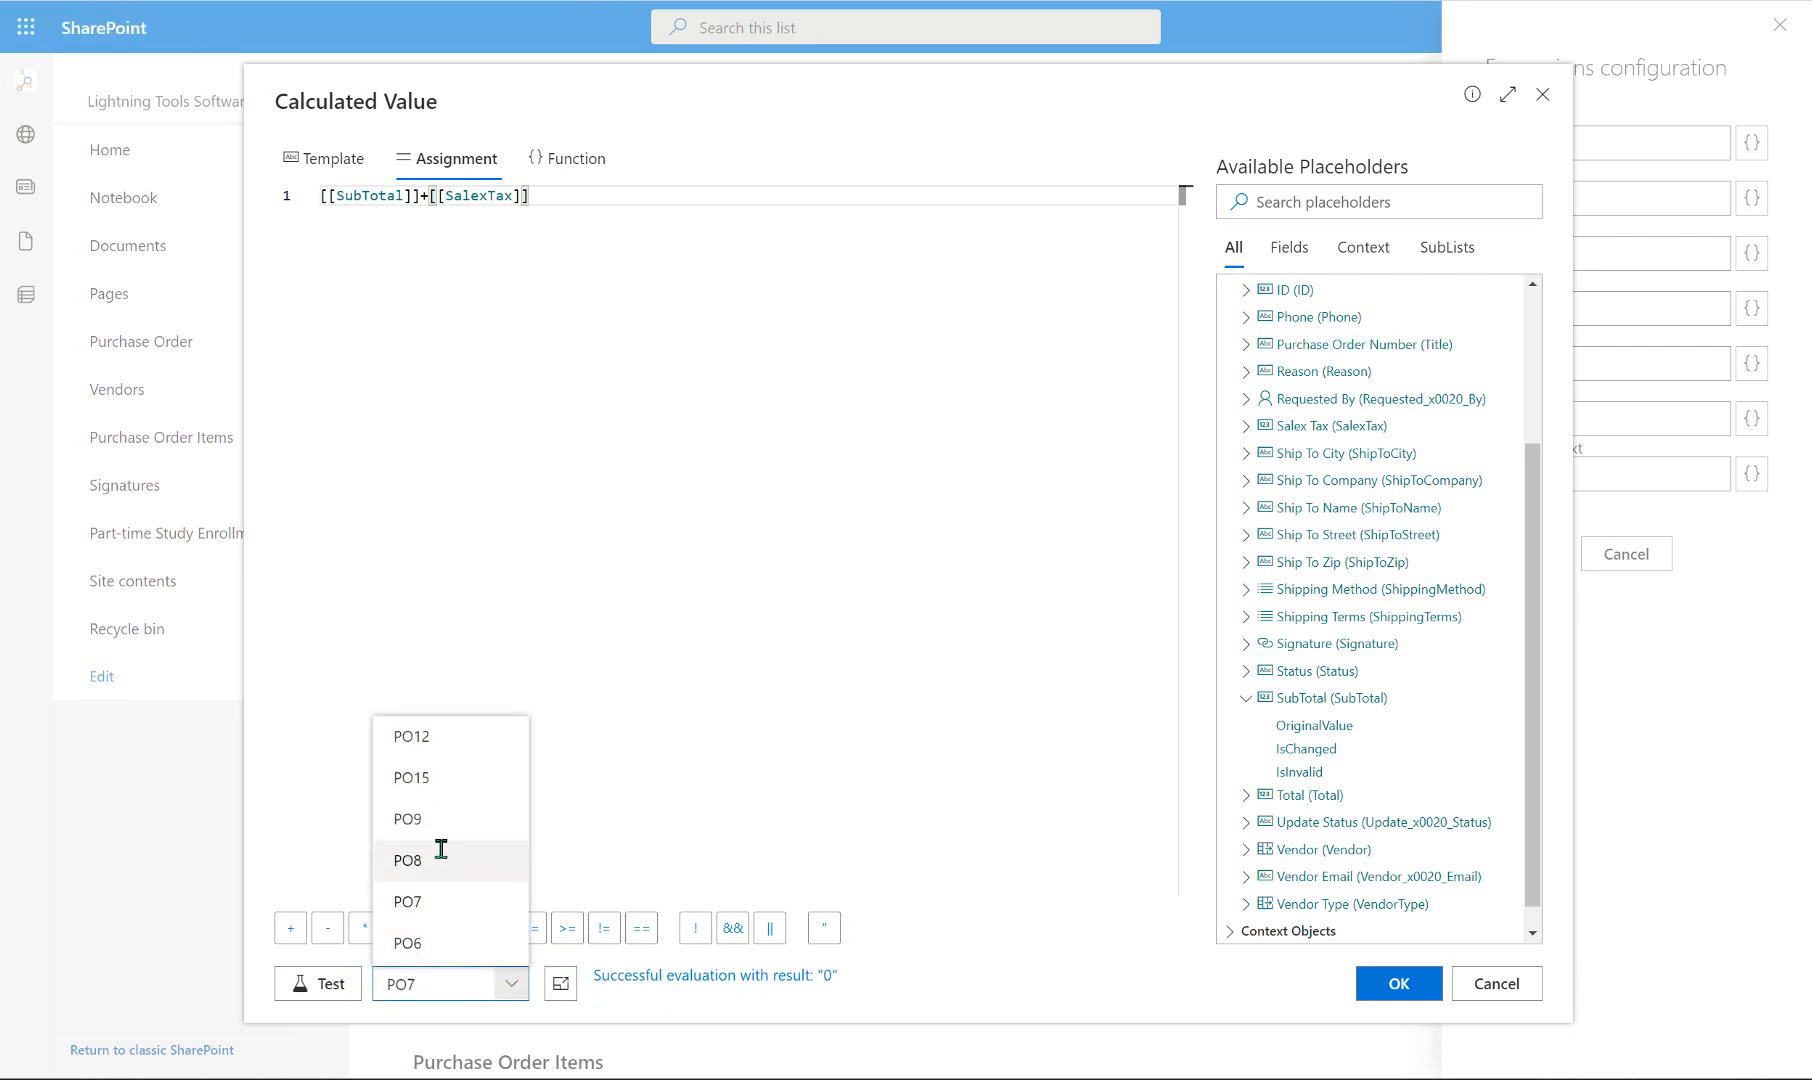
left_click(407, 861)
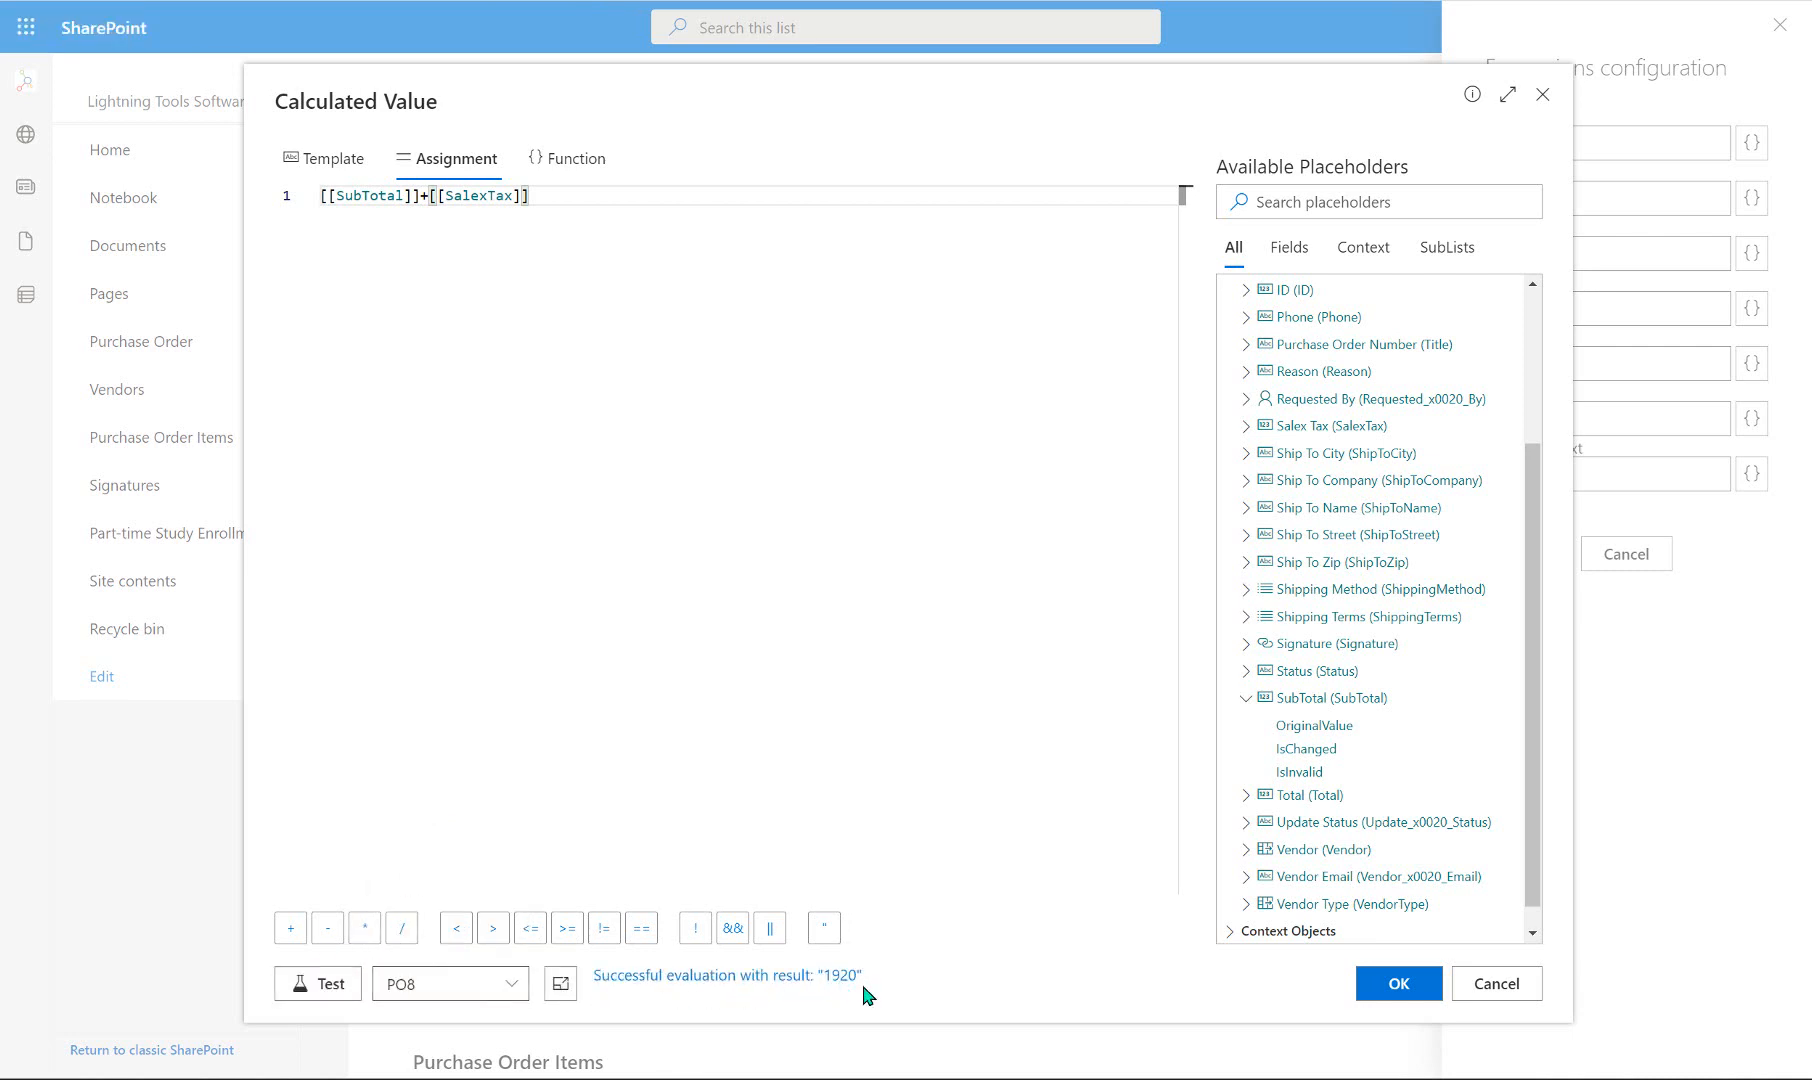
left_click(1396, 983)
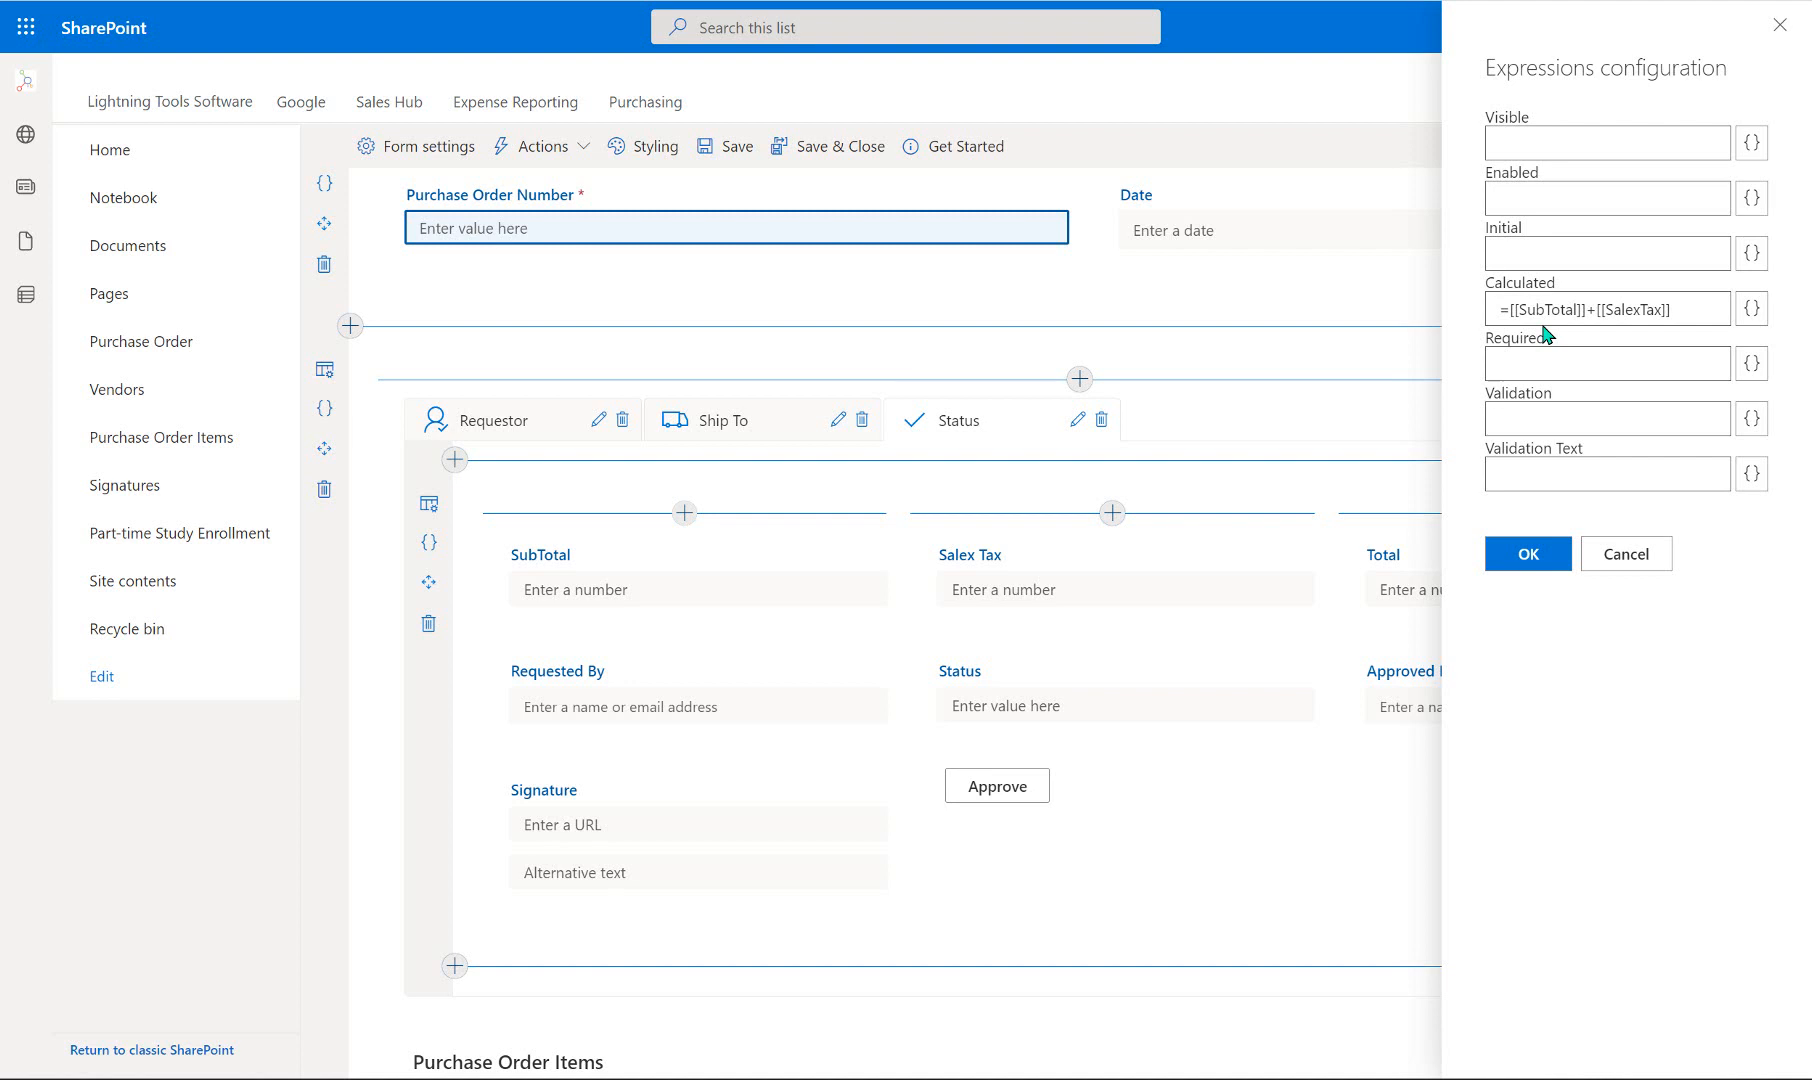
left_click(1525, 553)
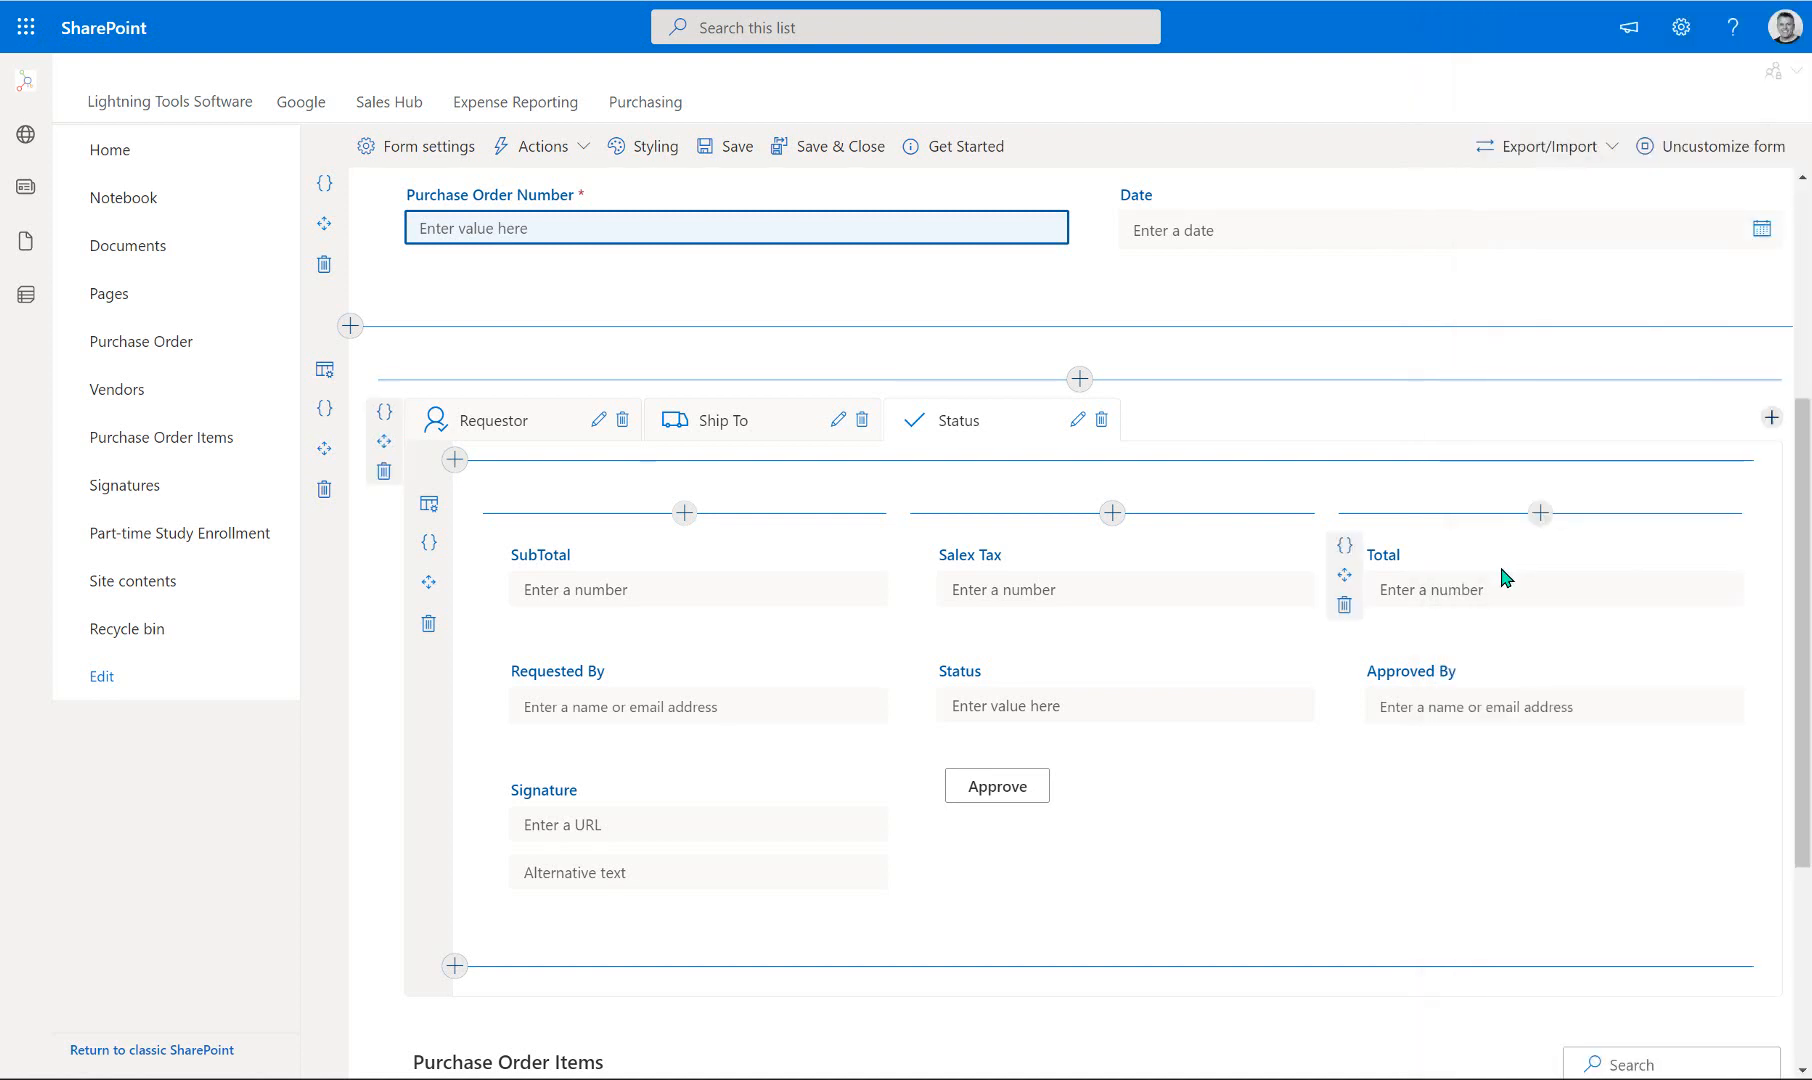
Open the Tab configuration panel for the Status tab.
left_click(1076, 419)
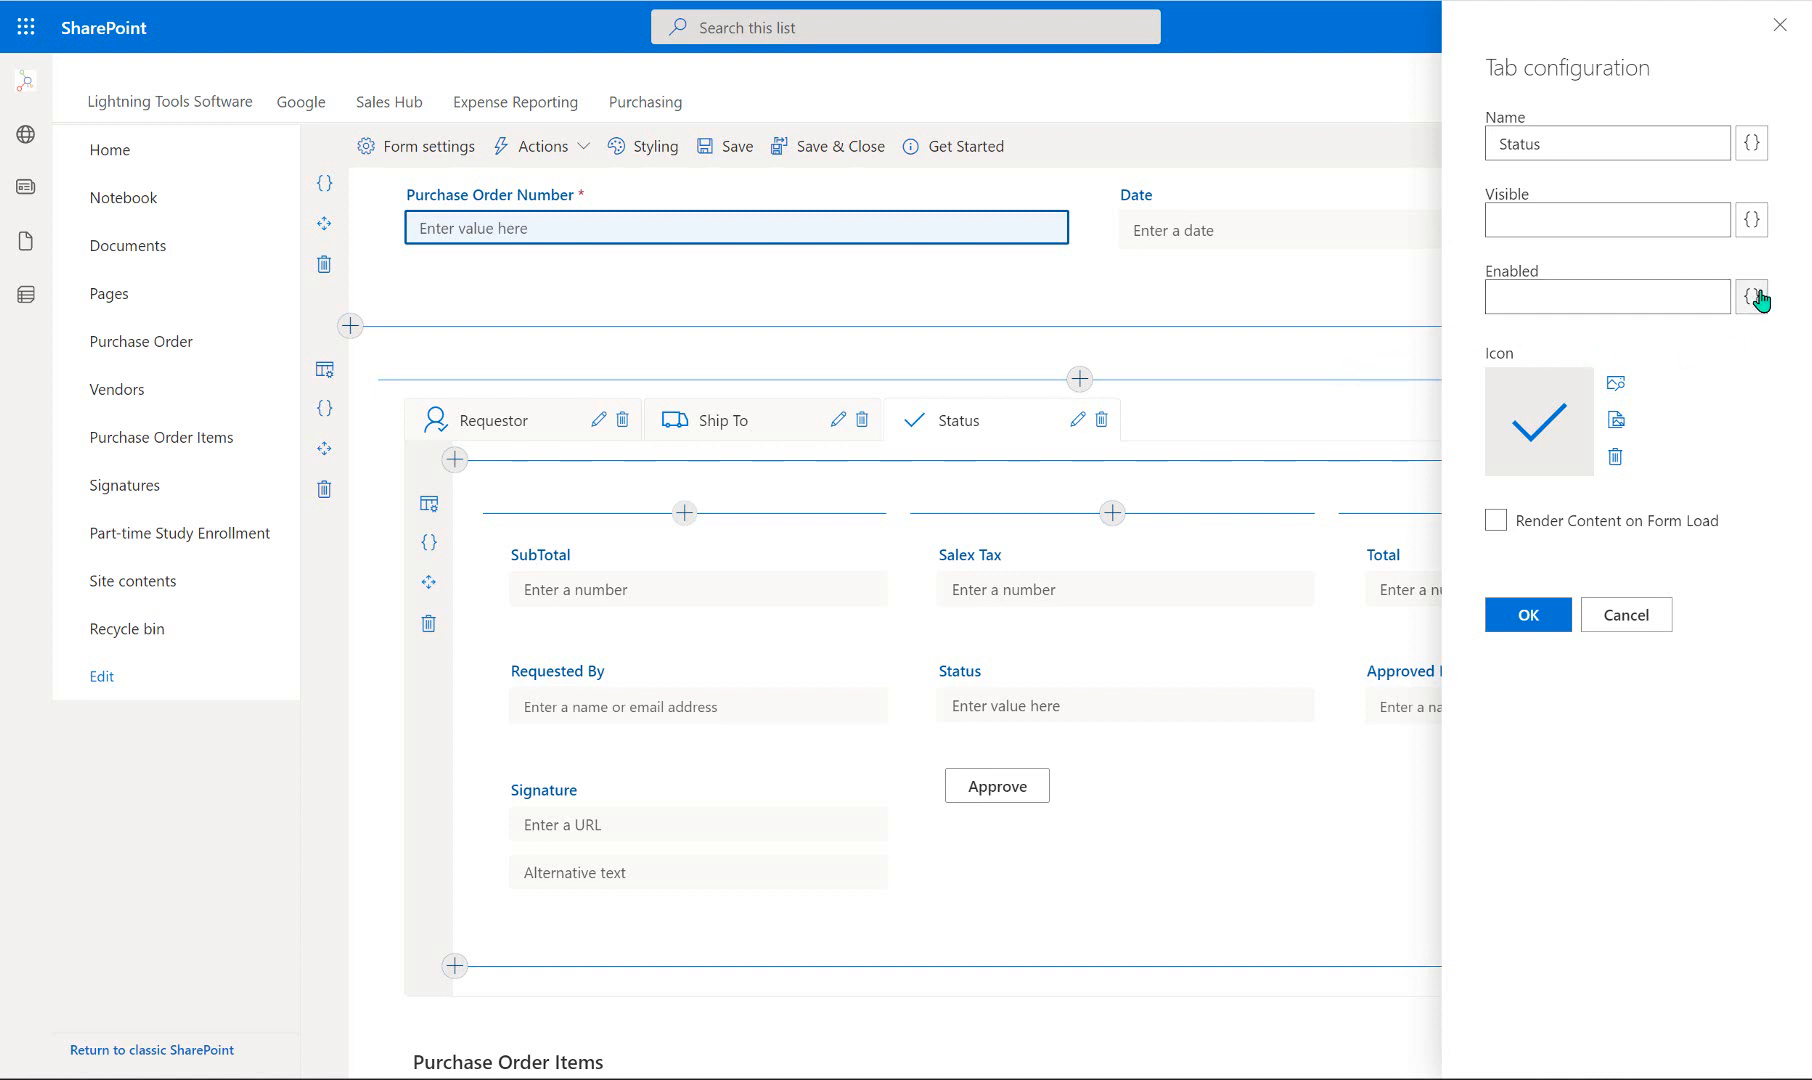
Set the Status tab's Enabled condition to IsMemberOfGroup 'Purchasing Approvers', test it, and apply.
left_click(1752, 297)
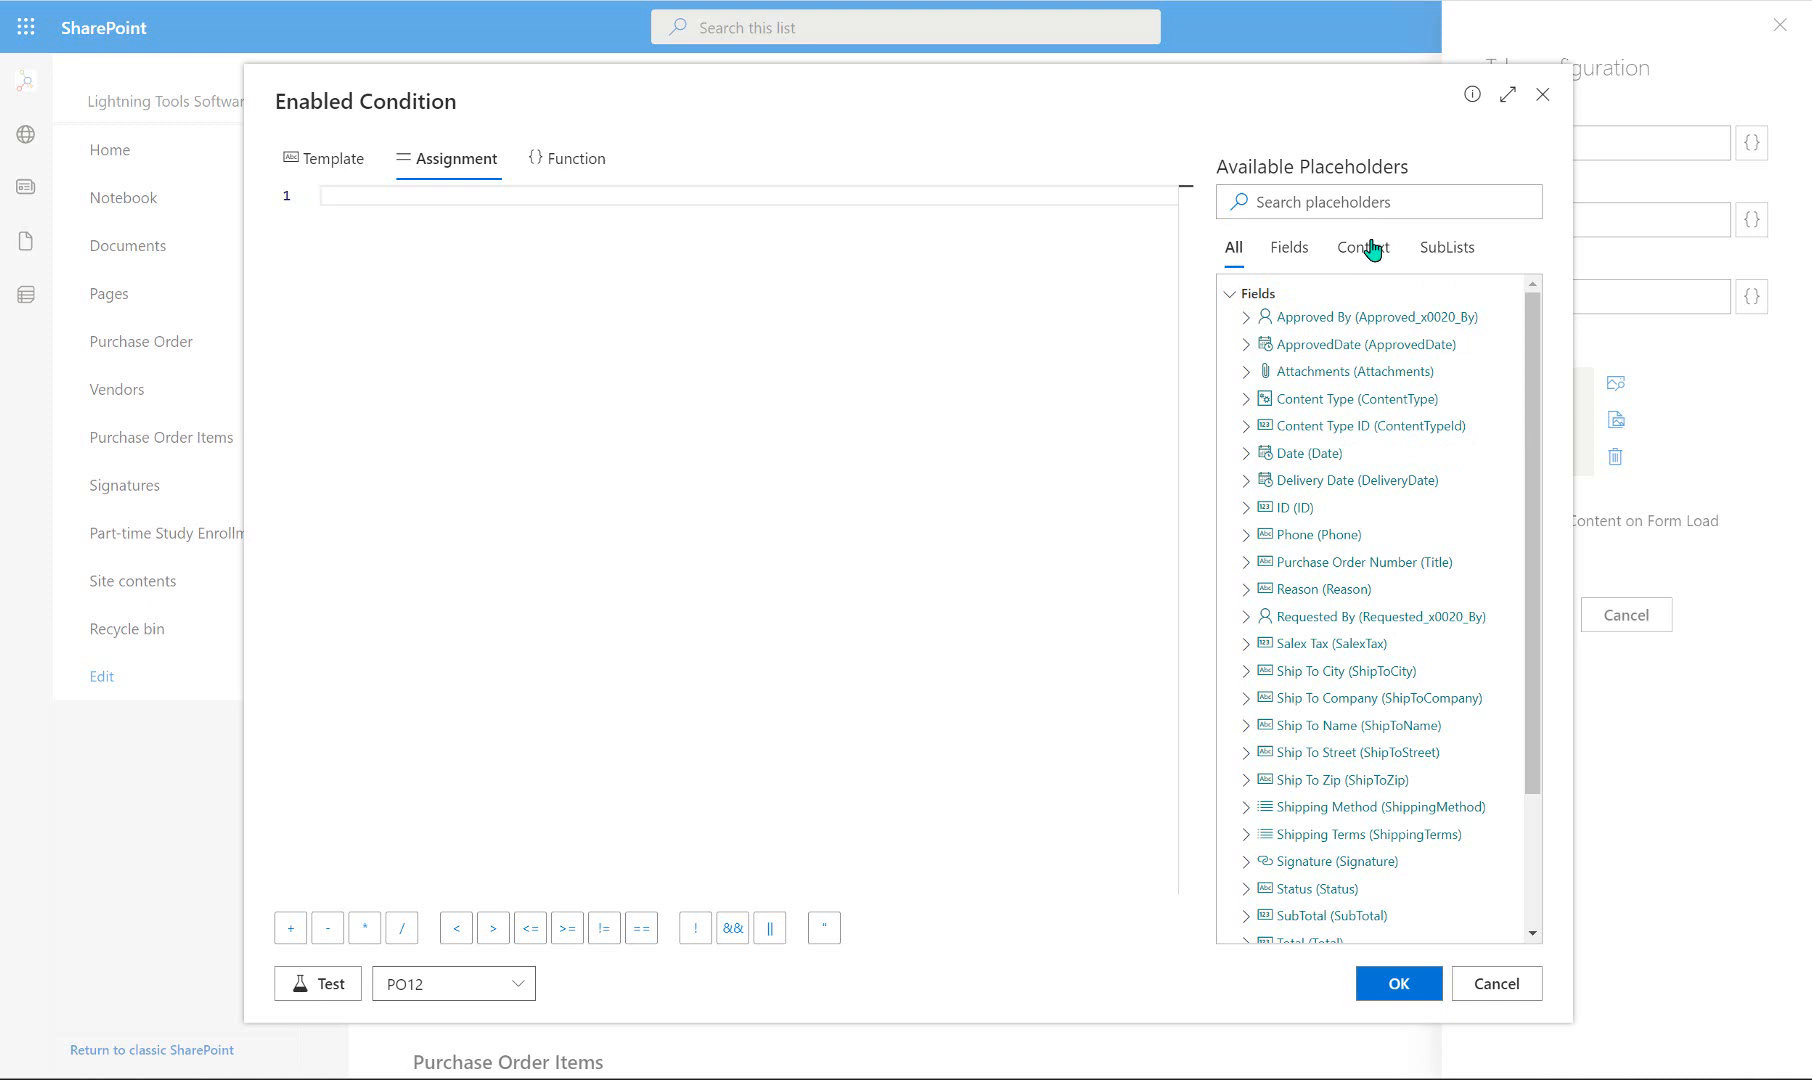
left_click(1362, 247)
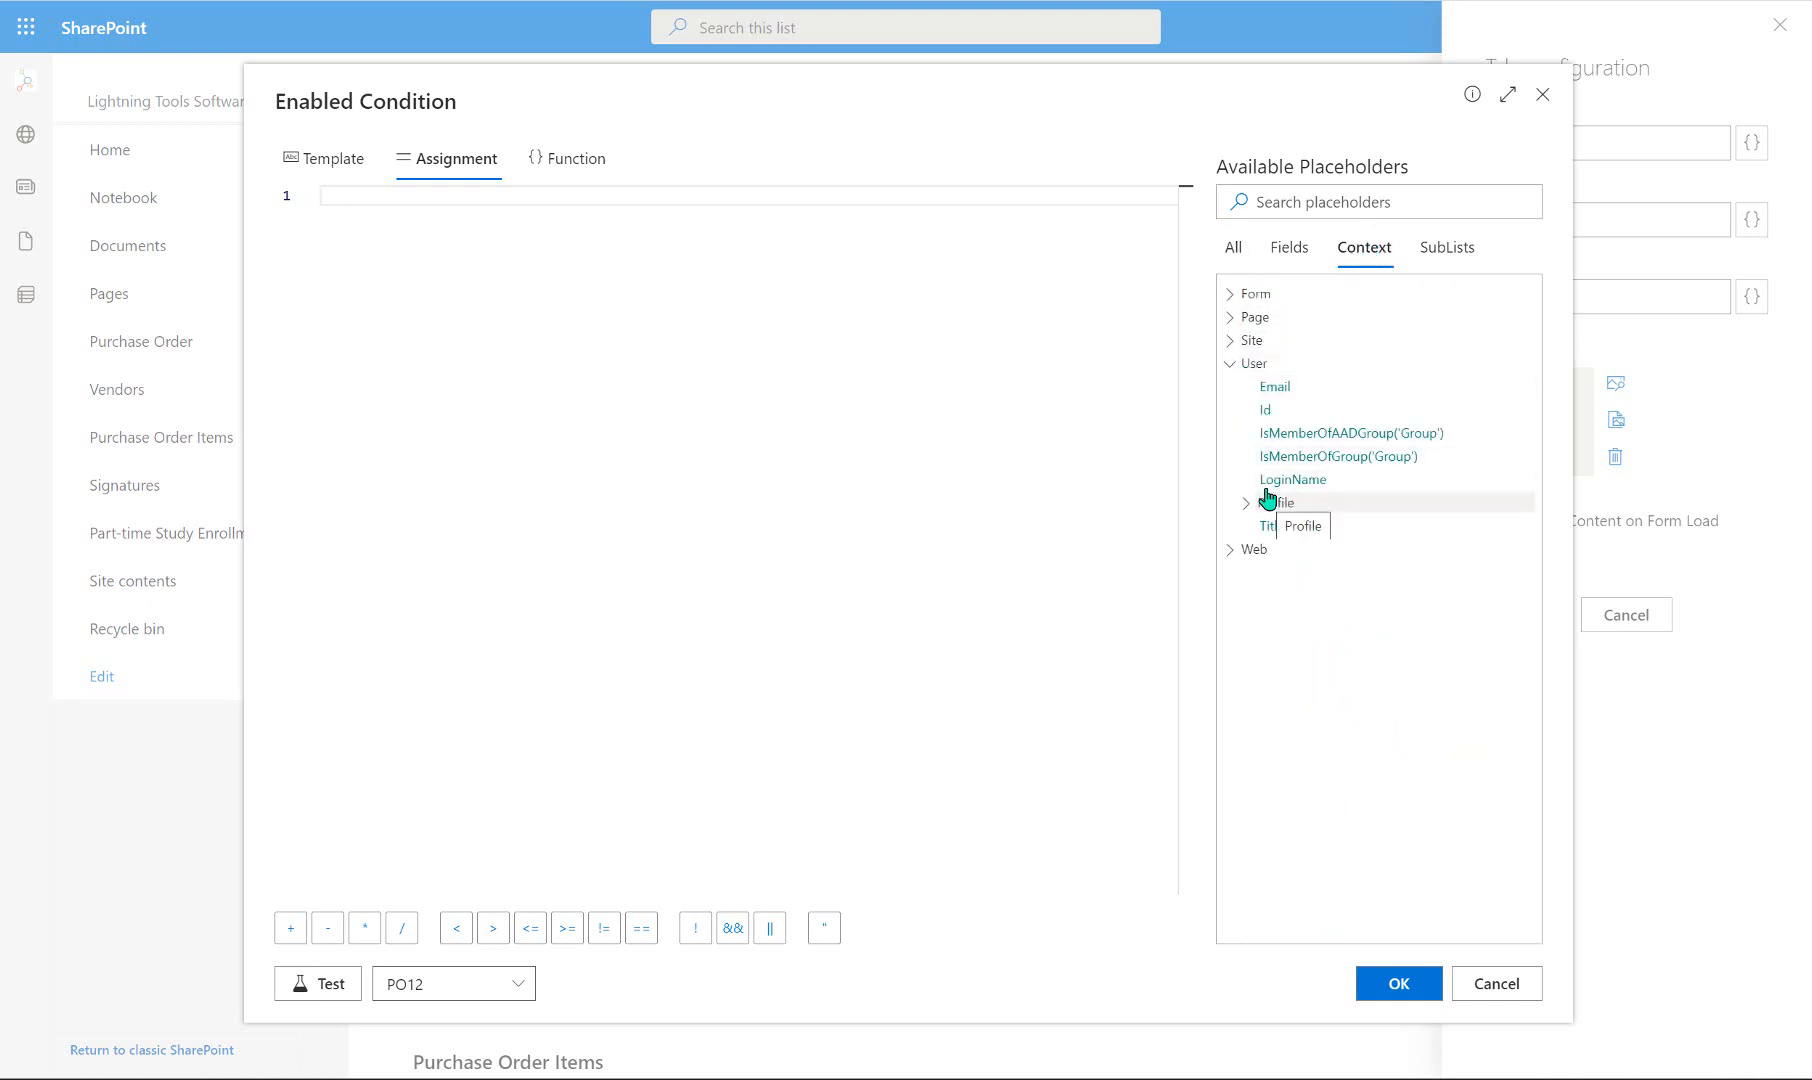
left_click(1337, 455)
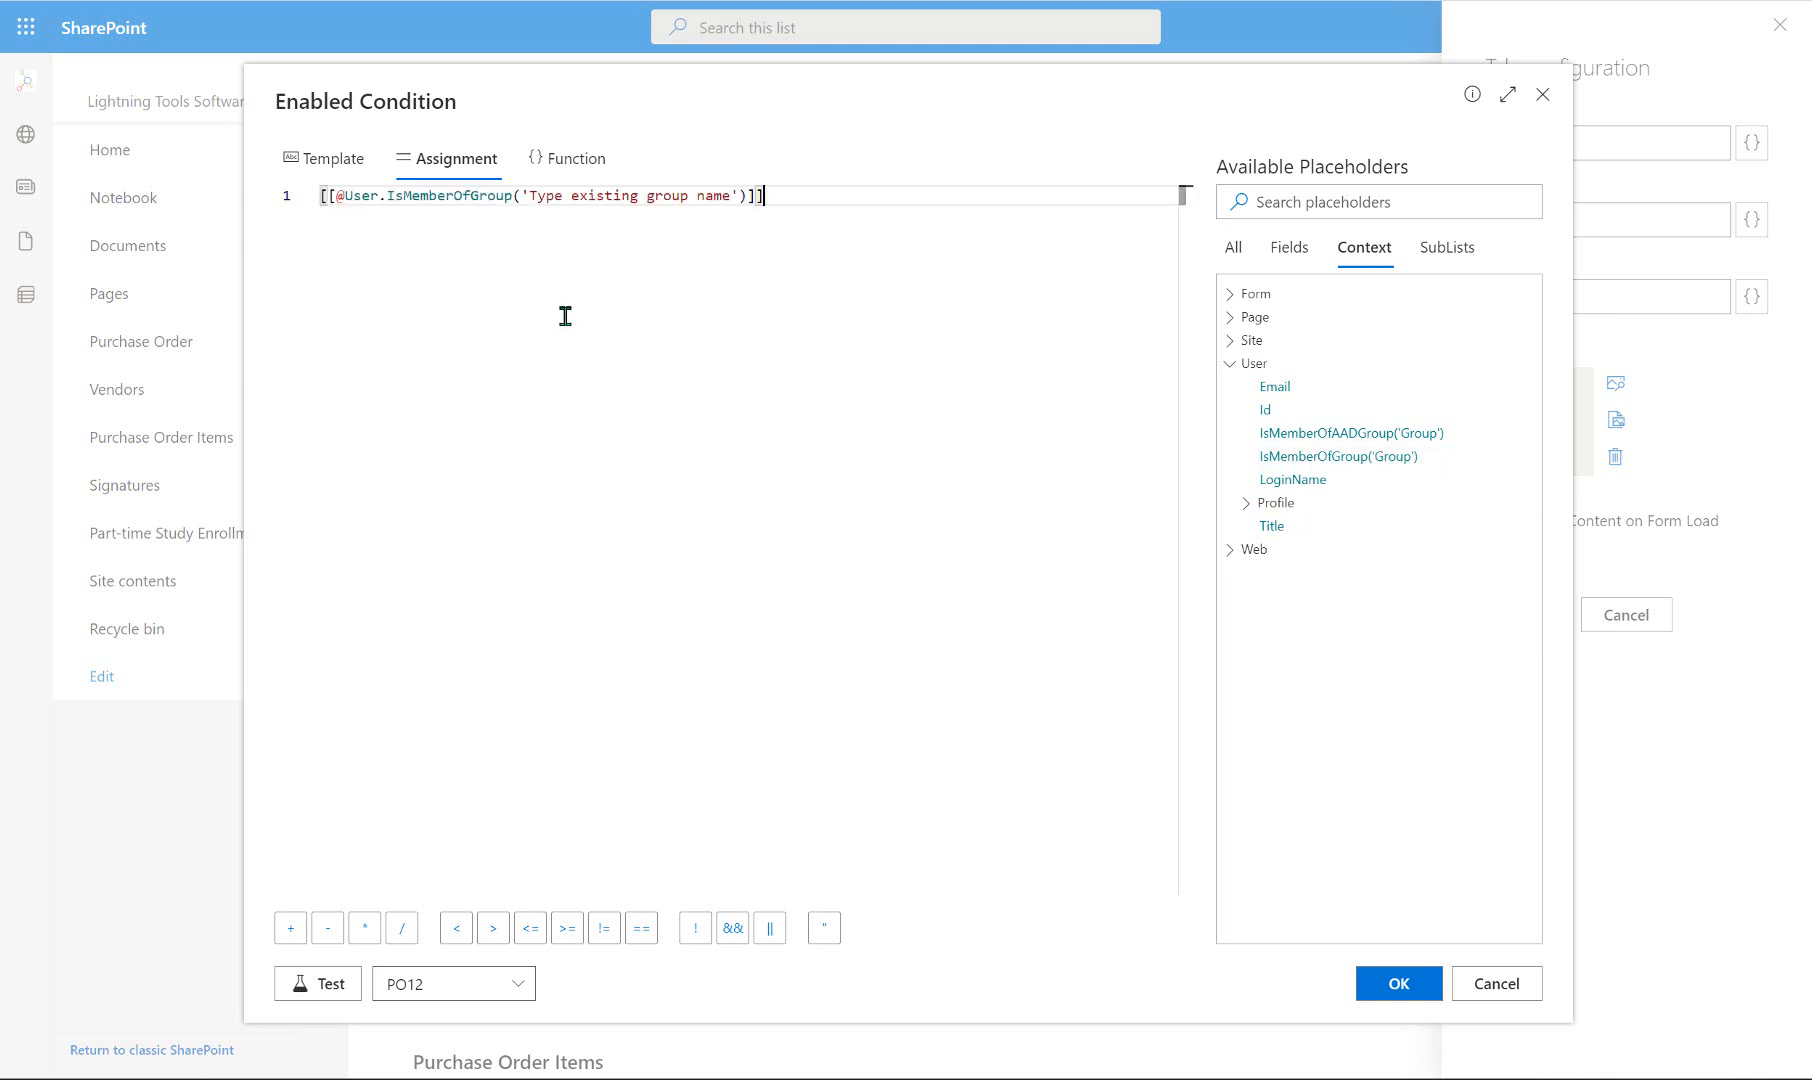
mouse_move(1522, 520)
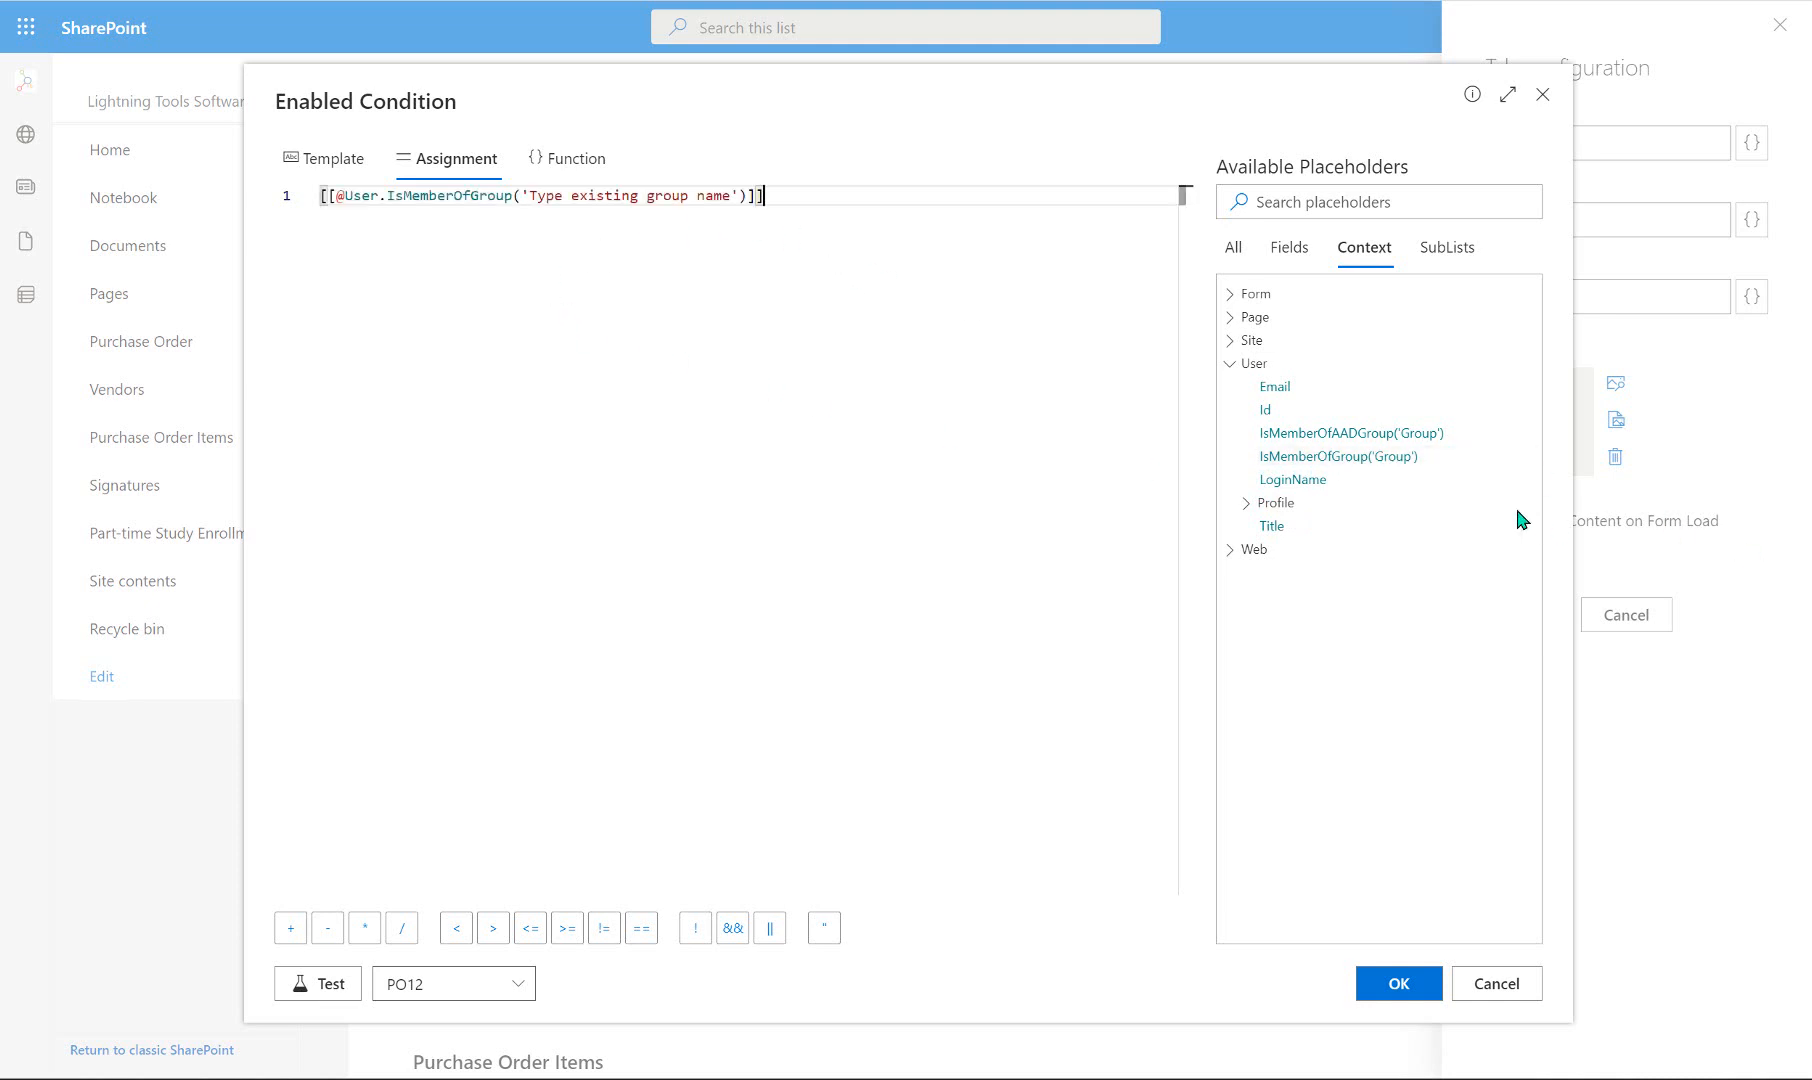
mouse_move(1350, 433)
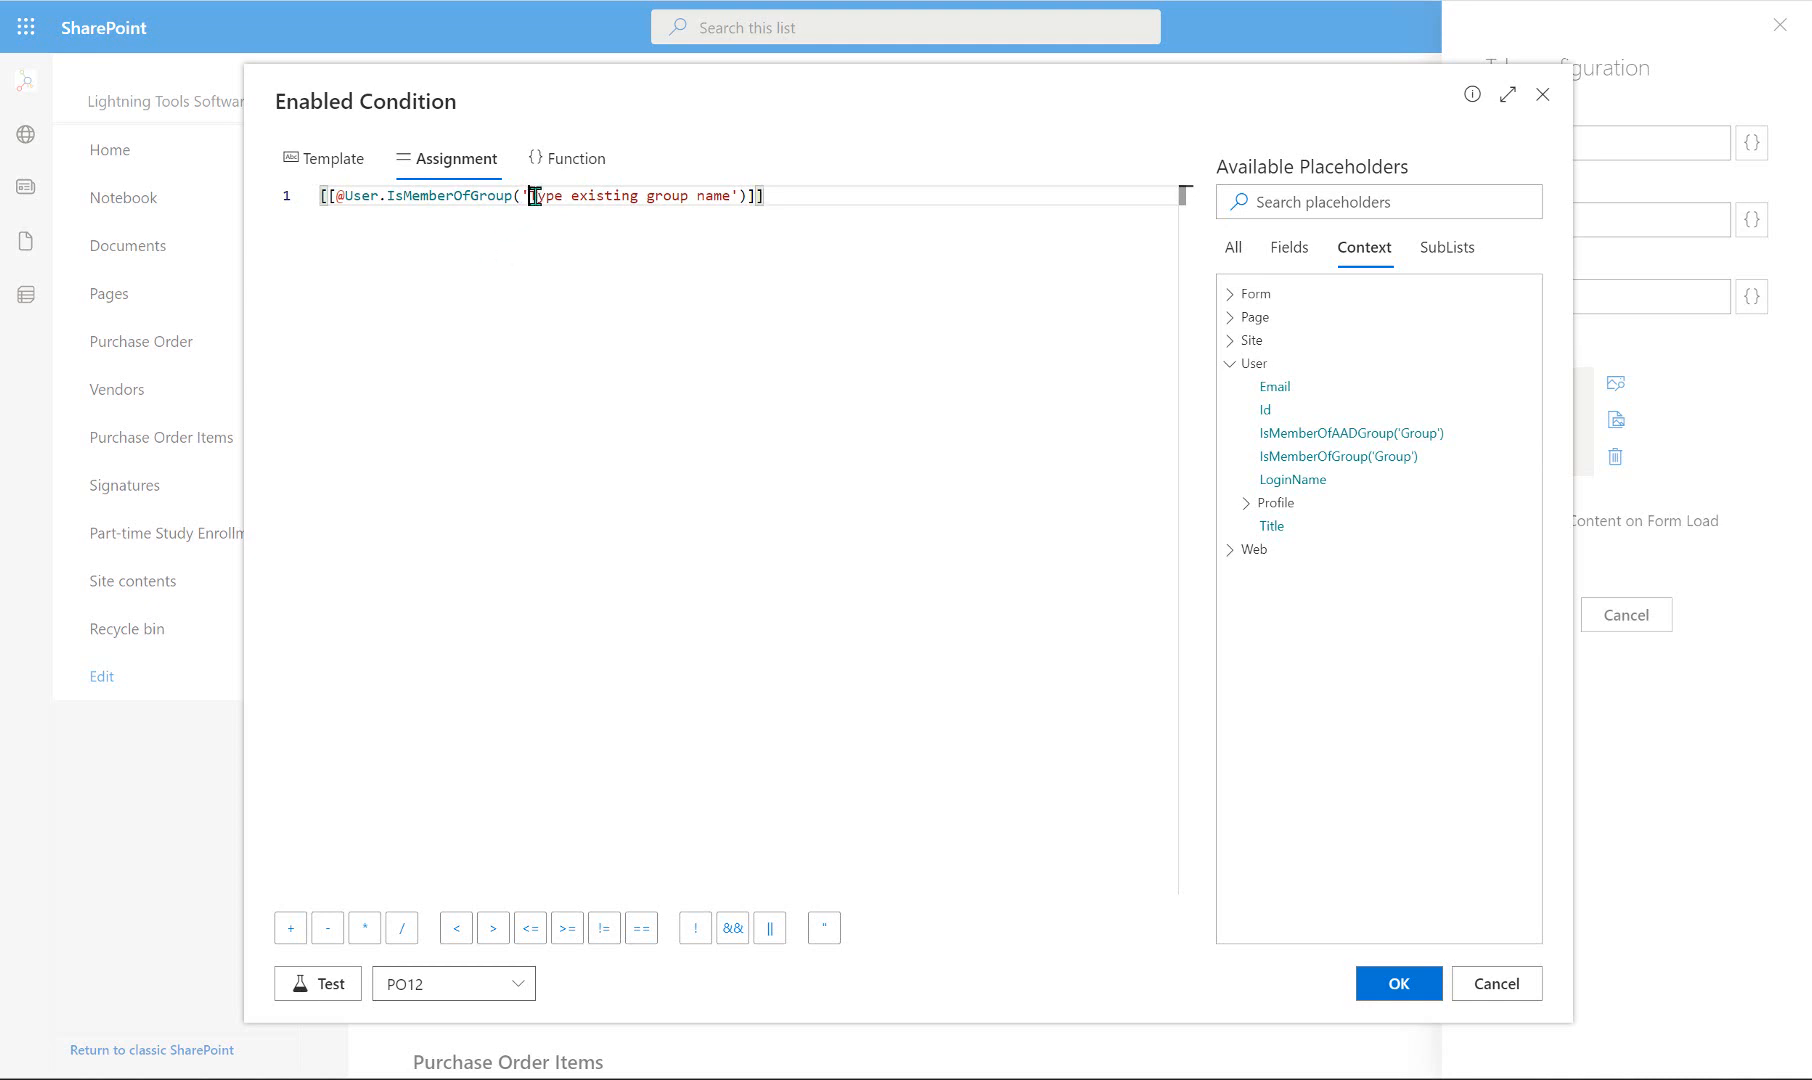
double_click(630, 195)
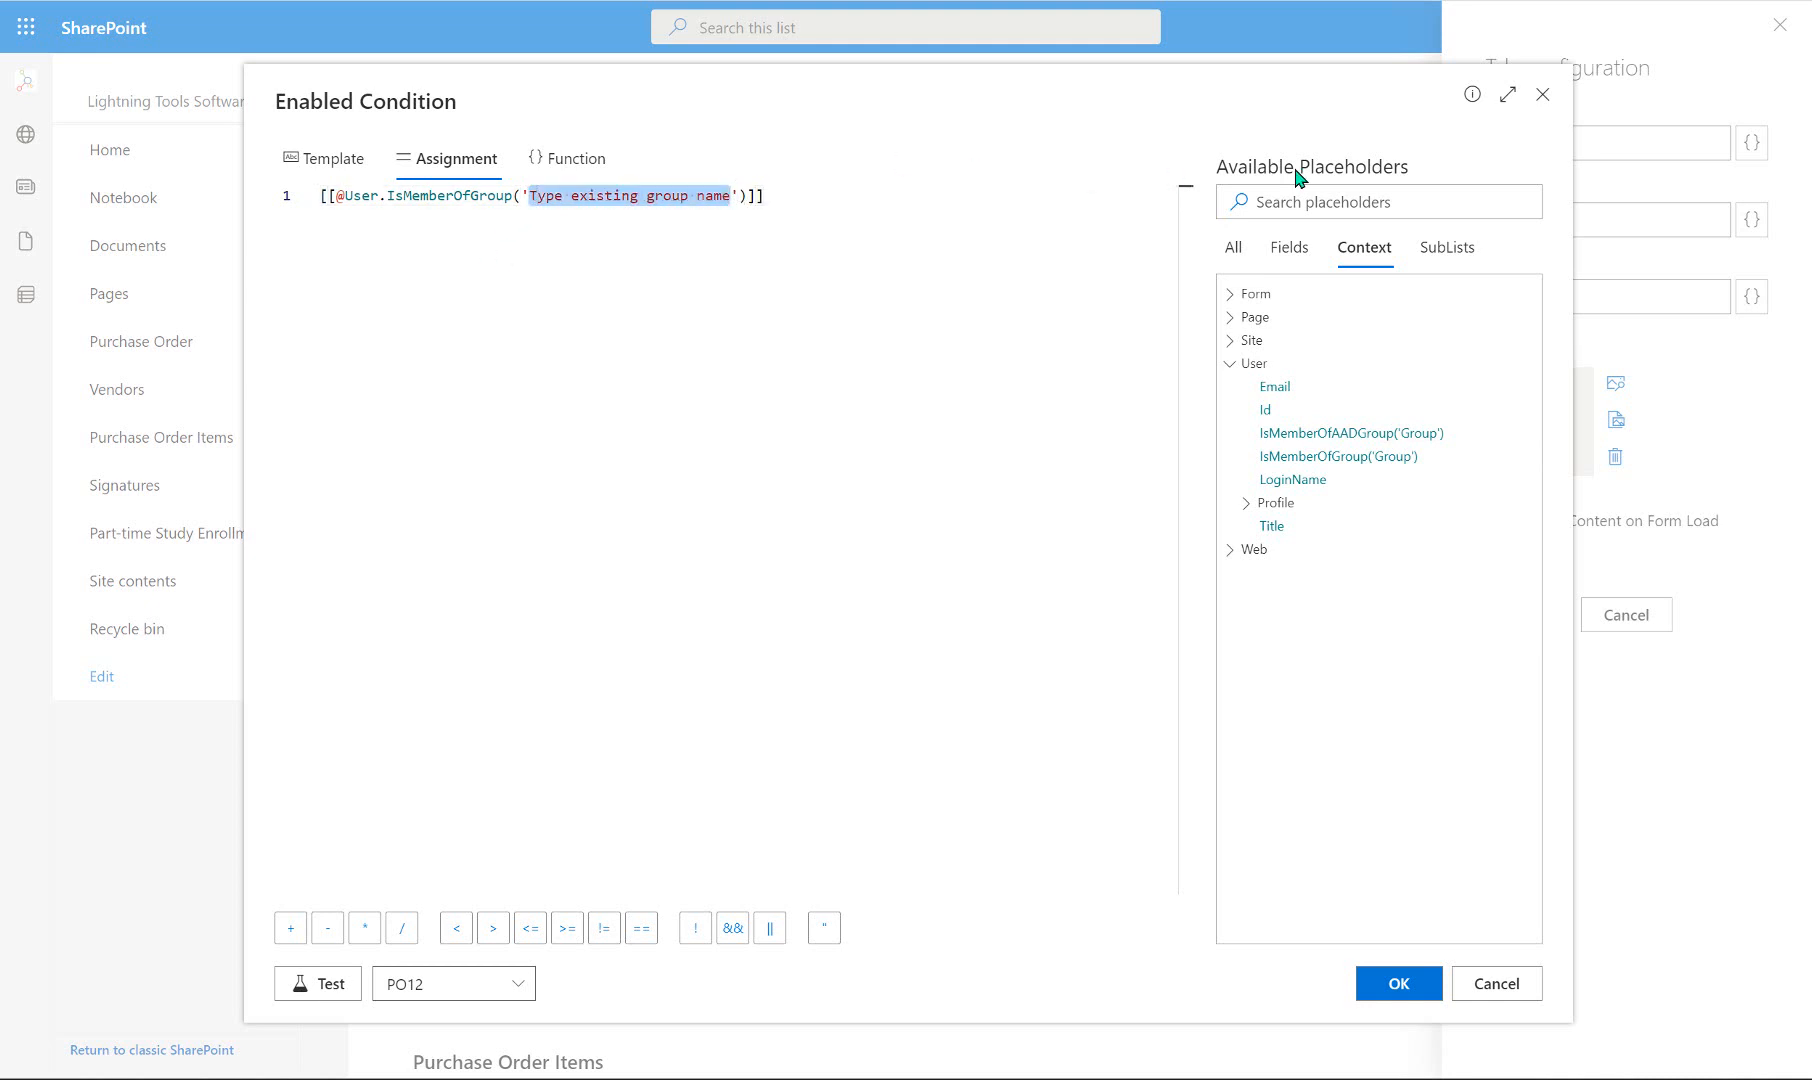
type("Purcha")
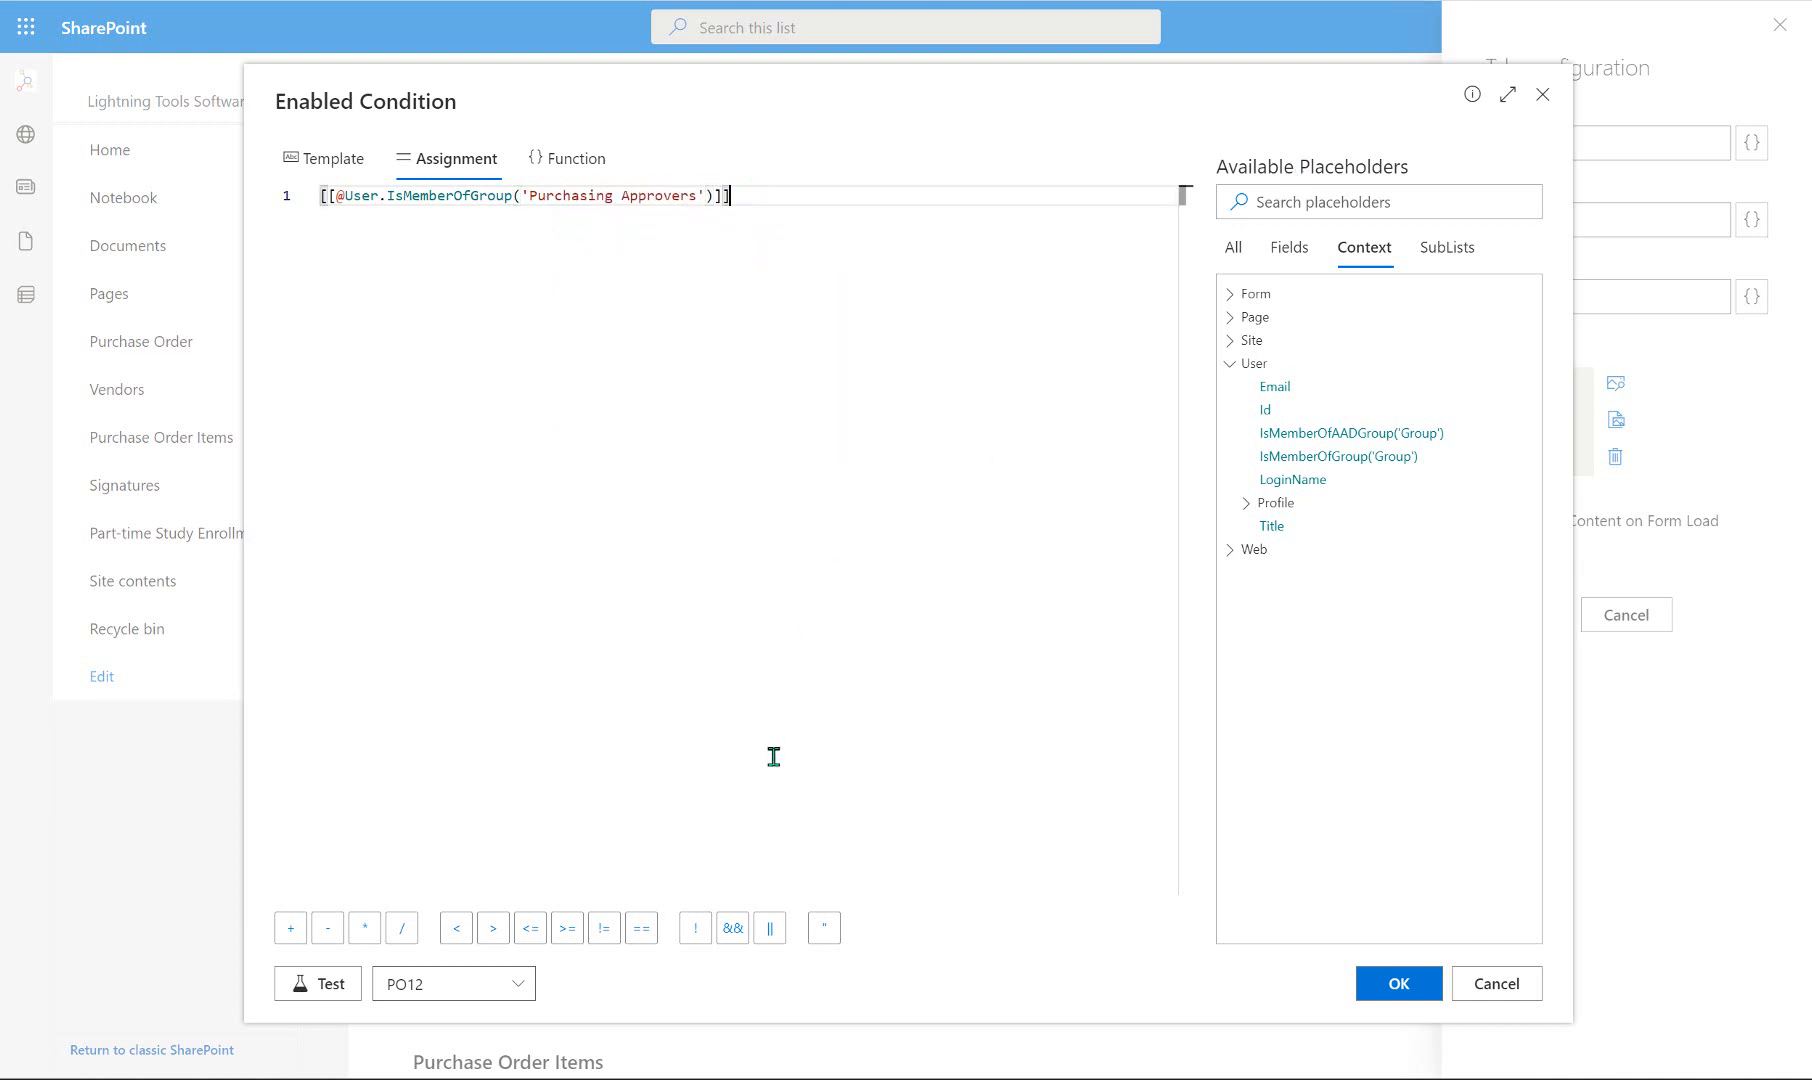
left_click(318, 983)
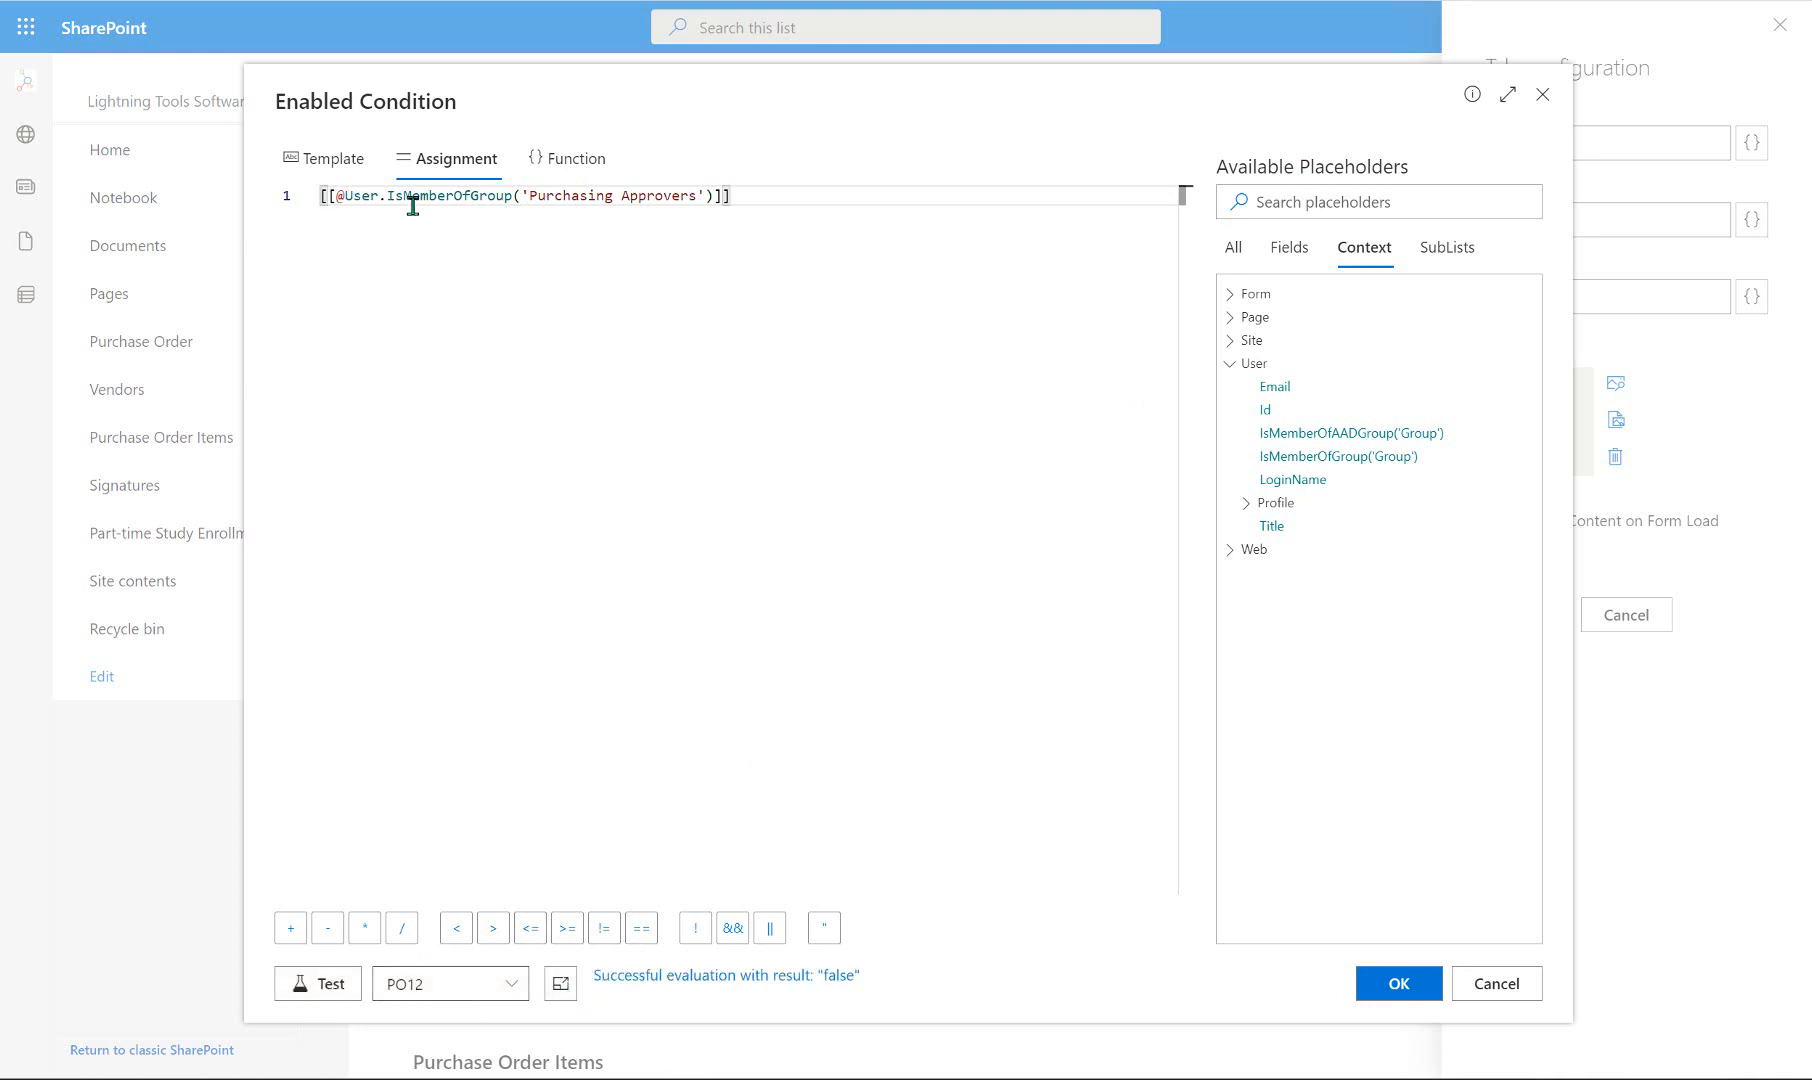
mouse_move(765, 261)
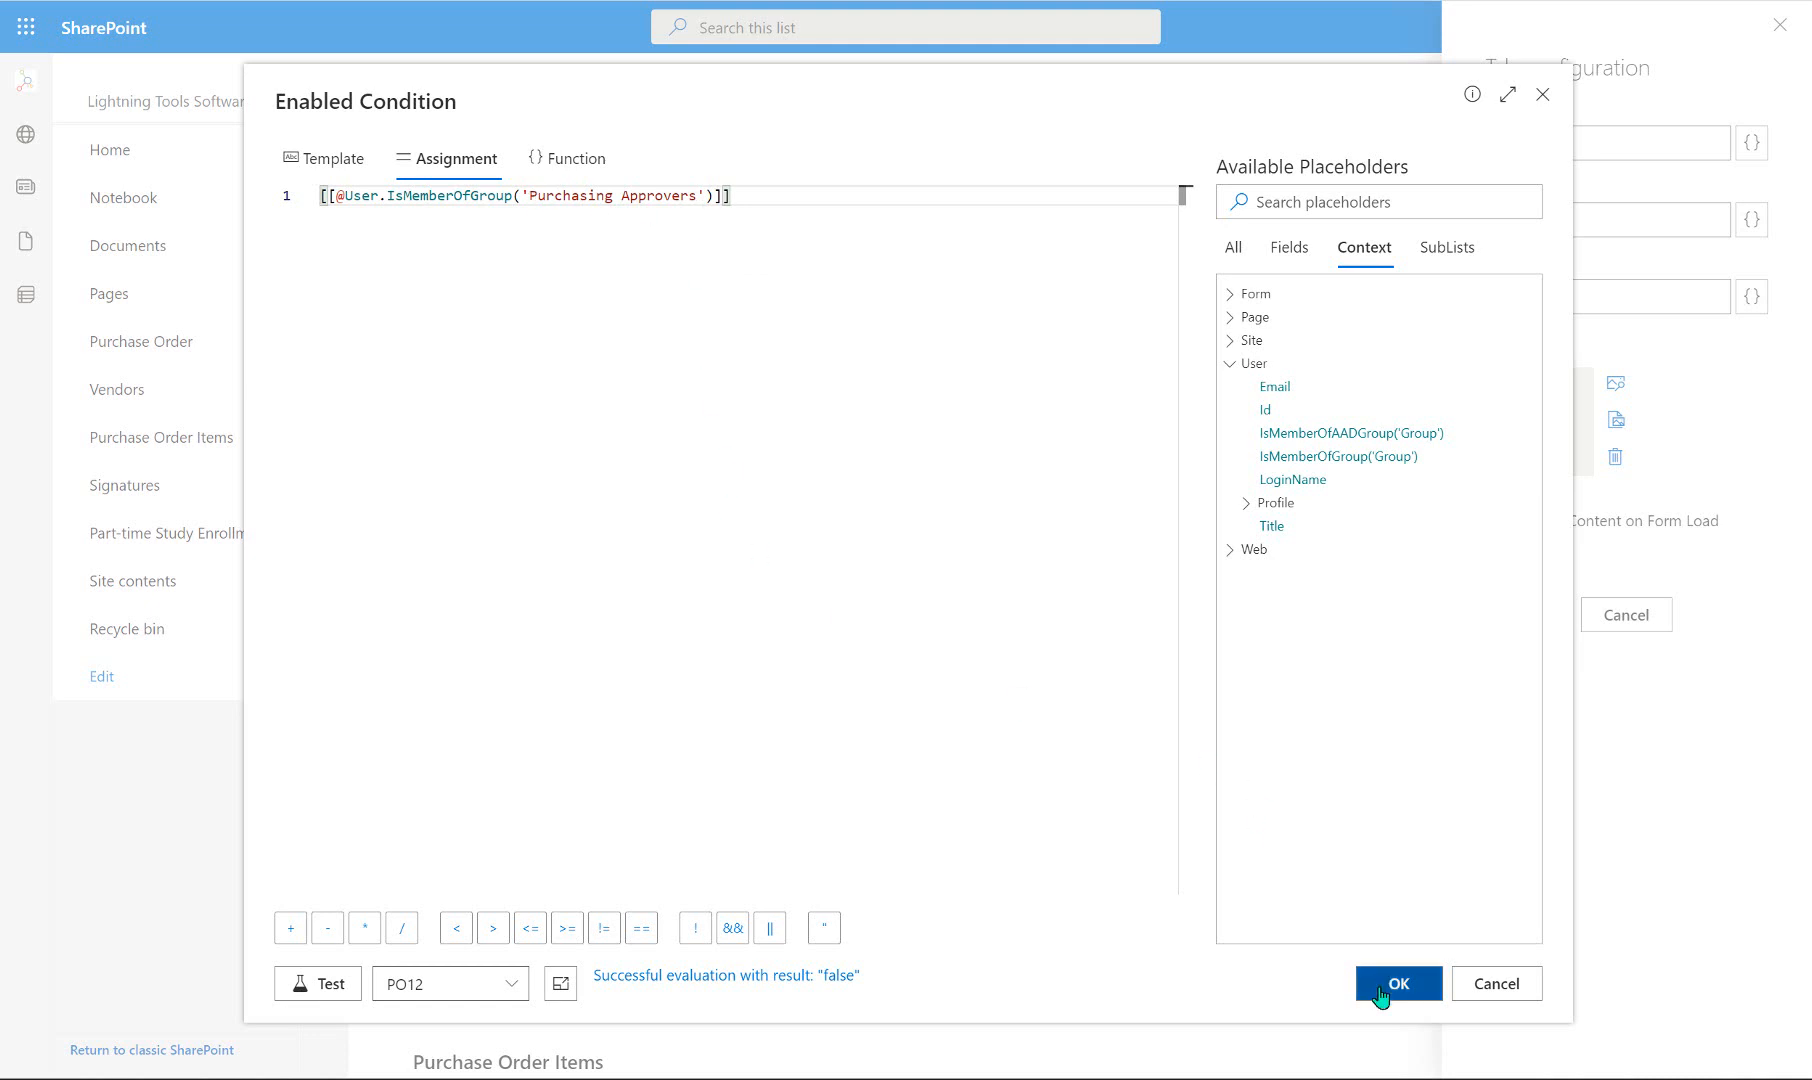
left_click(1396, 983)
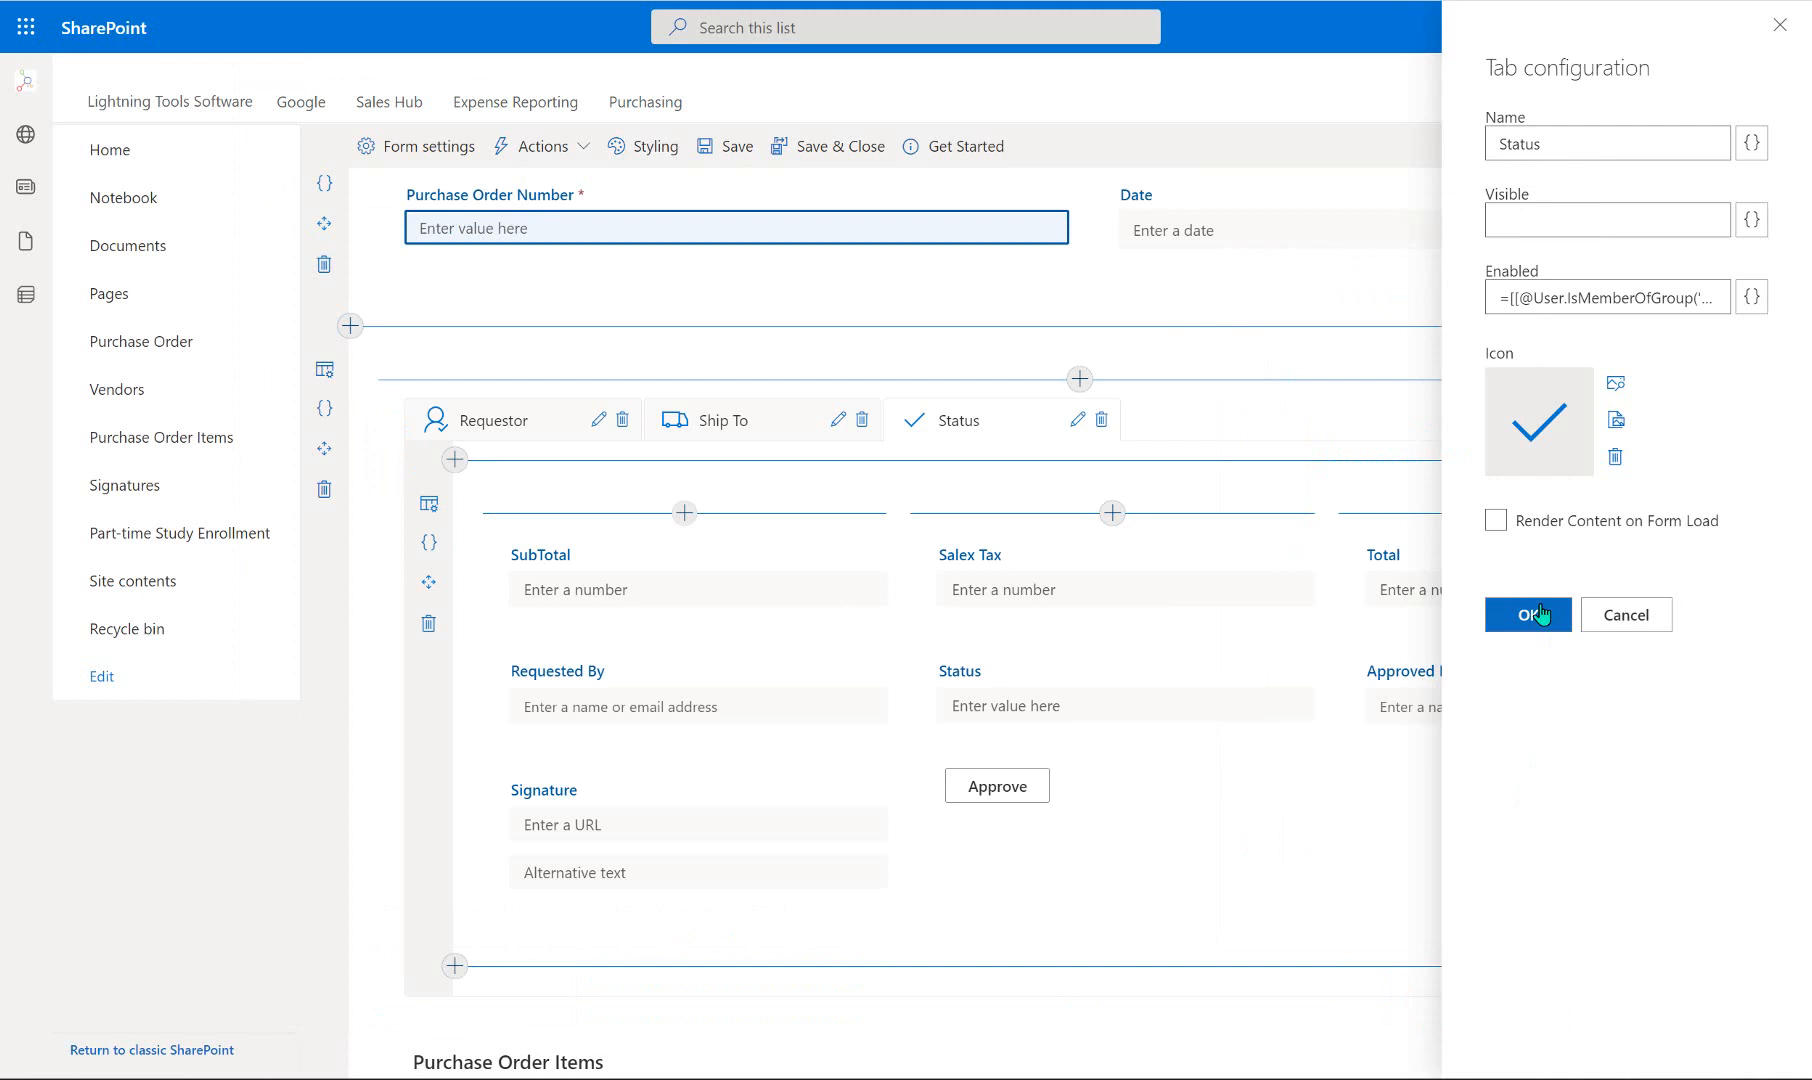
left_click(1527, 613)
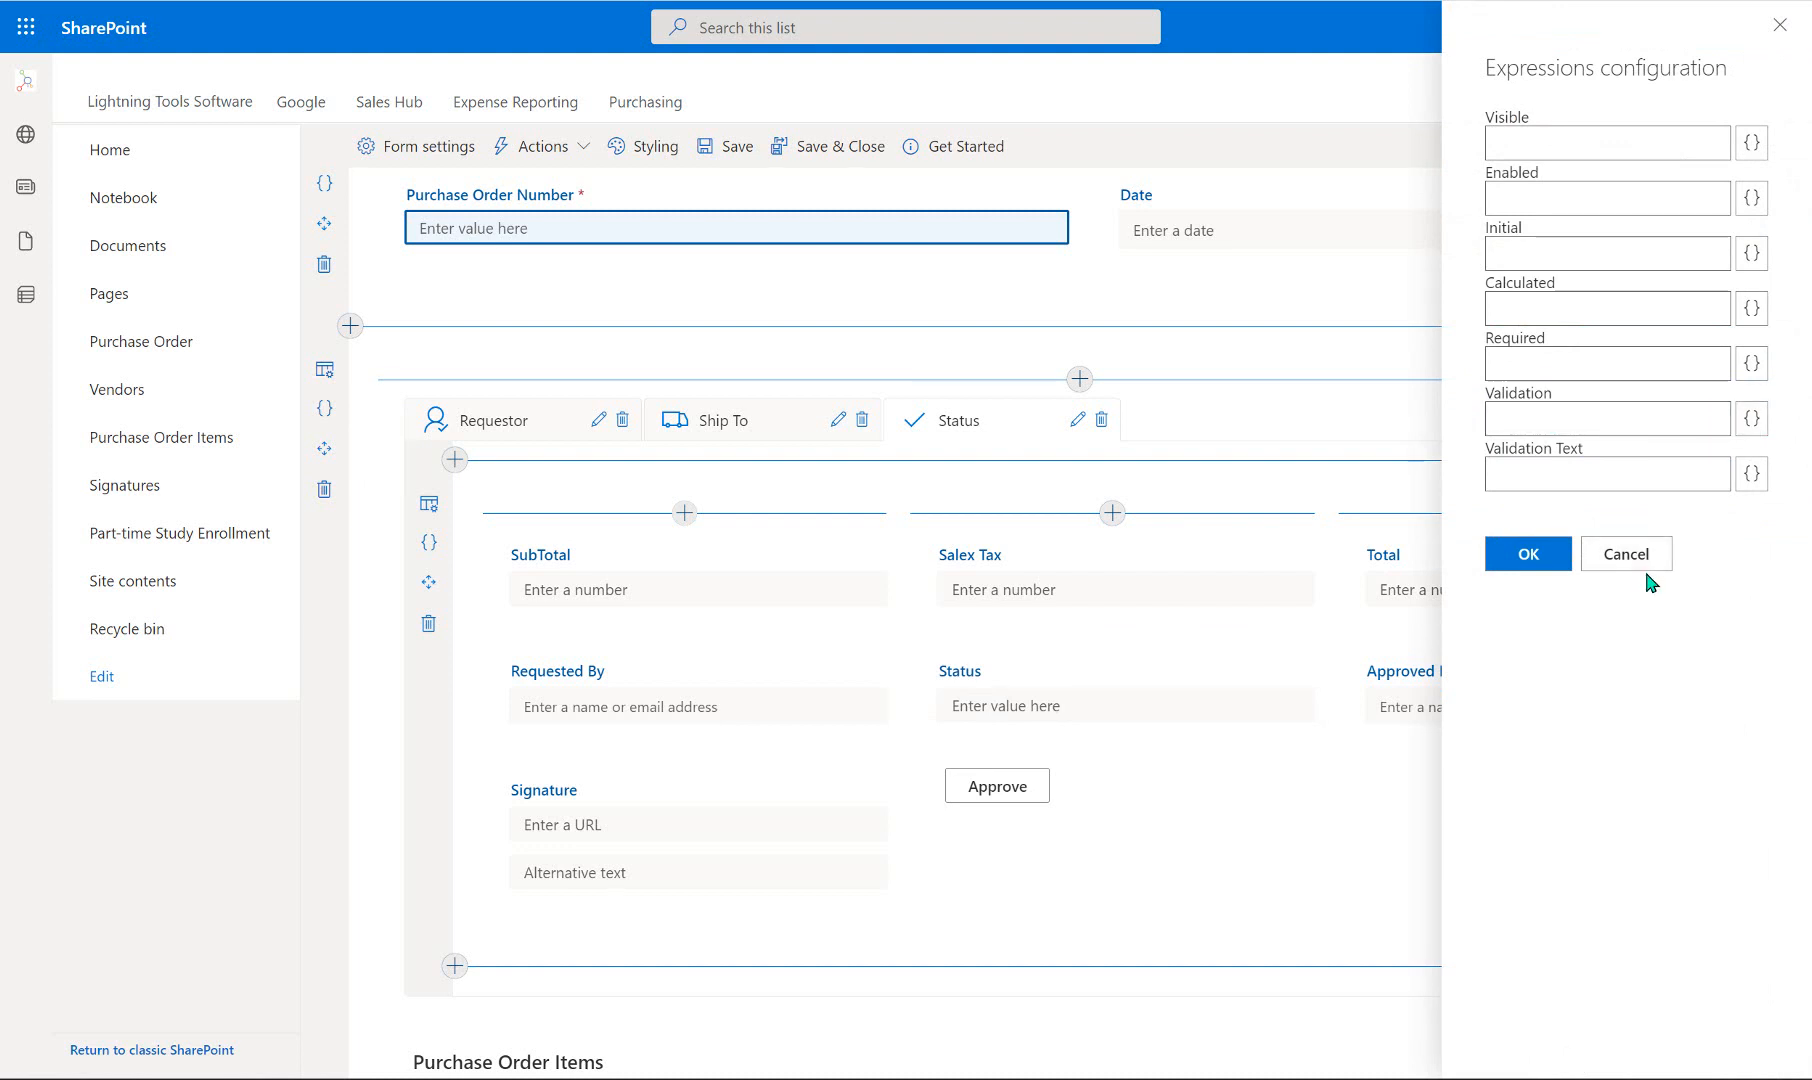
left_click(1625, 553)
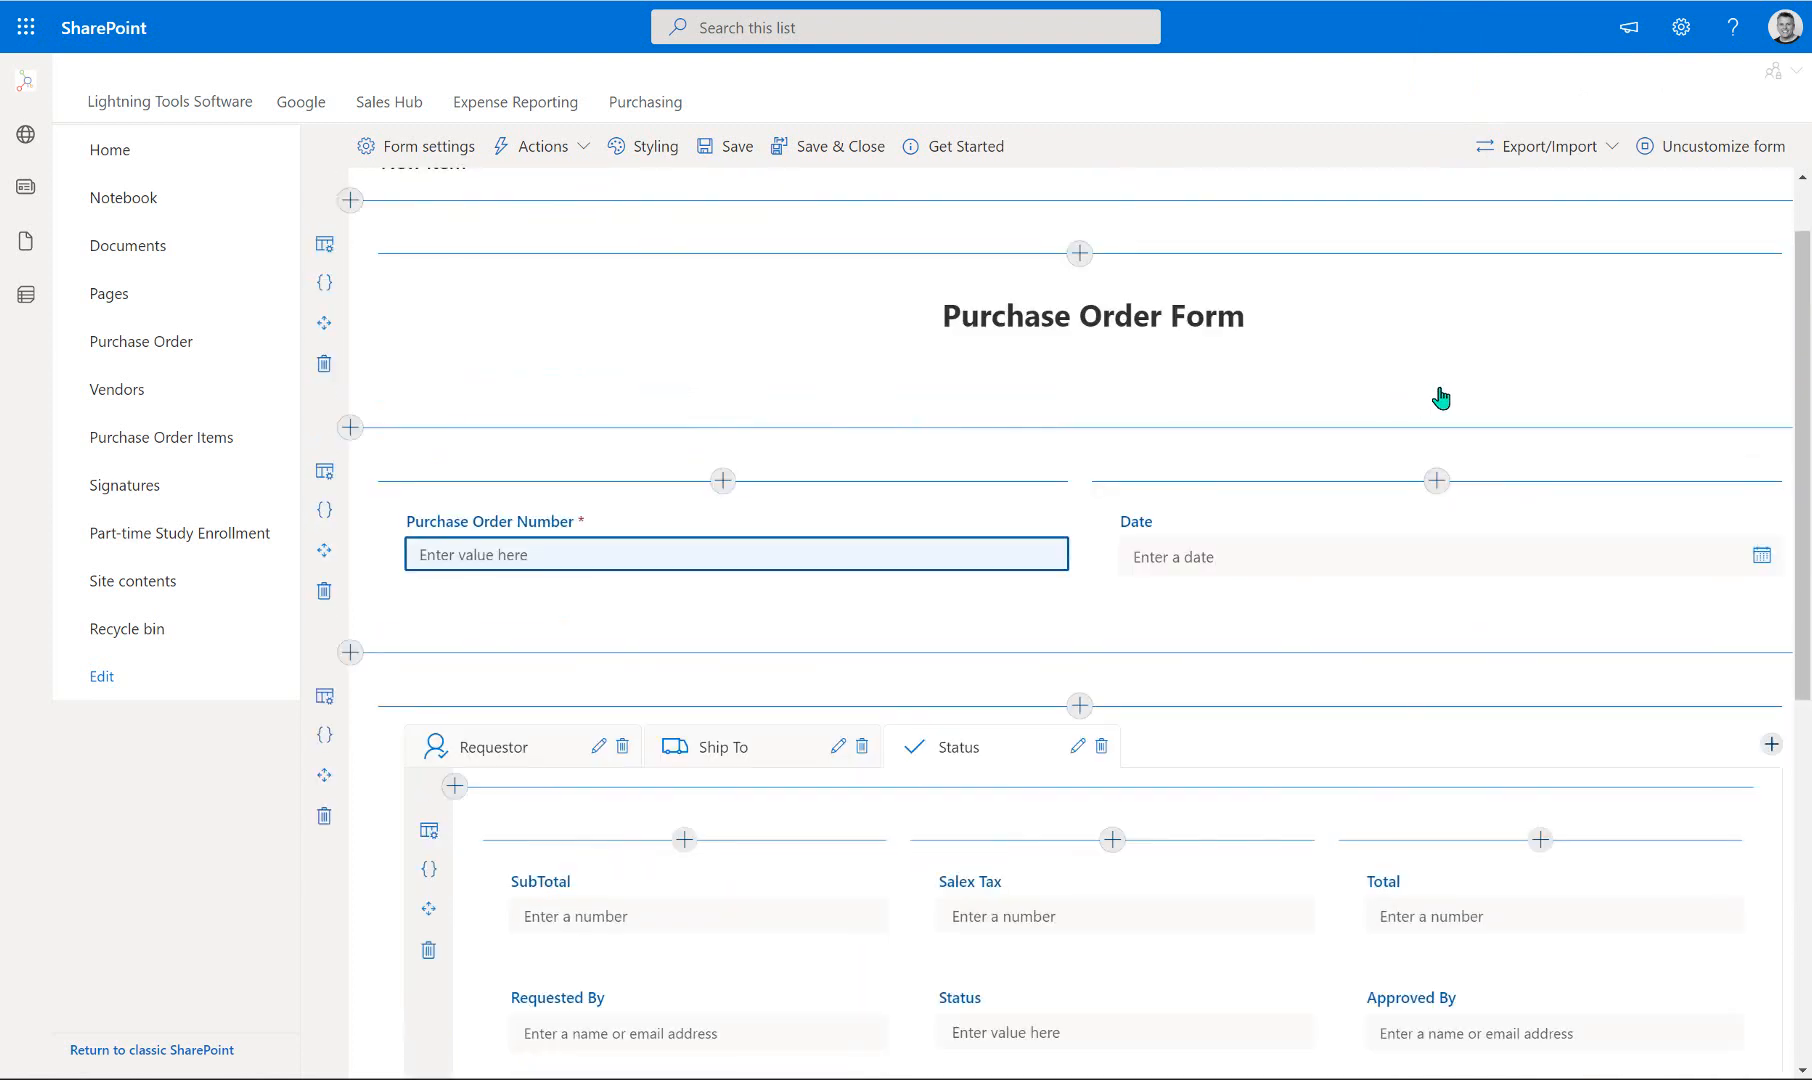
mouse_move(1234, 556)
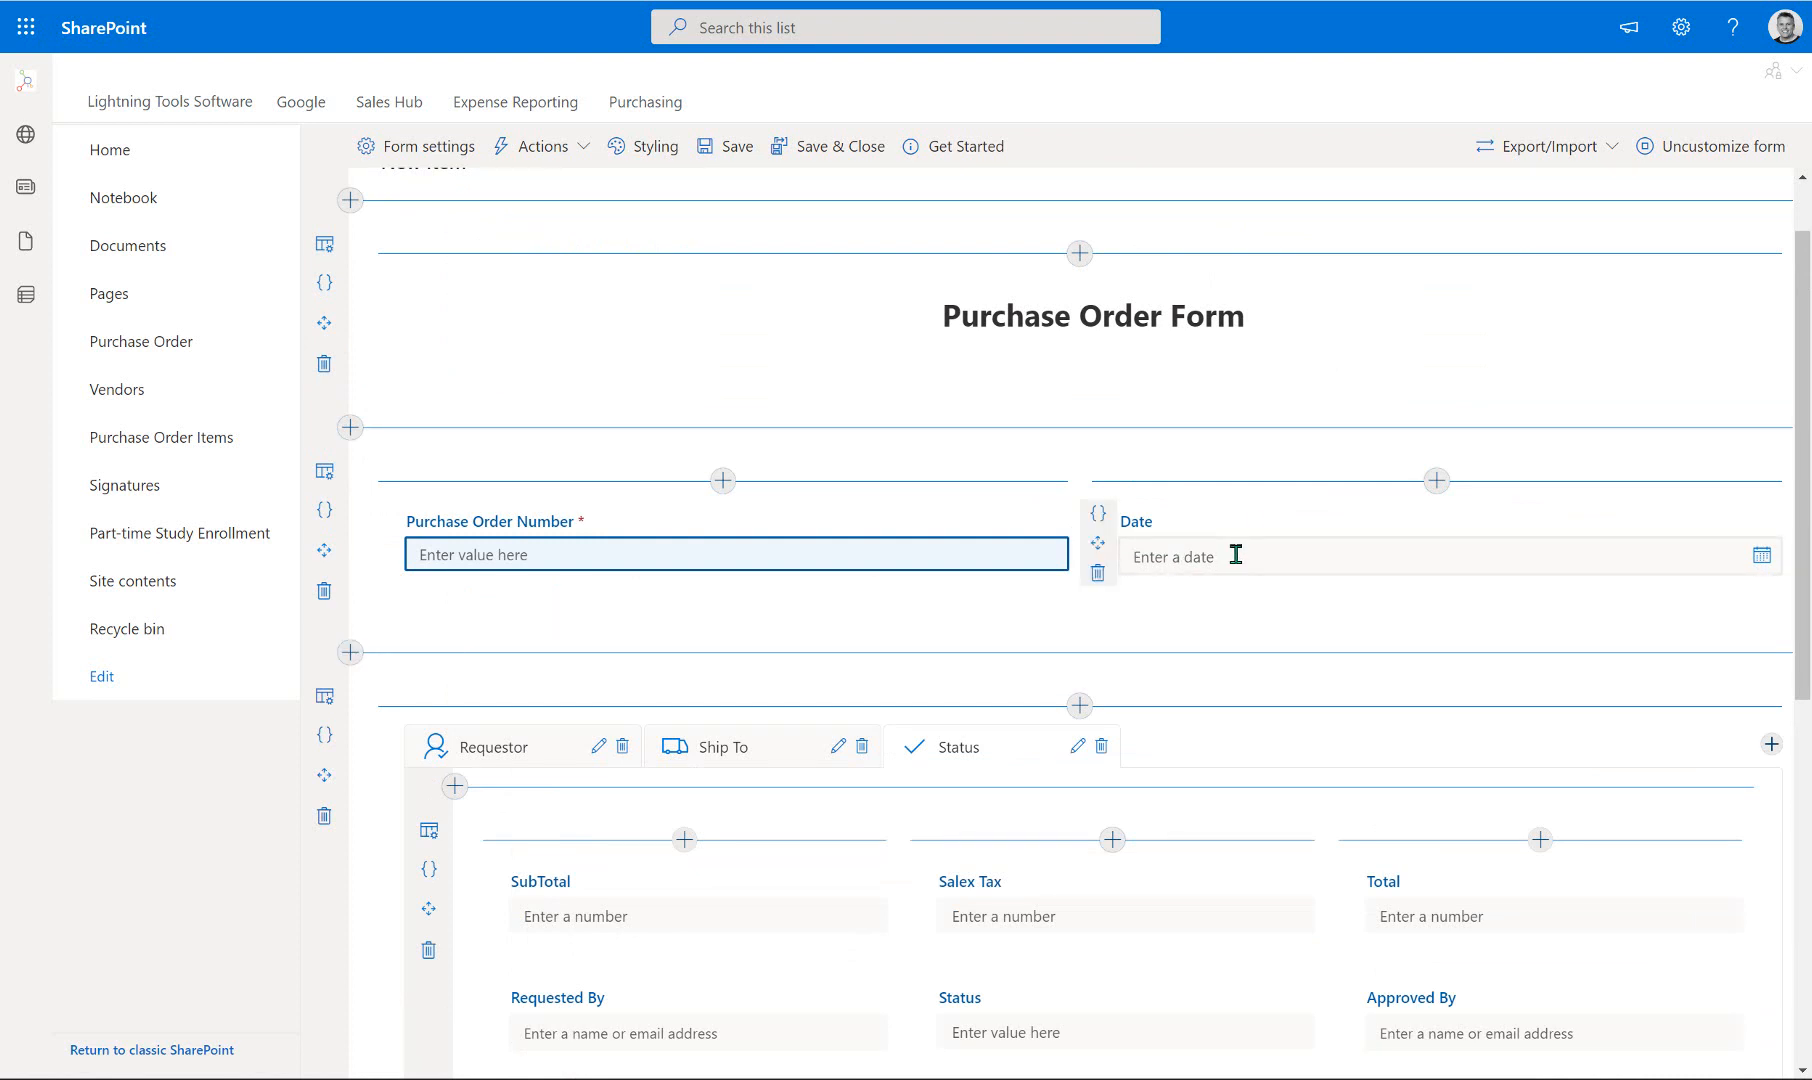